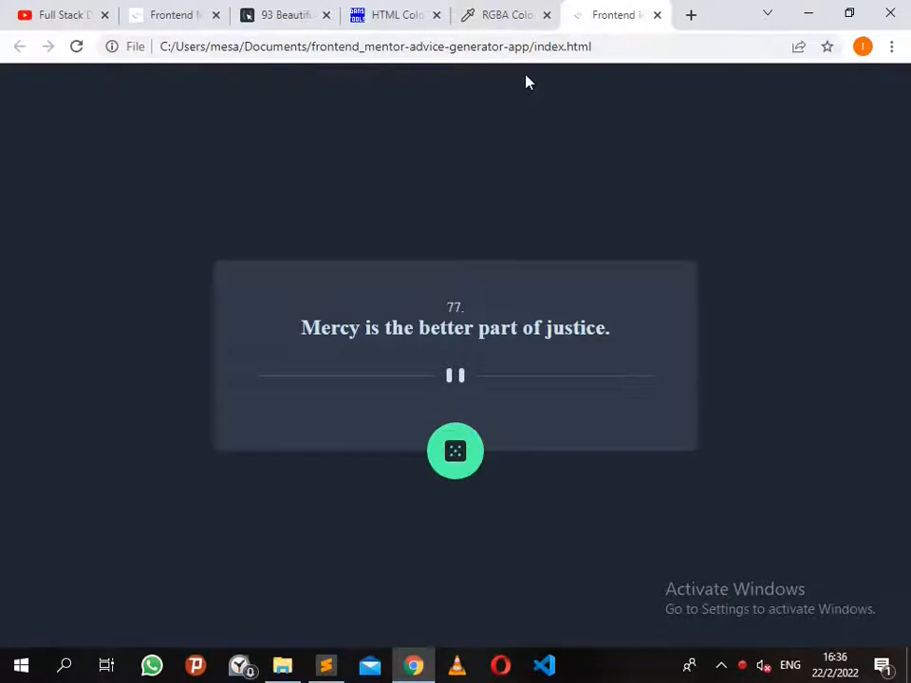
mouse_move(589, 159)
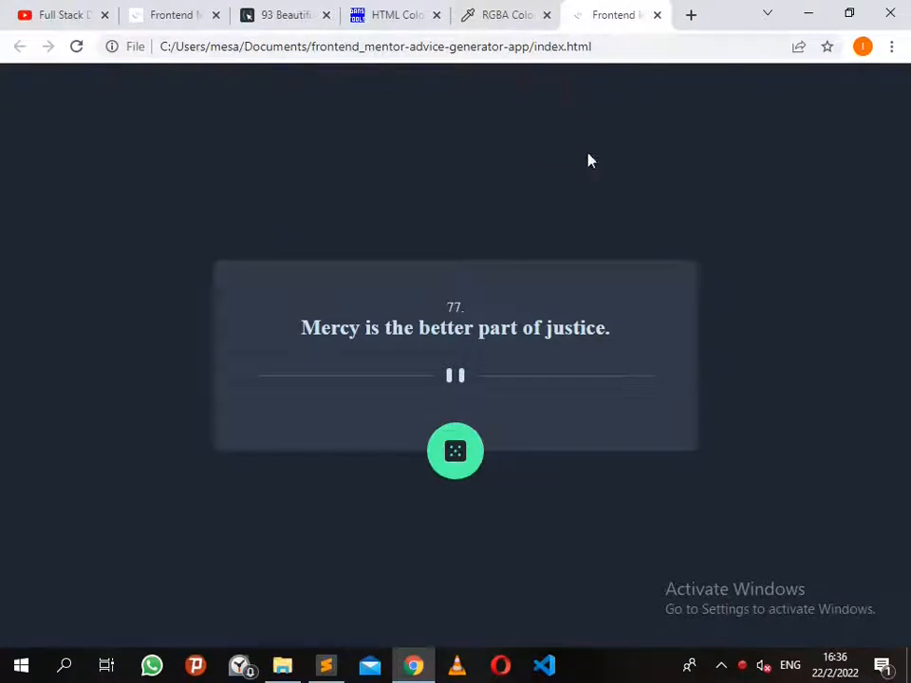
mouse_move(185, 36)
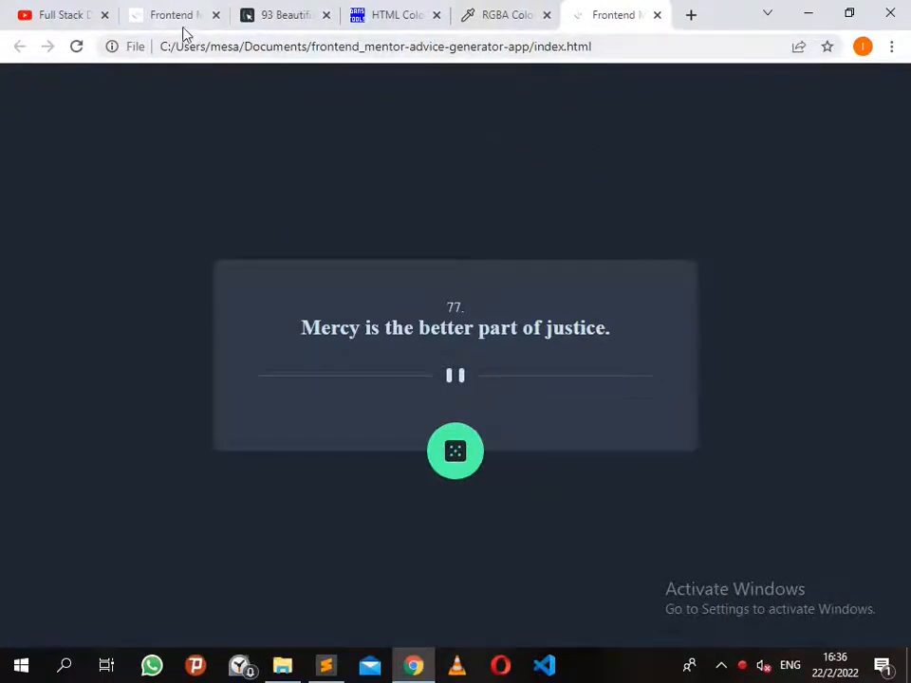
Review the advice generator challenge page, then start a main element in index.html's body.
left_click(176, 14)
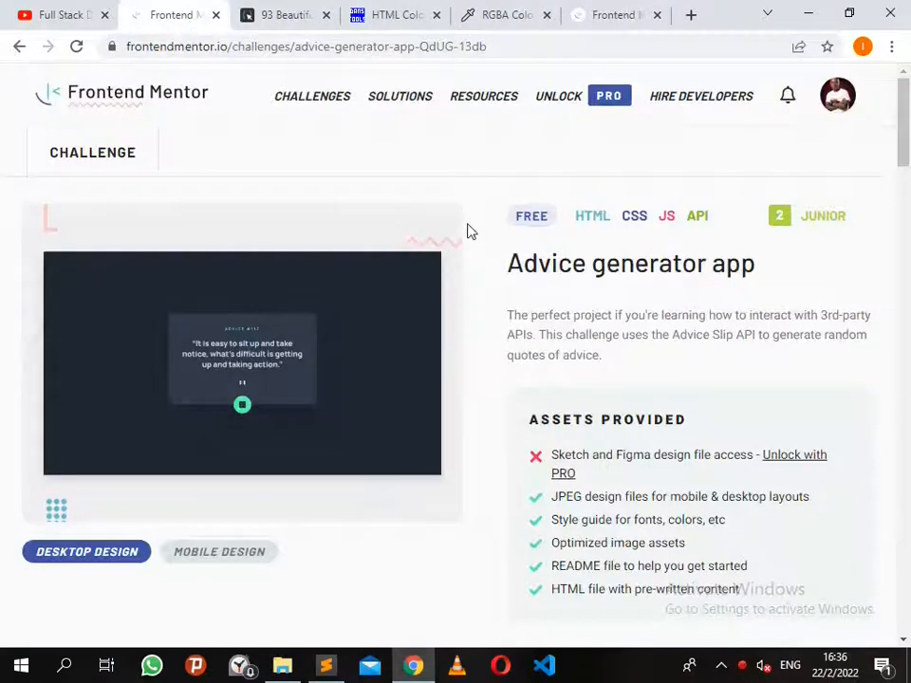
scroll("down", 3)
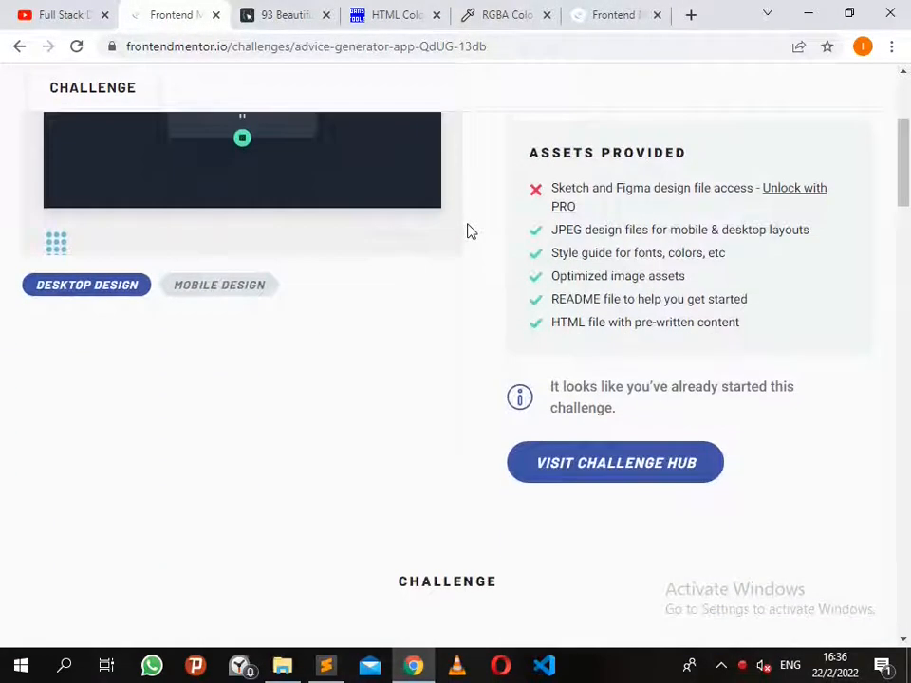
scroll("down", 3)
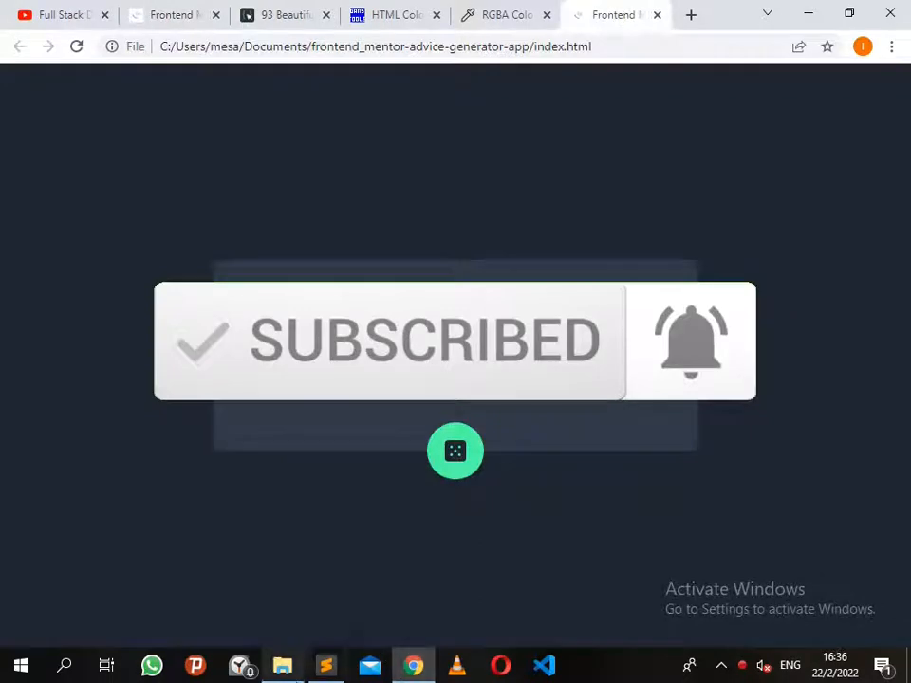
left_click(326, 665)
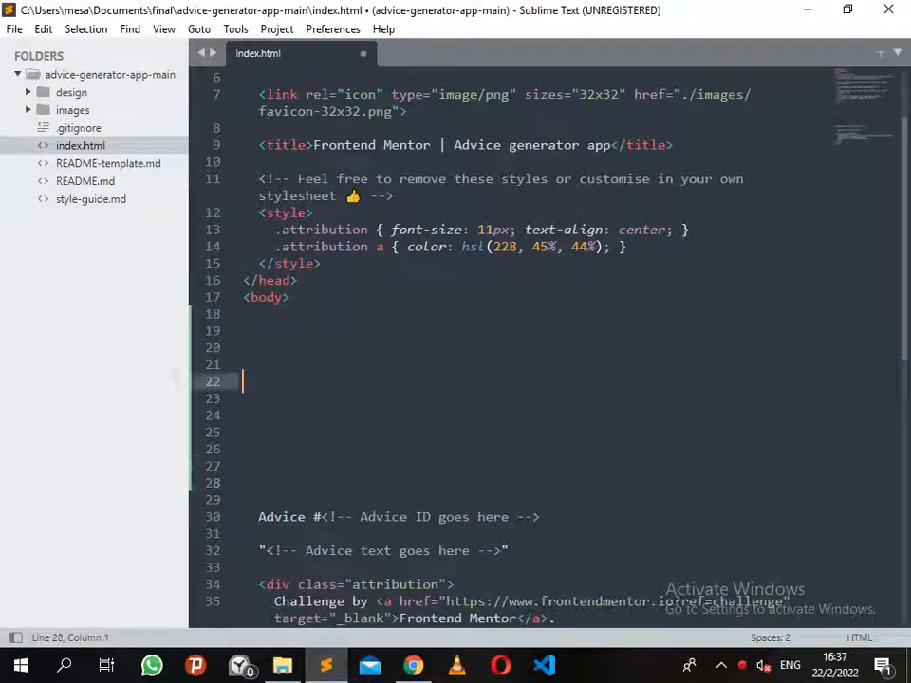
type("mai")
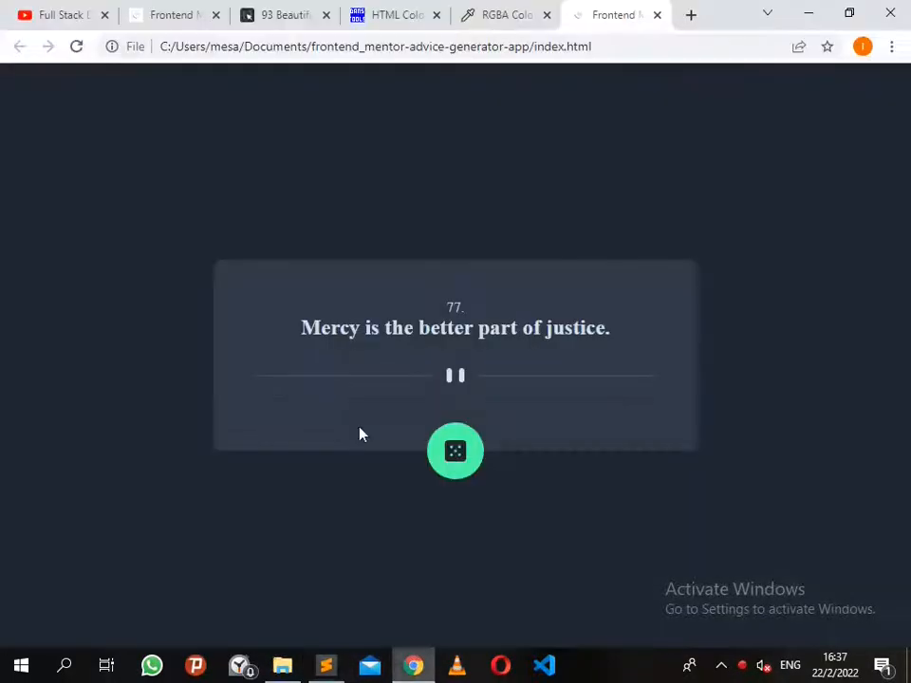
mouse_move(251, 329)
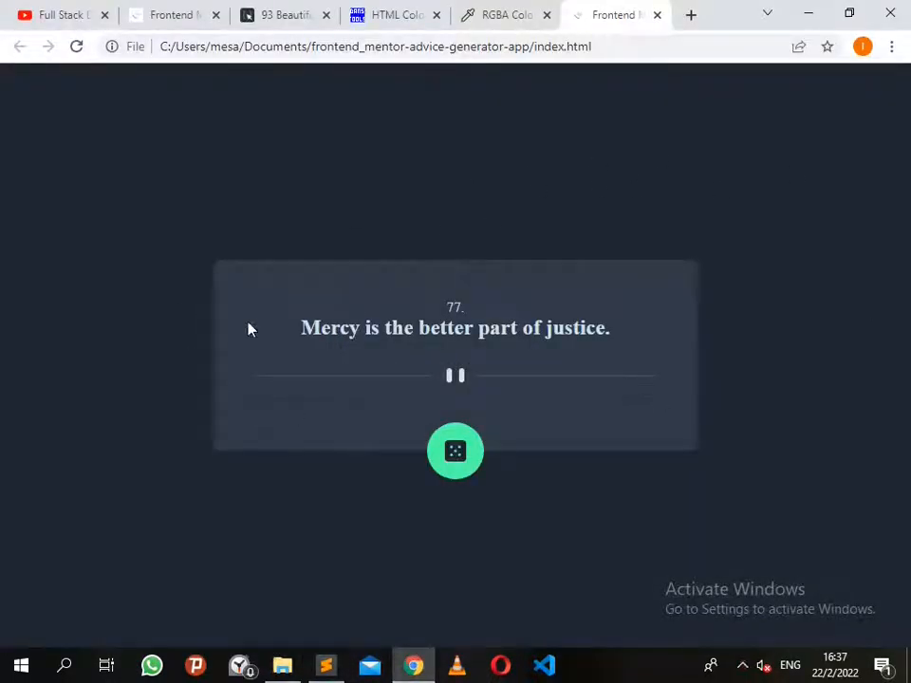
mouse_move(371, 348)
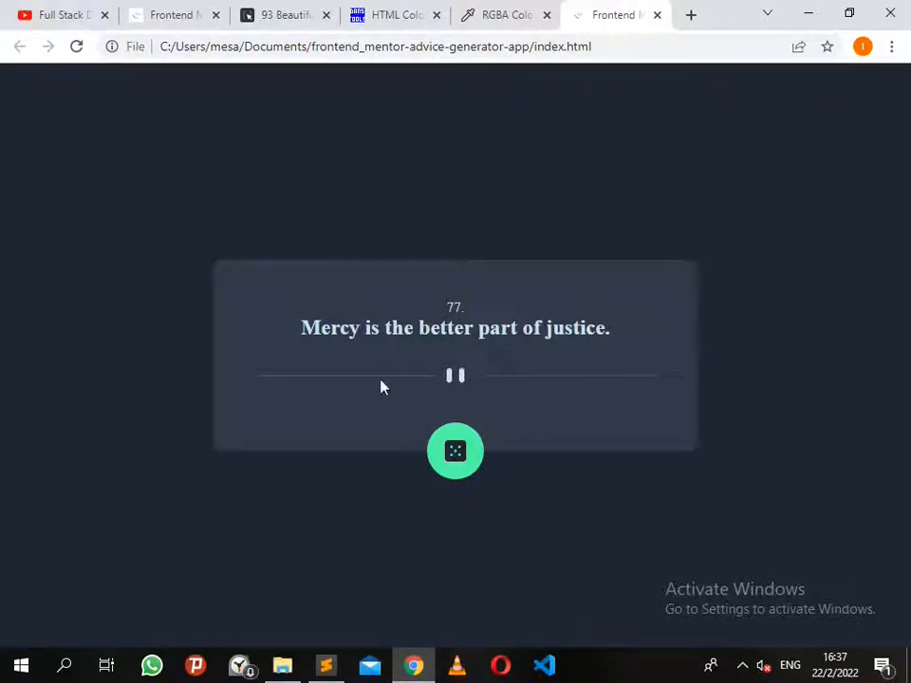
mouse_move(446, 429)
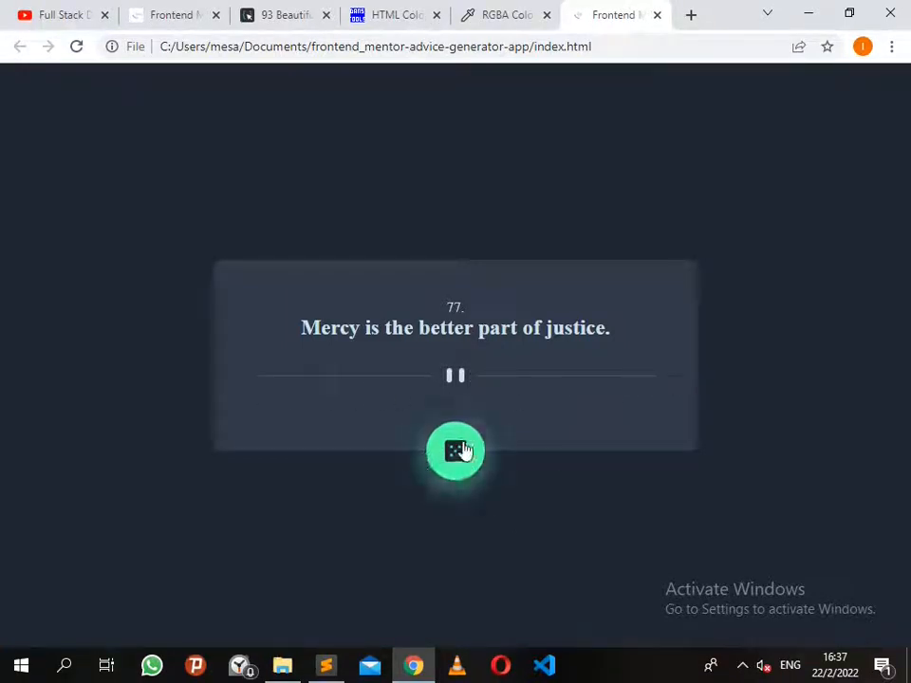
Add a div with class "card" and id "card" inside main.
left_click(325, 665)
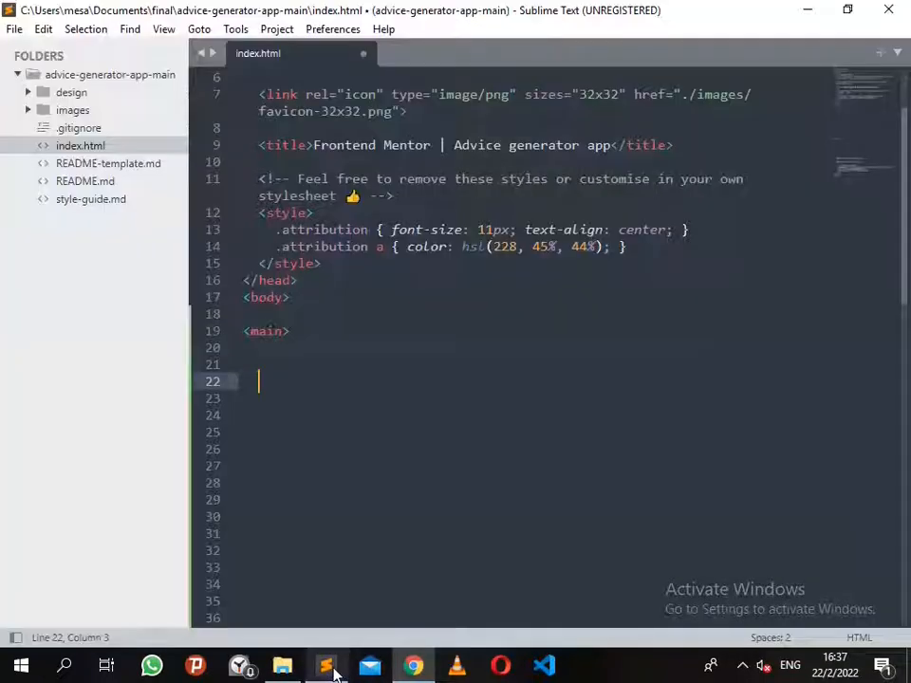
type("d")
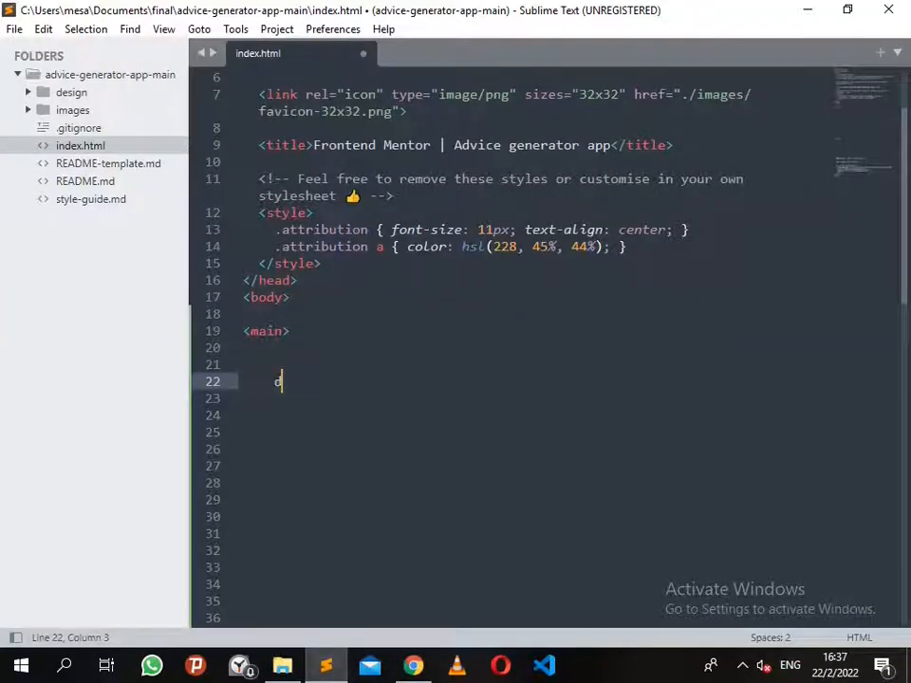
type("iv")
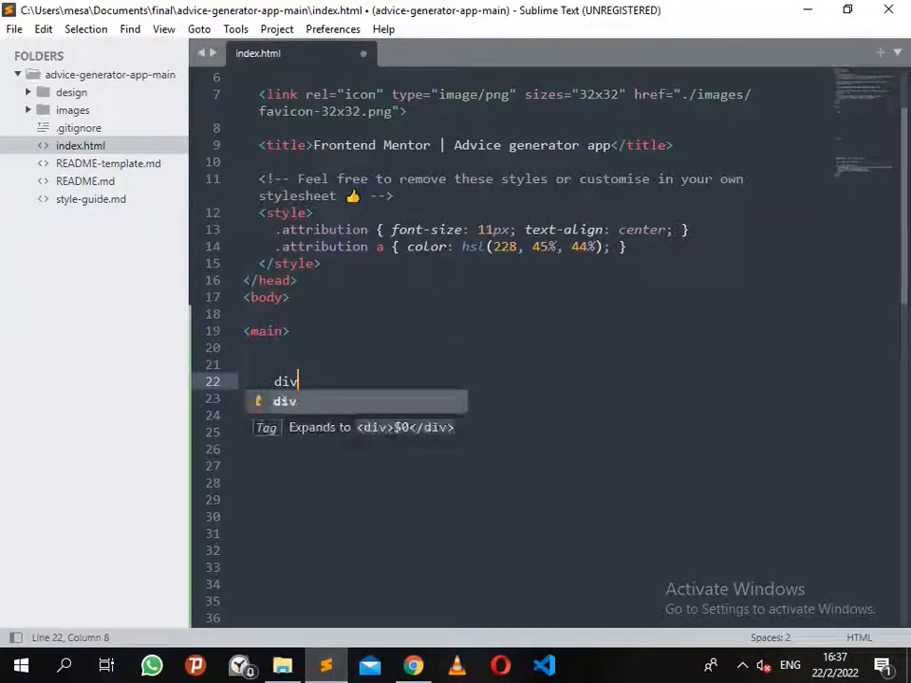
key("Tab")
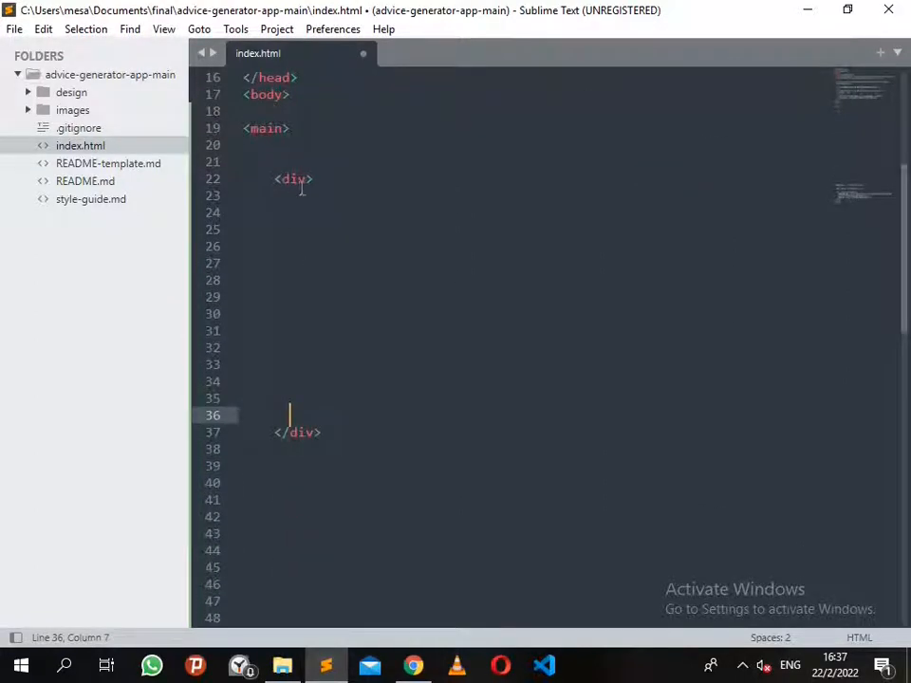
type("class=\"c")
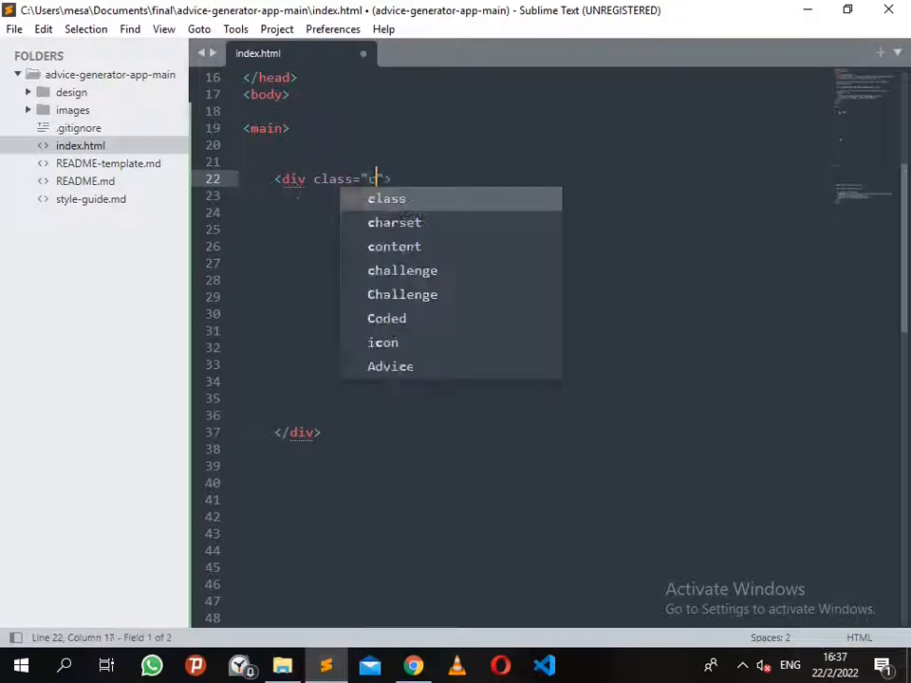
type("ard")
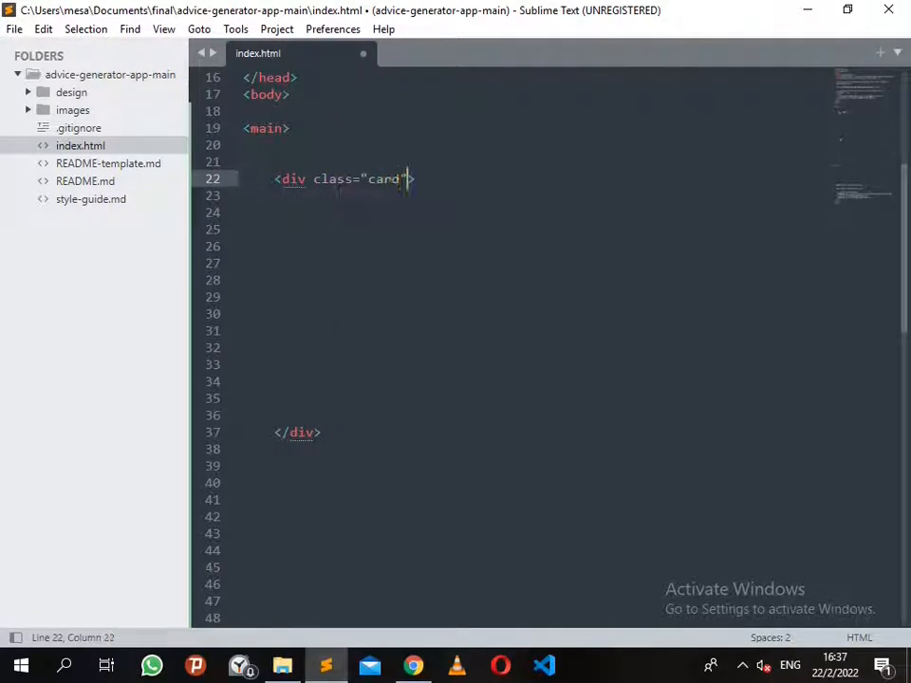
type("id=\"card")
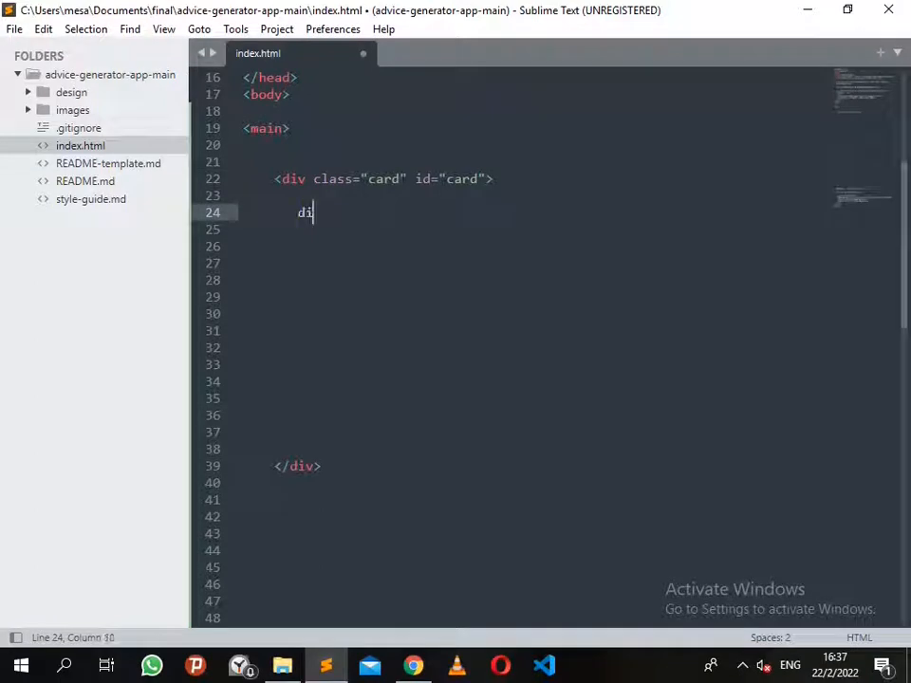
Nest a div with class "advice-slip" inside the card div.
type("v")
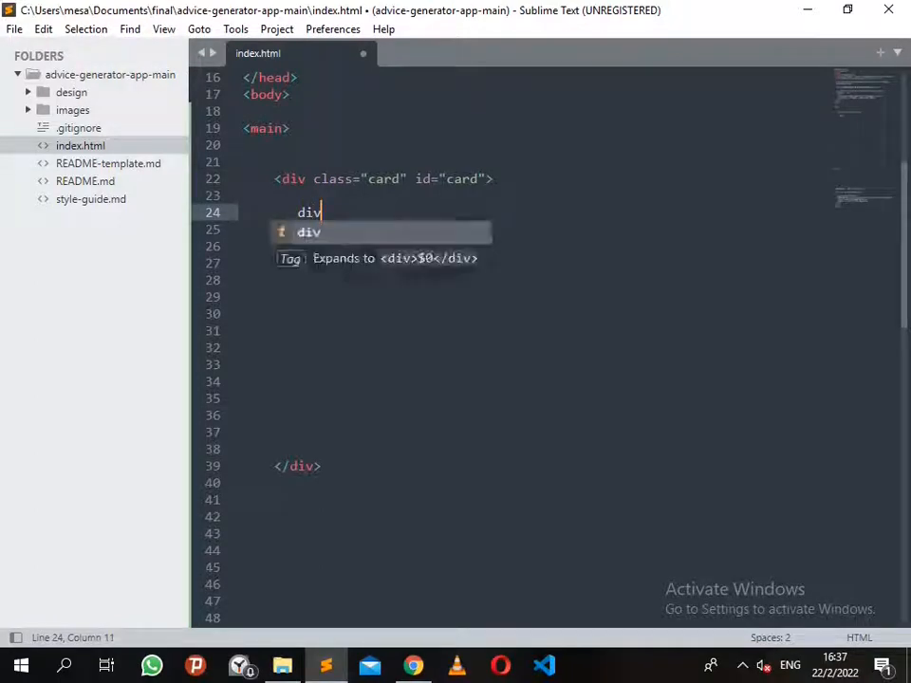
key("Tab")
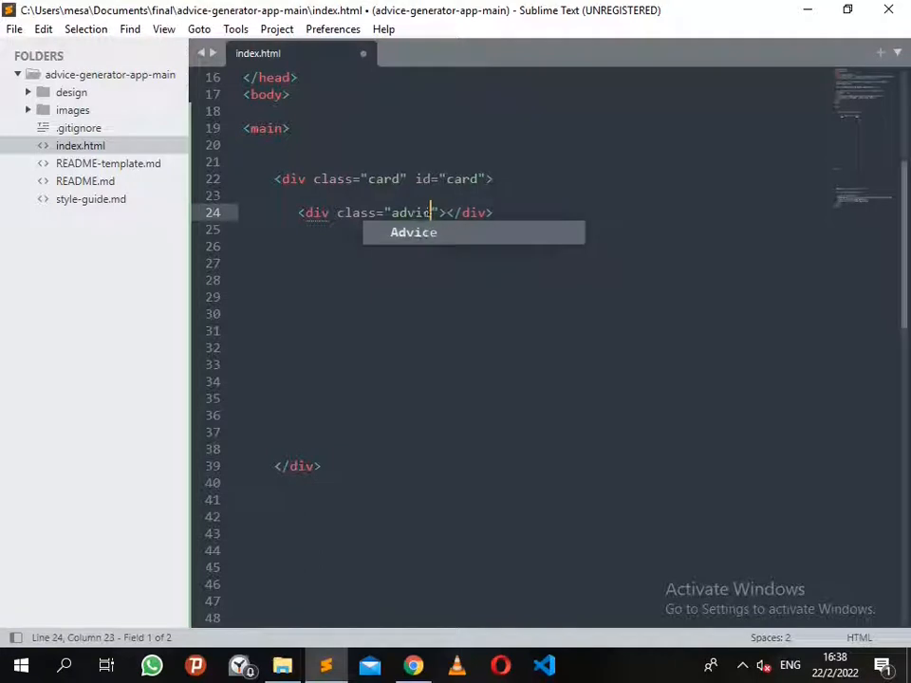
type("e-s")
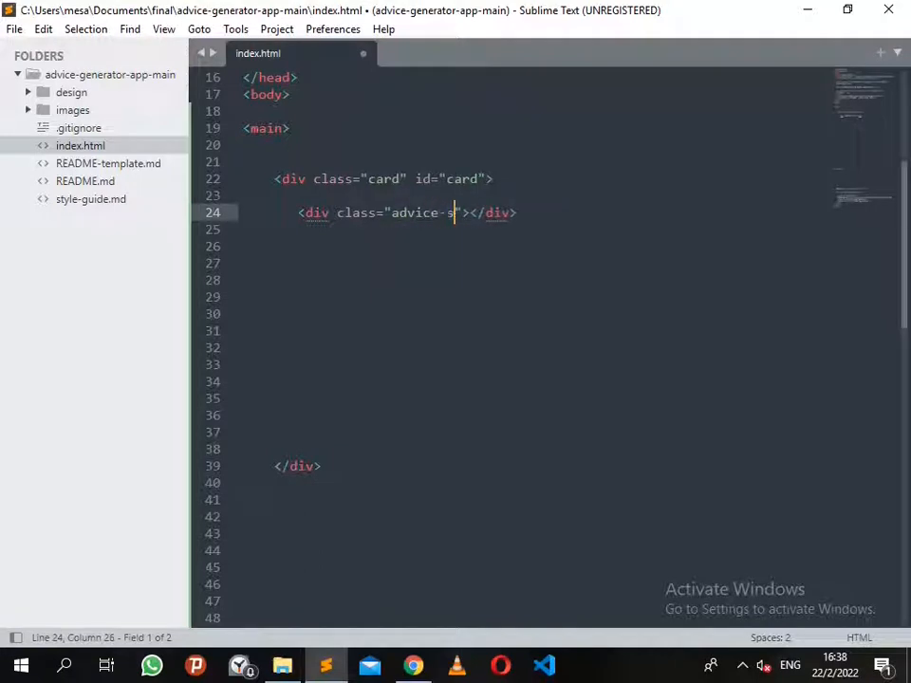
type("lip")
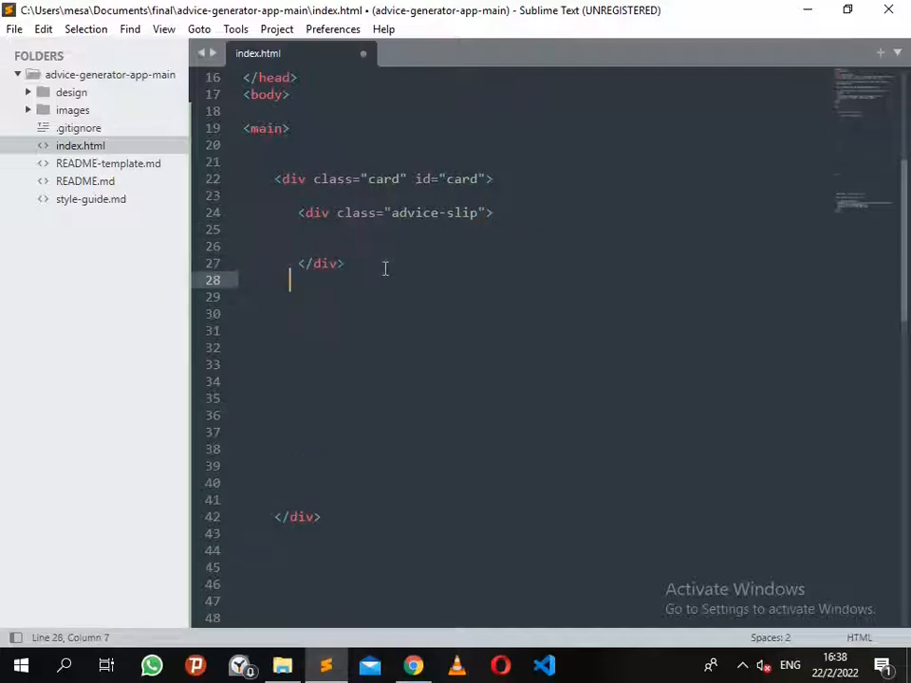
Add a new div below the advice slip and begin an img tag inside it.
type("di")
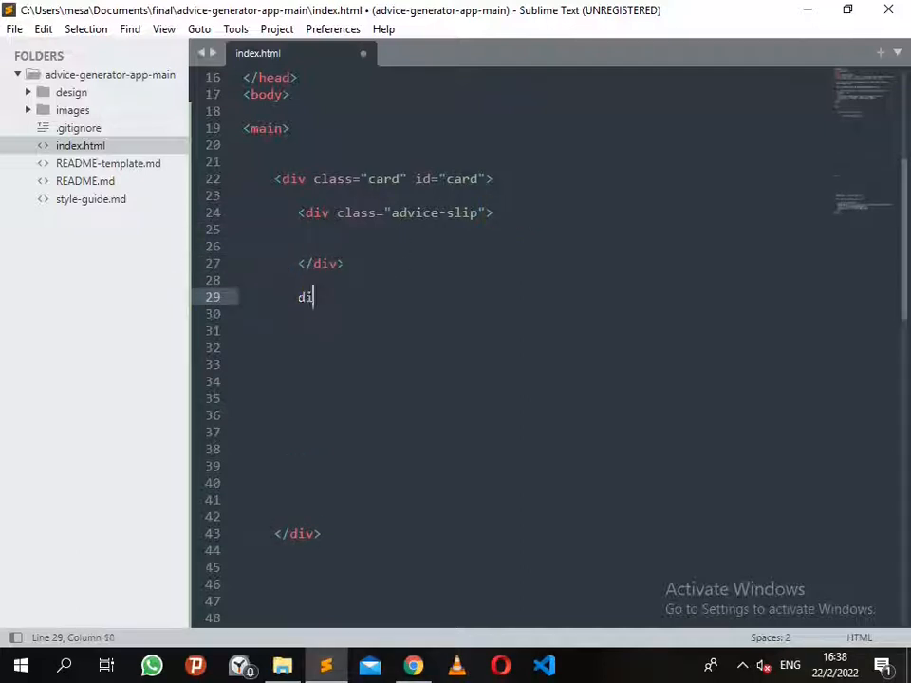
type("v></div>")
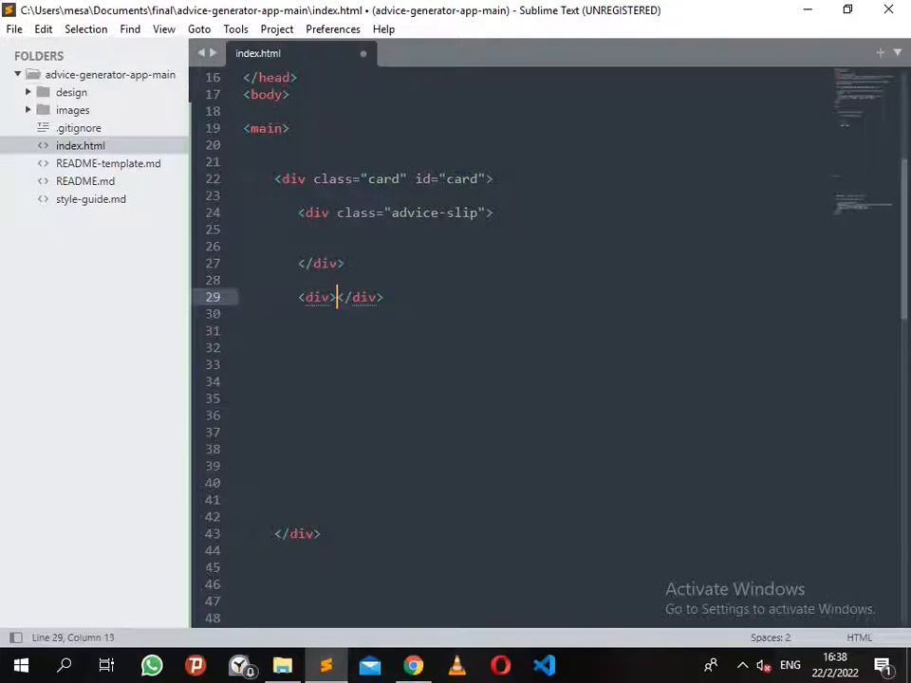
key("enter")
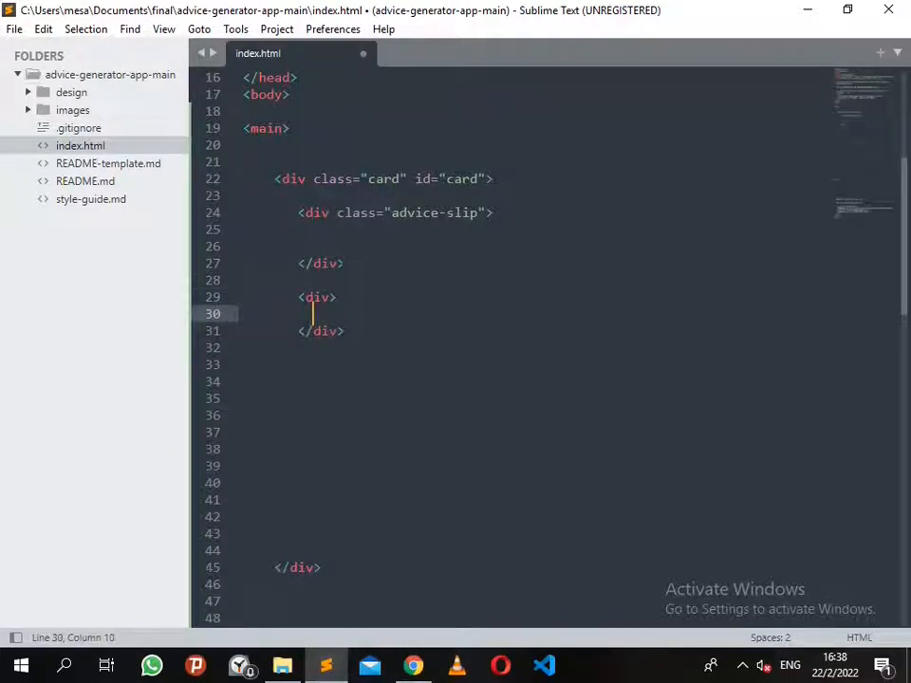
type("im")
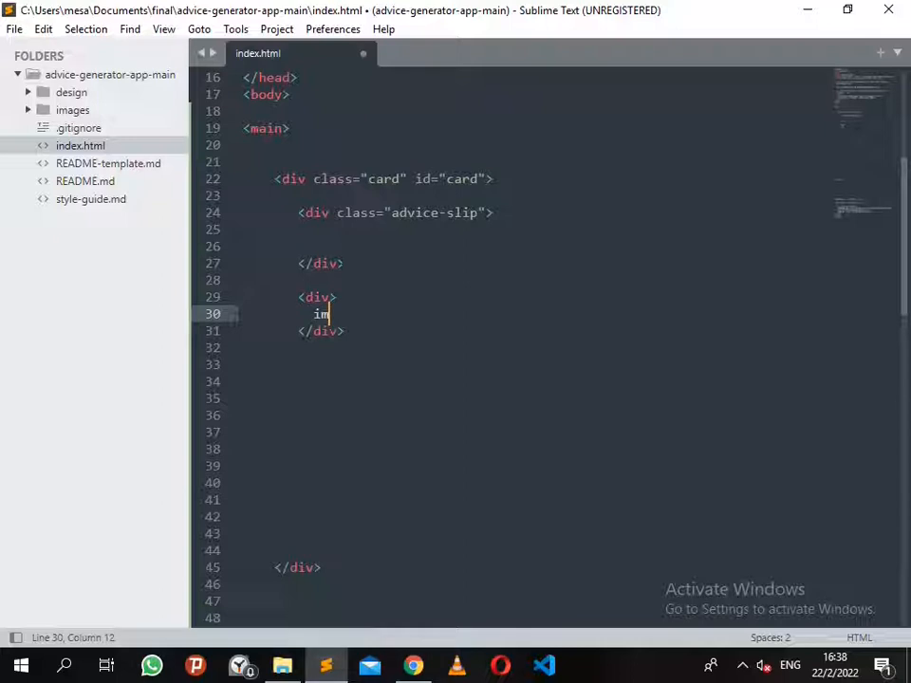
type("g")
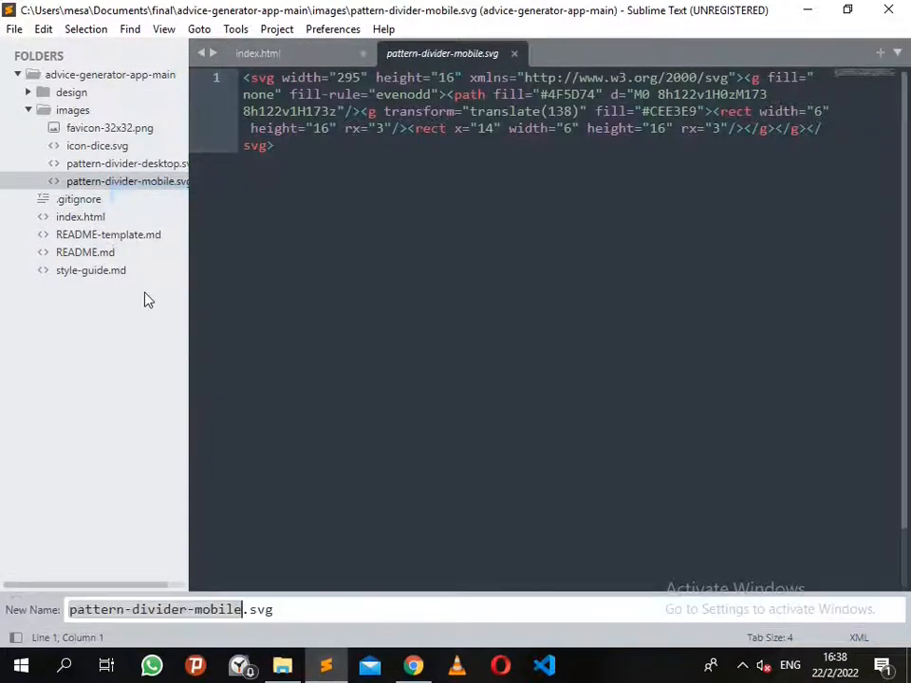
left_click(253, 609)
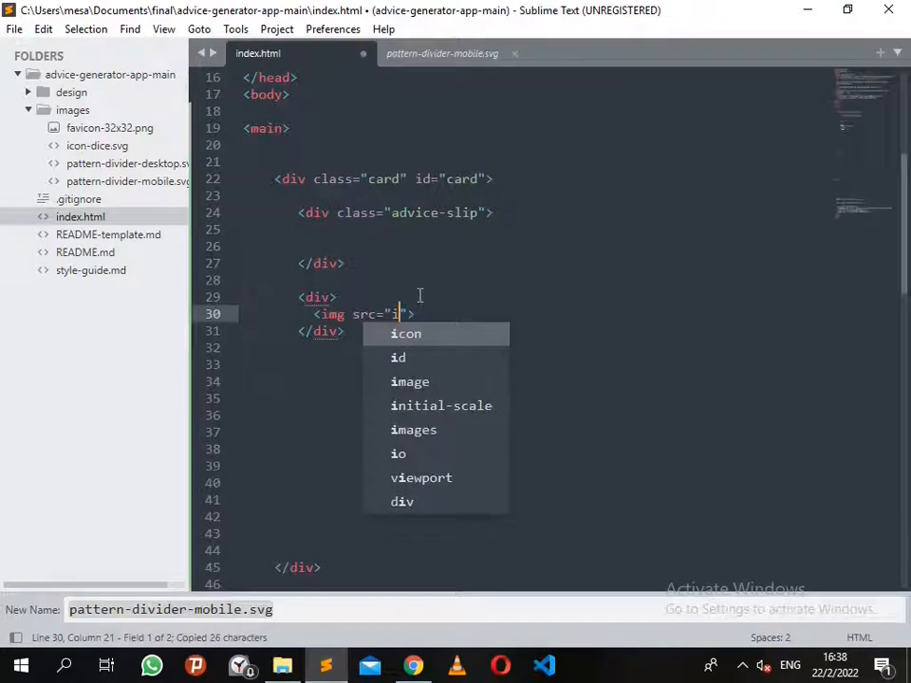
key("escape")
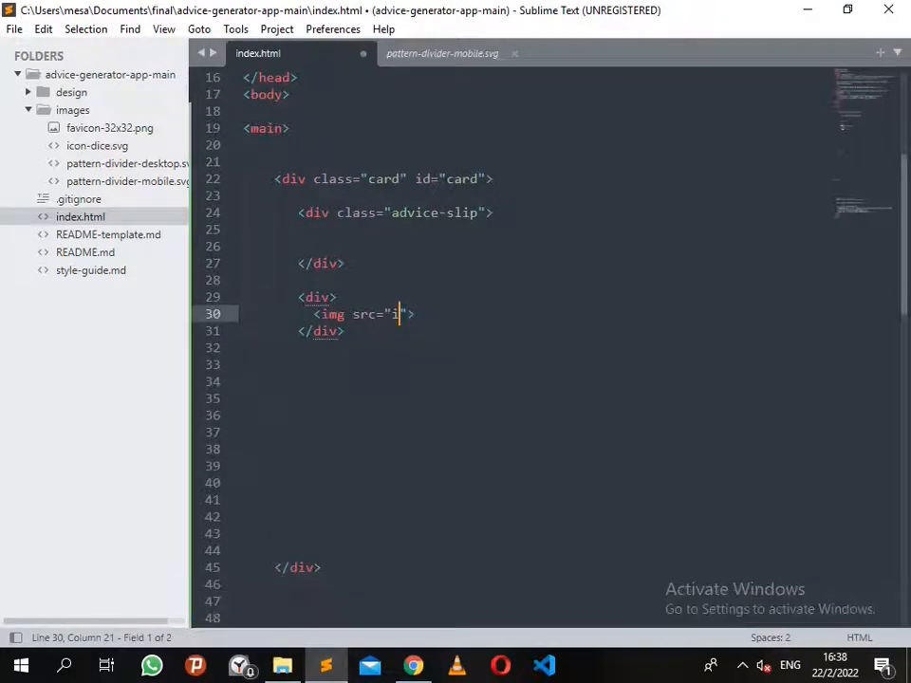
Set the image src to images/pattern-divider-mobile.svg with class "img-mobile".
type("mages/")
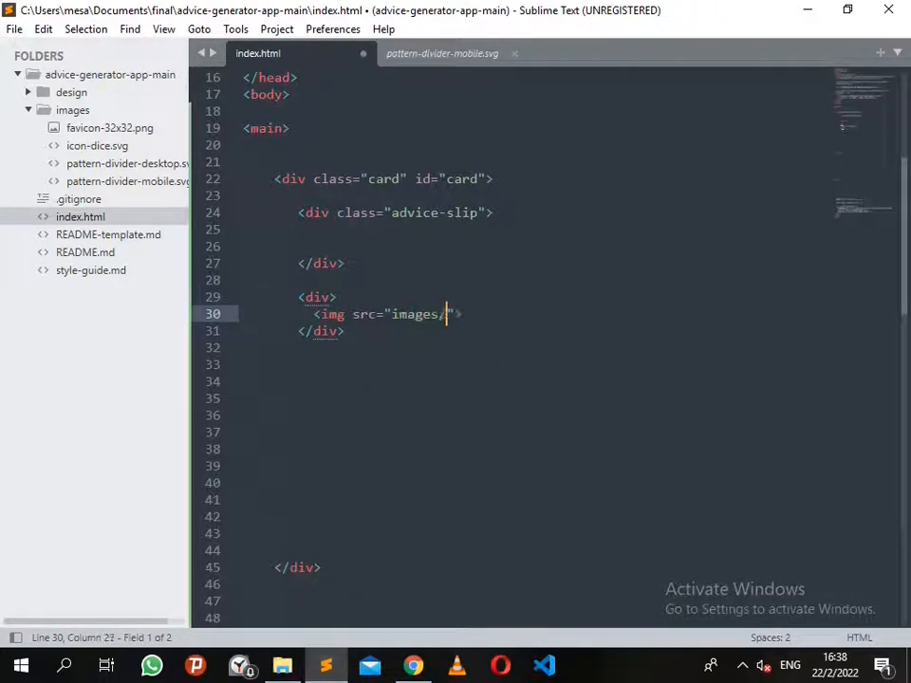
type("pattern-divider-mobile.svg")
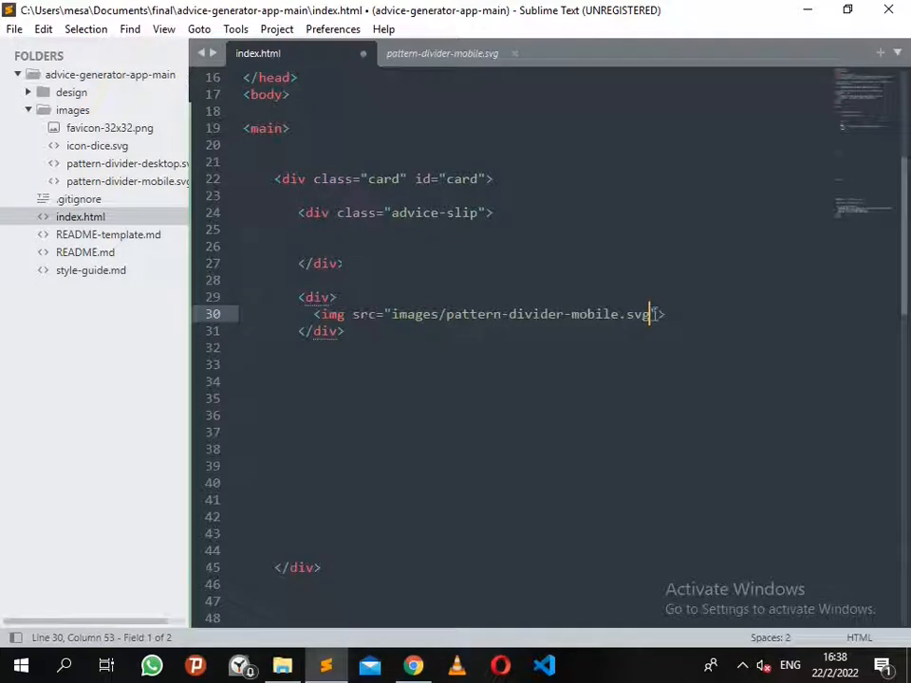
type("\"")
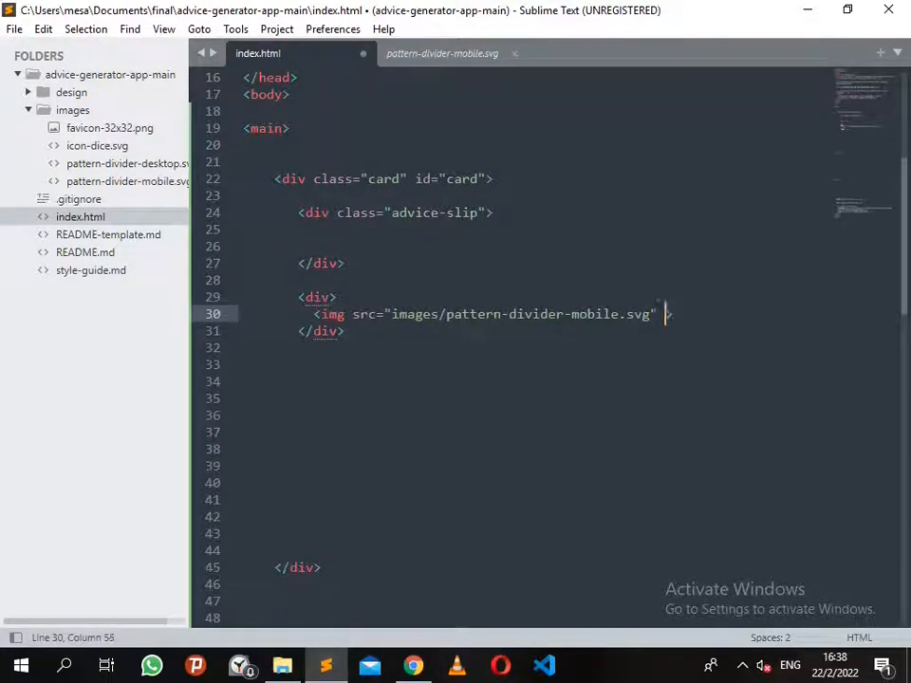
type("class=\"\"")
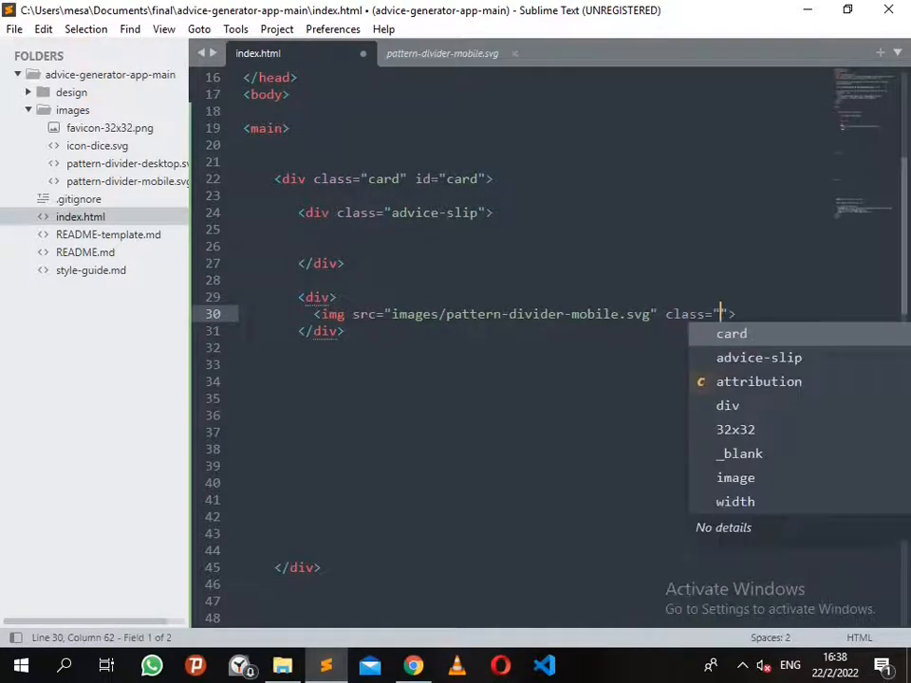
type("im")
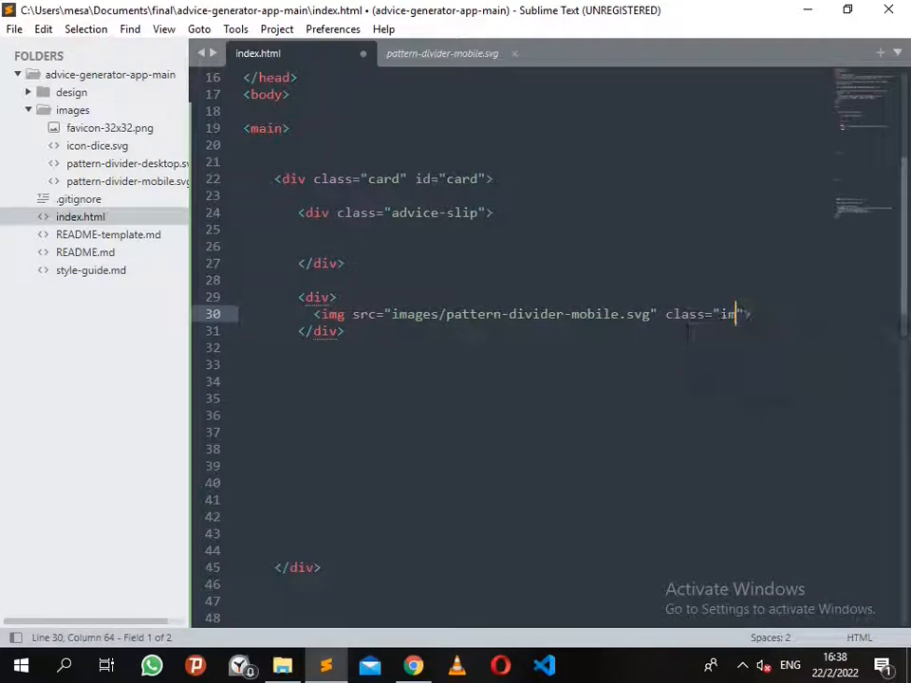
type("g")
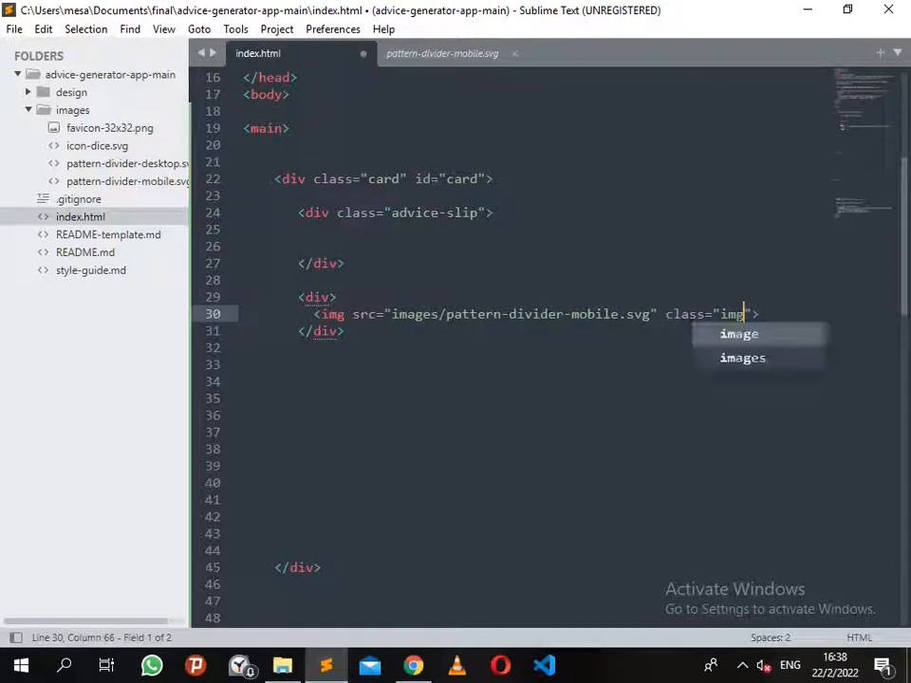
type("-mob")
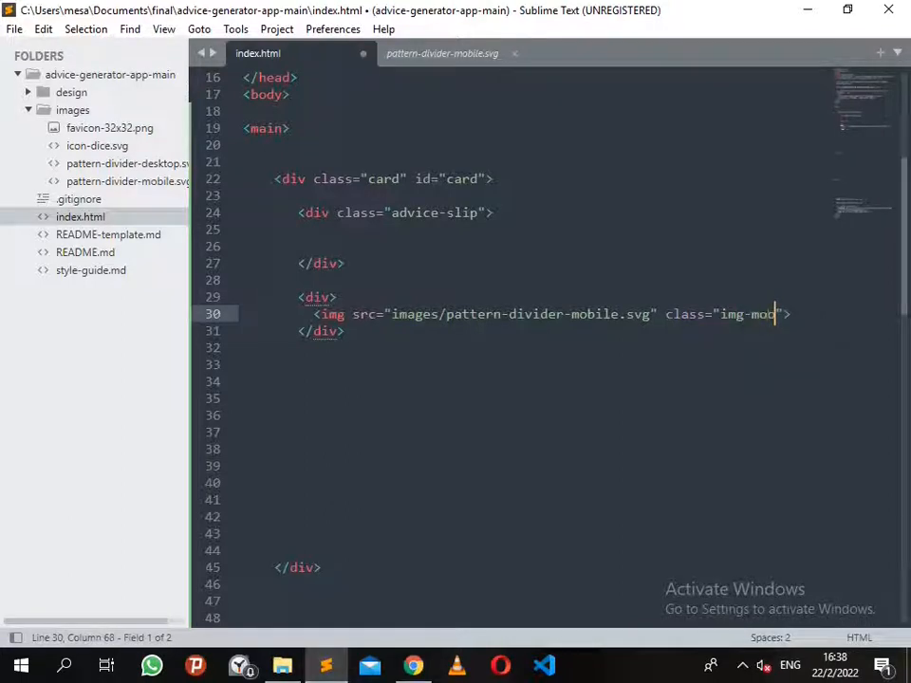
type("bile")
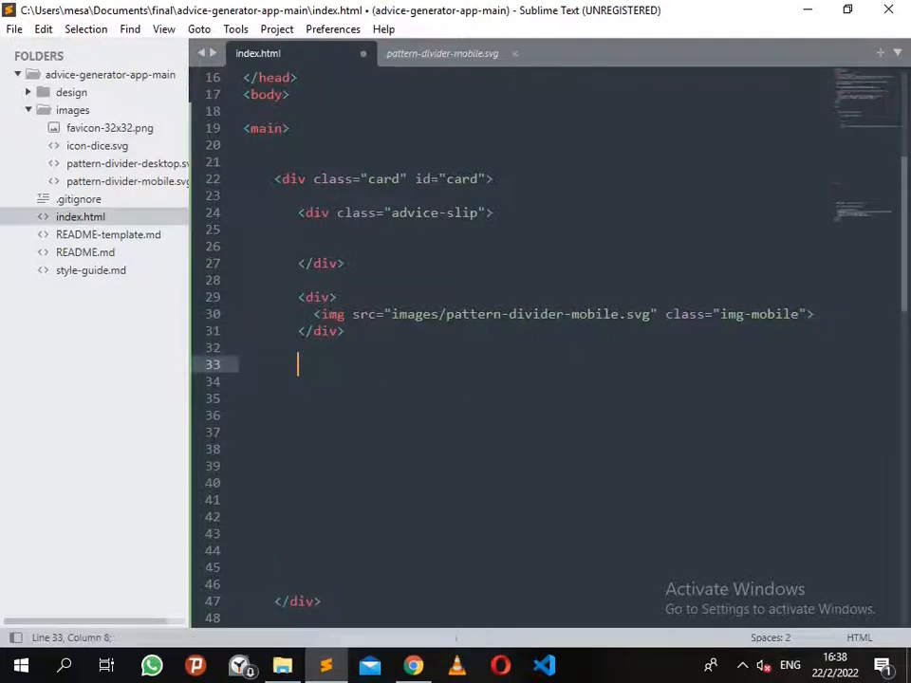
type("div></div>")
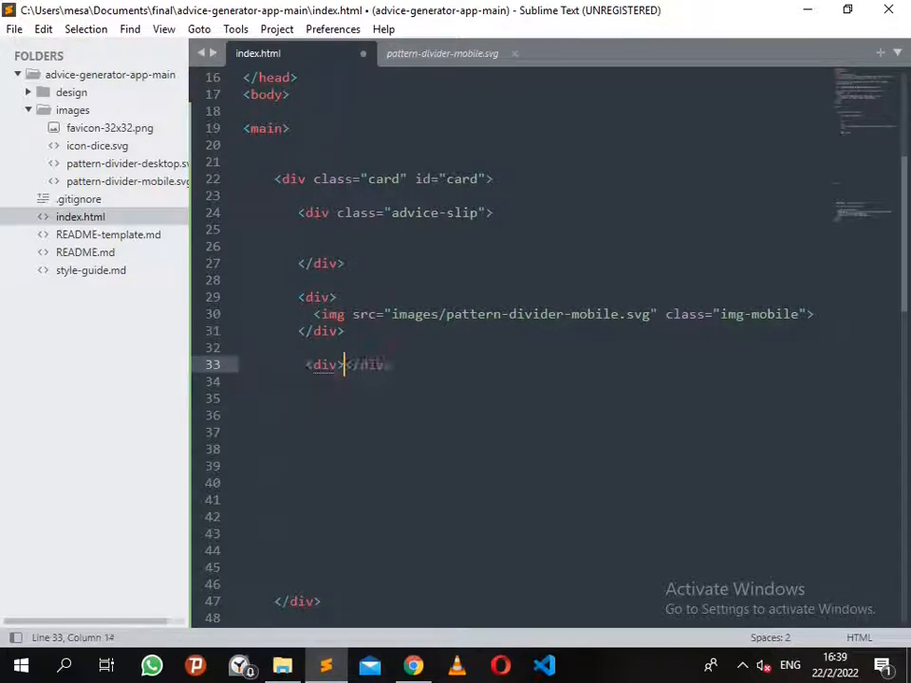
Place a button with class "btn" and id "btn" inside the new div.
key("enter")
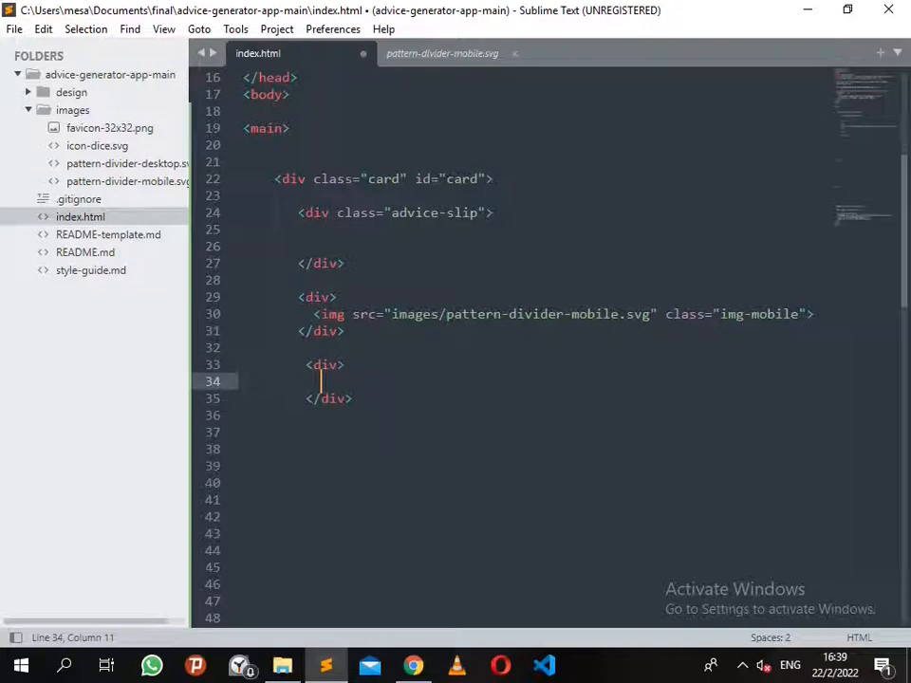
type("but")
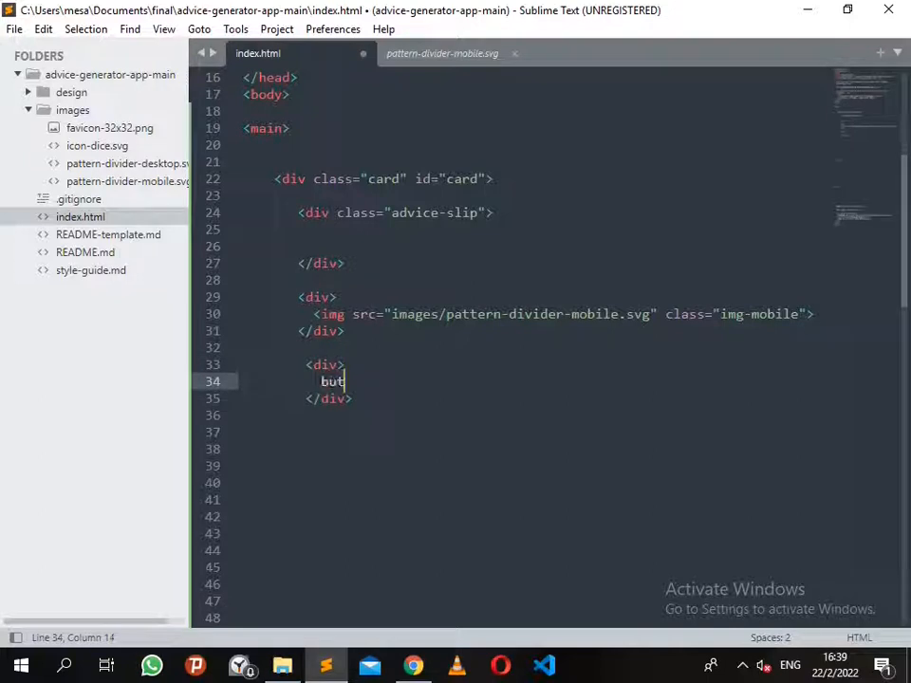
type("ton cla>")
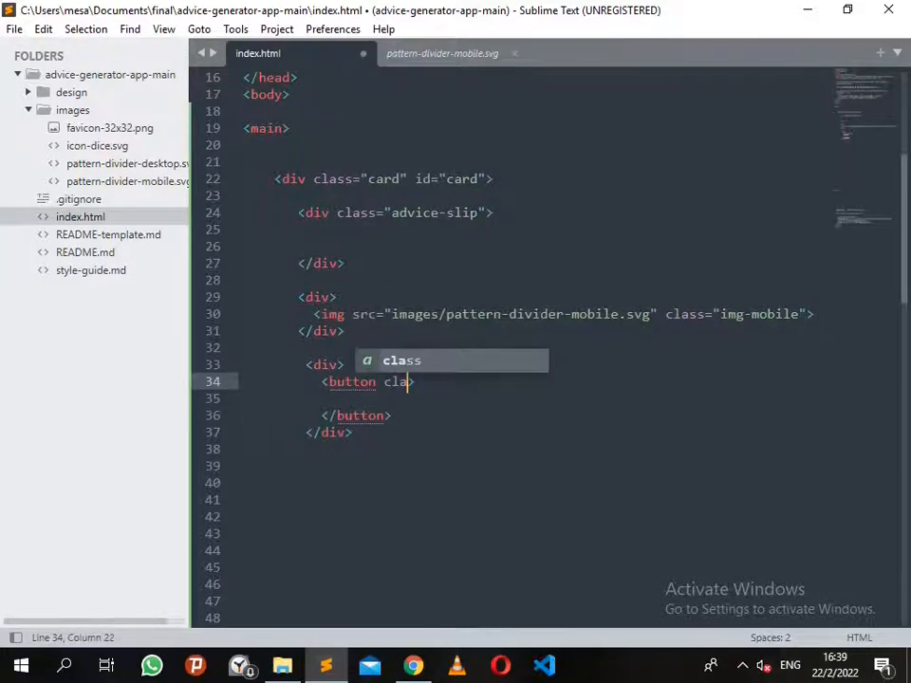
type("class=\"btn\"")
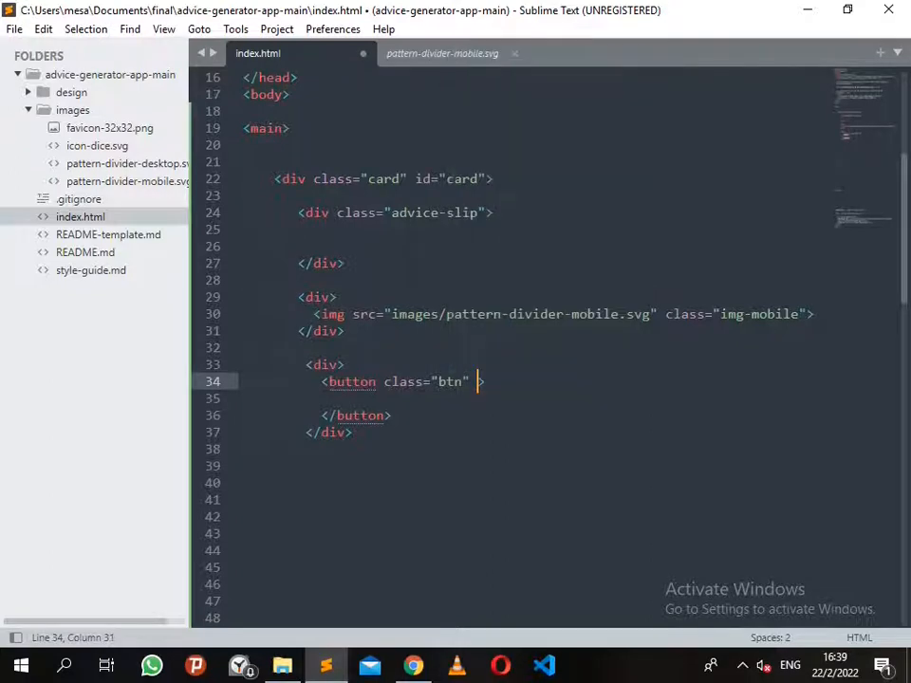
type("id=\"")
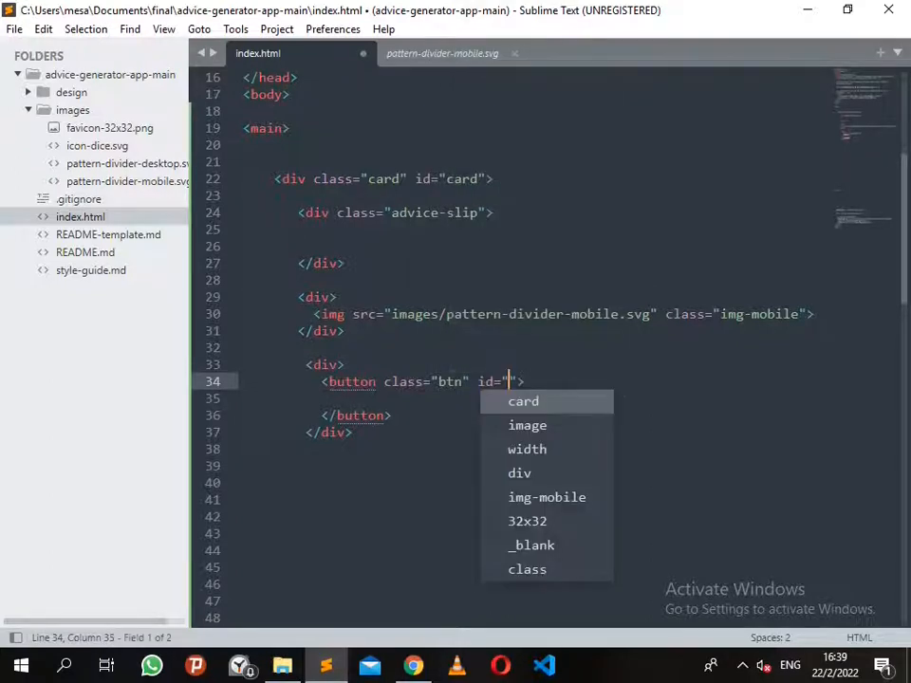
type("btn")
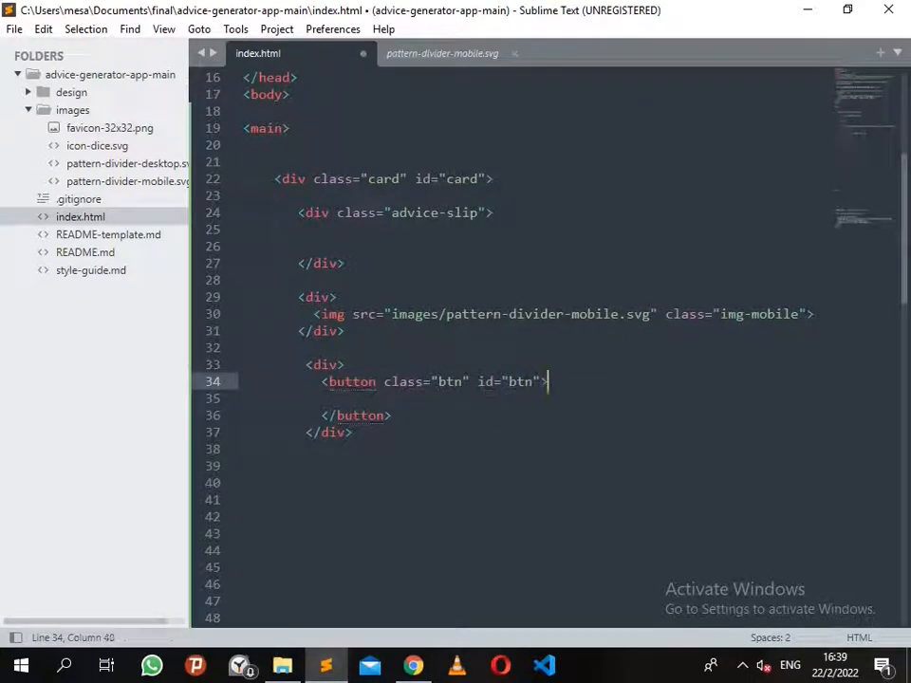
key("enter")
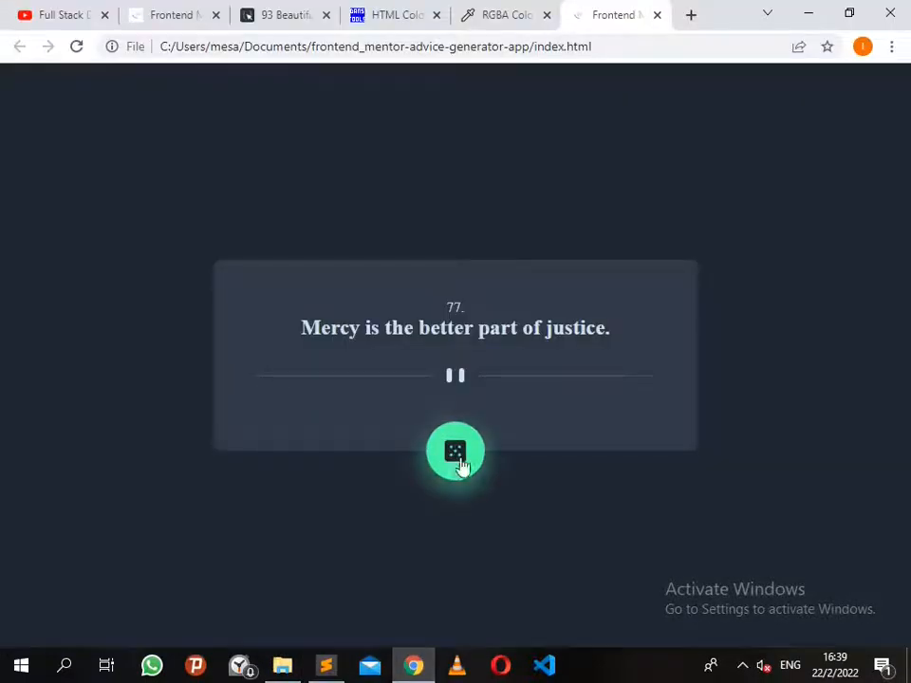
Put an img with src images/icon-dice.svg inside the button and save index.html.
left_click(325, 665)
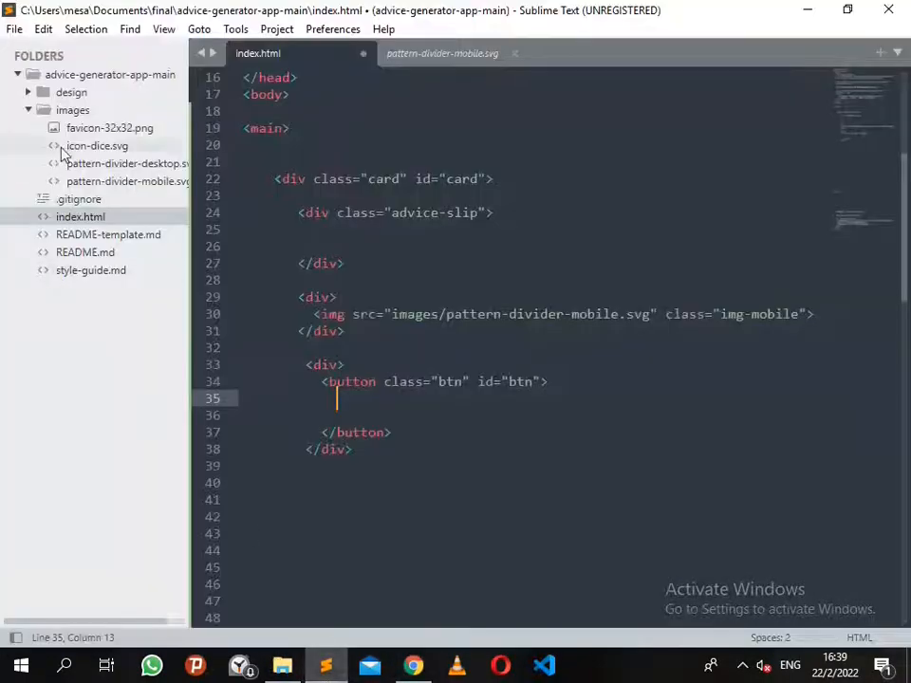
type("i")
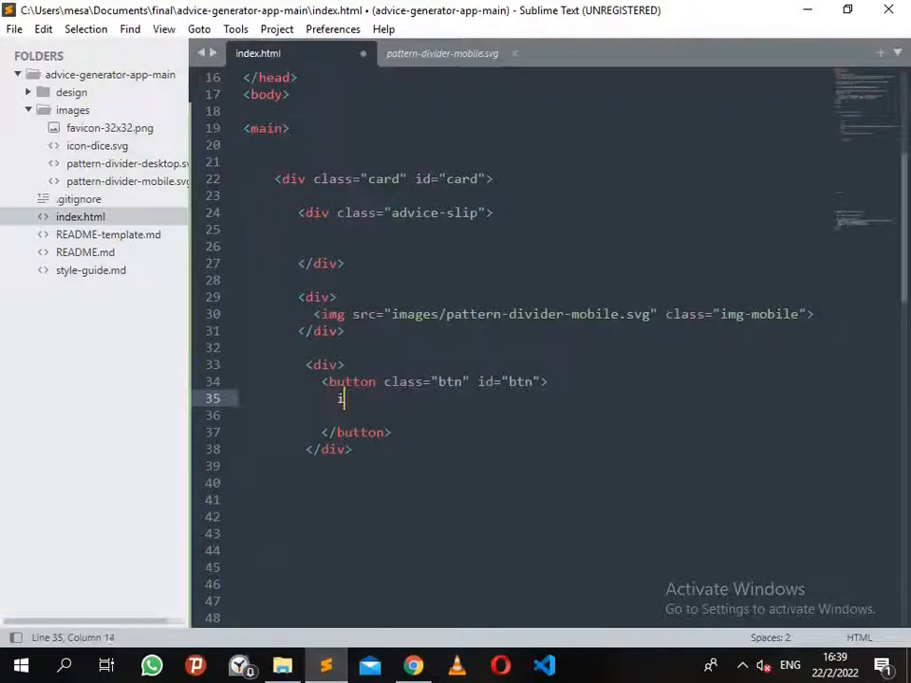
type("img")
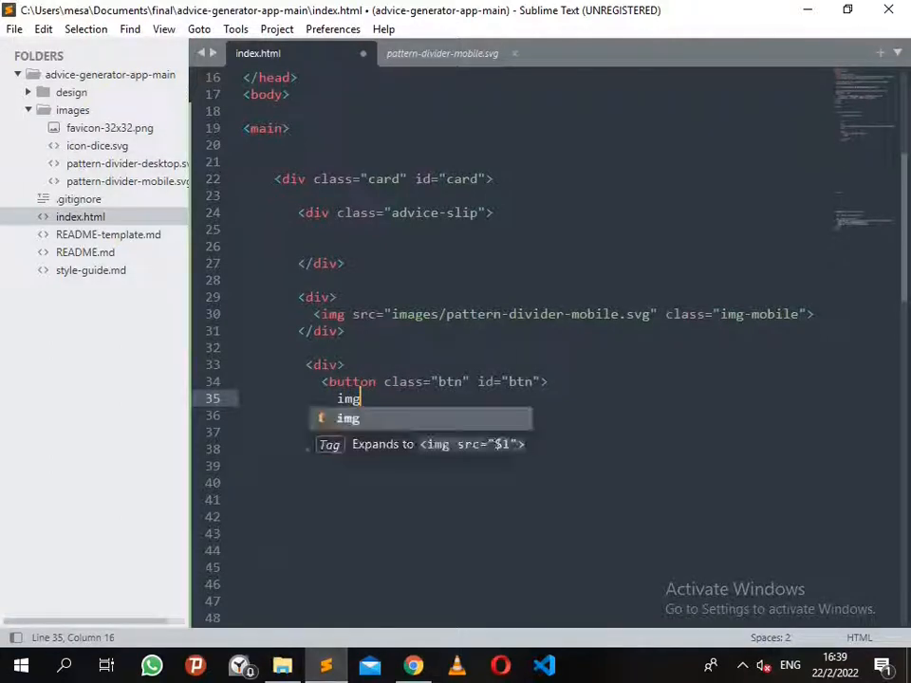
key("Tab")
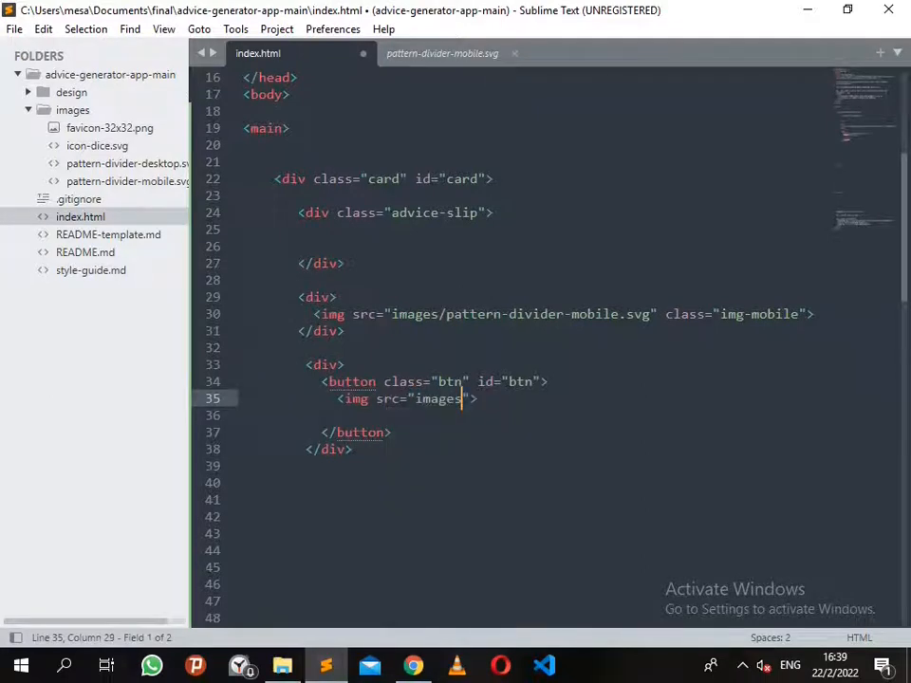
type("/")
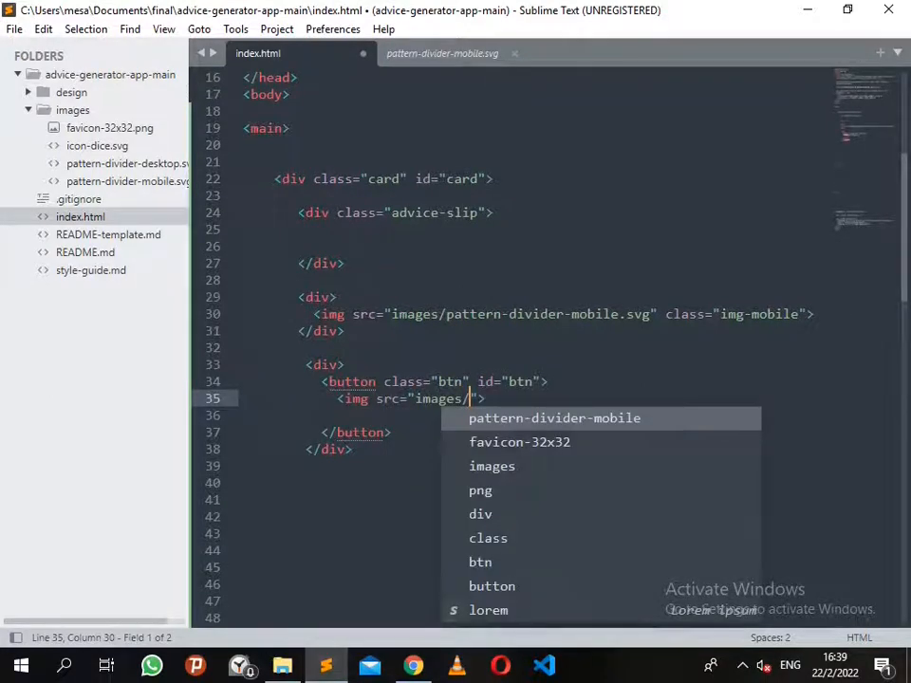
type("icon")
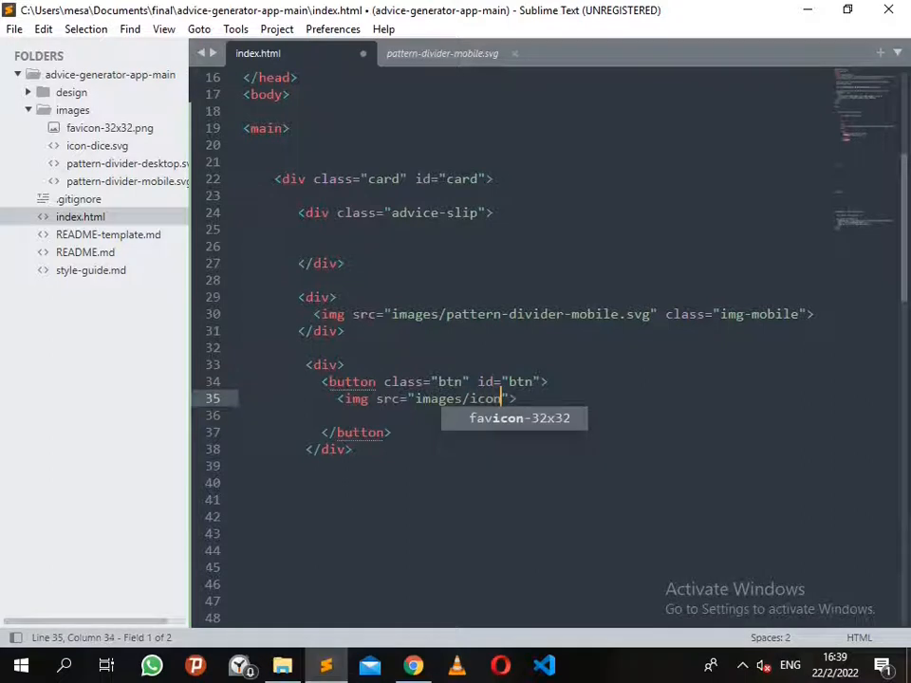
type("-dice")
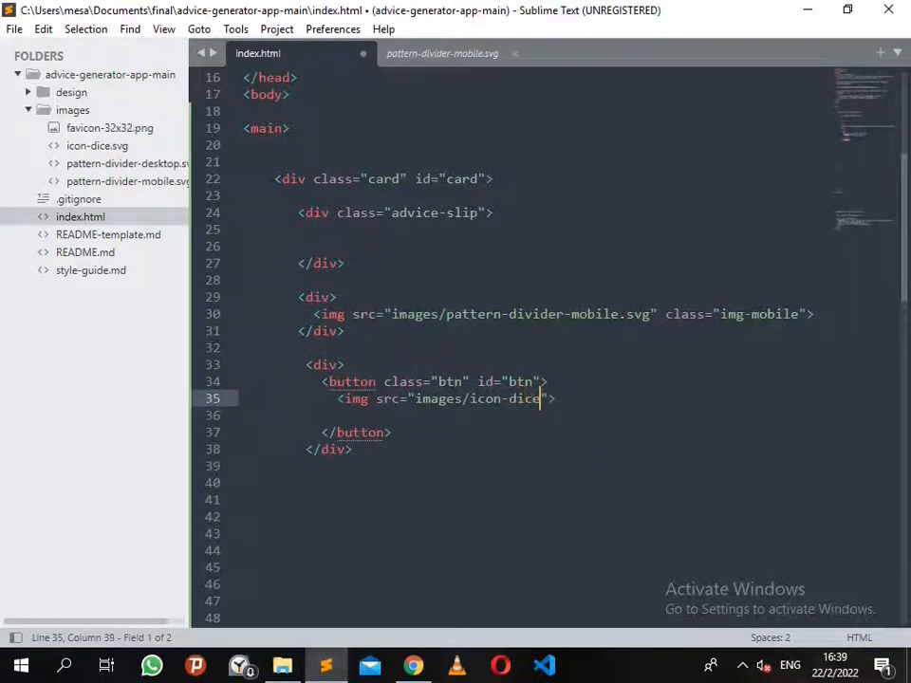
type(".svg")
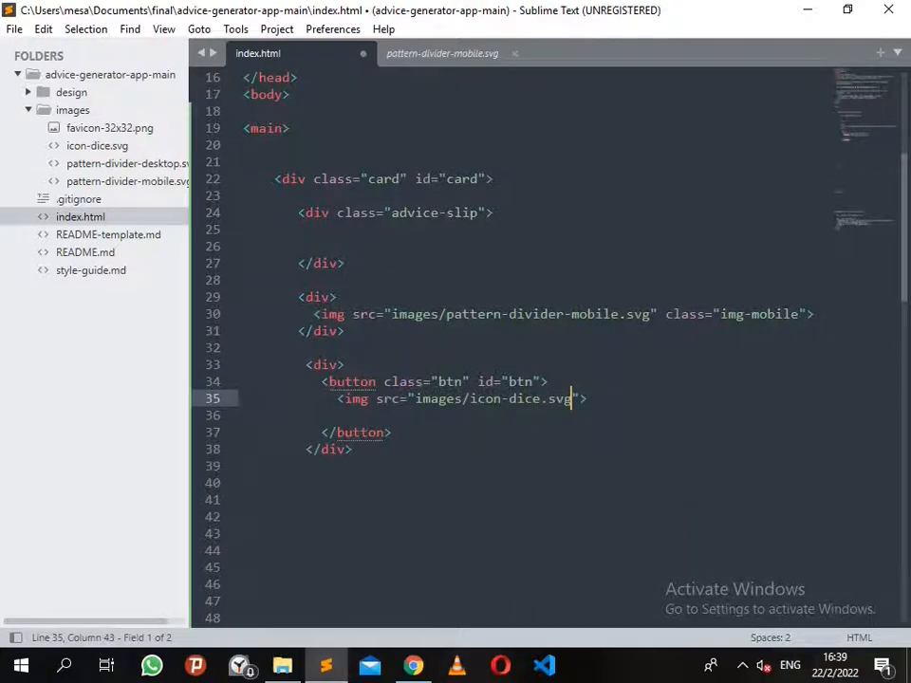
key("ctrl+s")
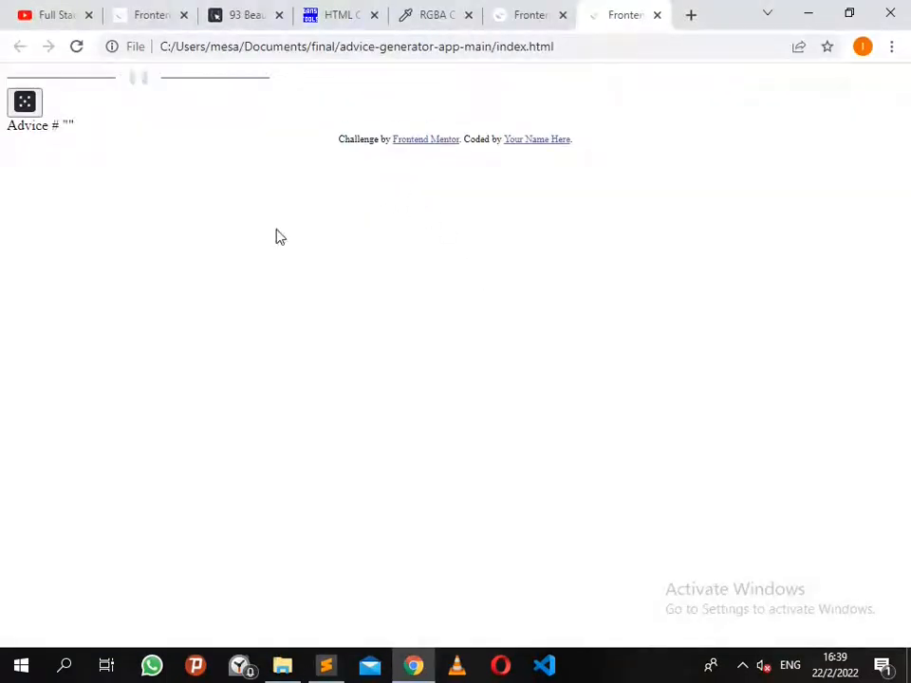
mouse_move(170, 160)
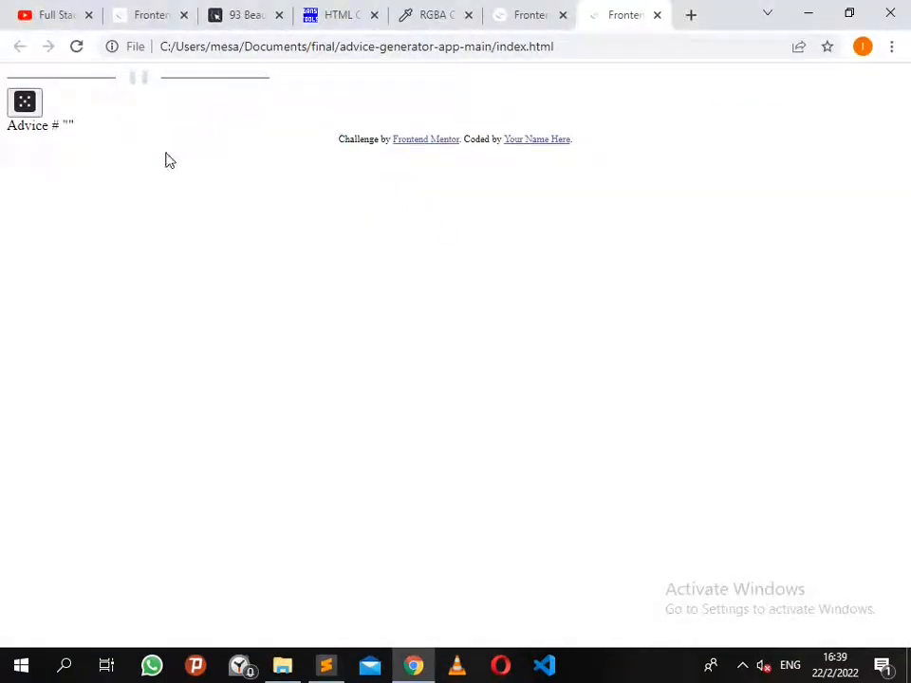
mouse_move(135, 386)
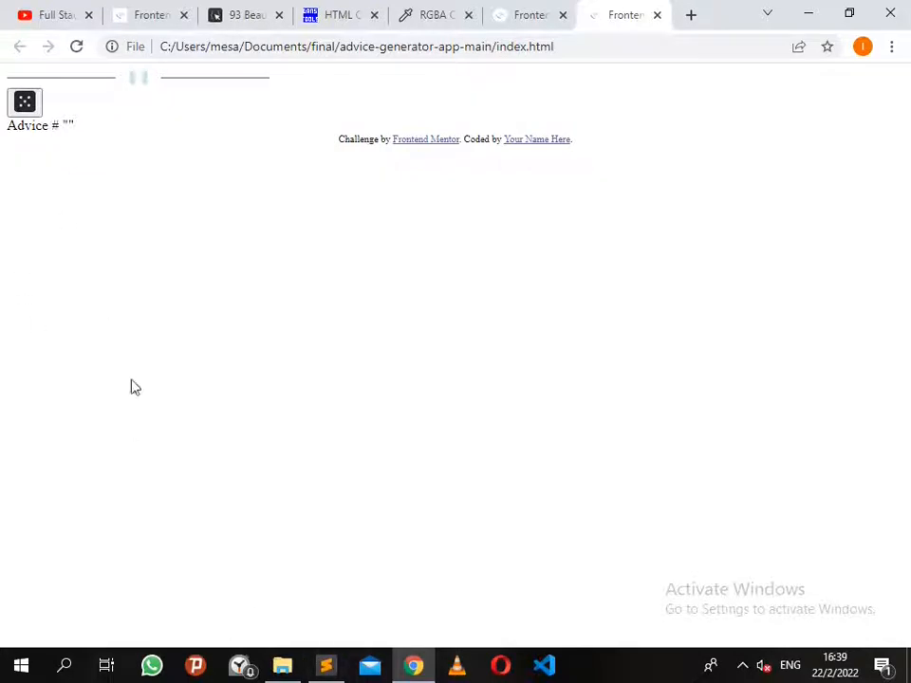
Check the dice button in the Chrome preview, then return to index.html.
left_click(325, 665)
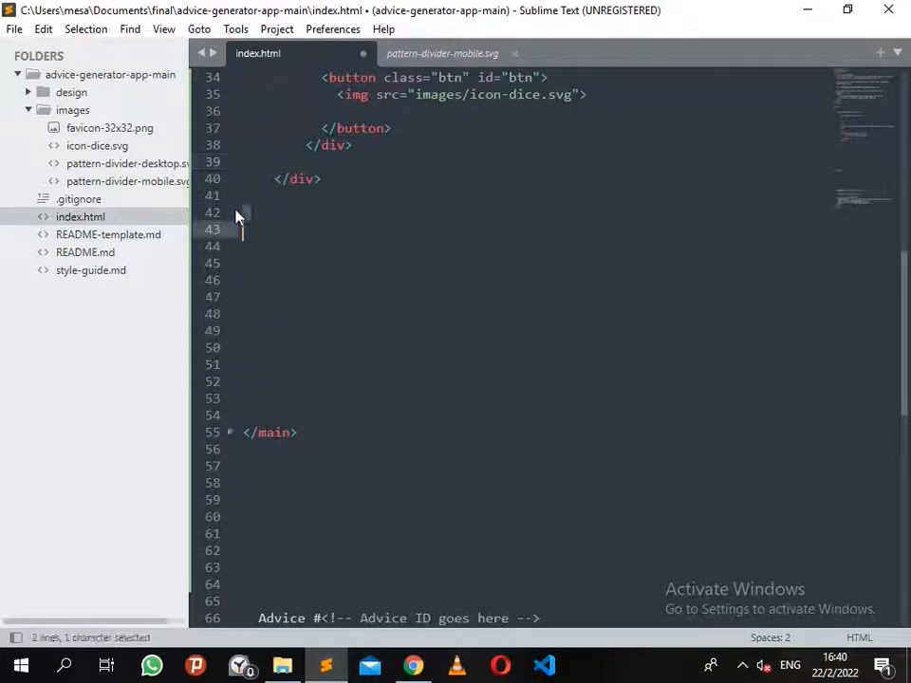
Delete the empty lines above </main> and scroll up through the file.
left_click_drag(243, 211, 243, 398)
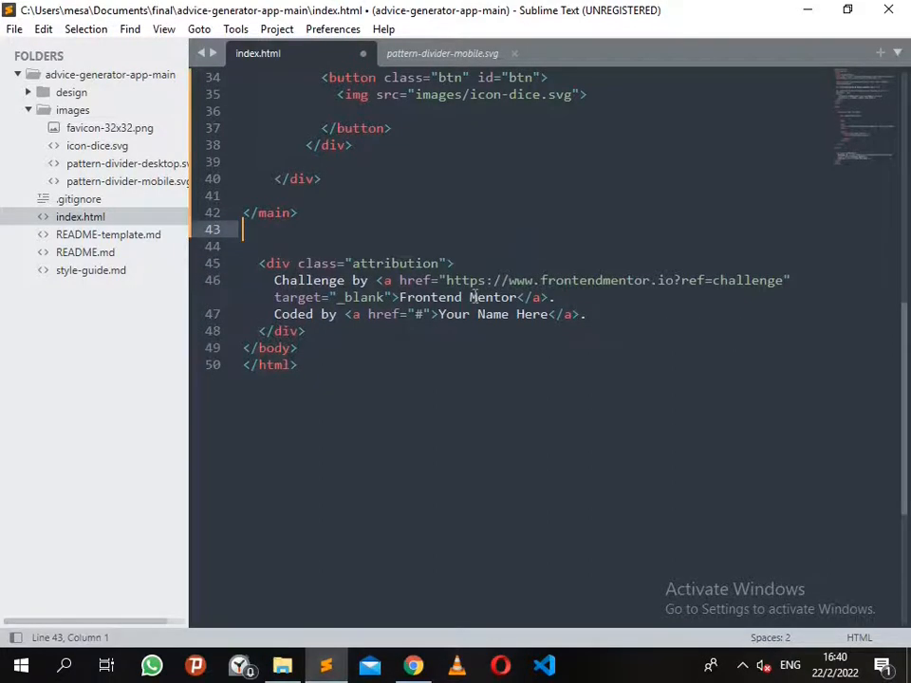
scroll("up", 3)
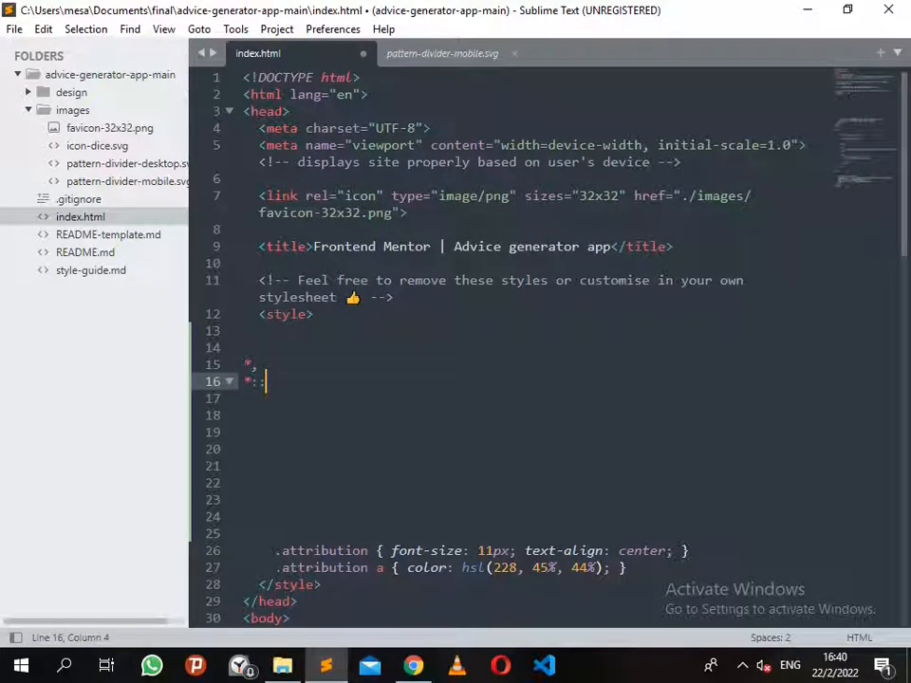
Extend the universal selector to *, *::after, *::before and open its rule.
type(":aft")
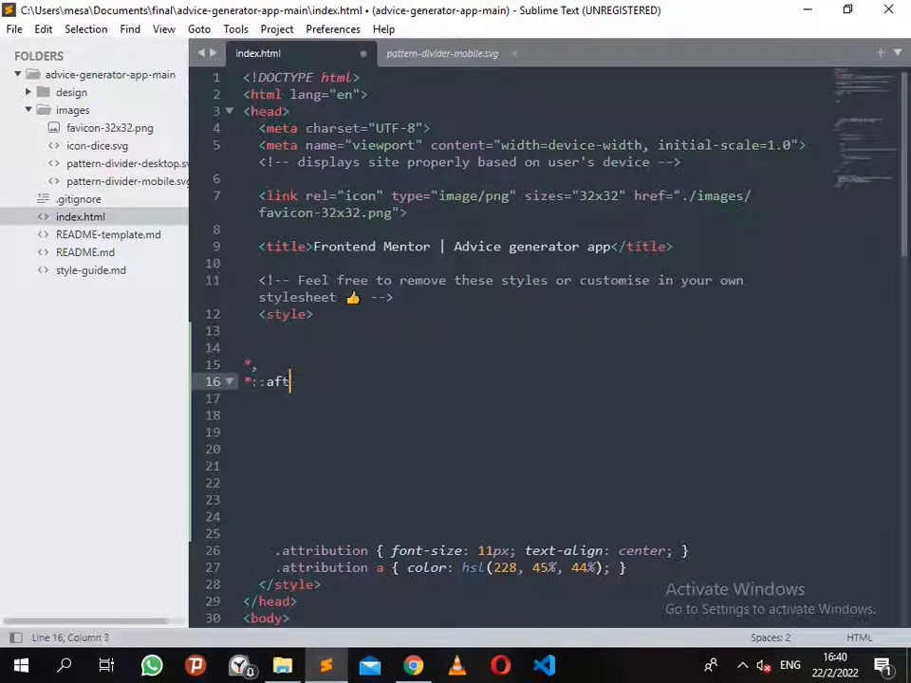
key("enter")
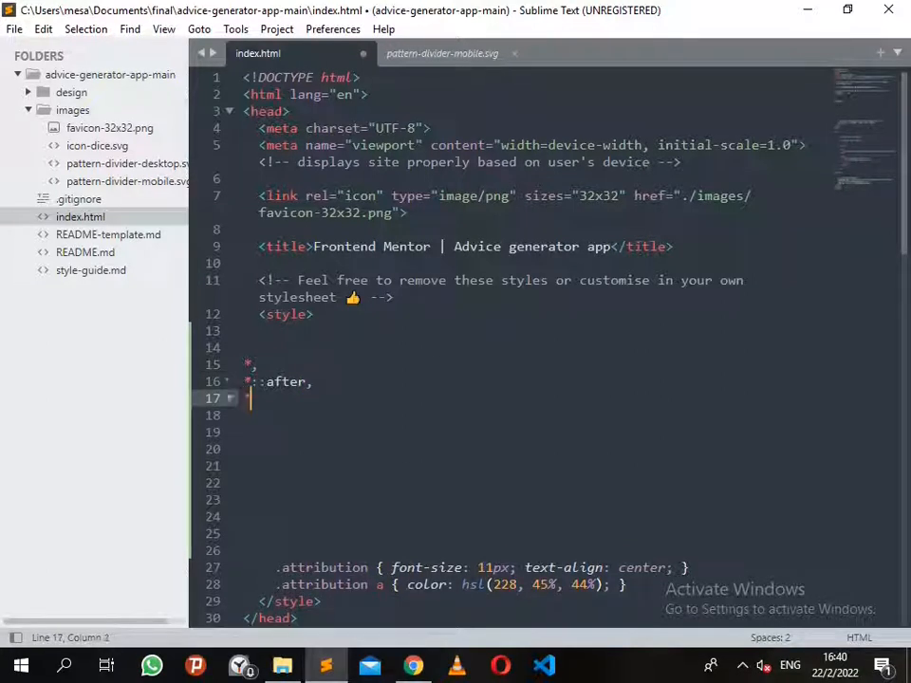
type("::")
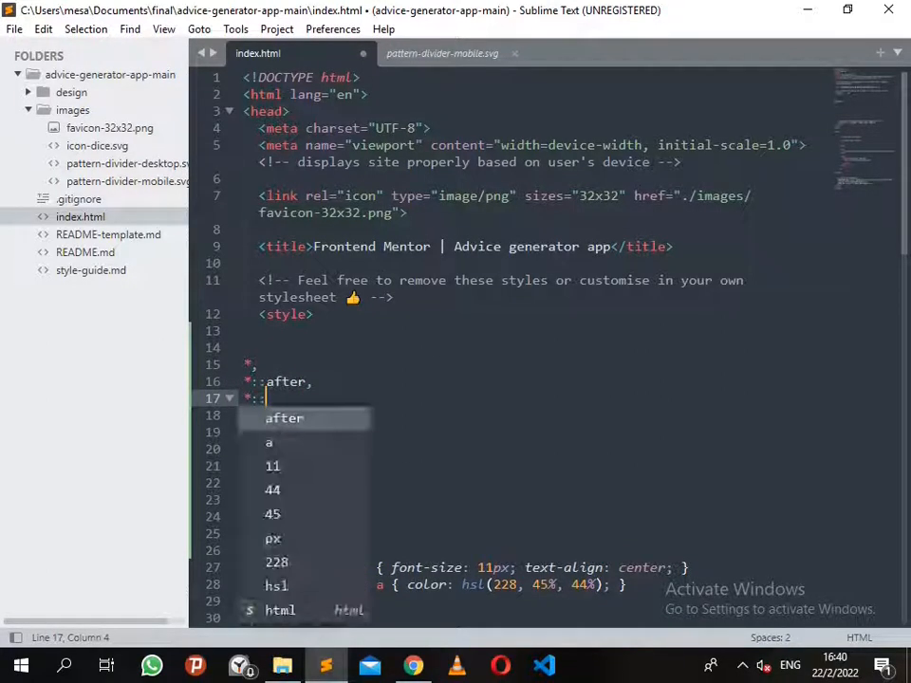
type("befor")
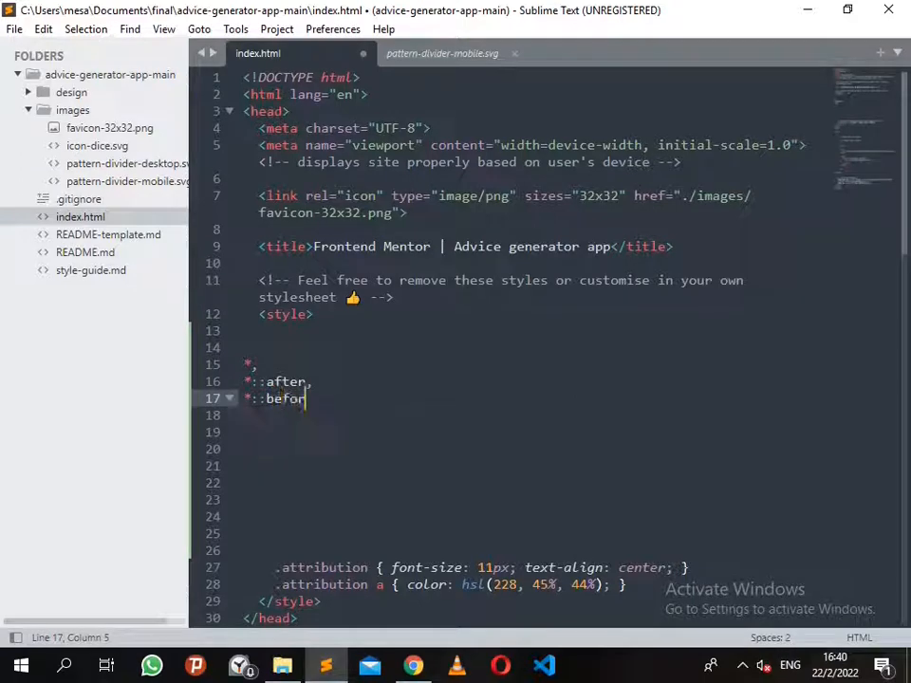
type("e{")
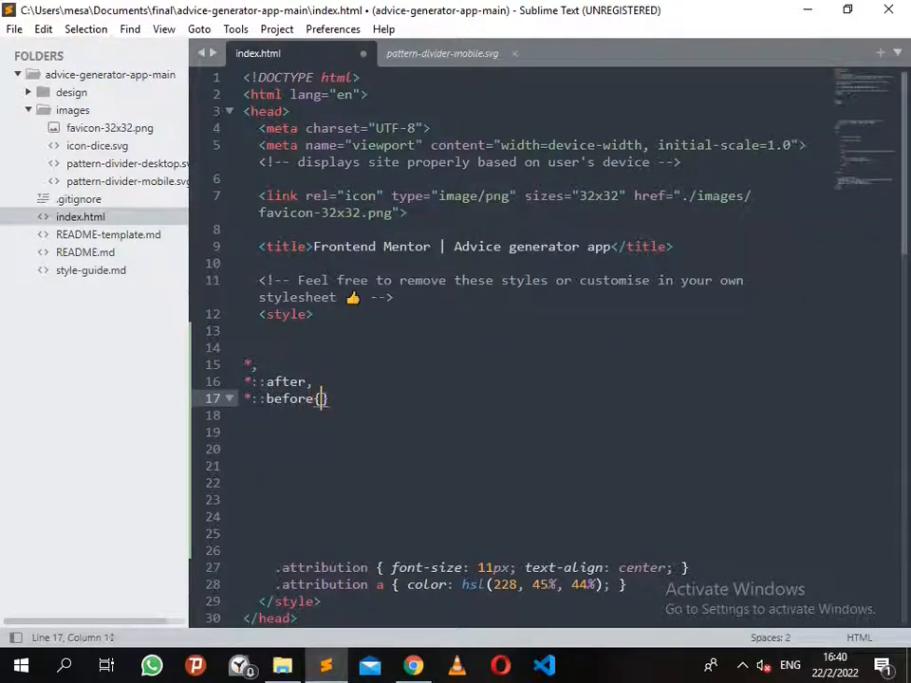
Give the reset rule margin auto, padding 0 and box-sizing border-box.
type("margin: auto;")
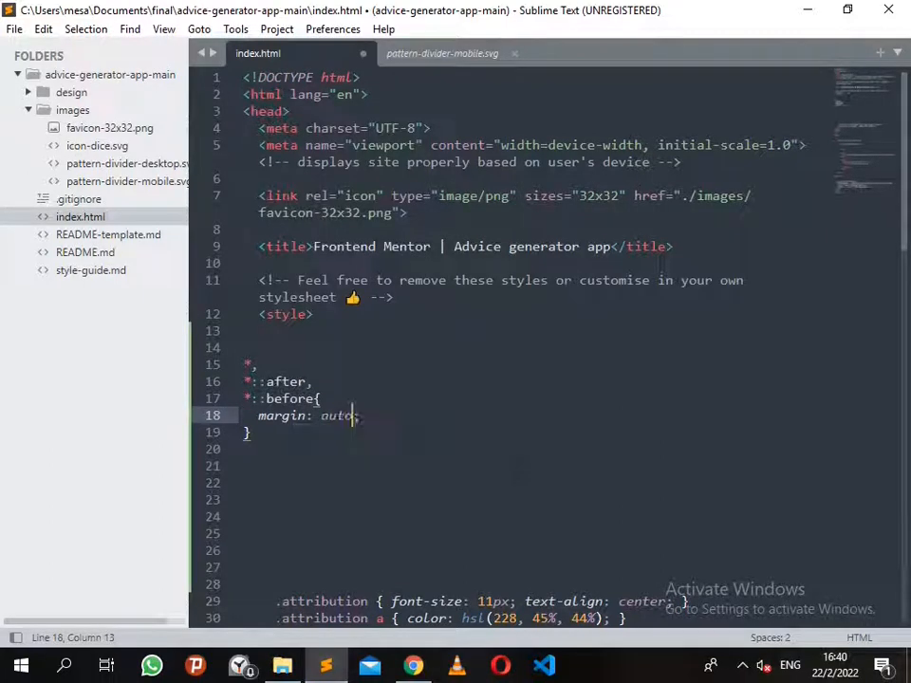
type("padding: 0;")
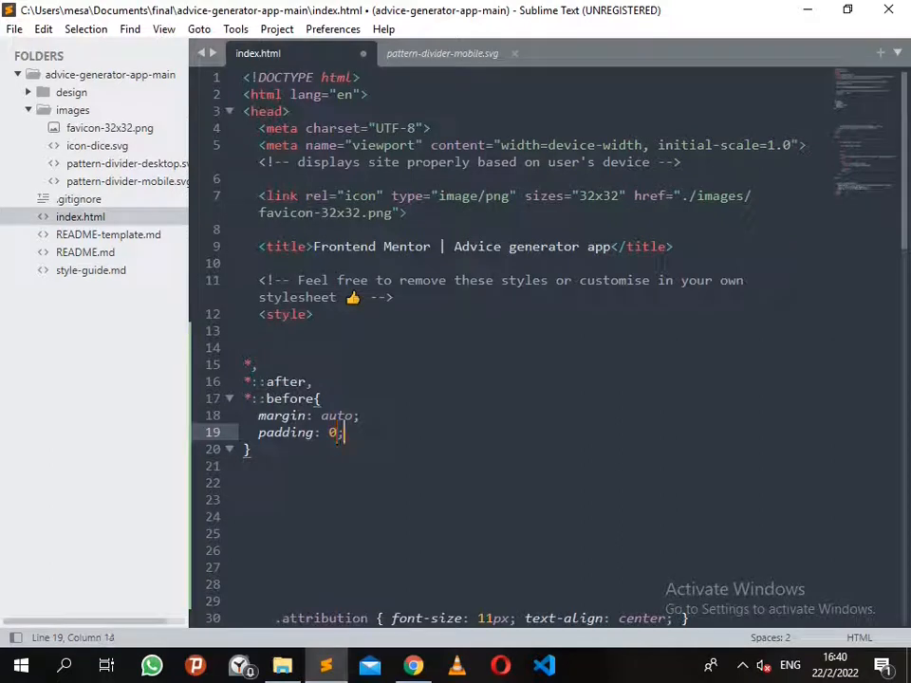
key("Enter")
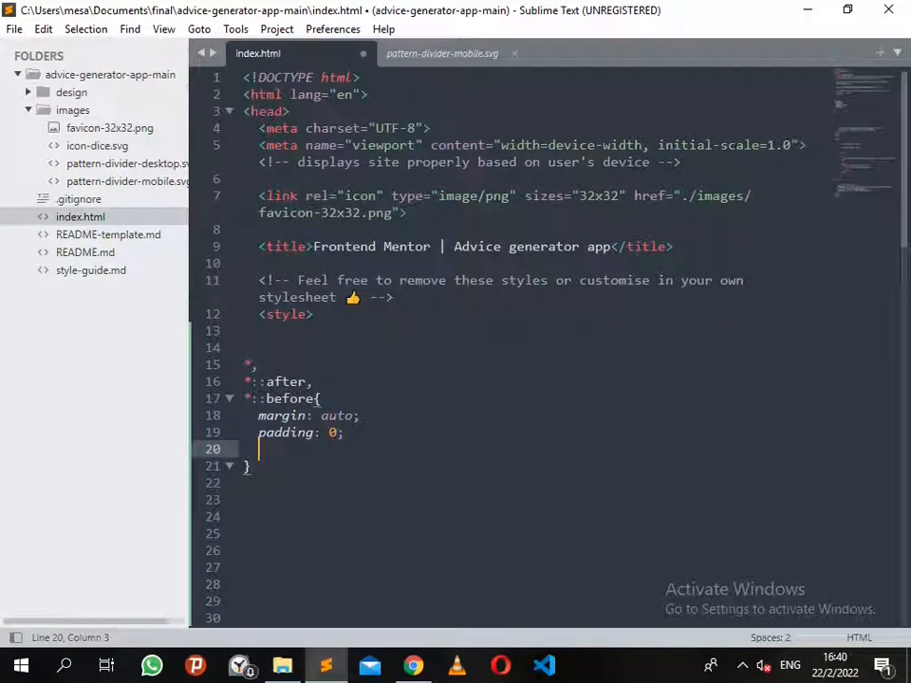
type("b")
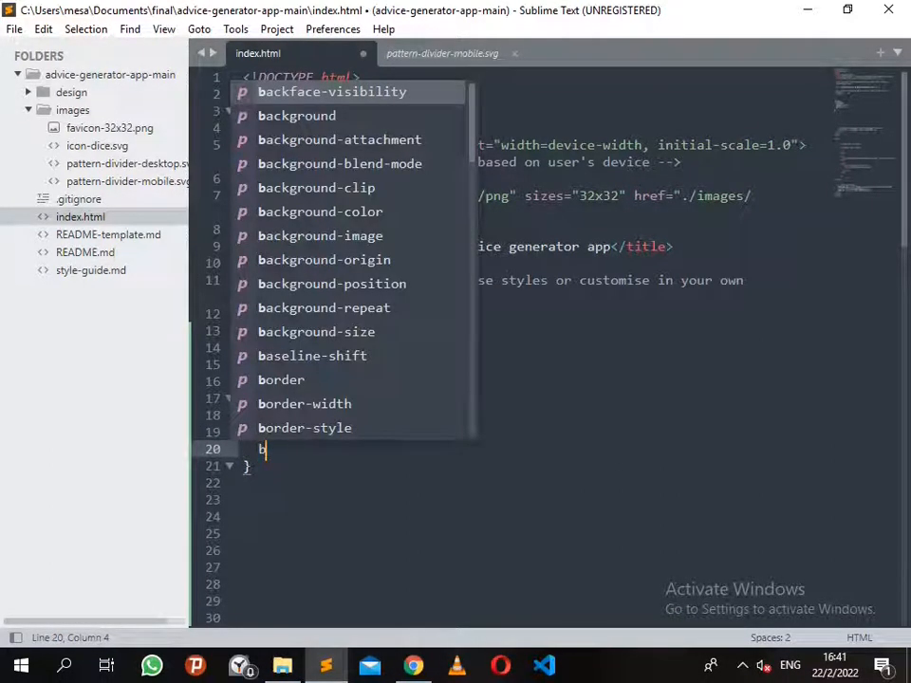
type("ox")
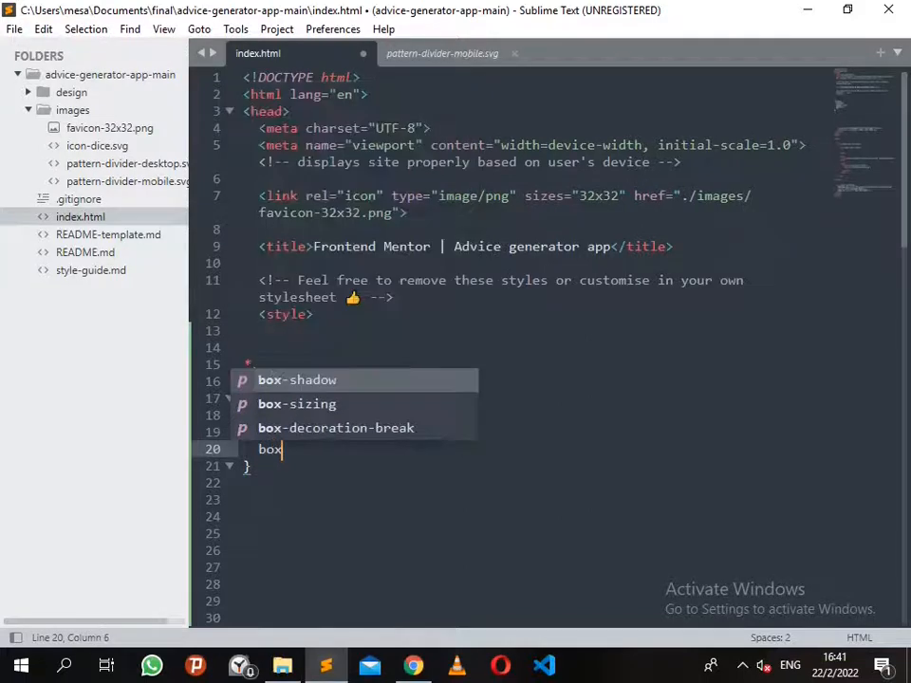
type("box-sizing: ;")
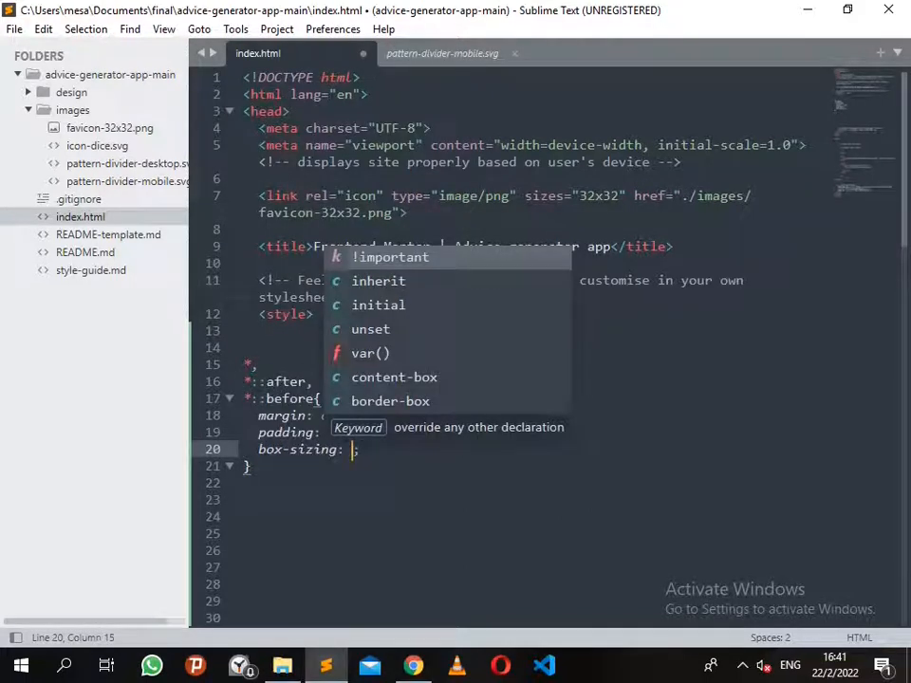
left_click(390, 400)
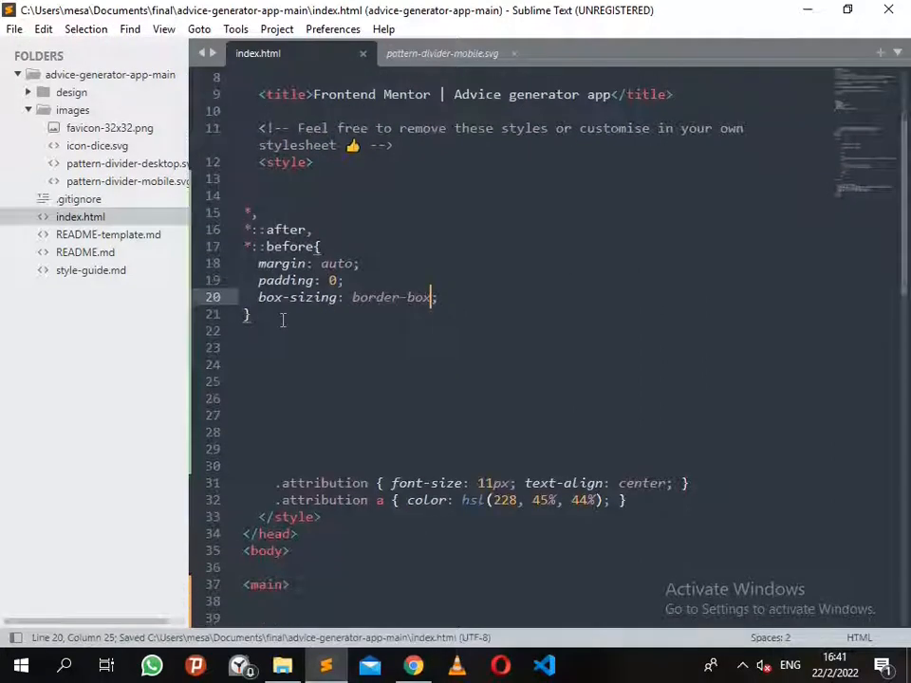
key("enter")
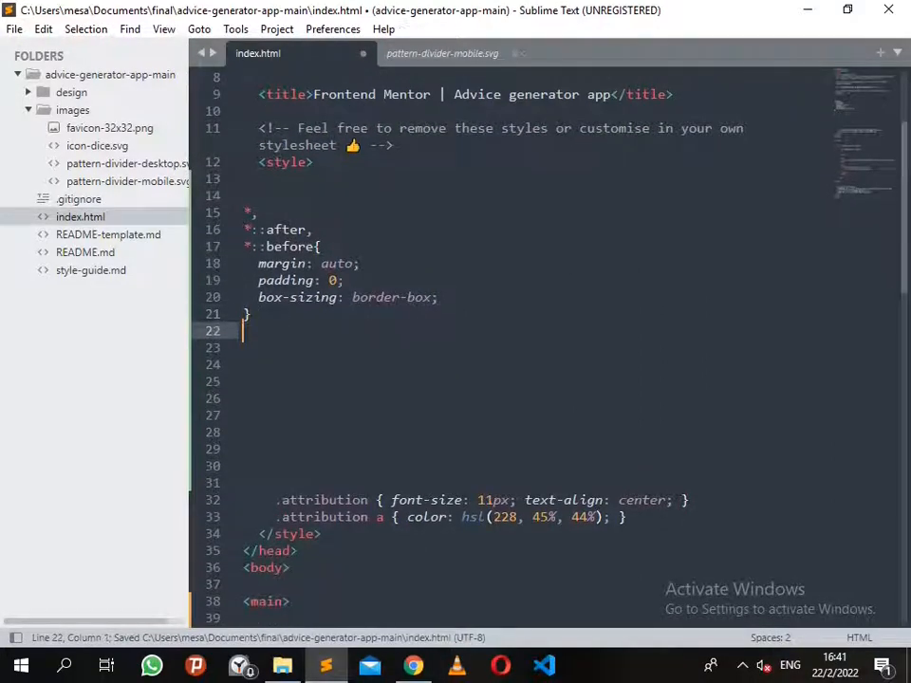
Start a body rule with background-color hsl(217, 19%, 24%) from the style guide.
type("body")
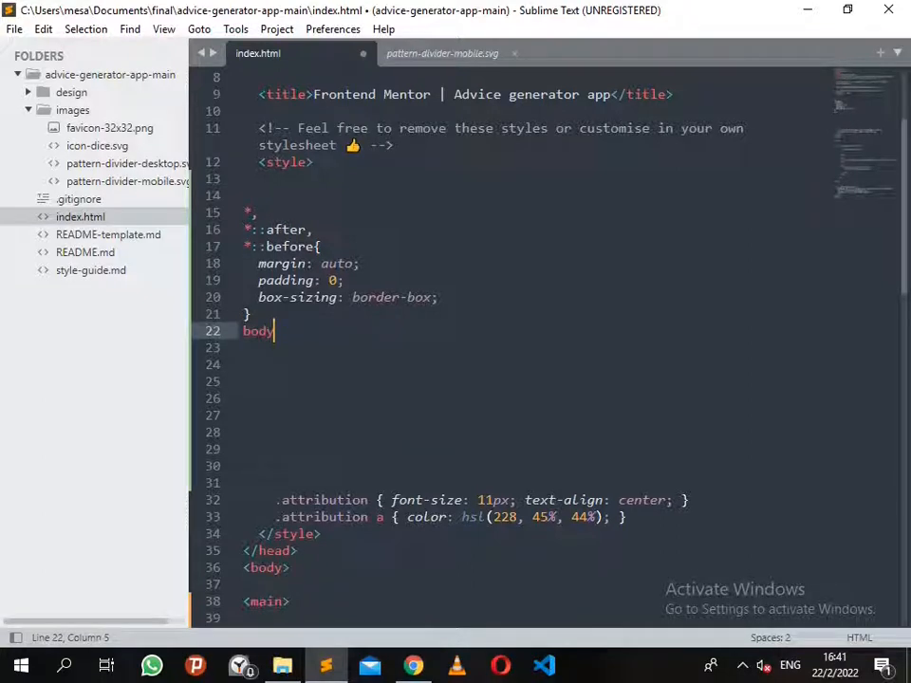
type("{")
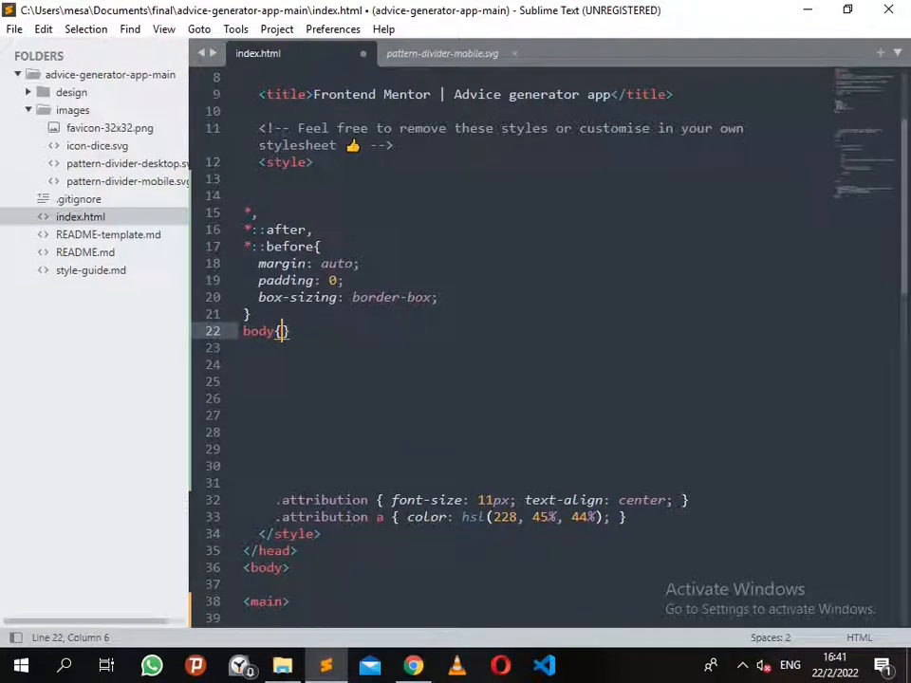
type("ba")
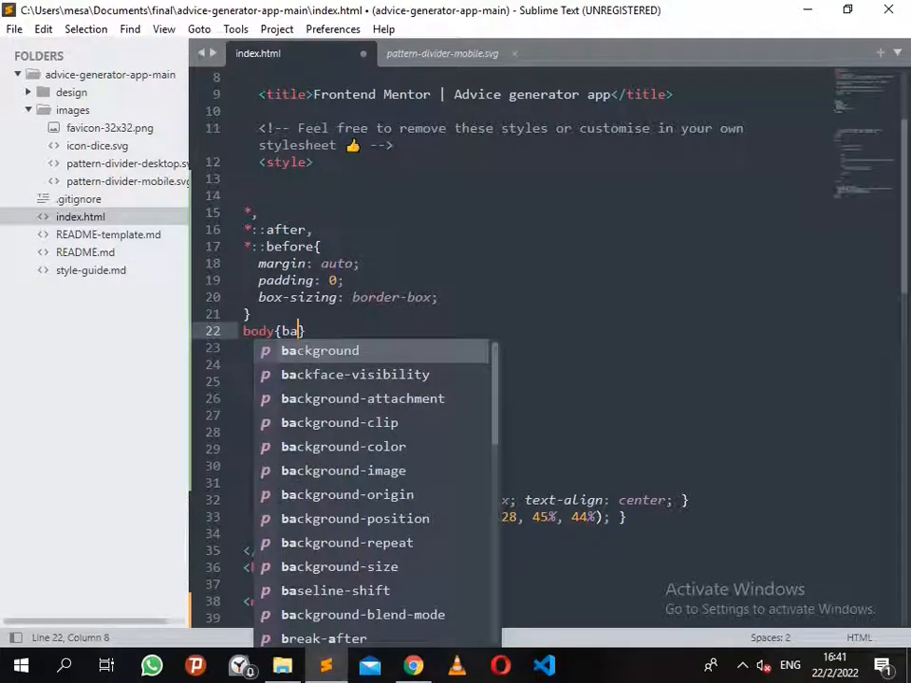
key("Down")
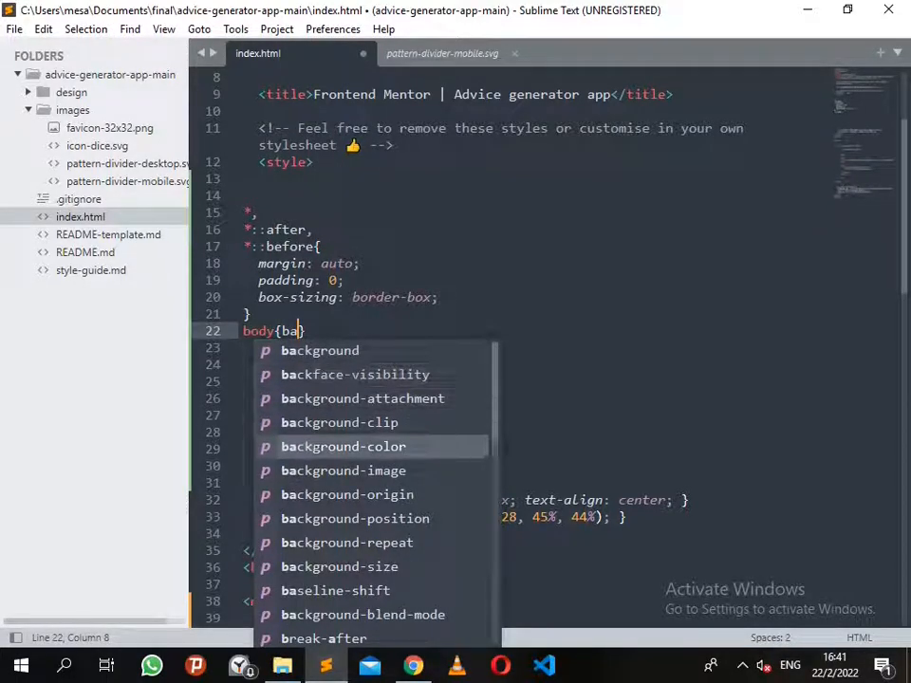
left_click(90, 271)
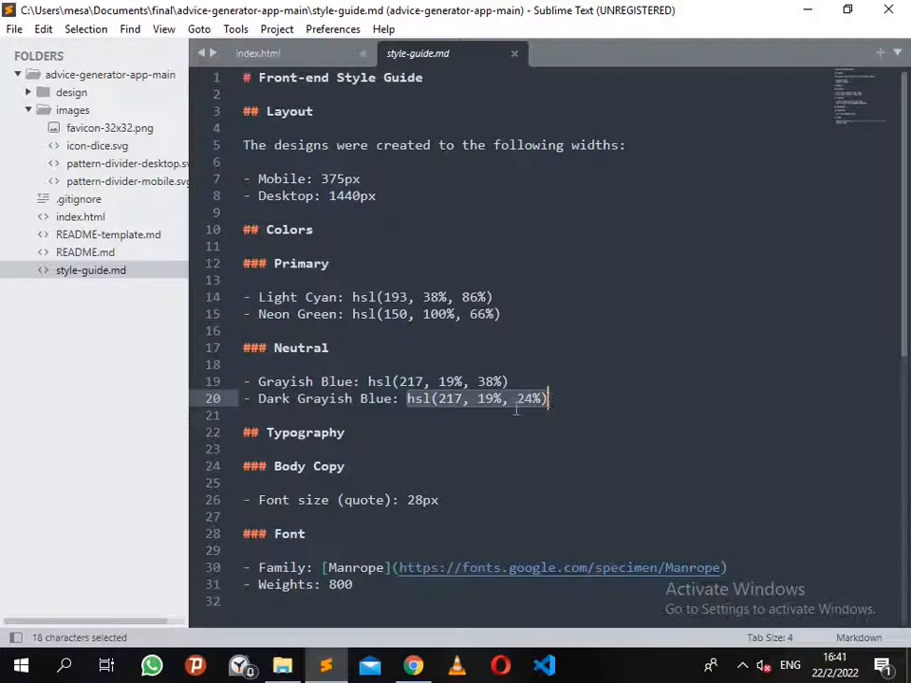
right_click(517, 399)
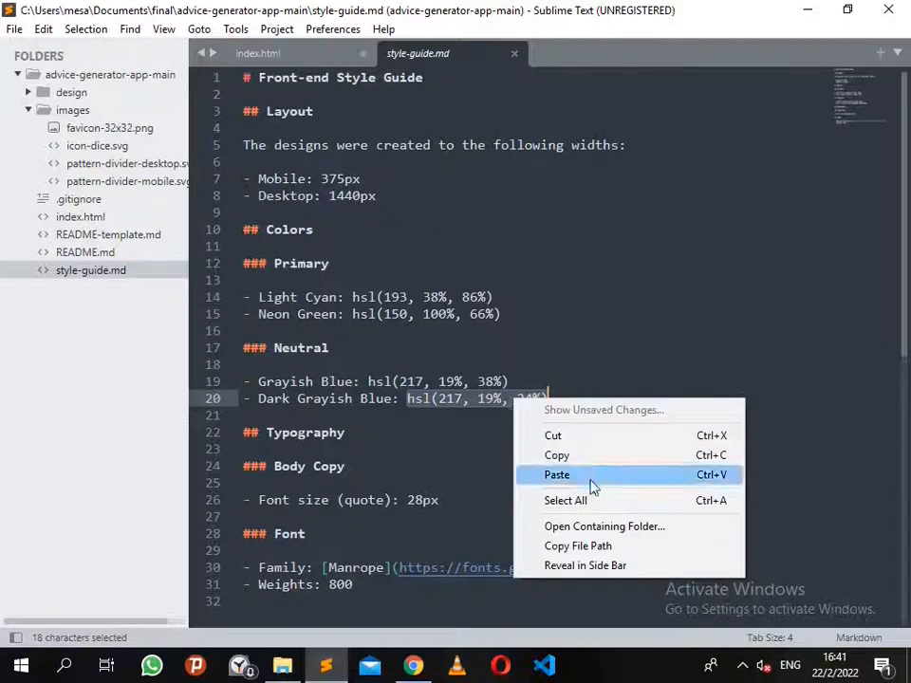
left_click(557, 455)
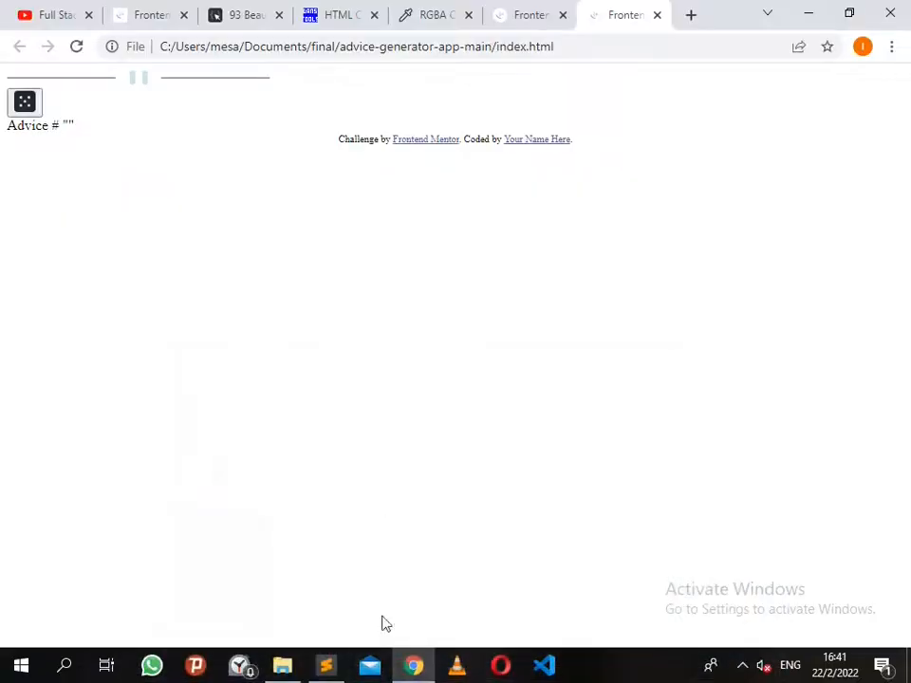
left_click(326, 665)
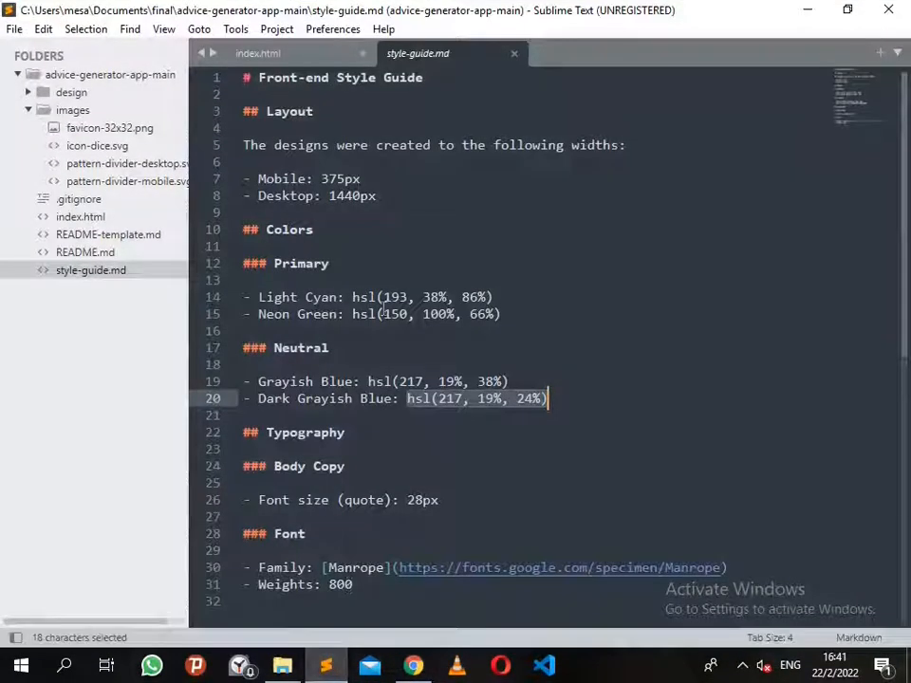
left_click(258, 53)
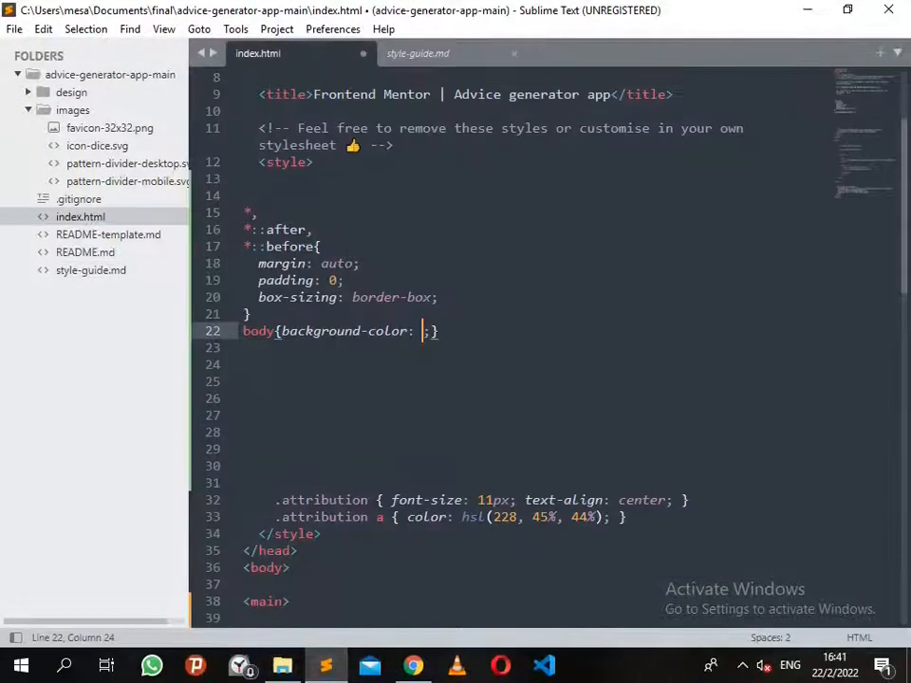
type("hsl(217, 19%, 24%)")
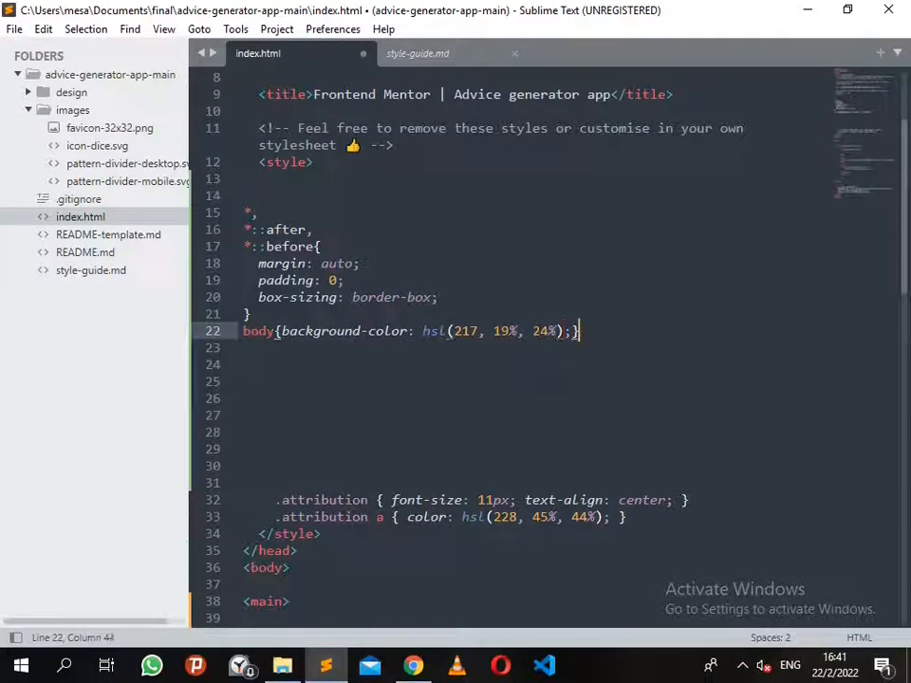
Add the light cyan text color hsl(193, 38%, 86%) to body and save.
type("color: ;")
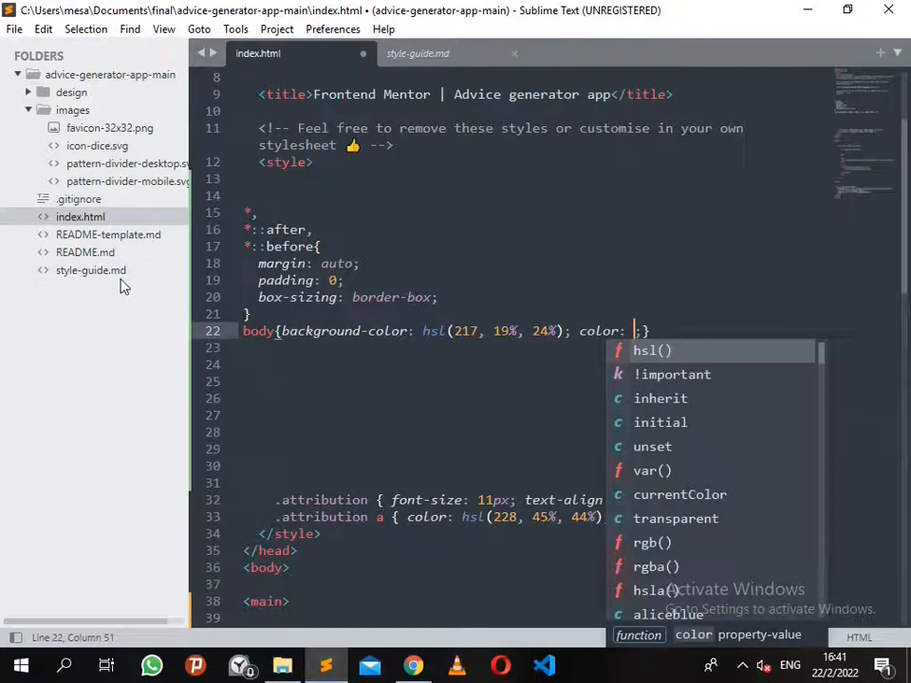
left_click(416, 53)
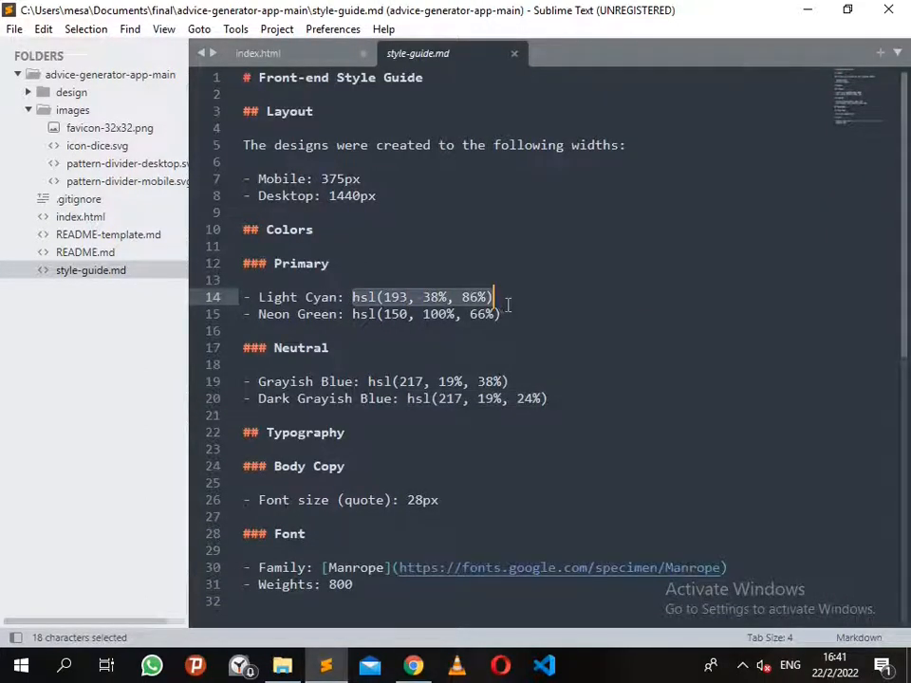
key("ctrl+c")
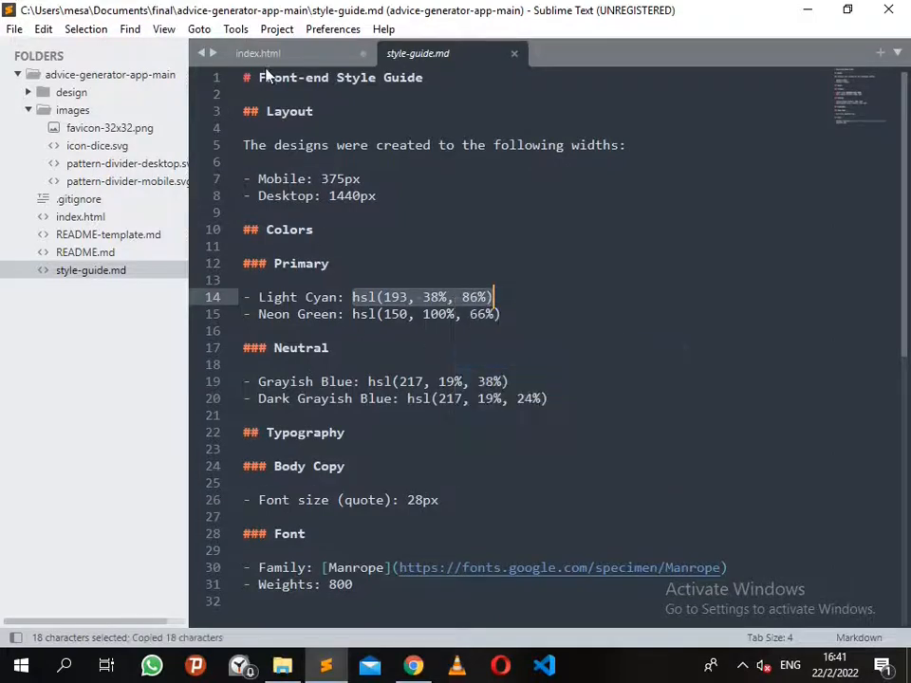
left_click(257, 54)
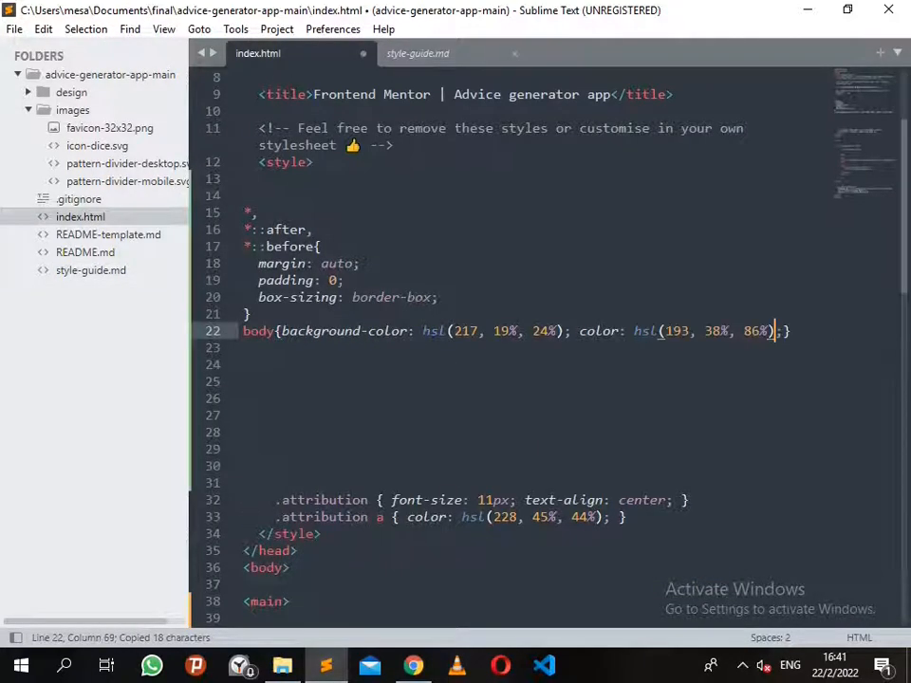
key("ctrl+s")
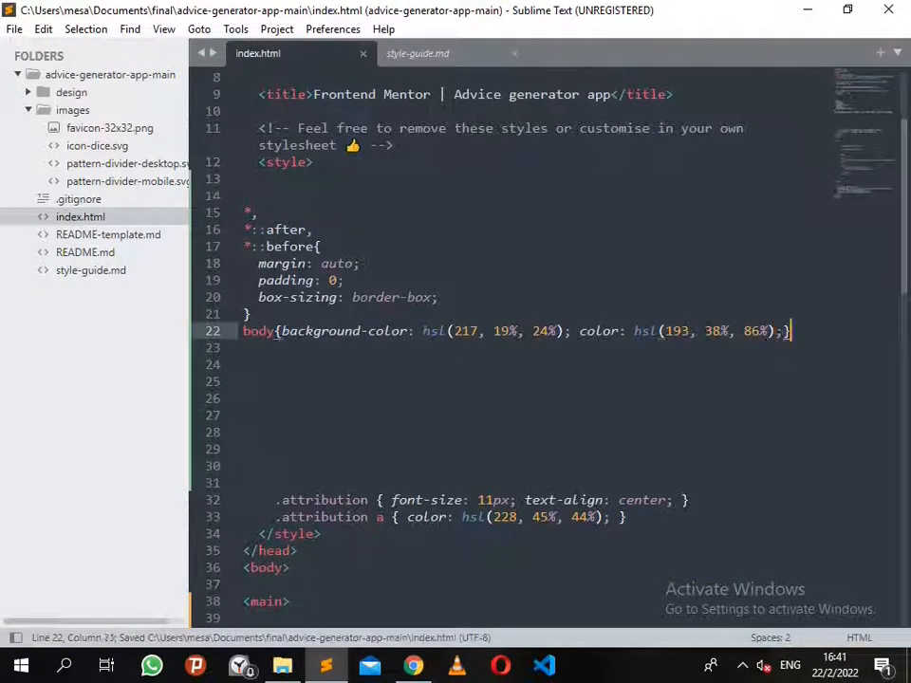
key("enter")
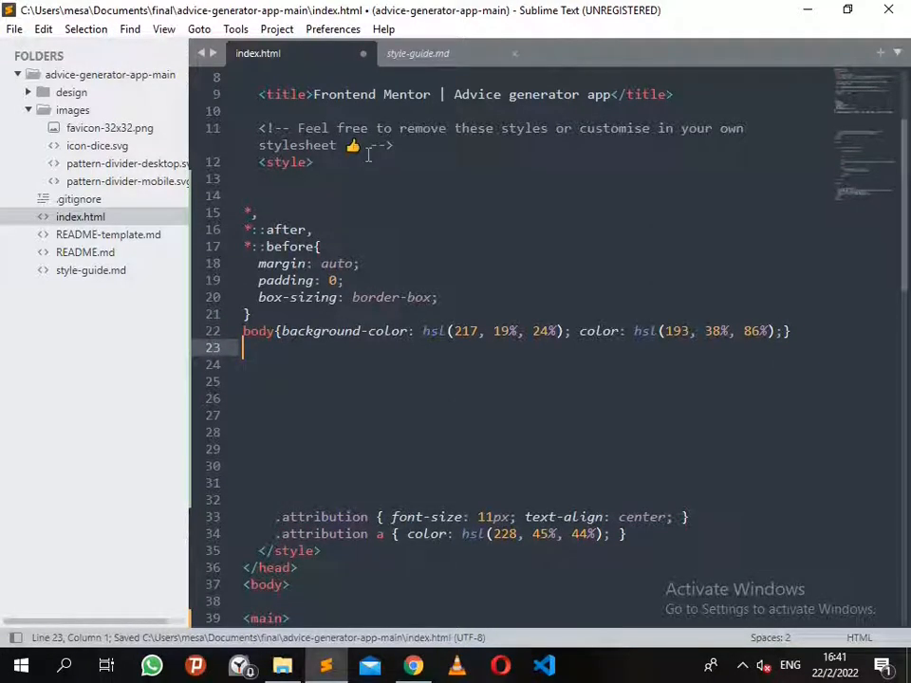
Create a main rule with display flex, justify-content center and align-items center.
type("mai")
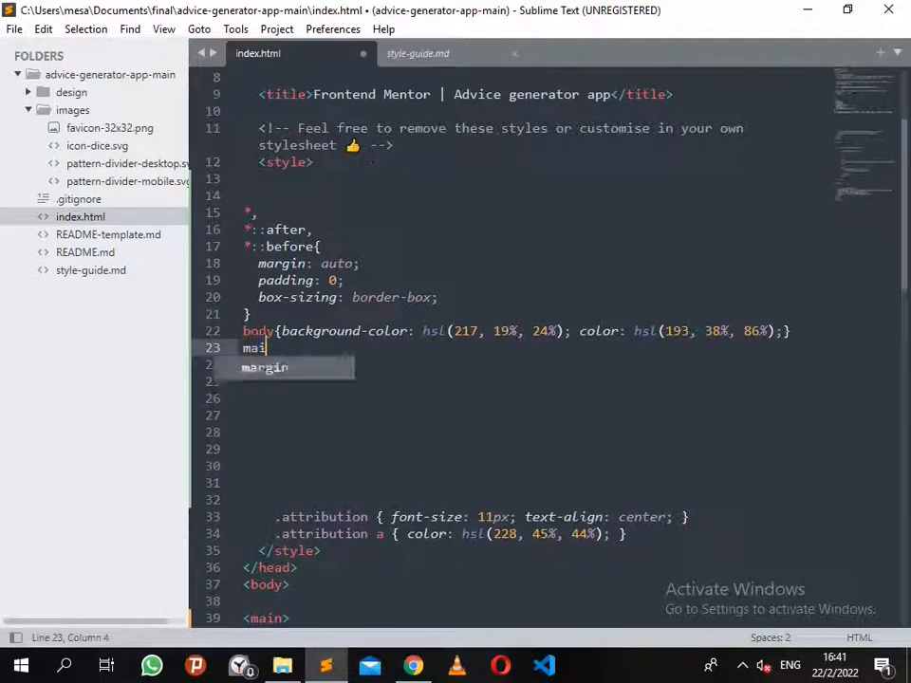
type("n{")
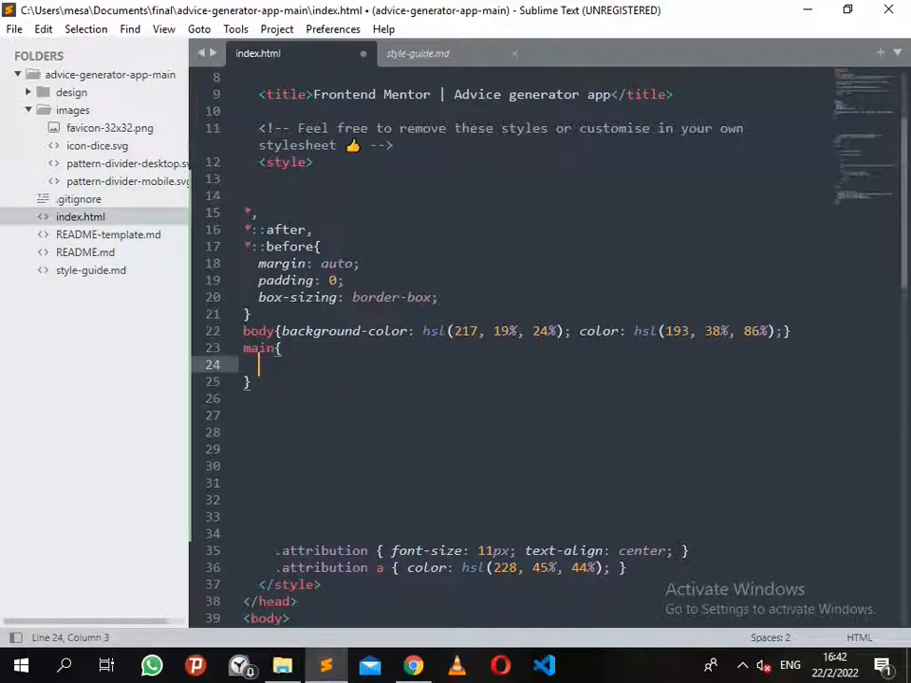
type("d")
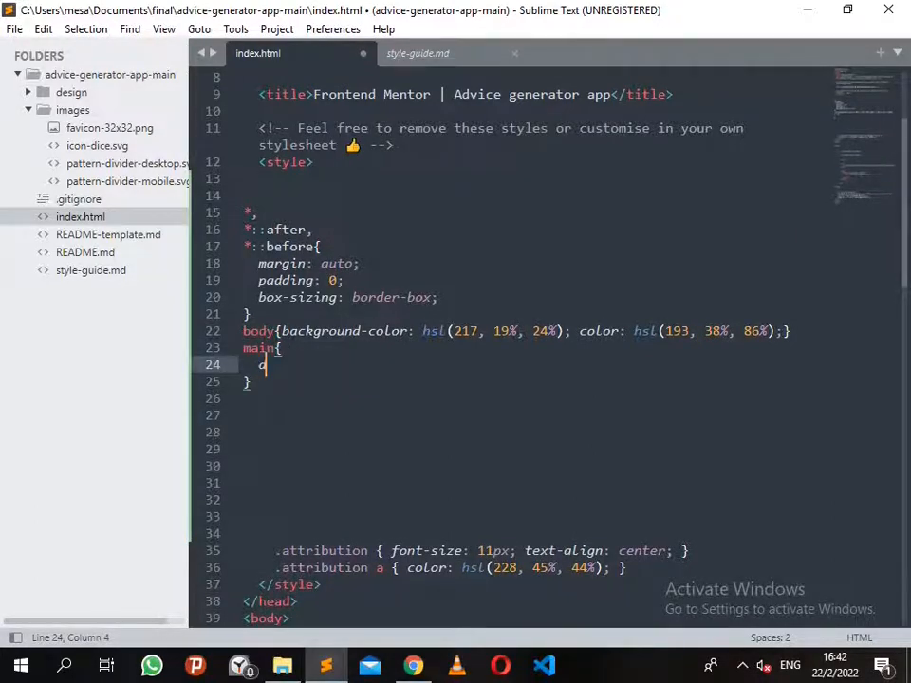
type("i")
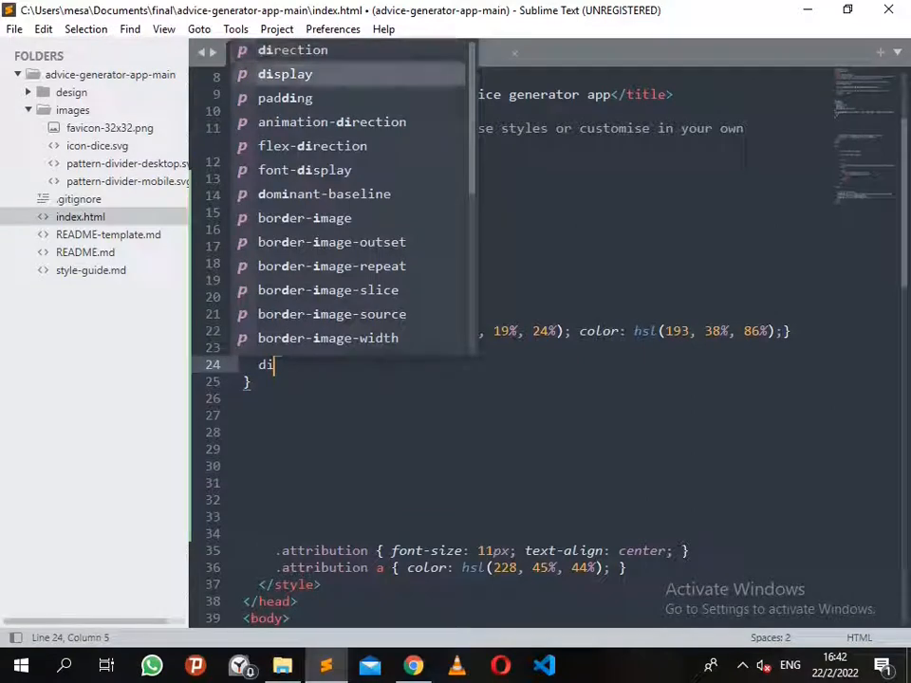
type("splay: flex;")
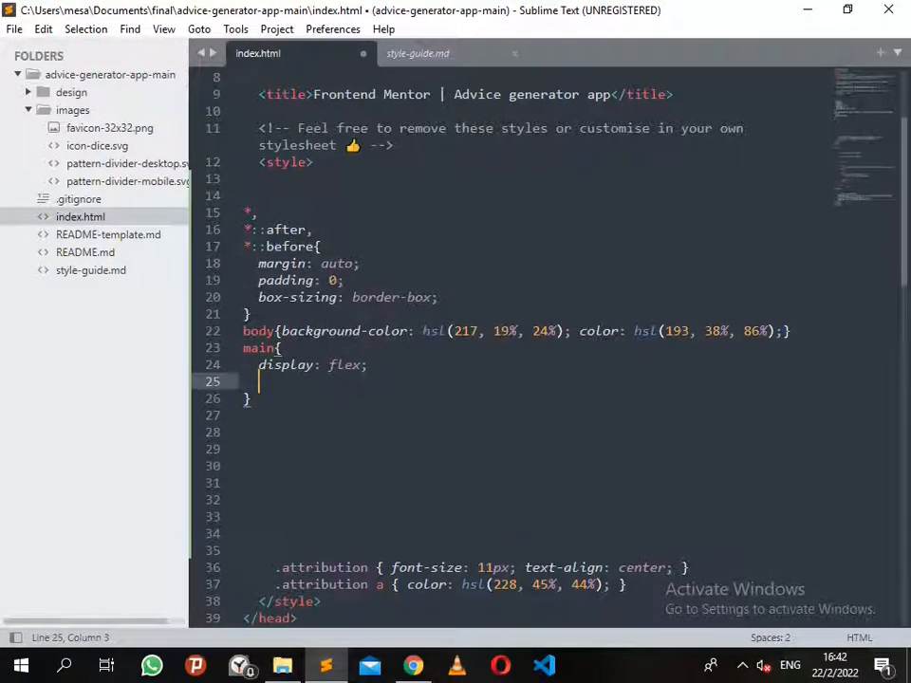
type("ju")
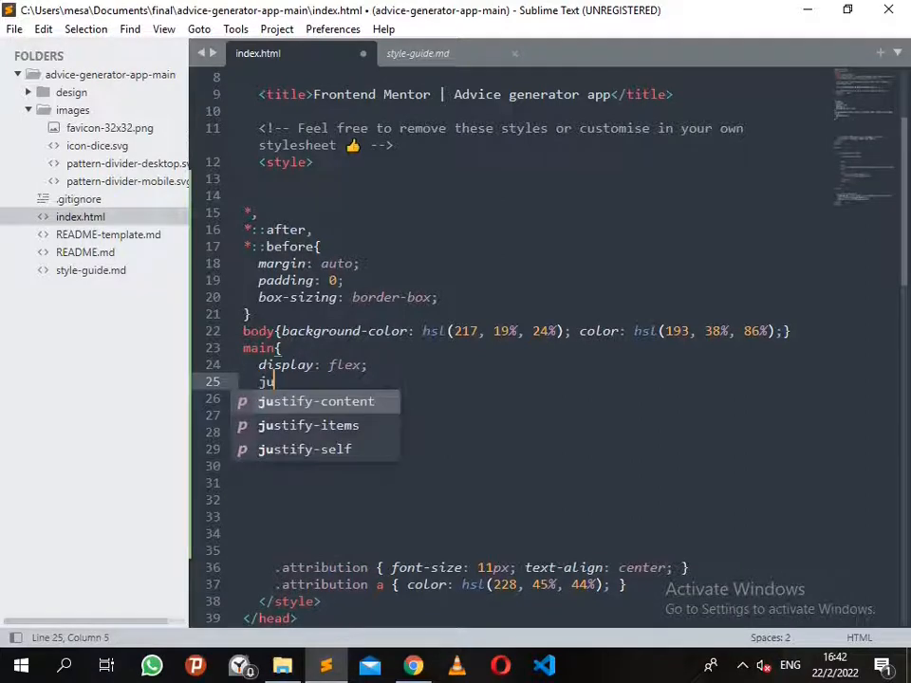
type("stify-content: ce")
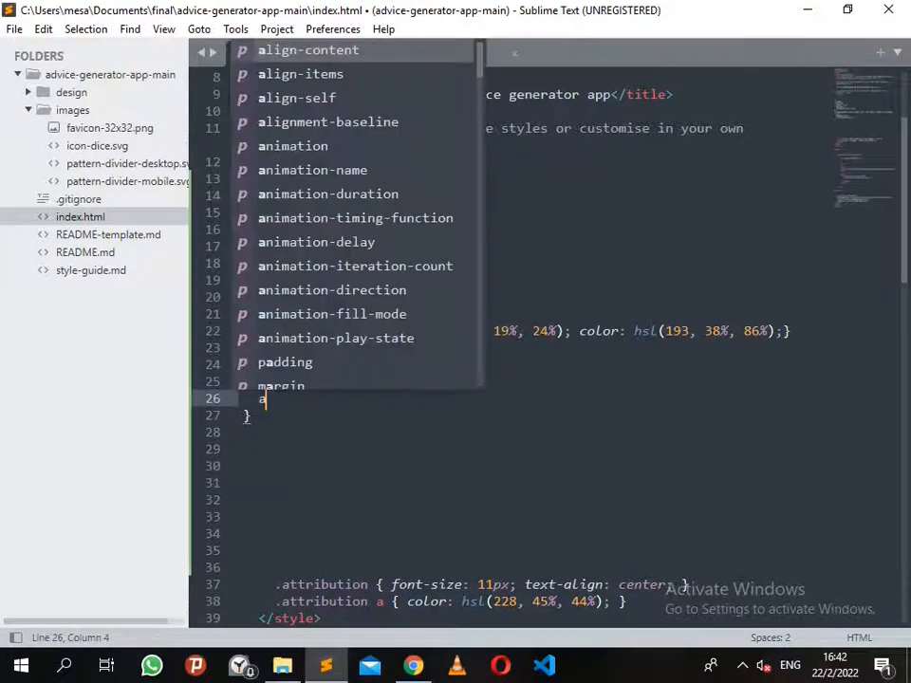
type("lign-items: center;")
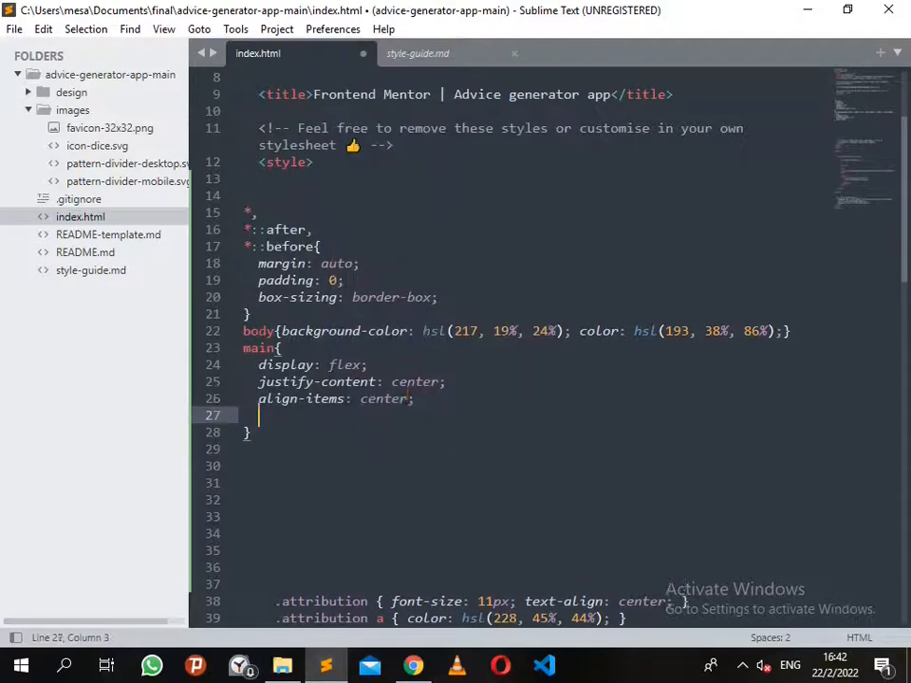
Give main a min-height of 100vh and 2rem padding.
type("min-height: ;")
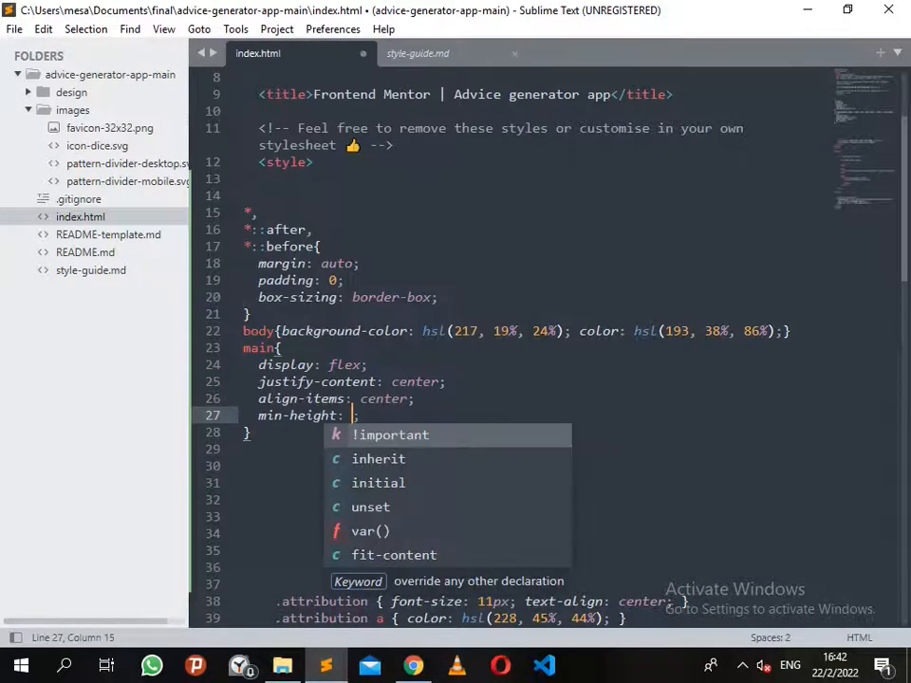
type("100v")
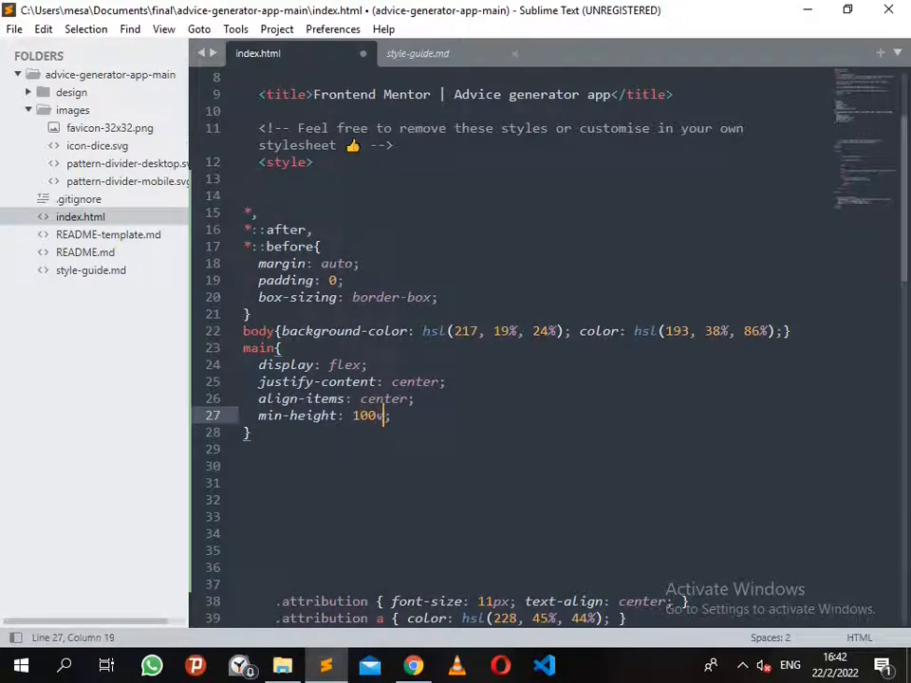
key("enter")
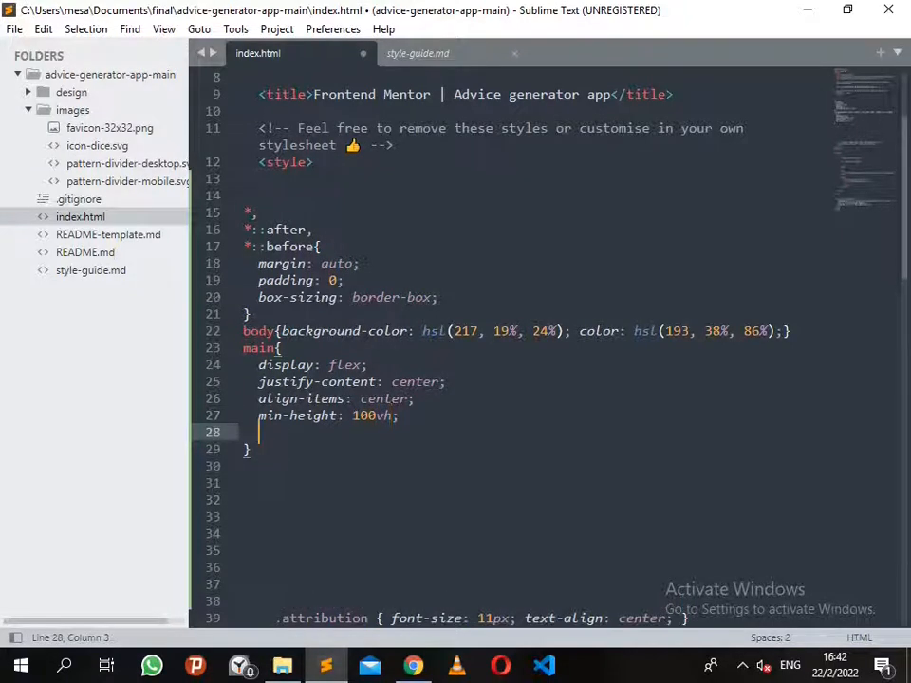
type("padding: 2re;")
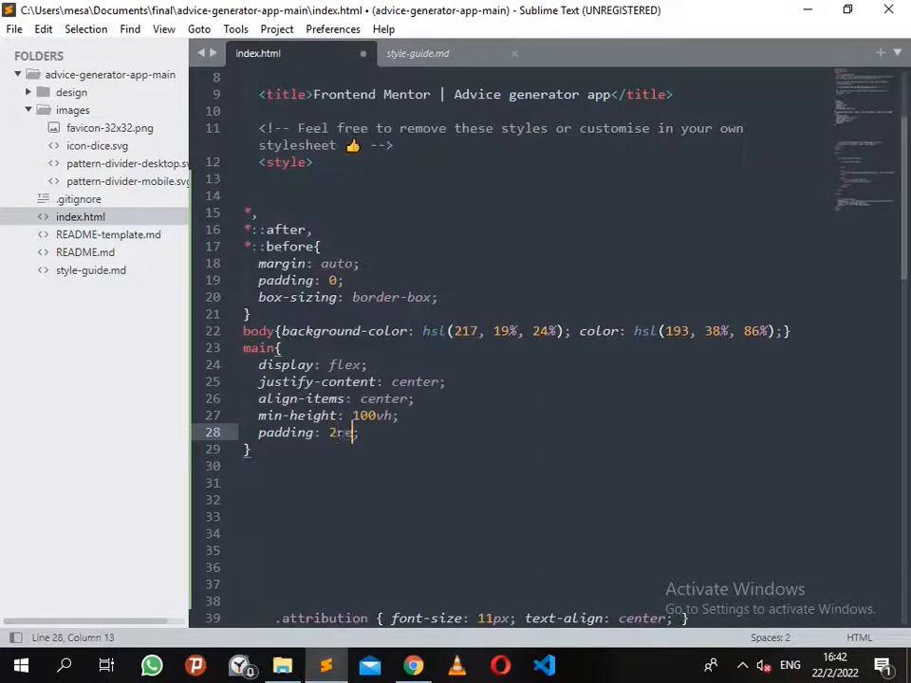
type("m")
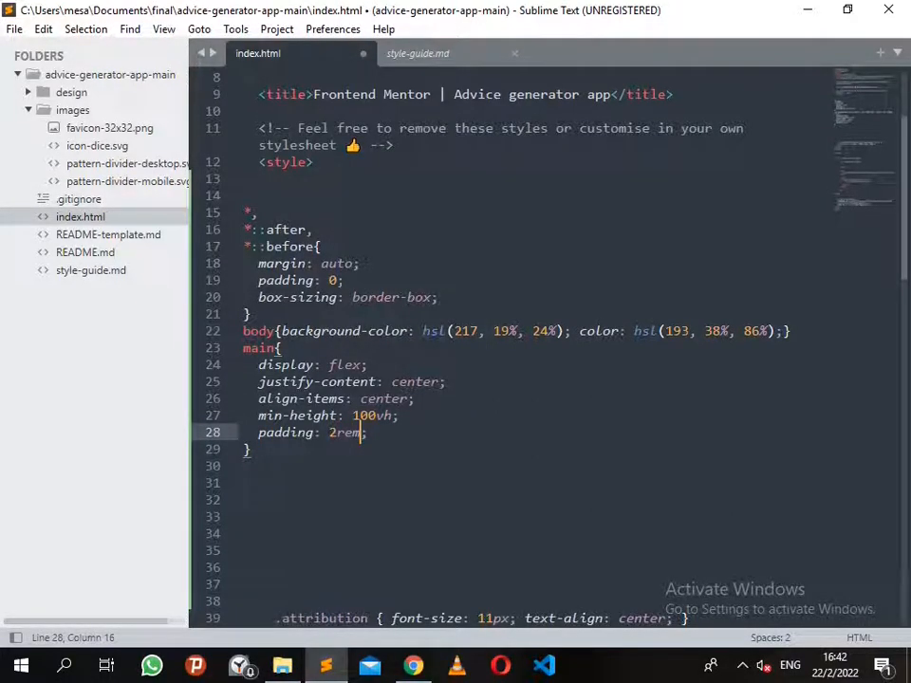
key("ctrl+s")
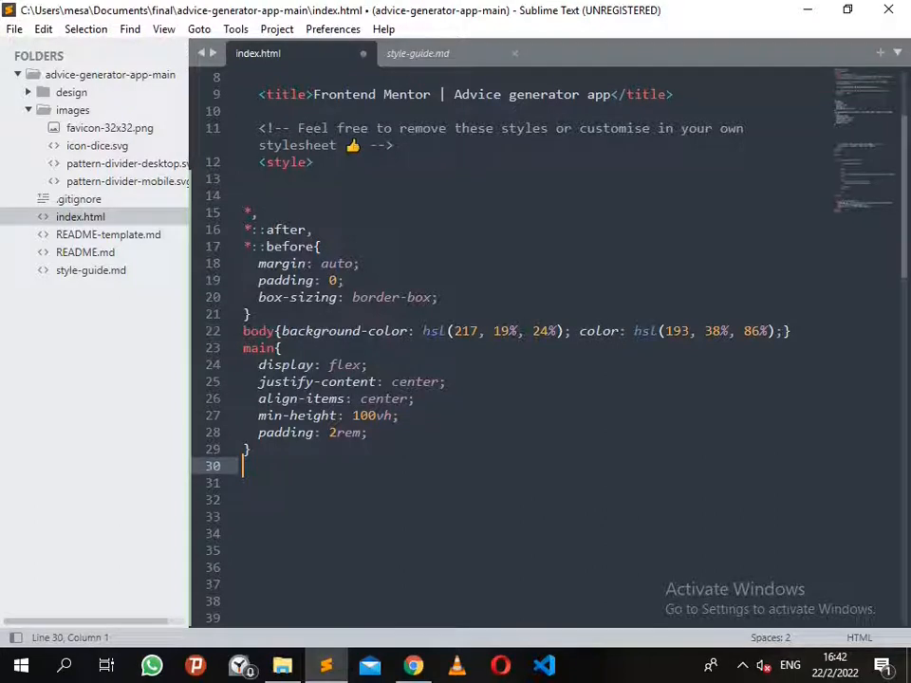
Add a button rule setting font-size to 3rem.
type("butt")
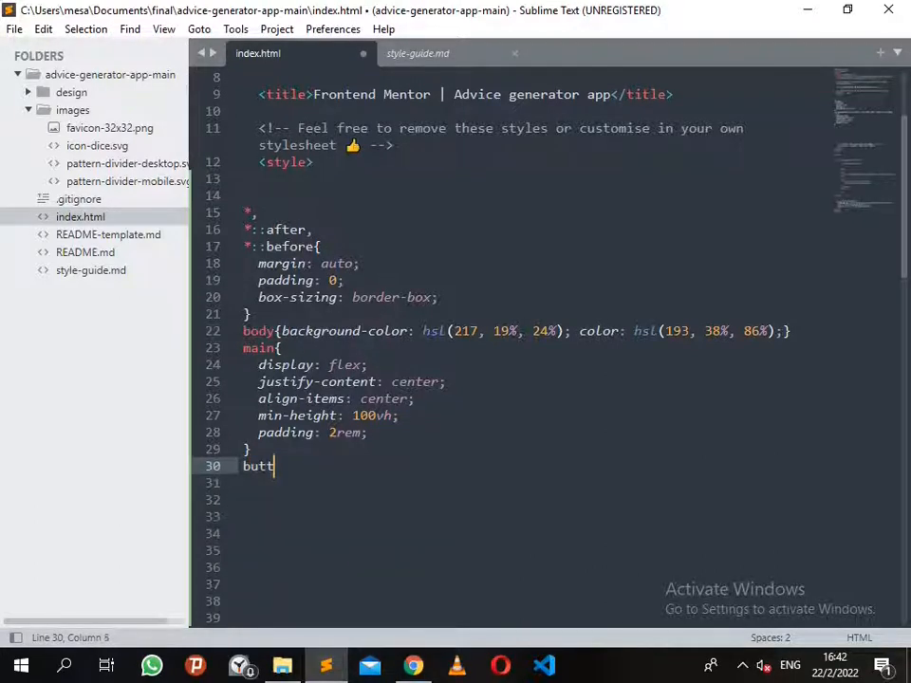
type("on")
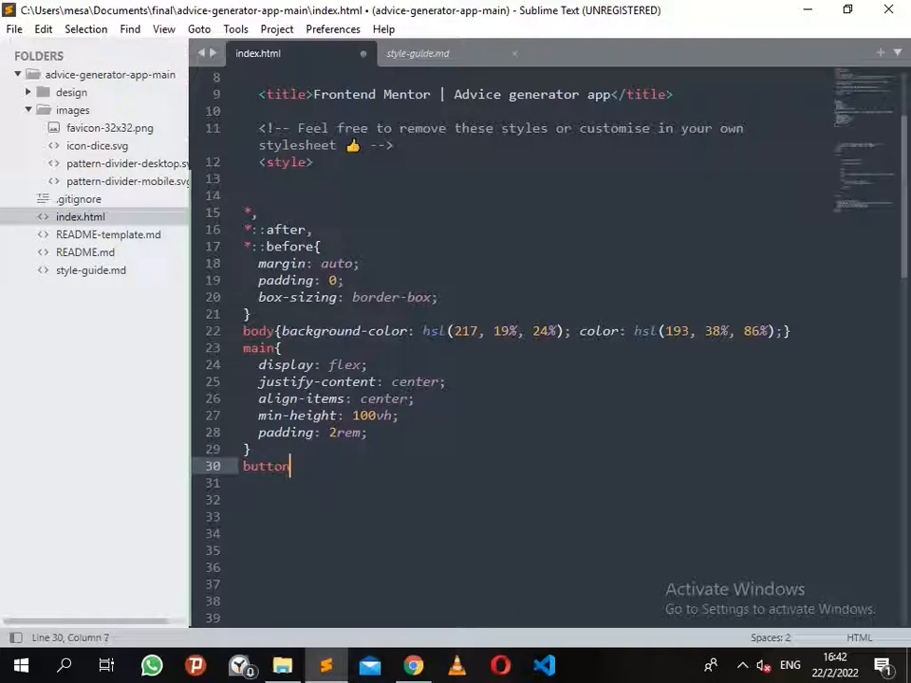
type("{f")
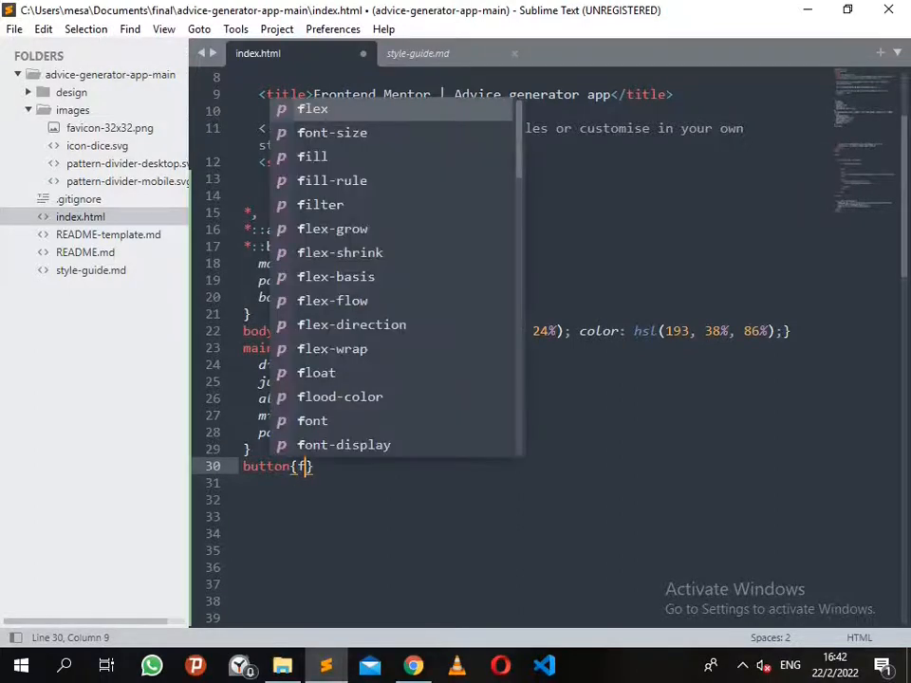
type("ont-size: ;")
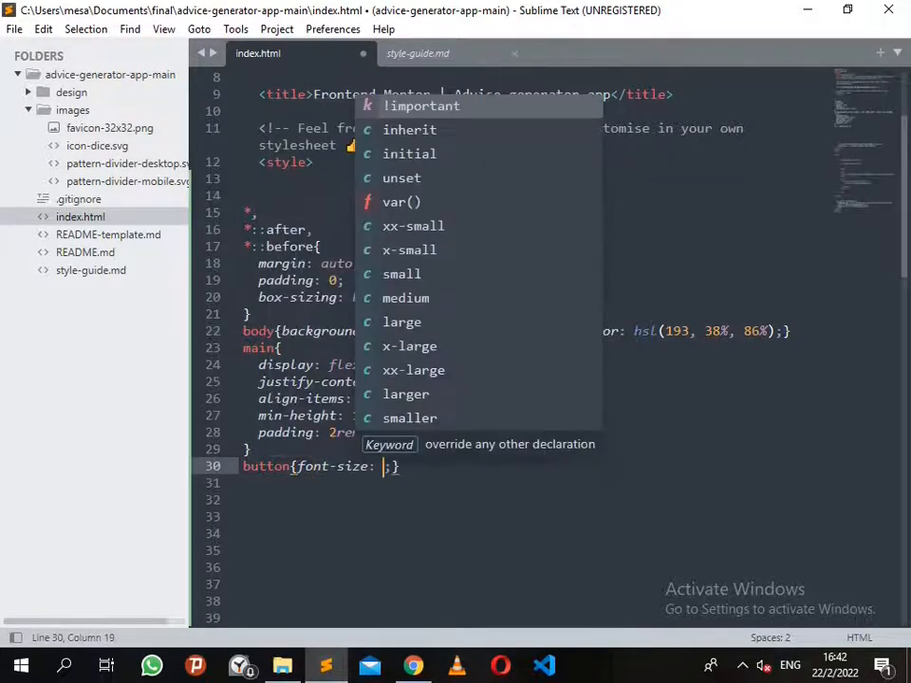
type("rem")
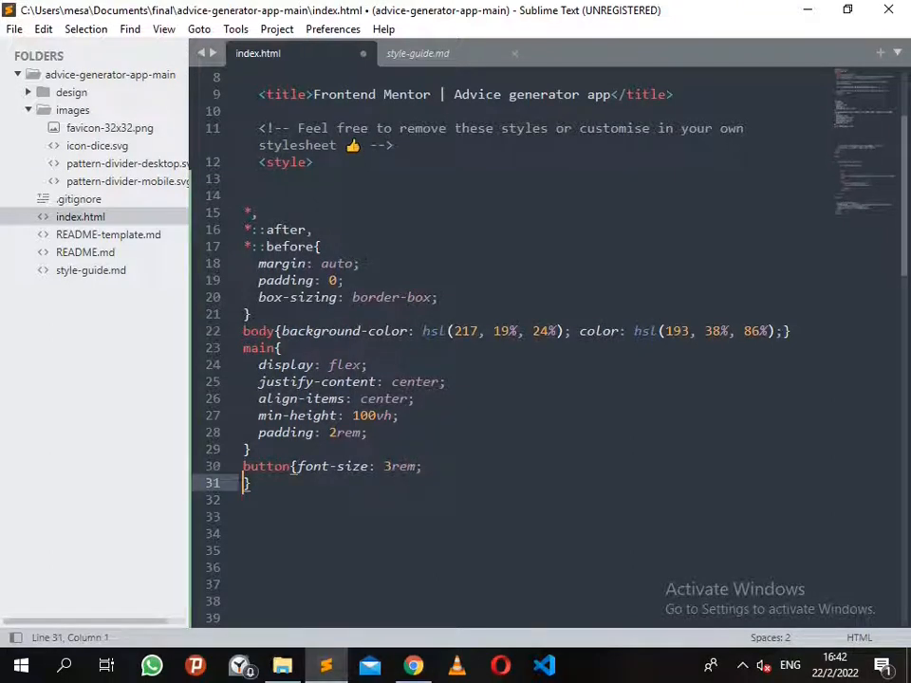
key("Backspace")
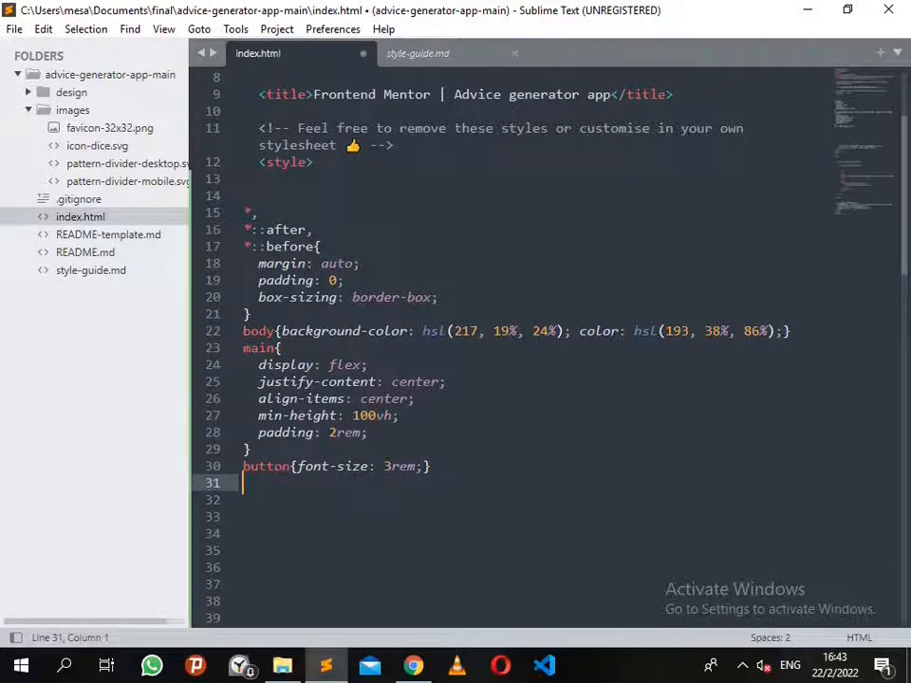
Add an img rule capping max-width at 100%.
type("img{")
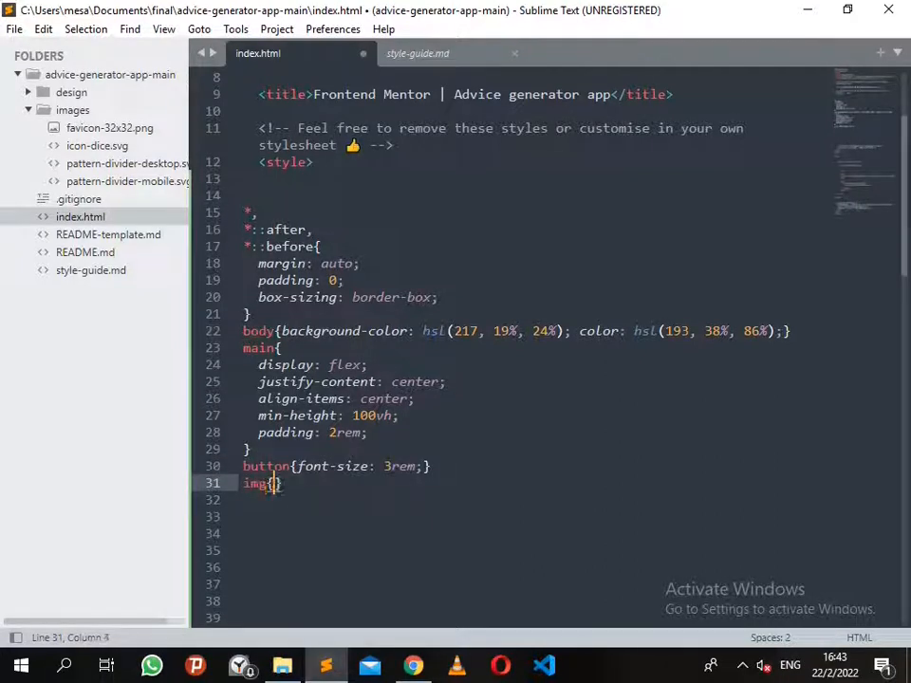
type("max-width: ;")
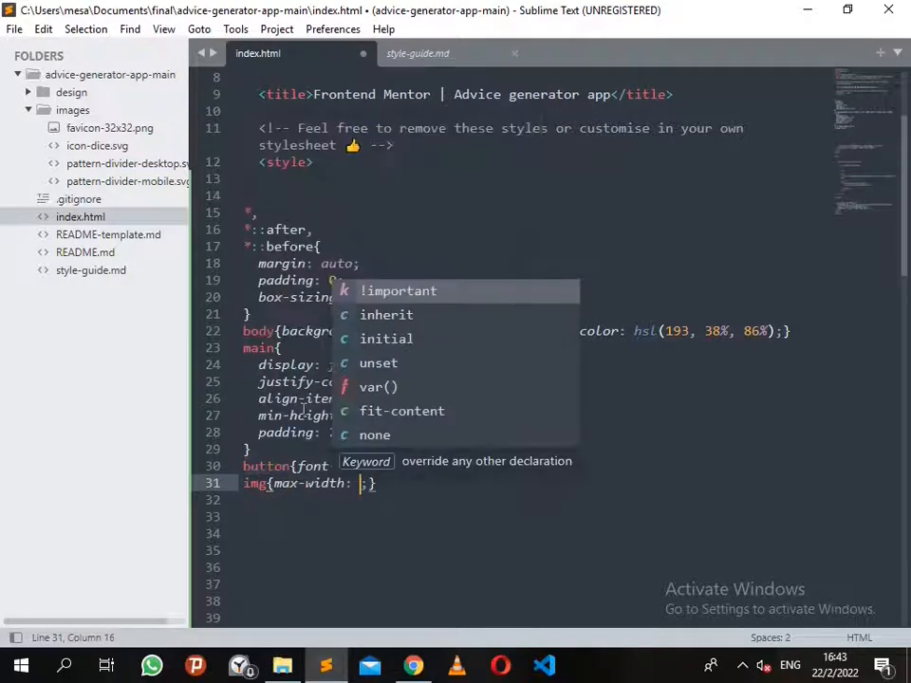
type("100")
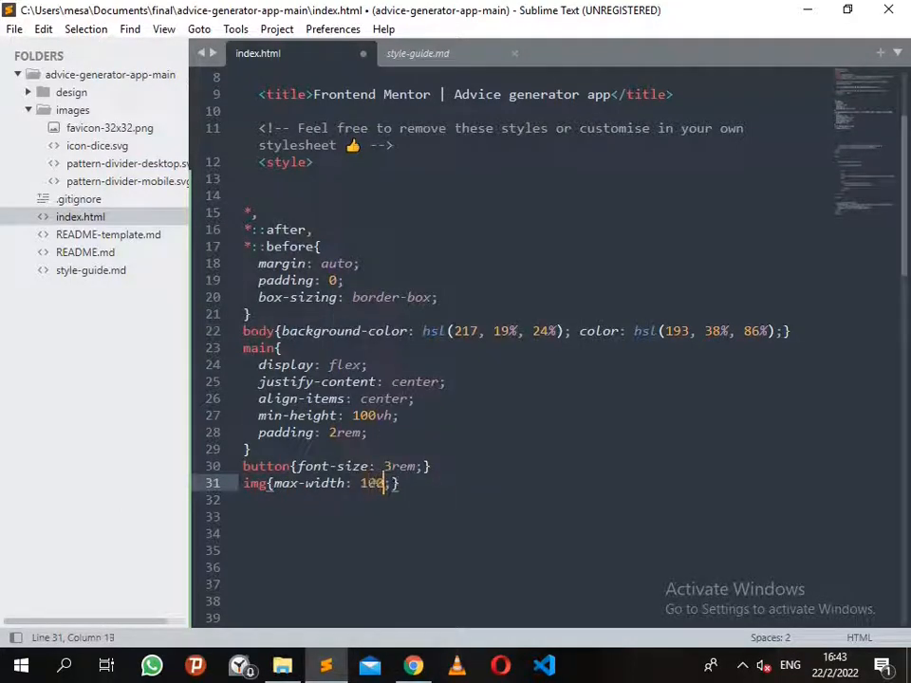
type("%")
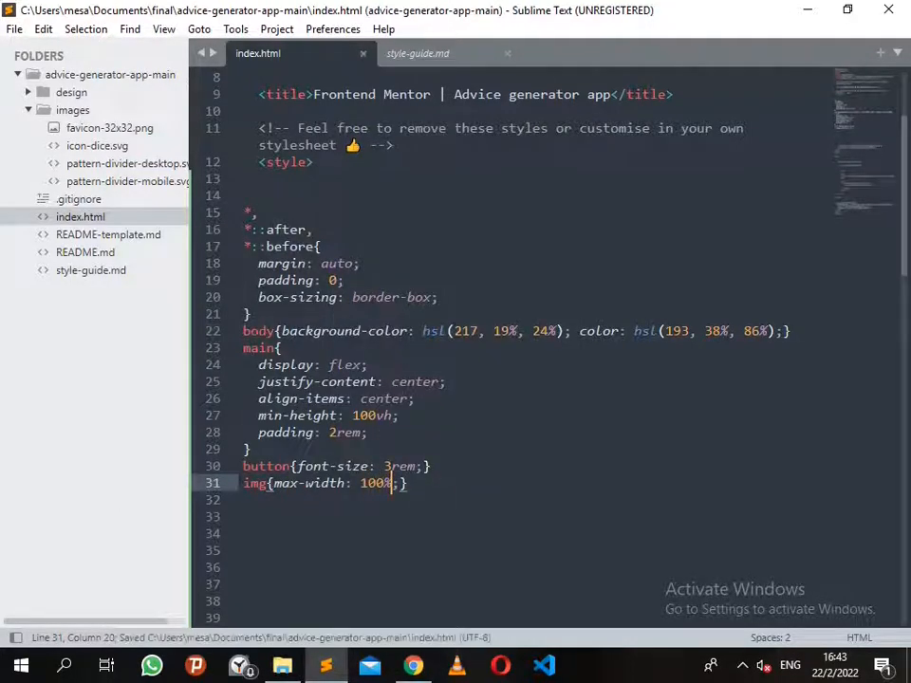
Compare the local preview with the finished advice 77 card in Chrome, then return to Sublime.
left_click(413, 665)
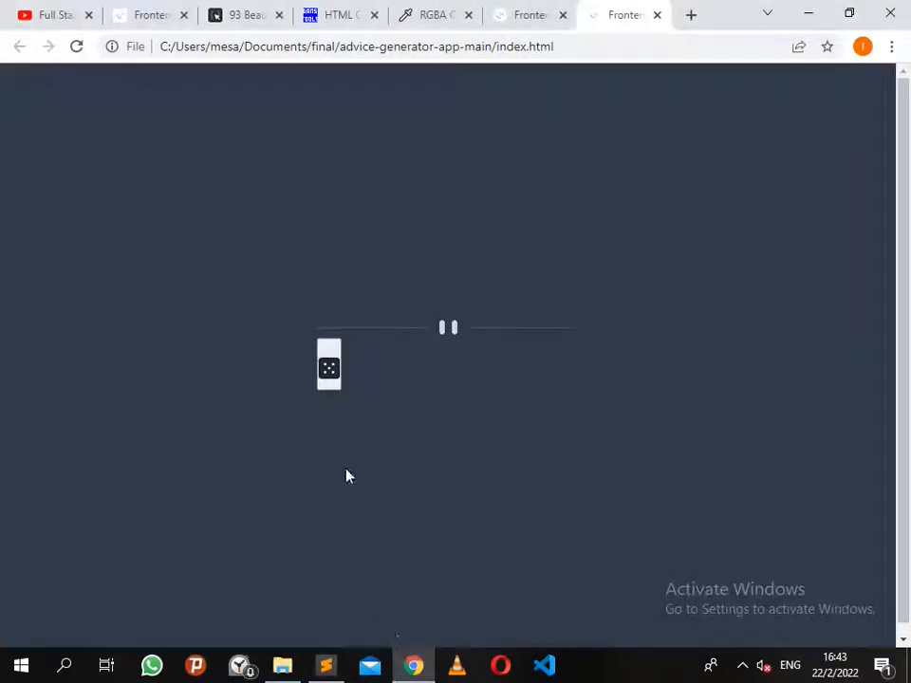
mouse_move(332, 292)
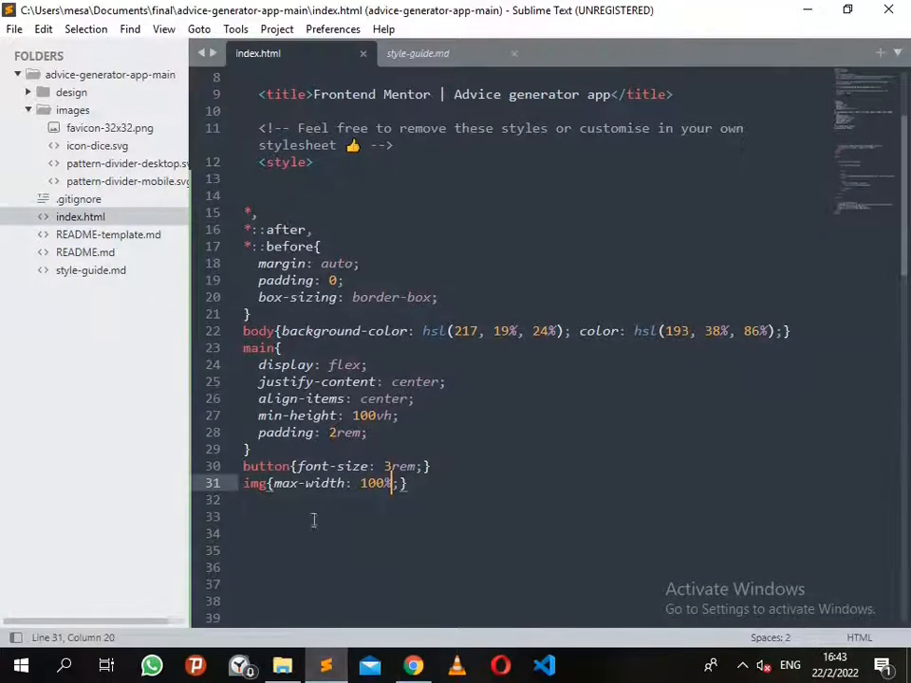
key("enter")
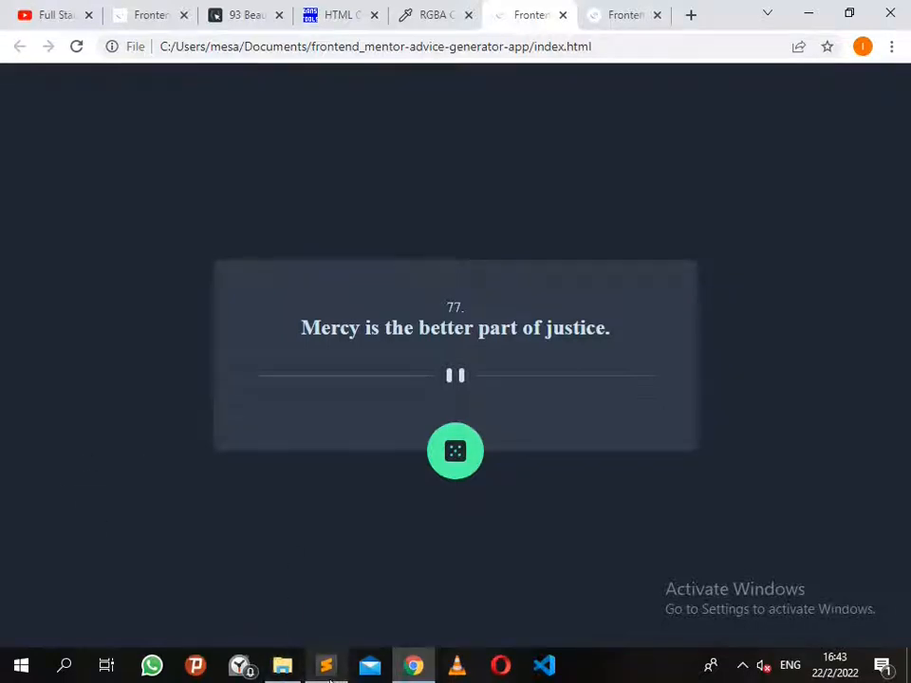
left_click(325, 664)
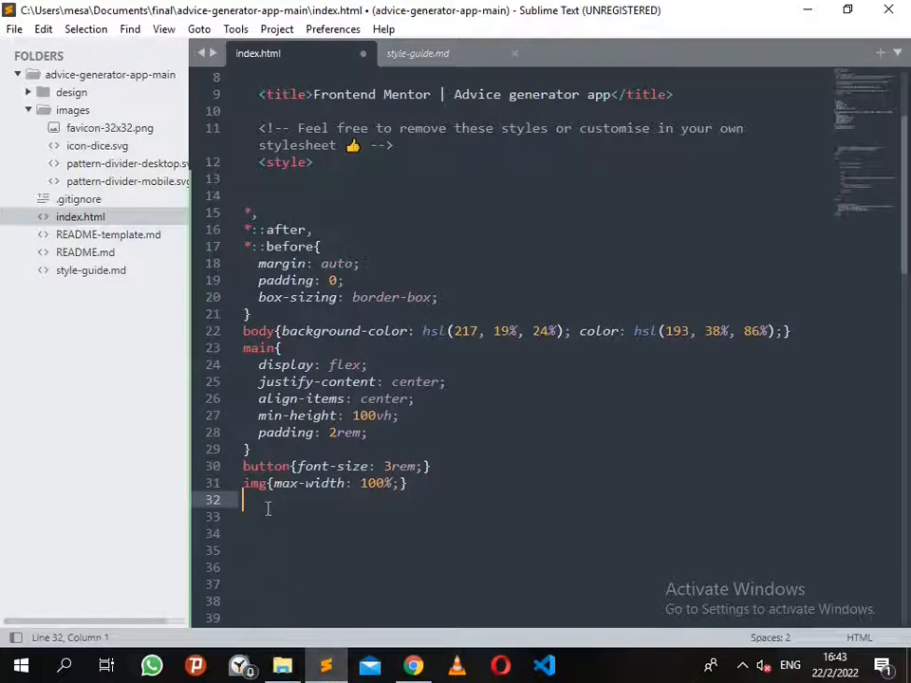
Copy the 'card' class name from the HTML to begin a .card rule.
scroll("down", 3)
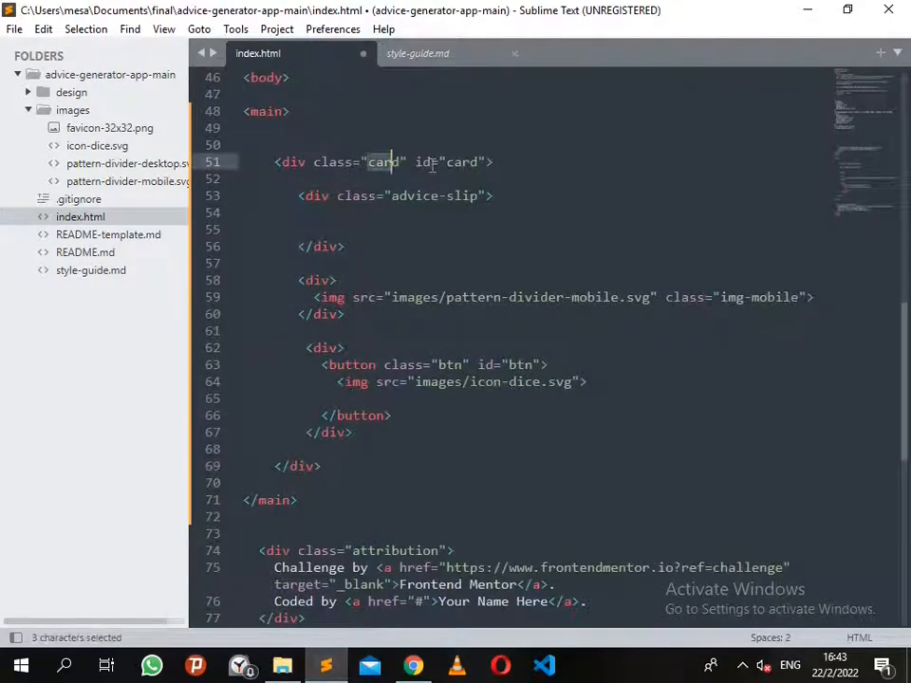
right_click(389, 161)
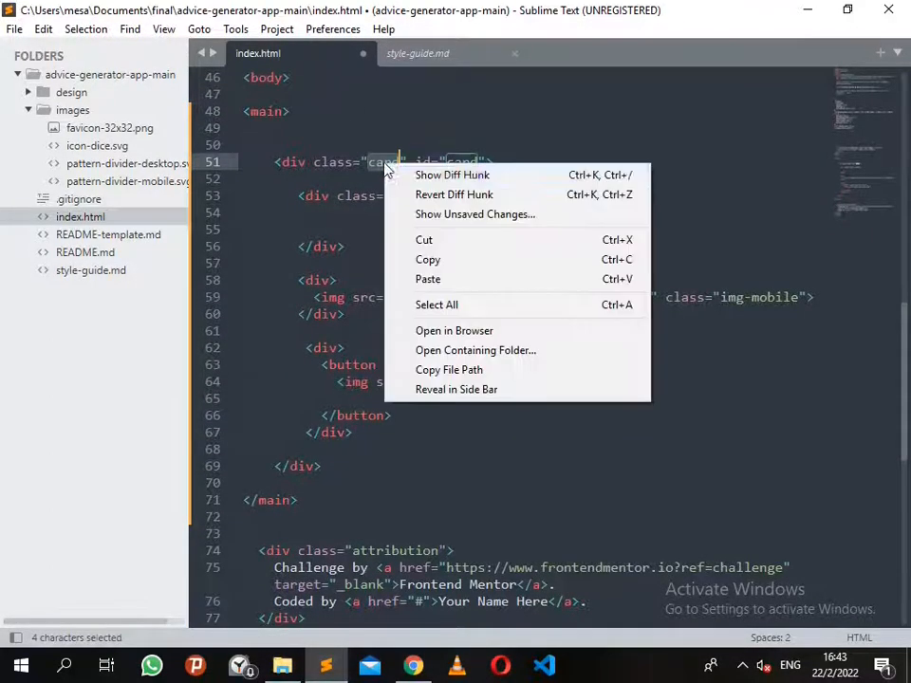
left_click(427, 259)
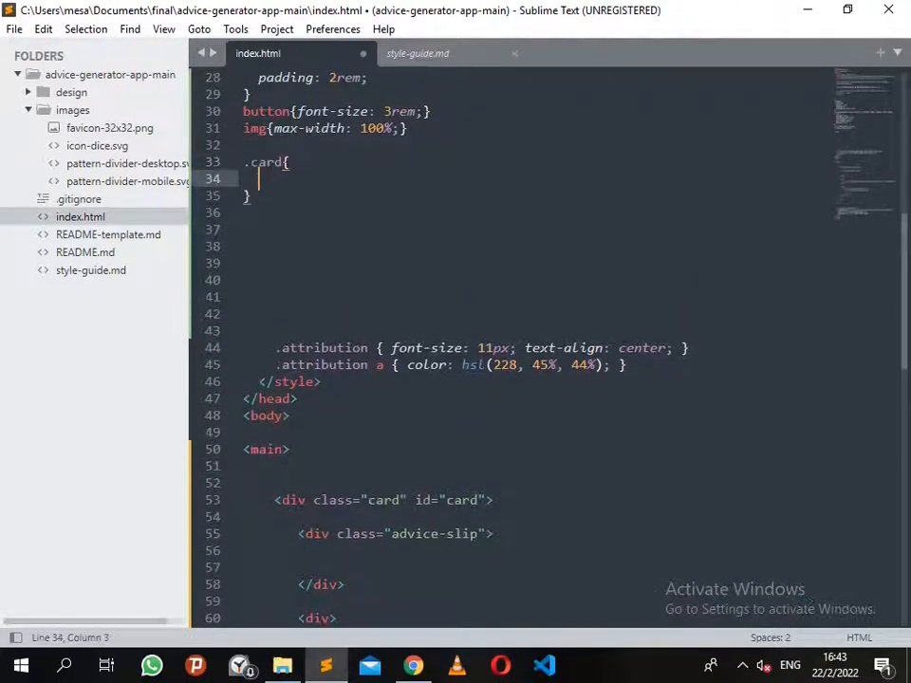
Give .card a 34rem max-width, percentage width, and flex display in a column.
type("w")
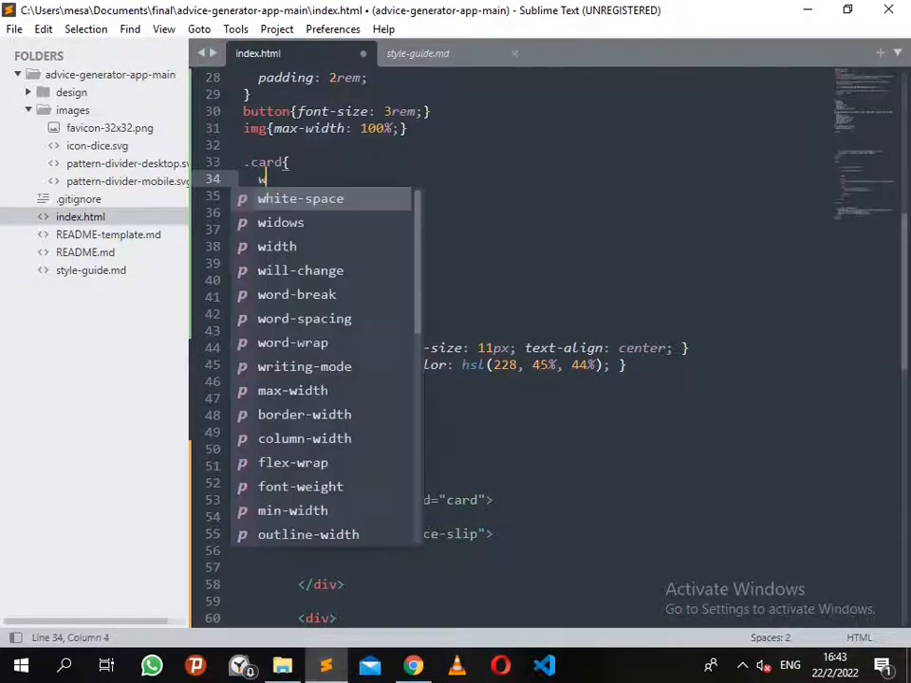
type("i")
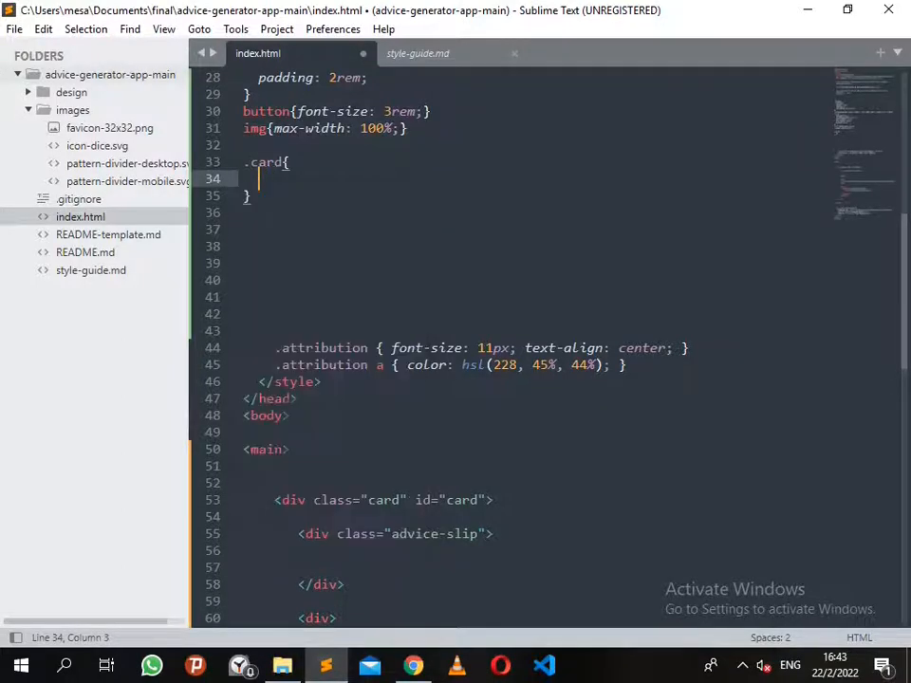
type("maw")
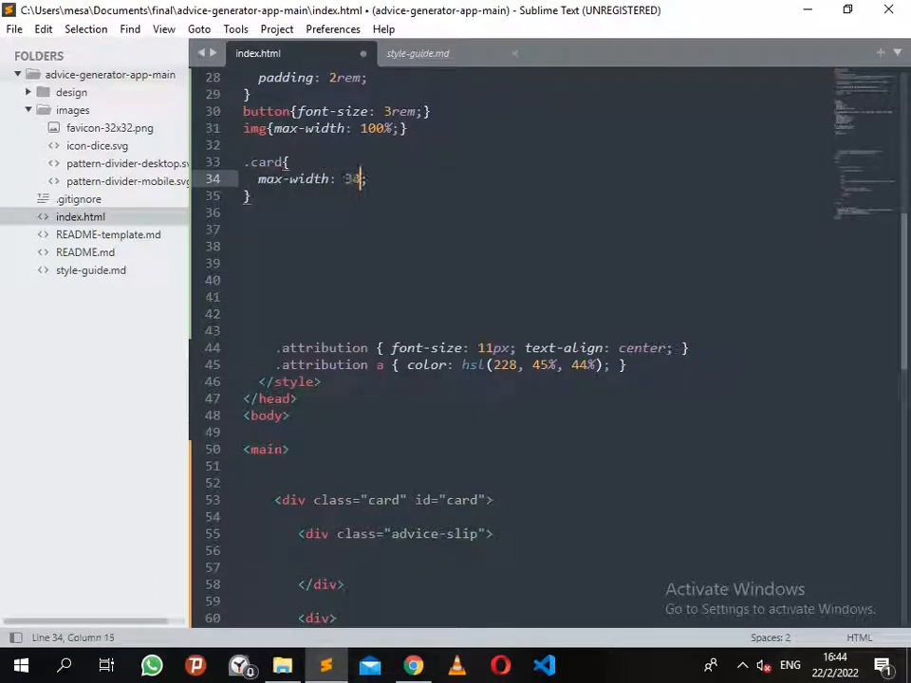
type("rem")
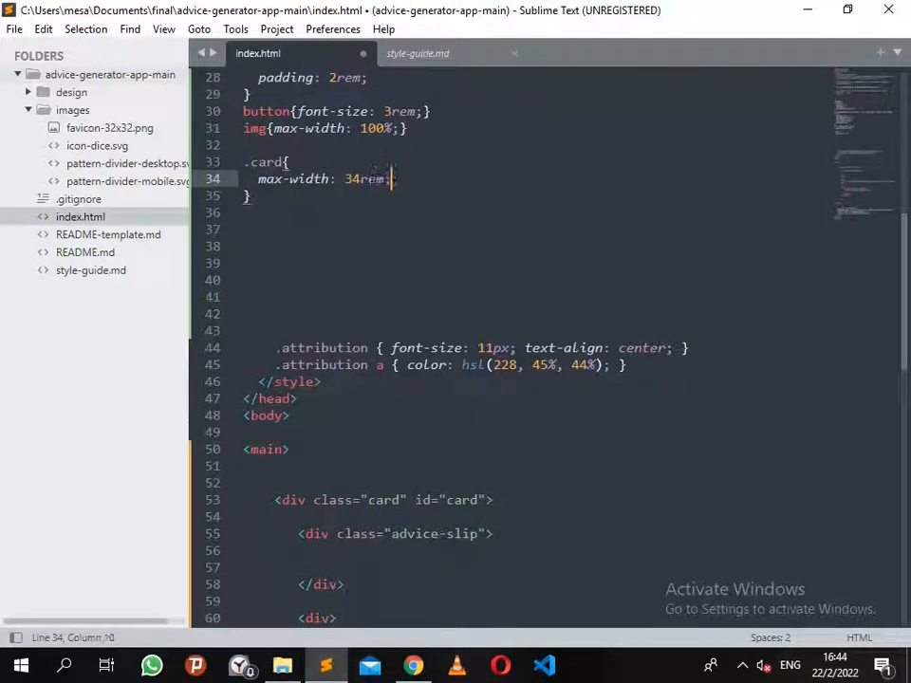
type("width: 100;")
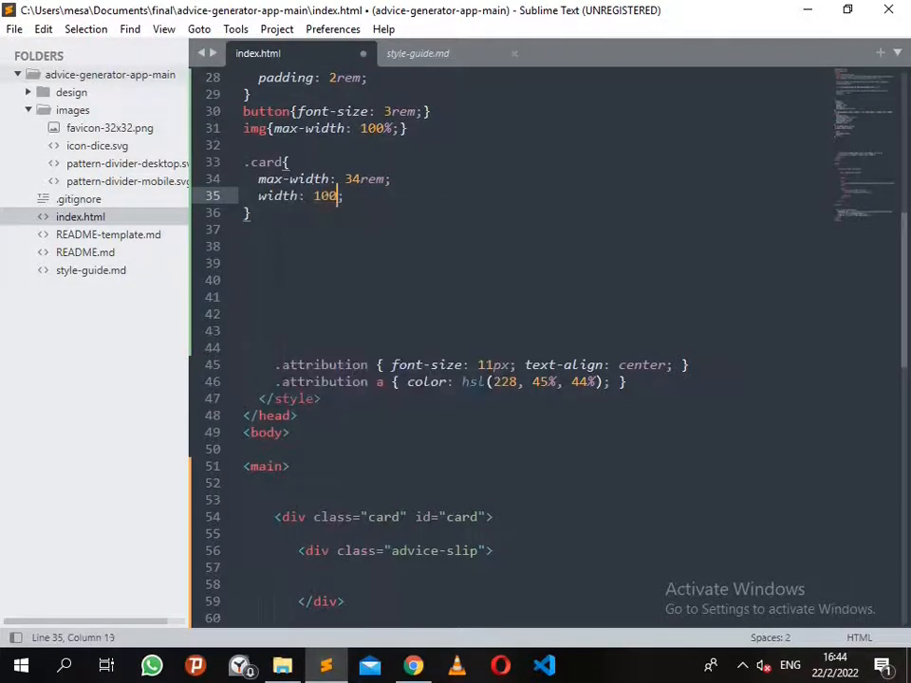
type("%")
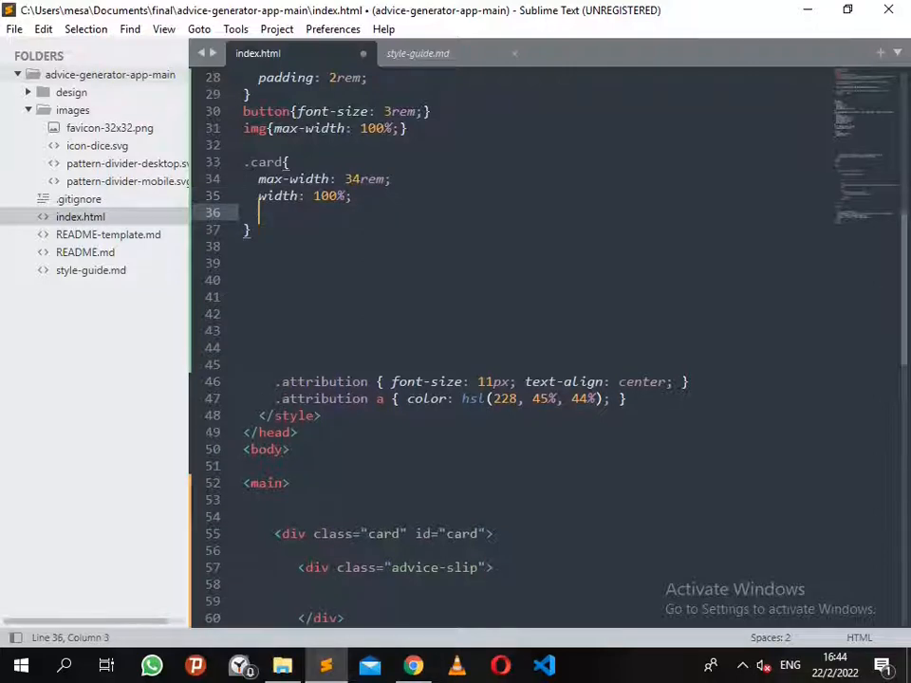
type("display: flex;")
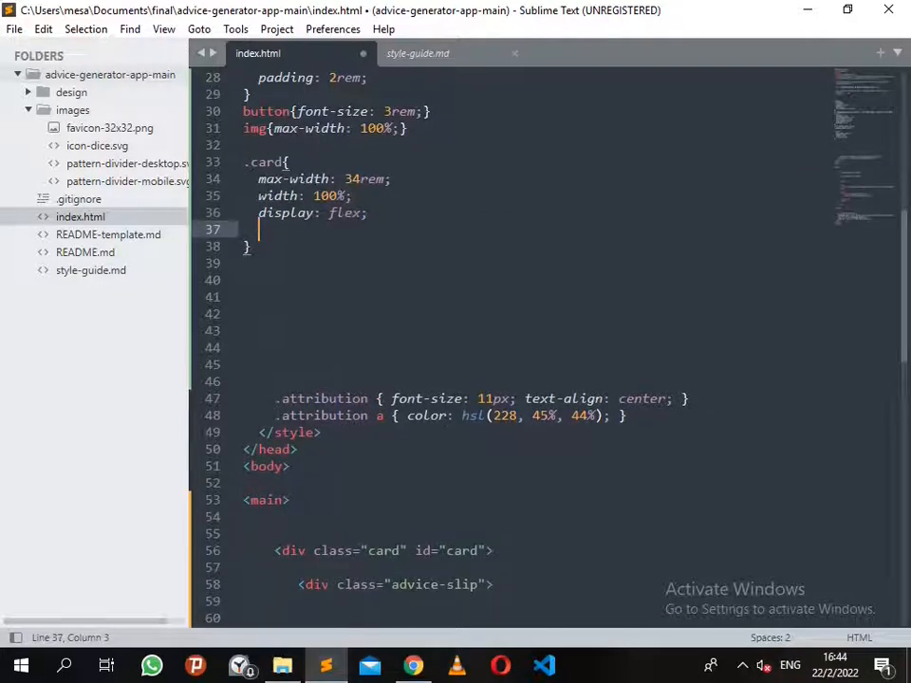
type("flex-direction: ;")
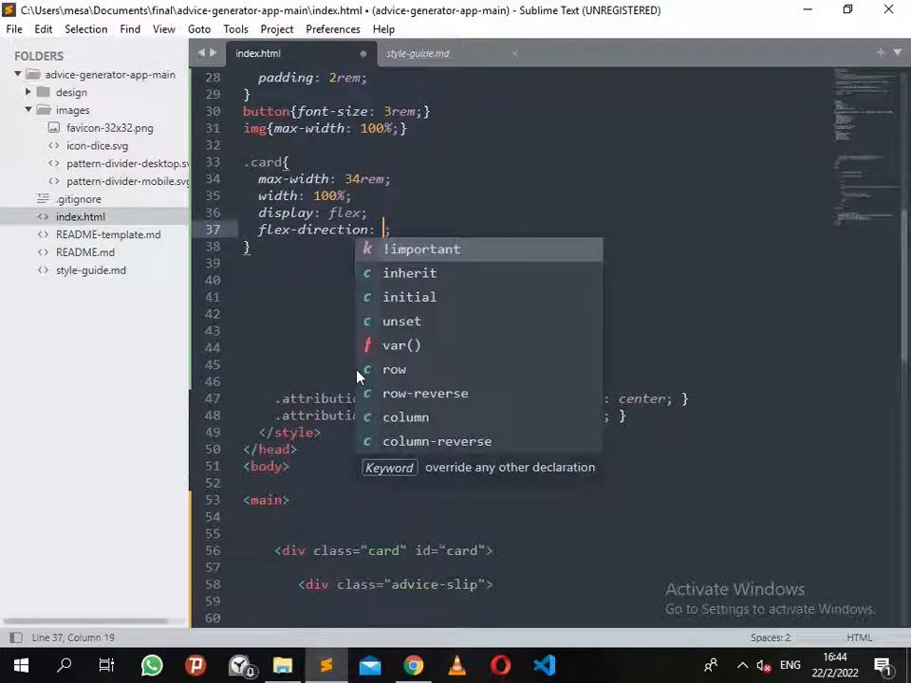
type("col")
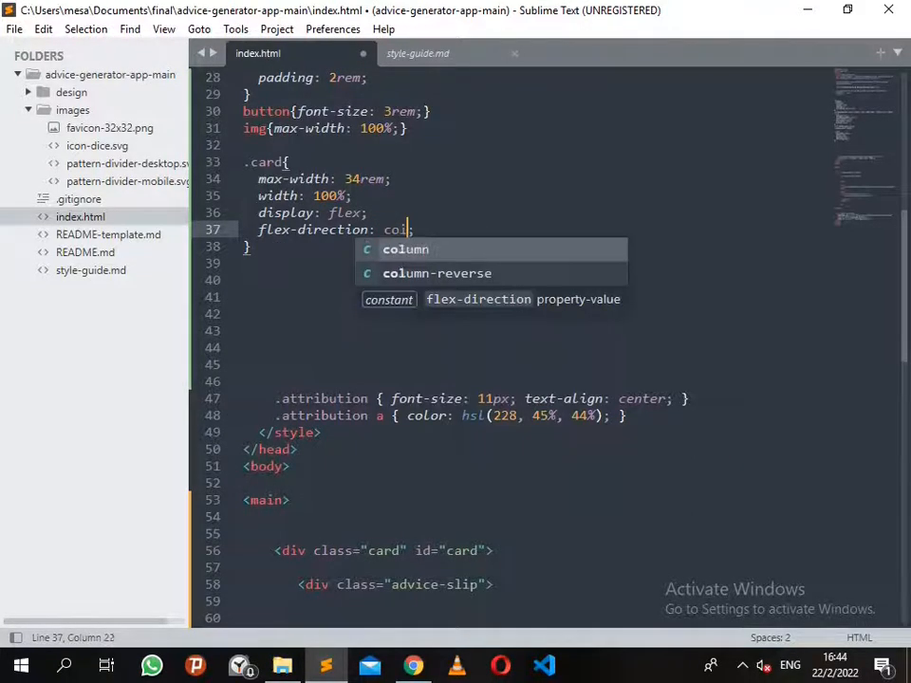
key("Escape")
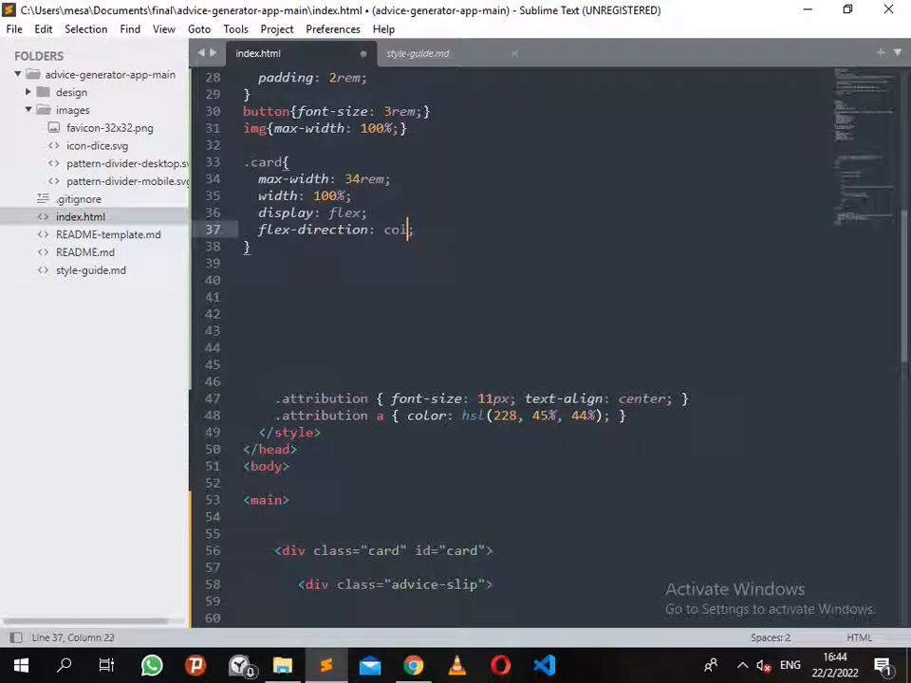
type("umn")
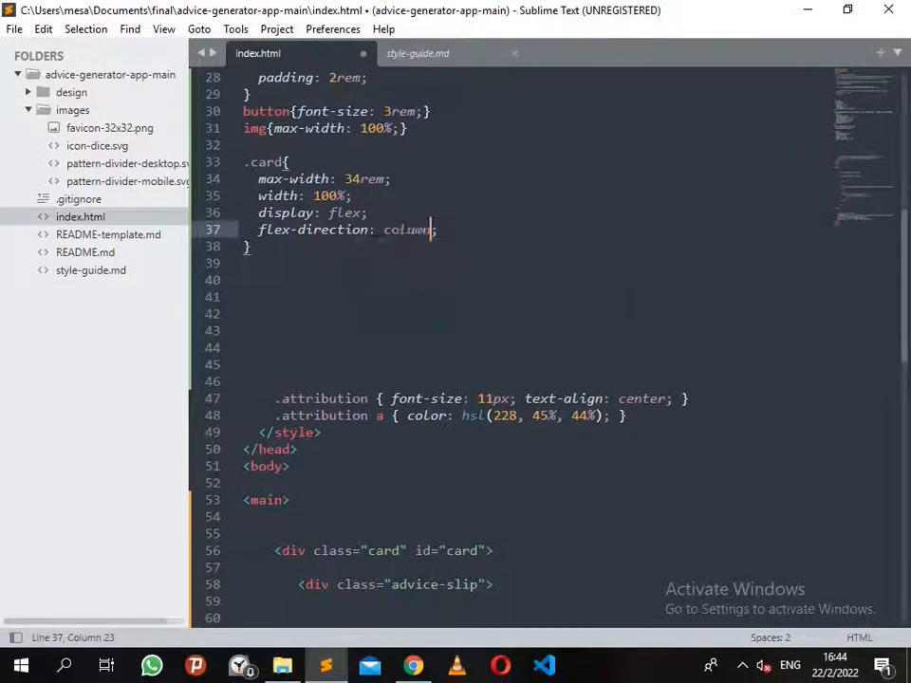
key("enter")
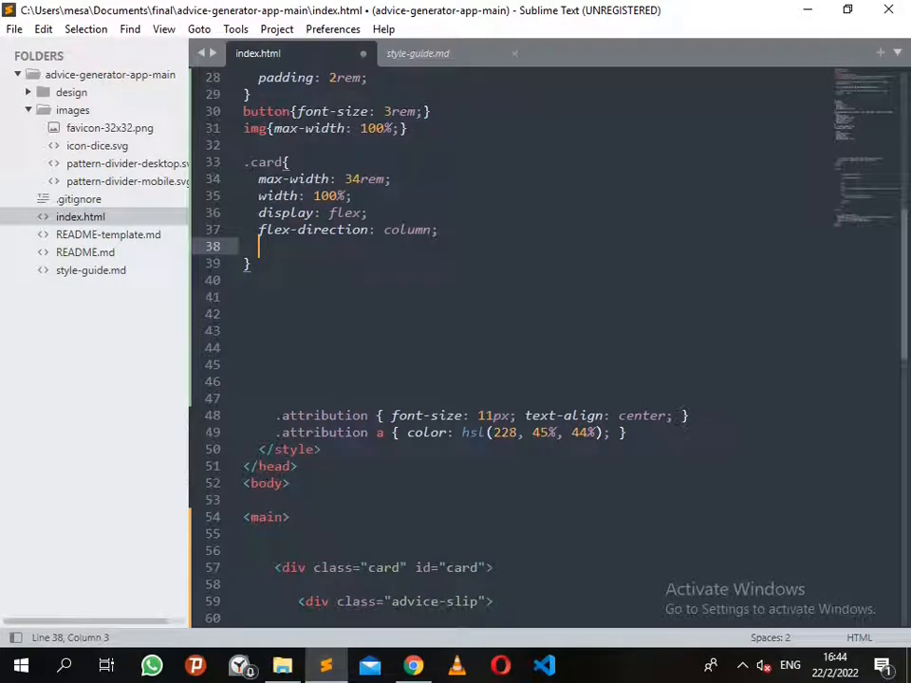
Center .card items and set its background to Grayish Blue hsl(217, 19%, 38%) from the style guide.
type("a")
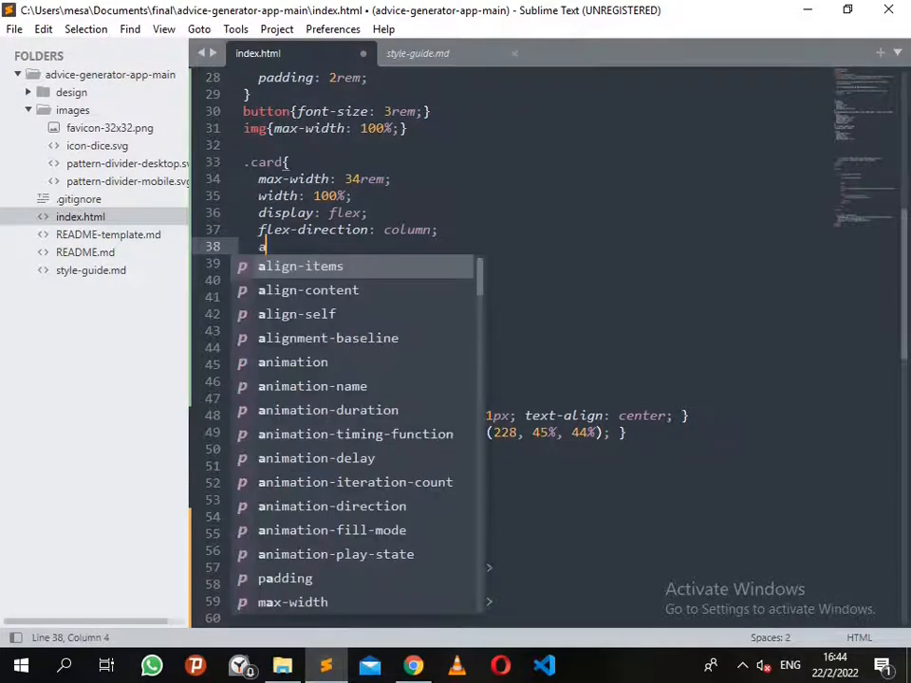
type("lign-items: ;")
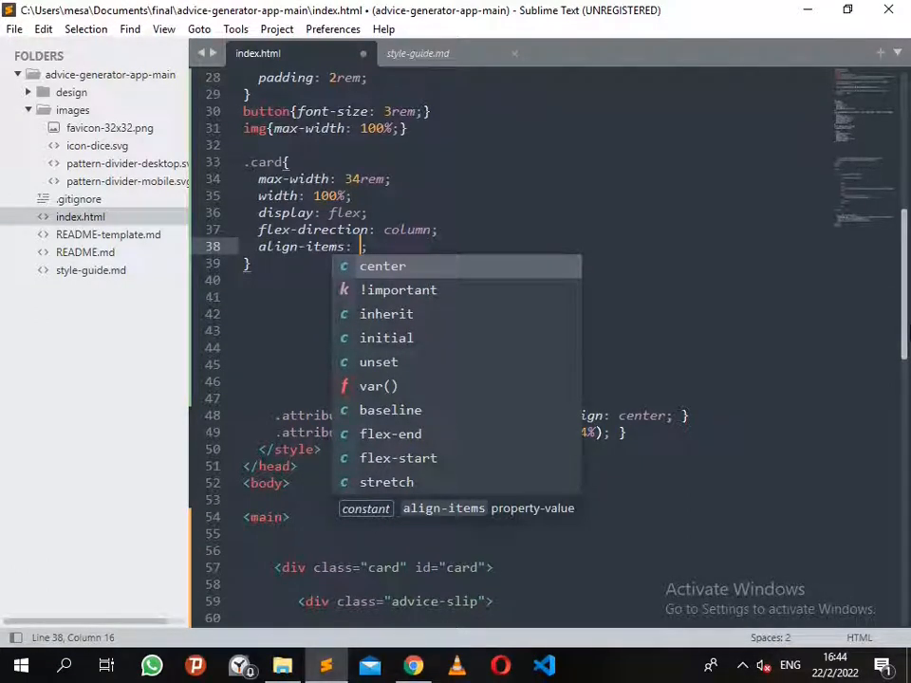
left_click(383, 266)
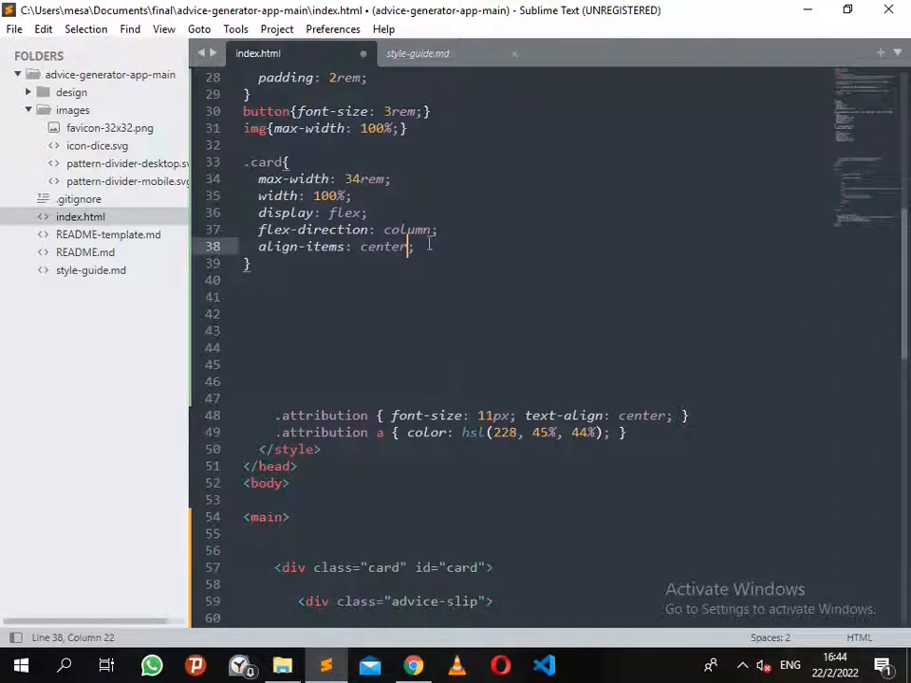
key("enter")
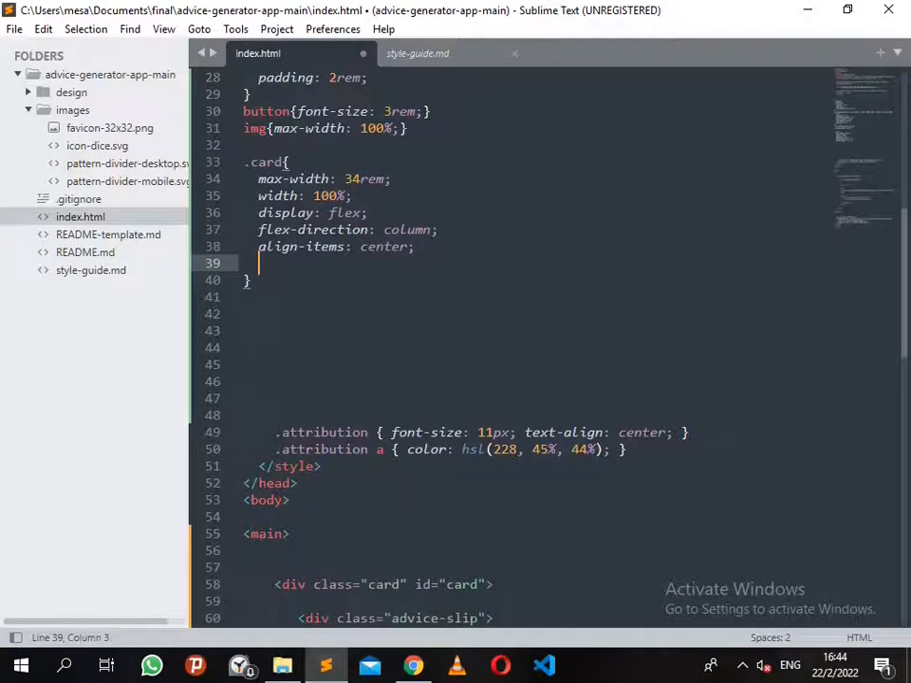
type("background-color: ;")
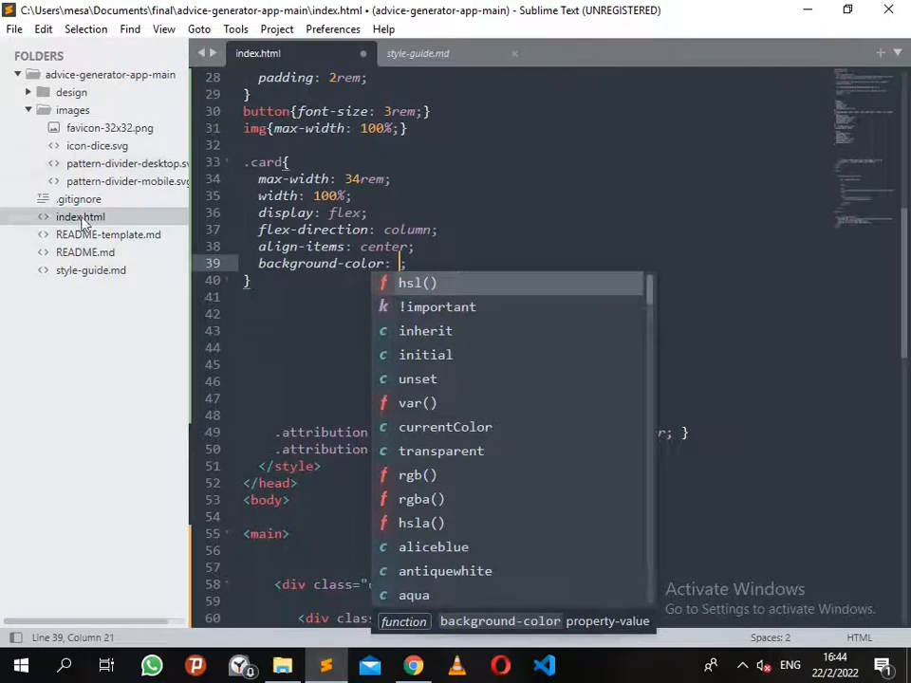
left_click(418, 53)
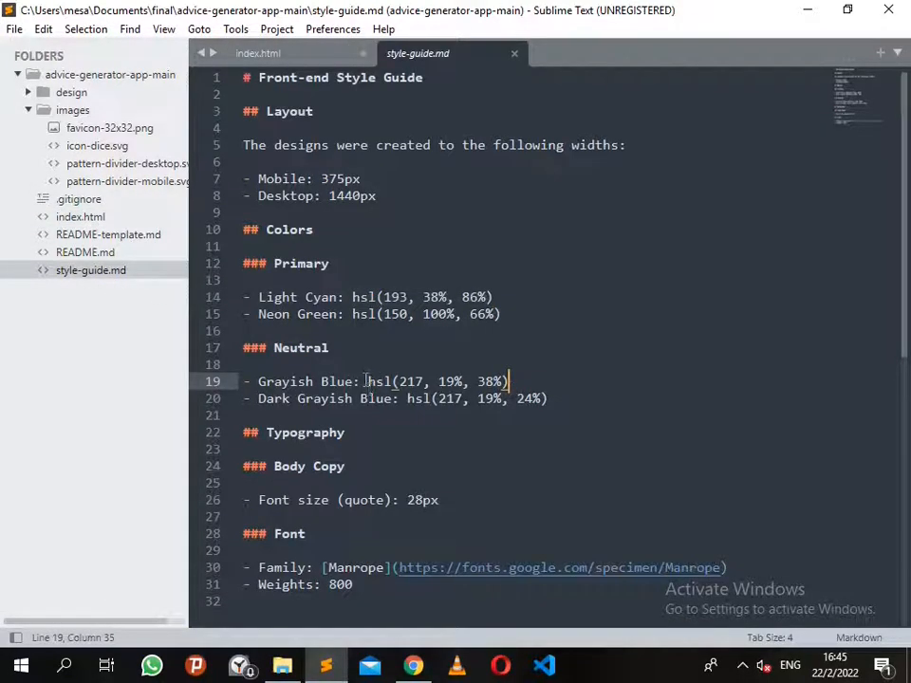
right_click(437, 382)
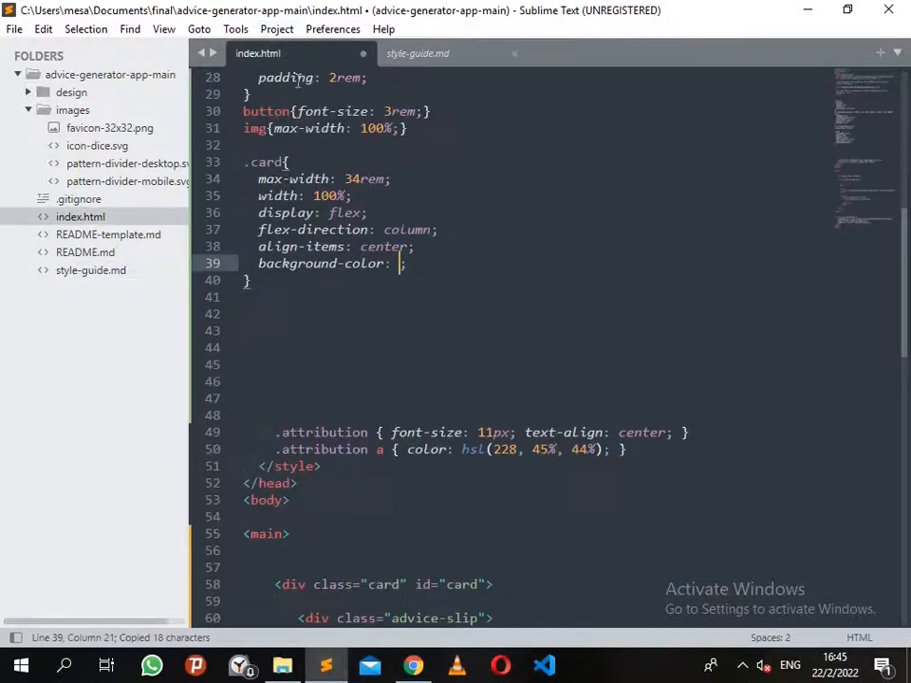
type("hsl(217, 19%, 38%);")
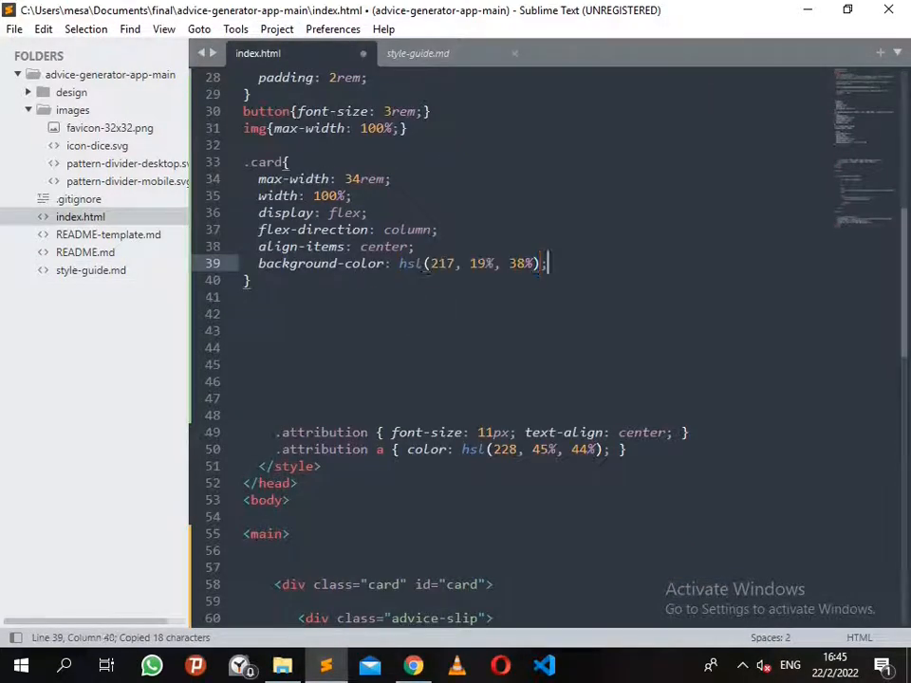
key("enter")
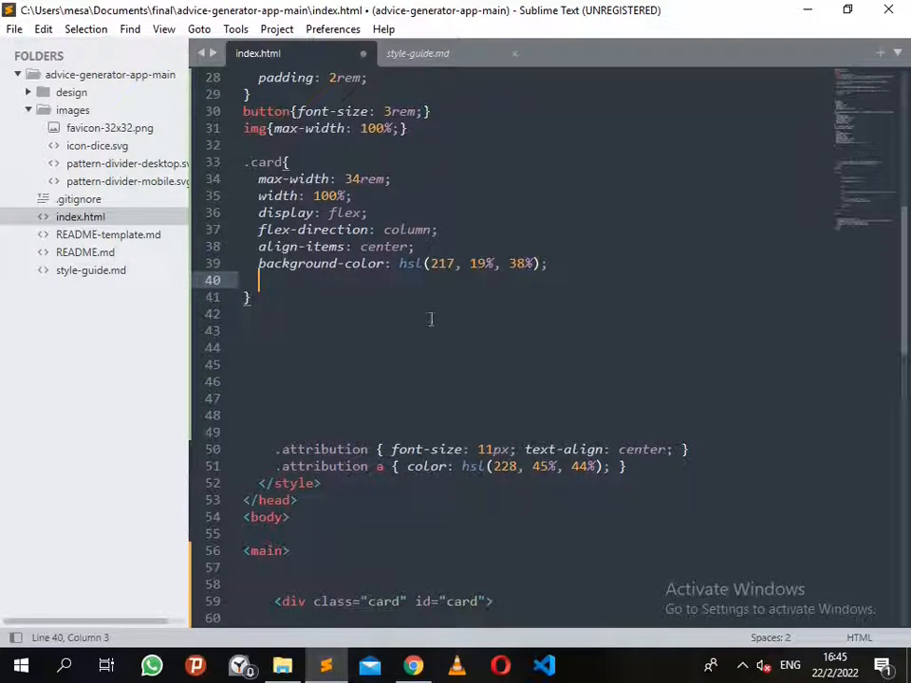
Add rounded corners, padding, centered text and relative position to .card.
type("border-radius: 0.5rem;")
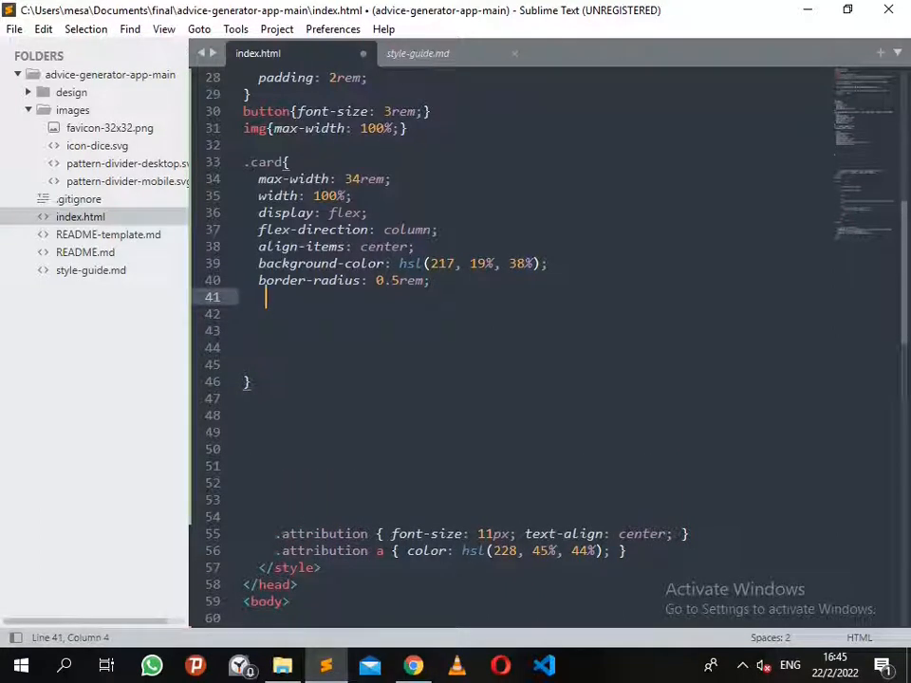
type("padding: 2.8rem;")
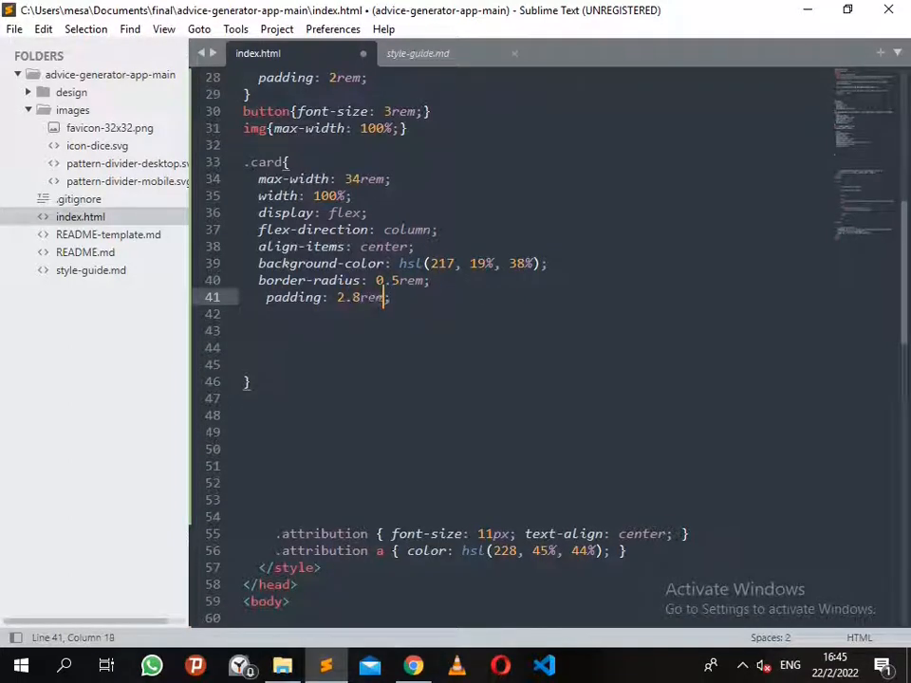
key("enter")
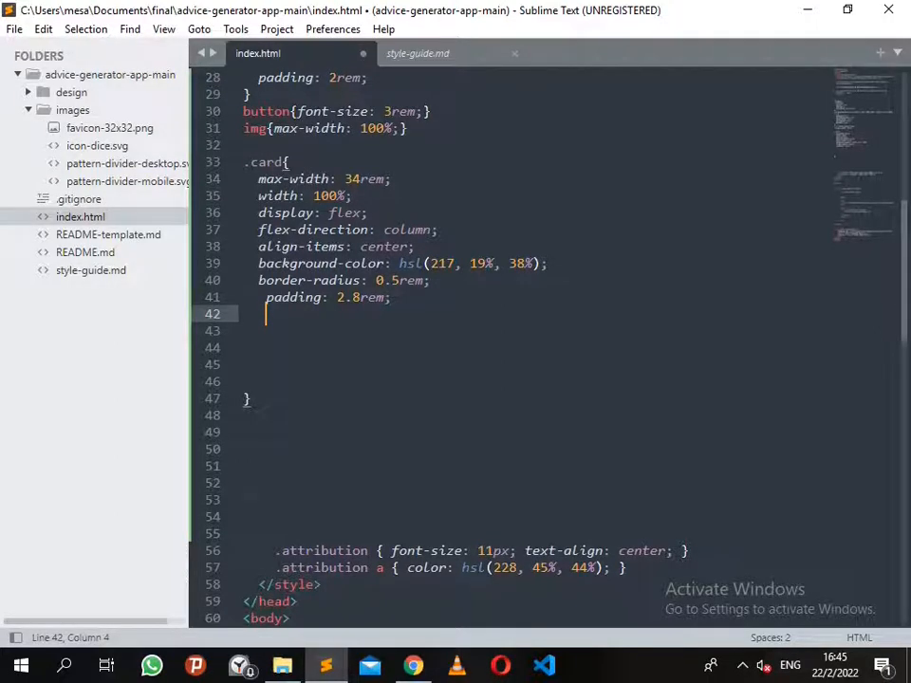
type("text-align: ;")
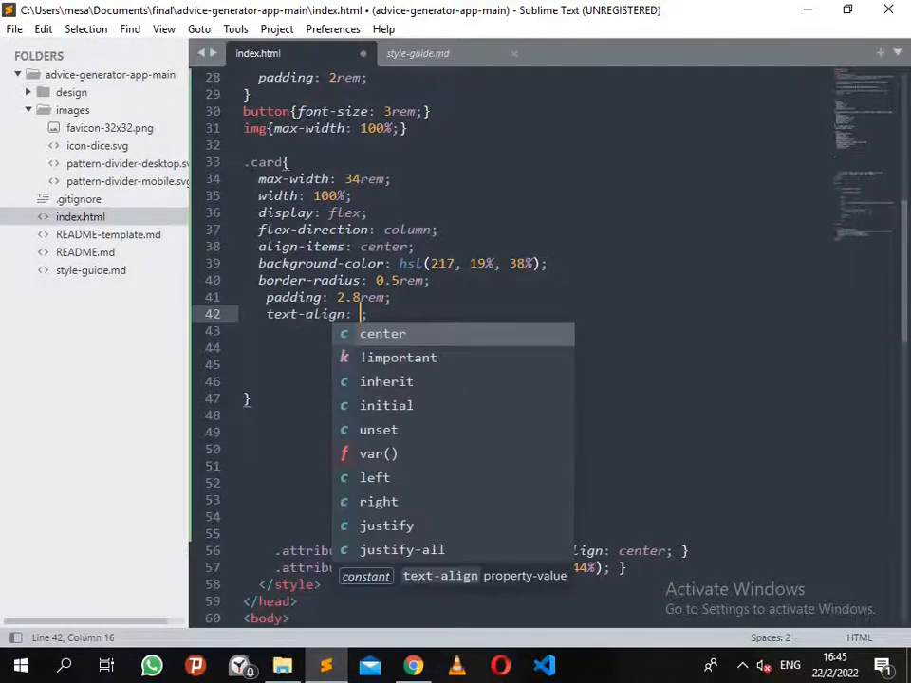
type("center")
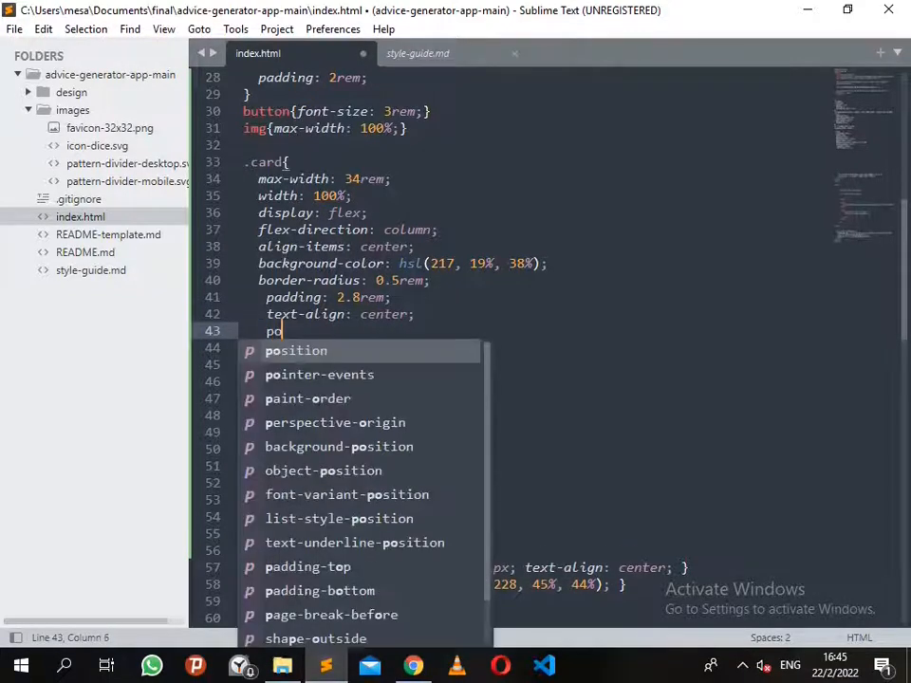
type("sition: relative;")
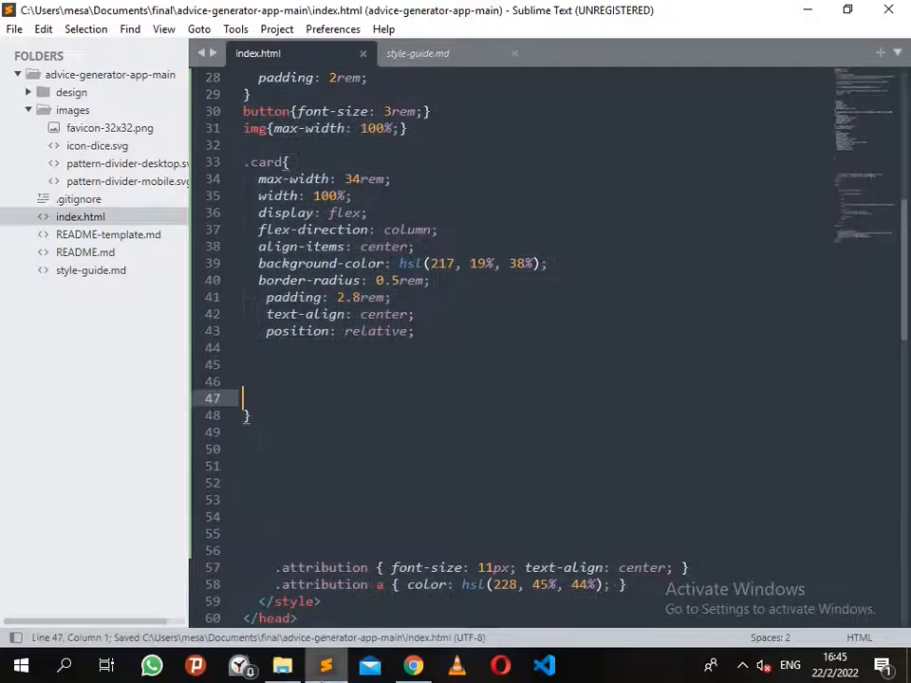
left_click(413, 664)
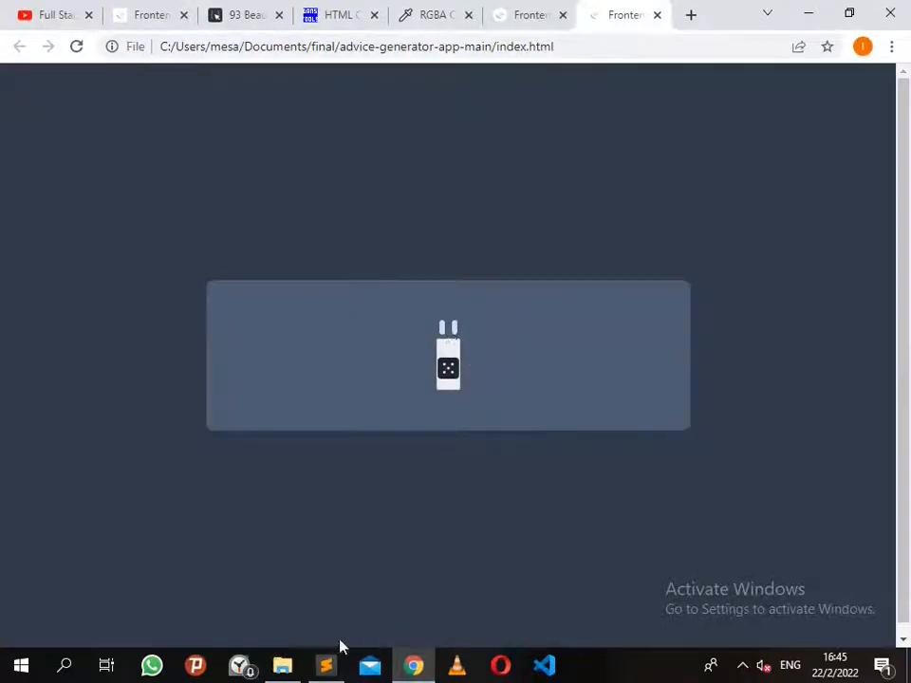
left_click(326, 666)
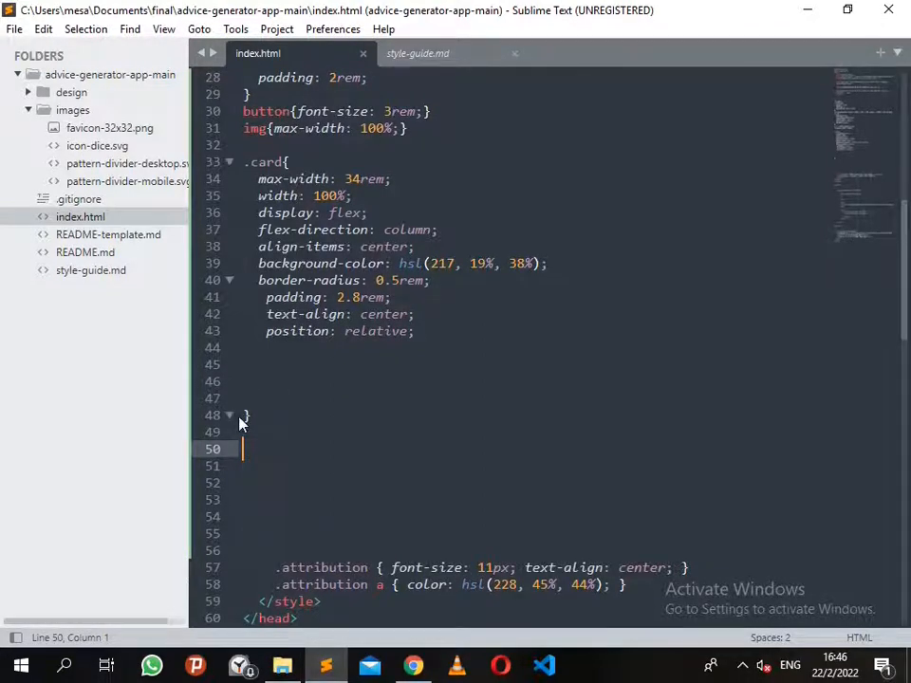
Create a .btn rule with no border or outline, 4rem width and height, and flex display.
type(".btn")
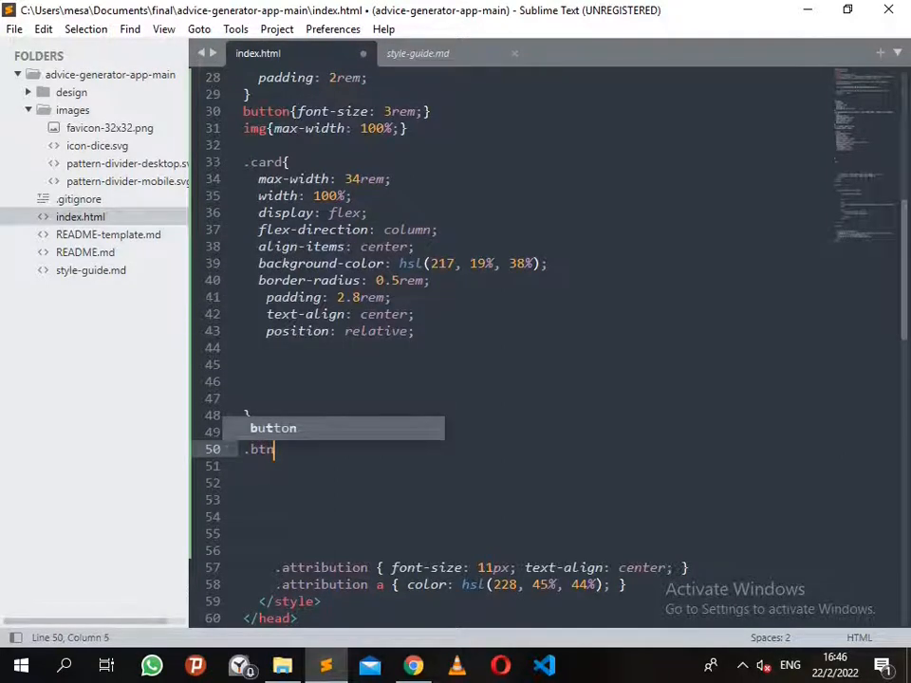
type("{")
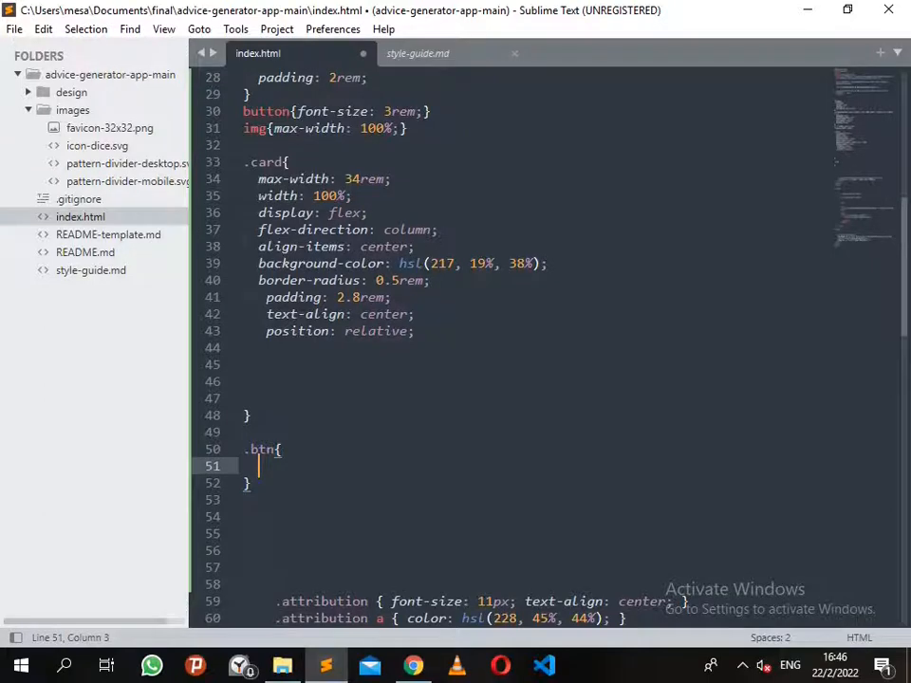
type("border: b;")
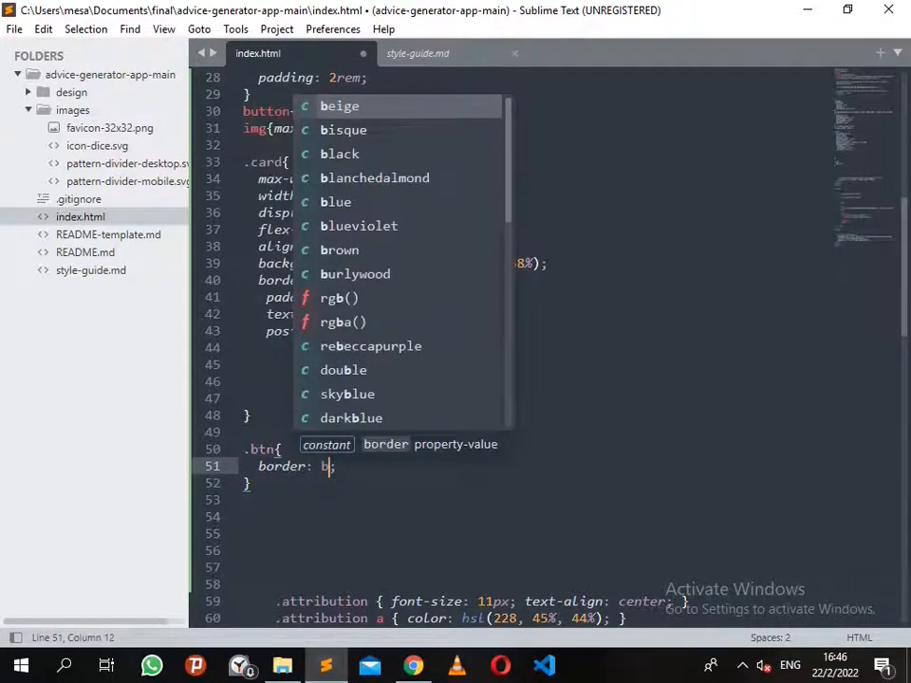
type("on")
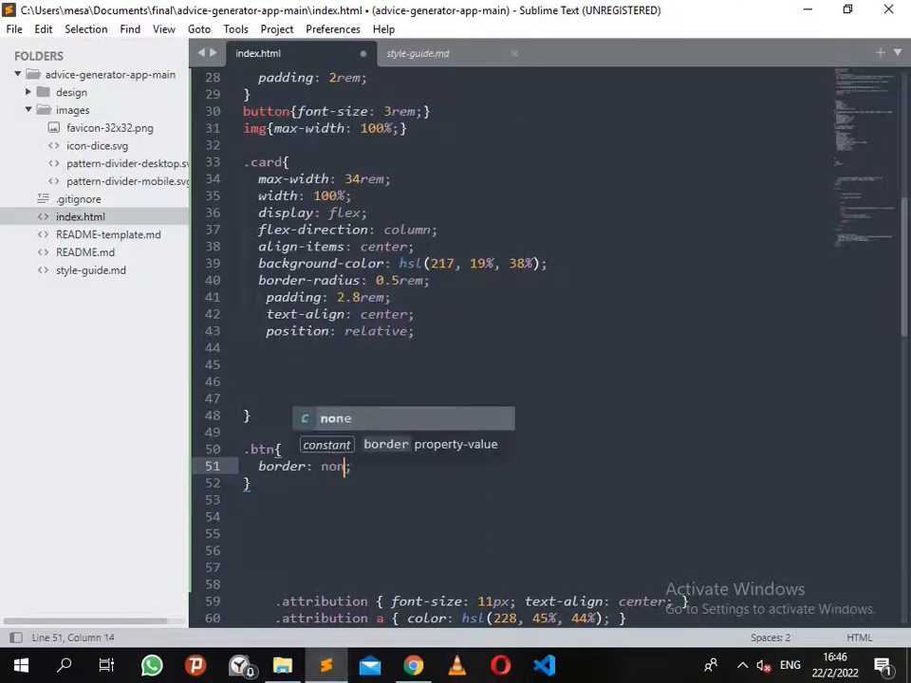
type("outline: none;")
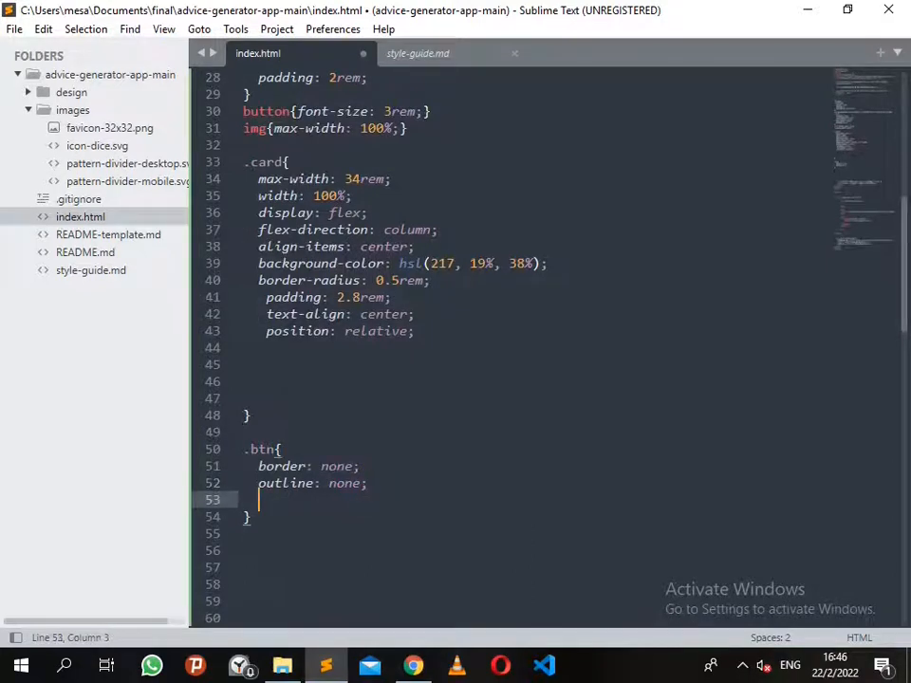
type("width: 4;")
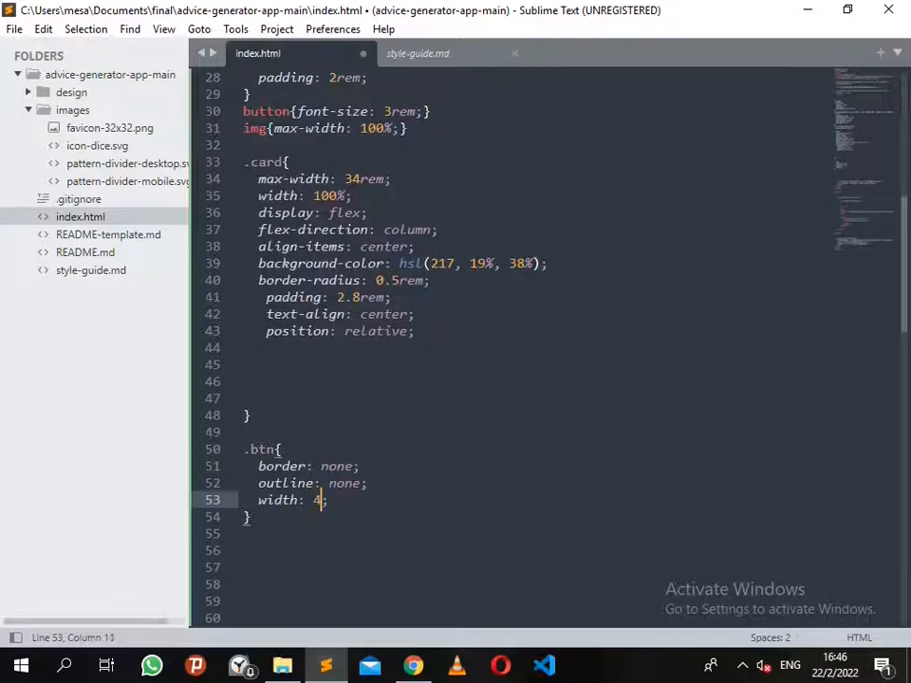
type("rem")
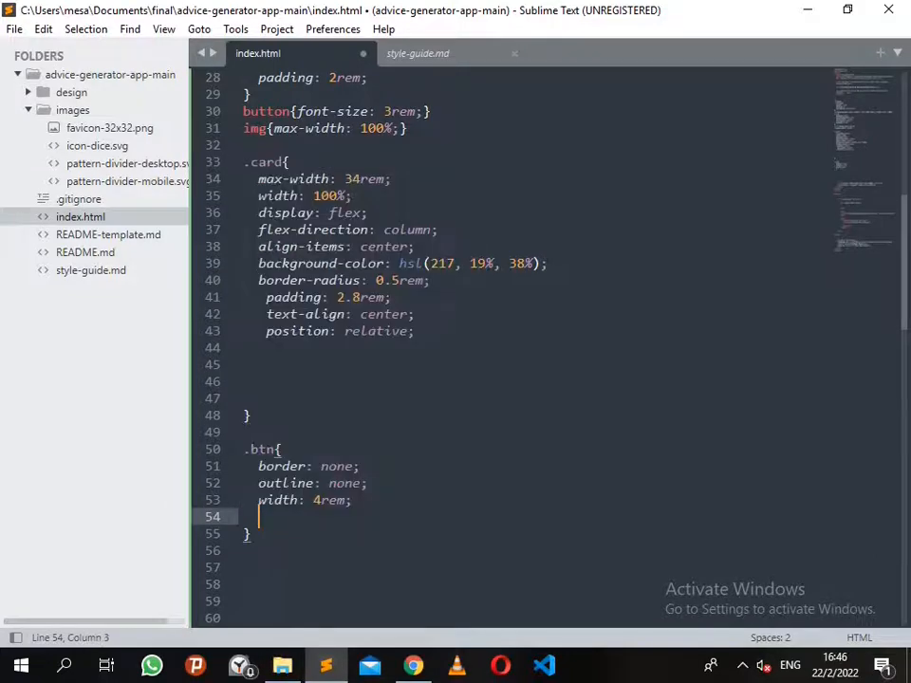
type("height: 4;")
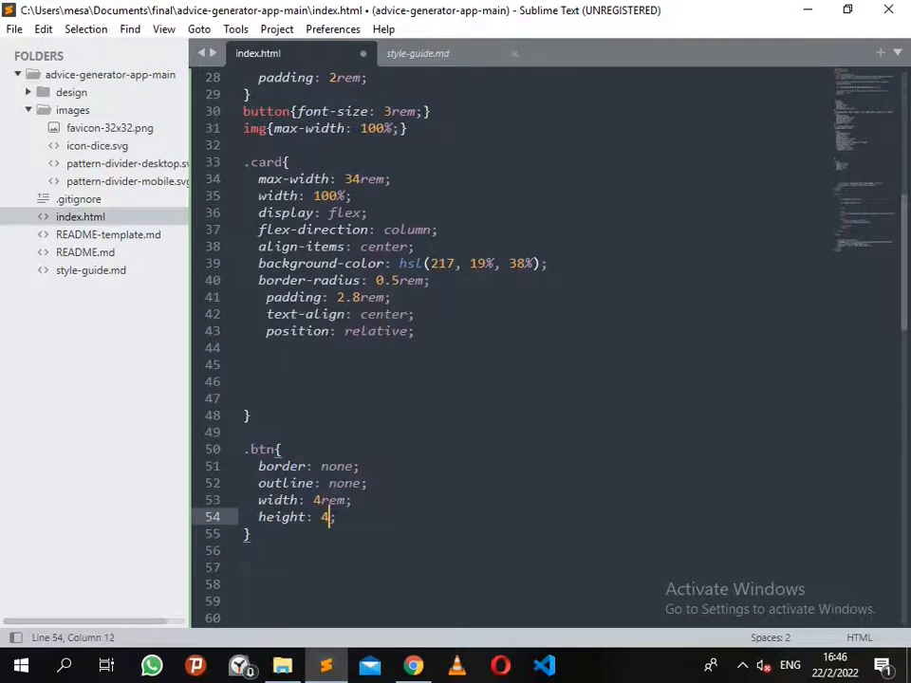
type("rem")
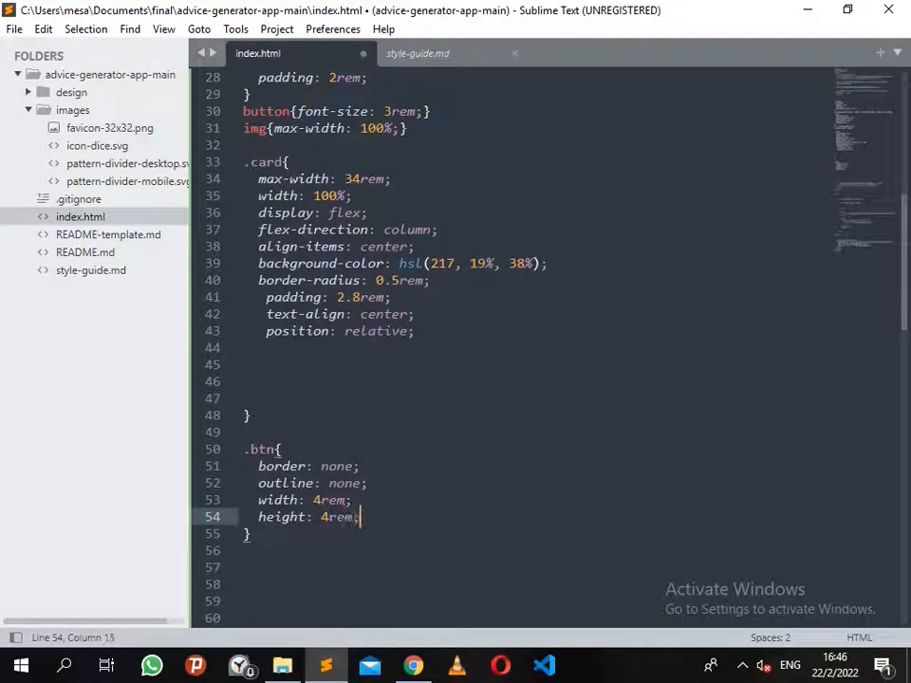
key("enter")
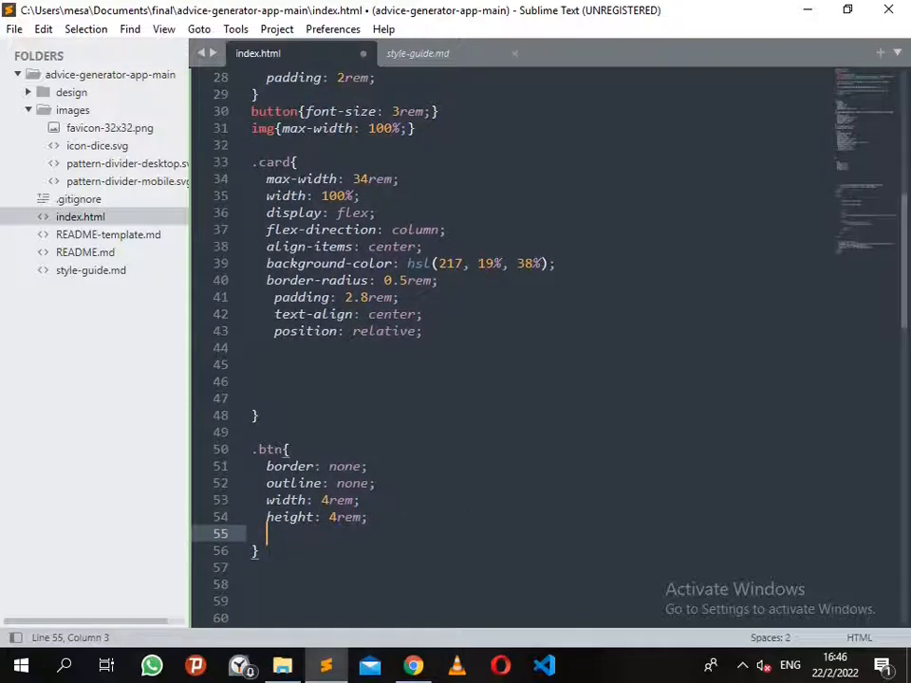
type("display: flex;")
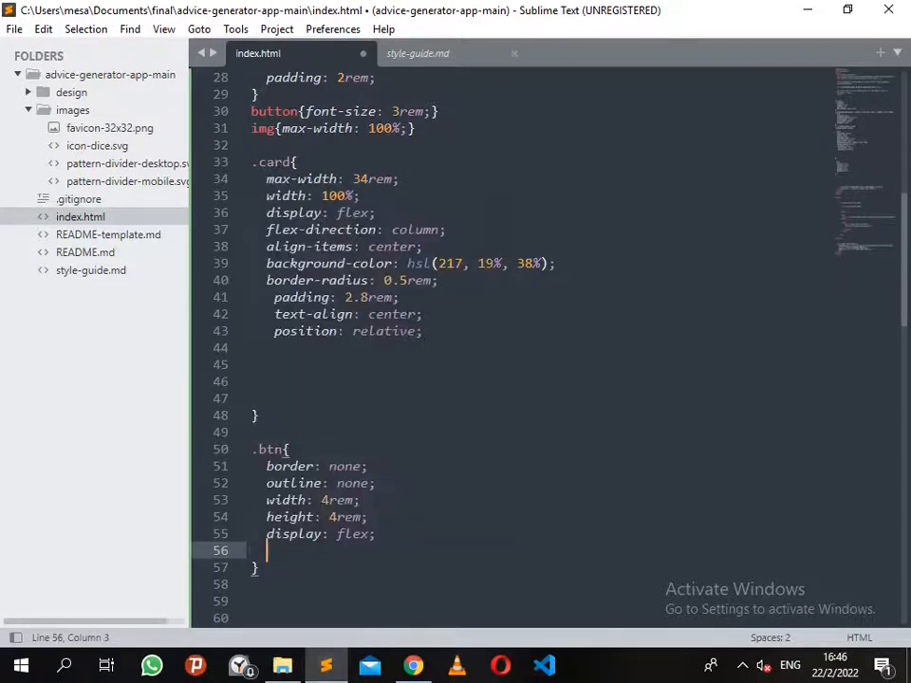
Add justify-content and align-items center, padding 0, border 50%, and a background-color declaration to .btn.
type("justify-content: center;")
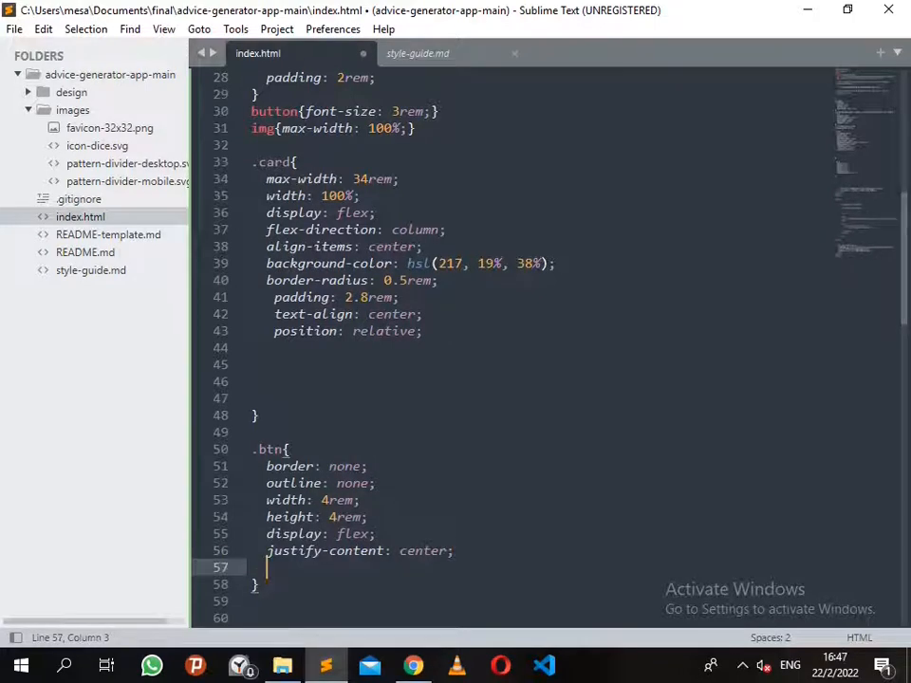
type("ali")
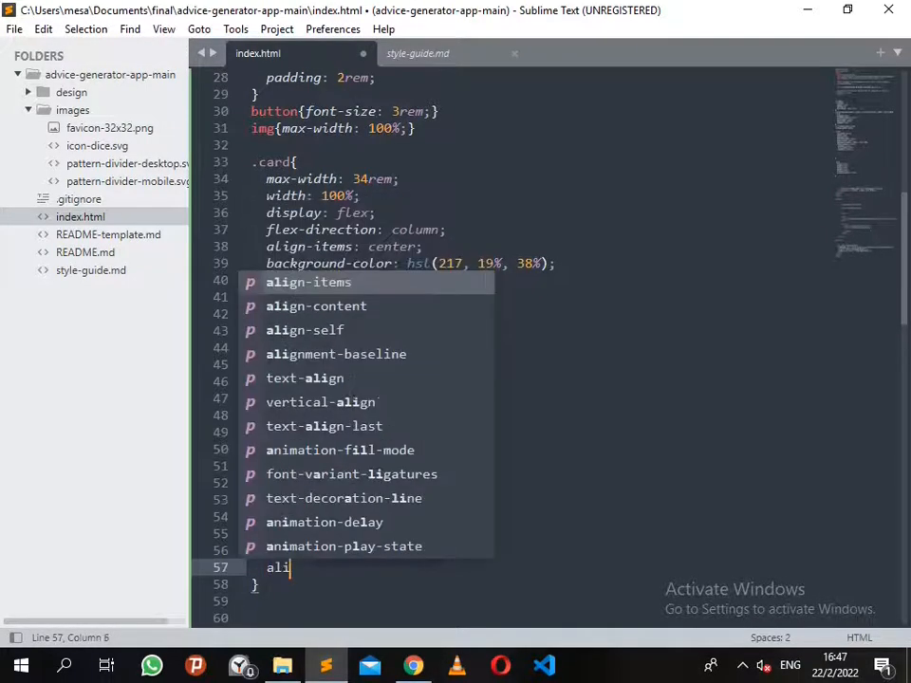
type("align-items: center;")
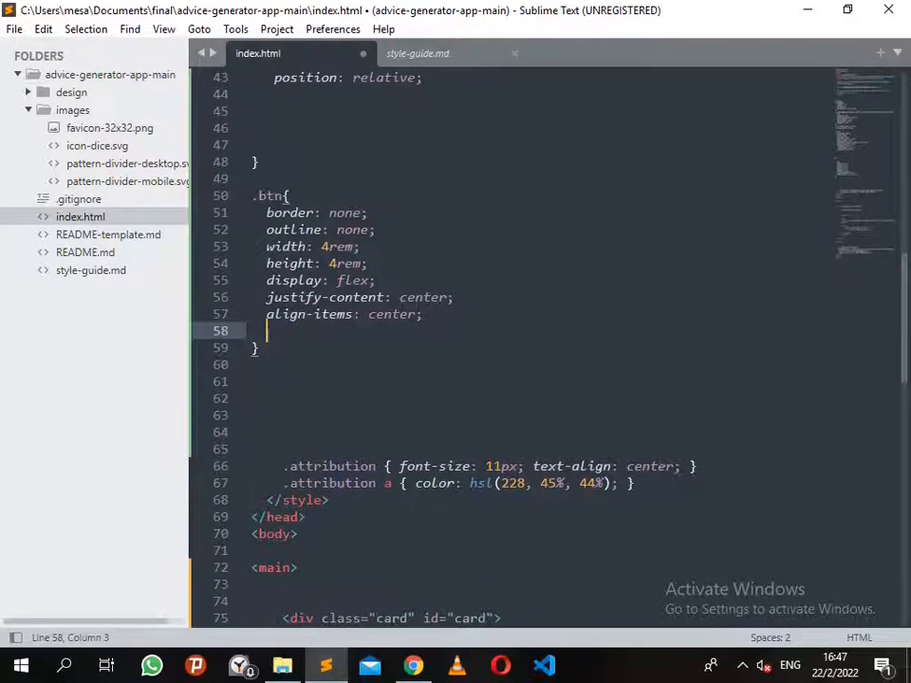
type("padding: 0;")
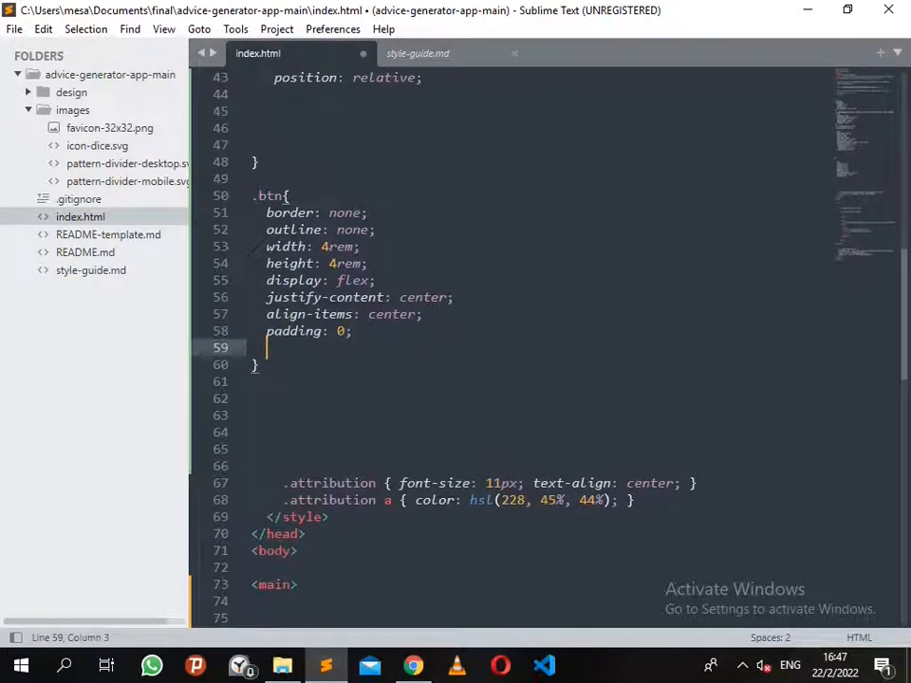
type("border: 50%;")
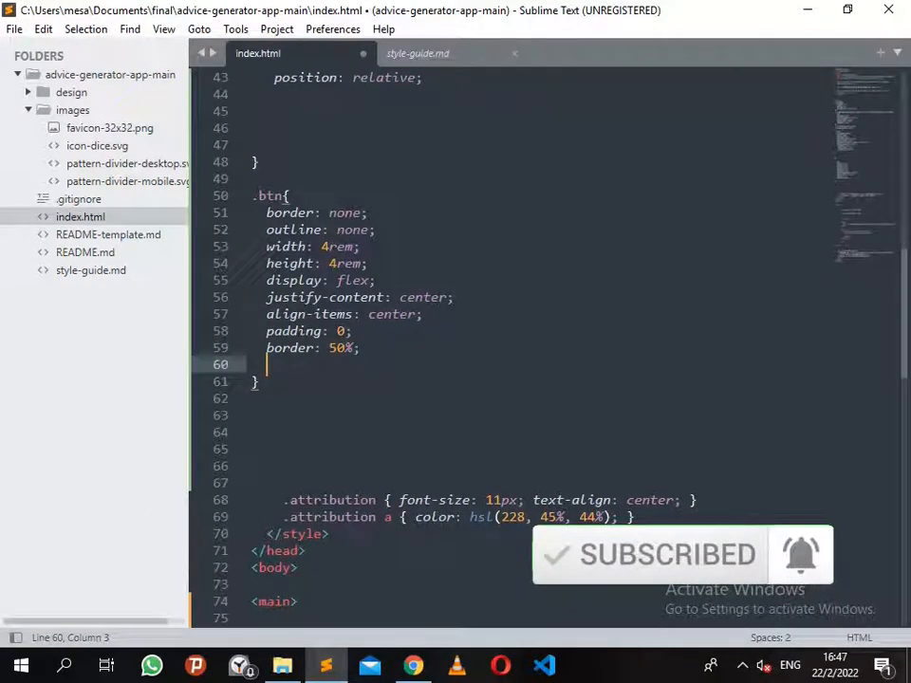
type("background-color: ;")
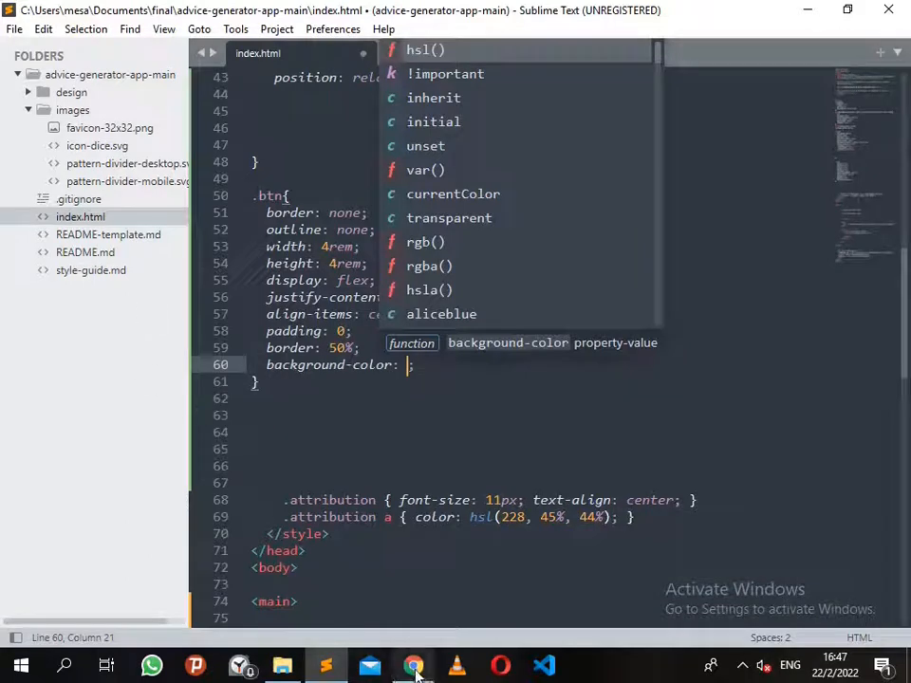
Copy rgba(144, 245, 158, 0.8) from rgbacolorpicker.com into the .btn background-color.
left_click(414, 664)
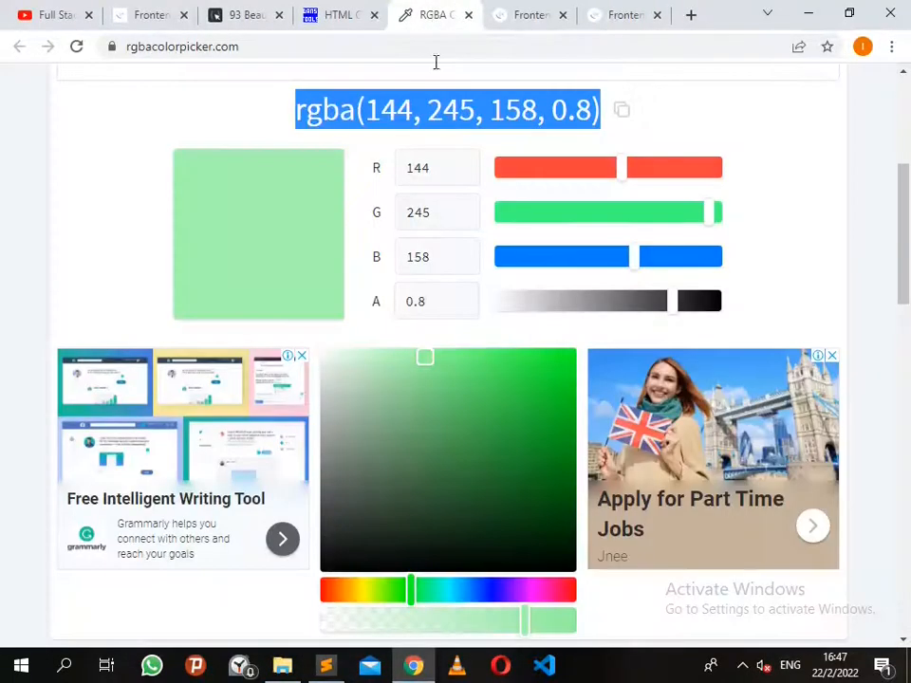
right_click(446, 109)
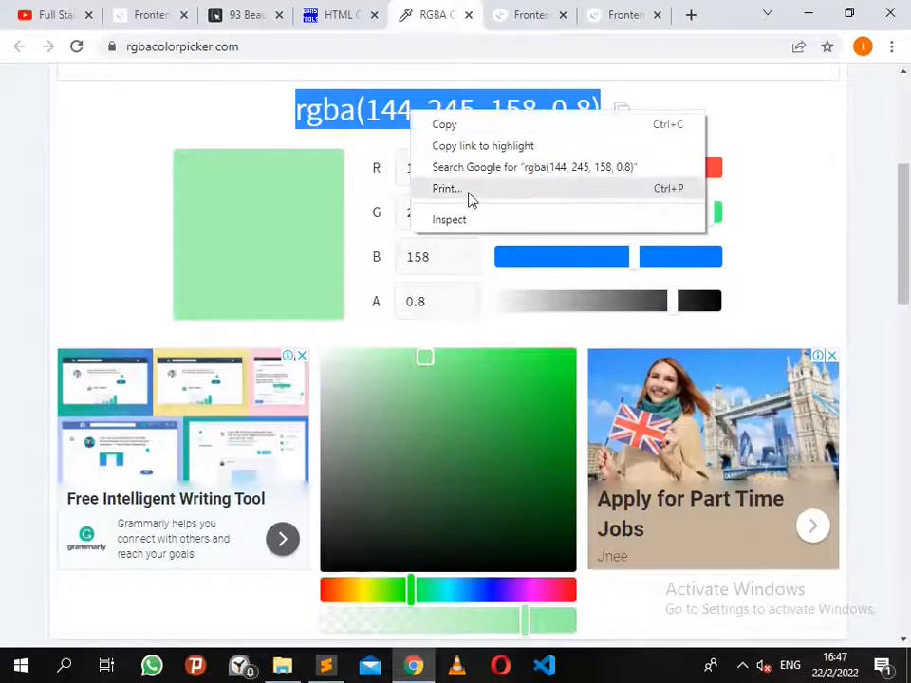
left_click(301, 588)
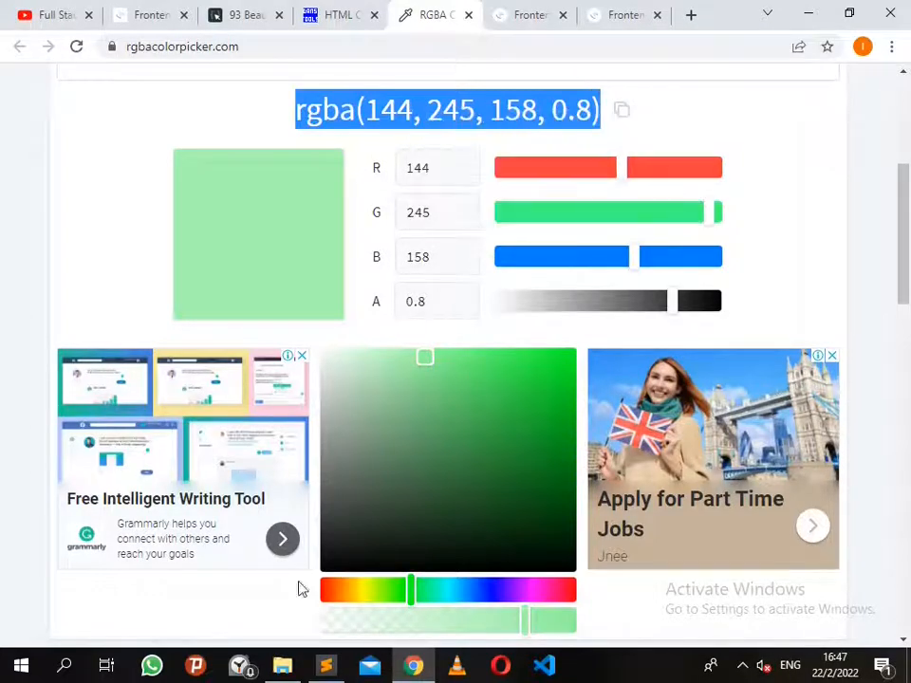
left_click(325, 664)
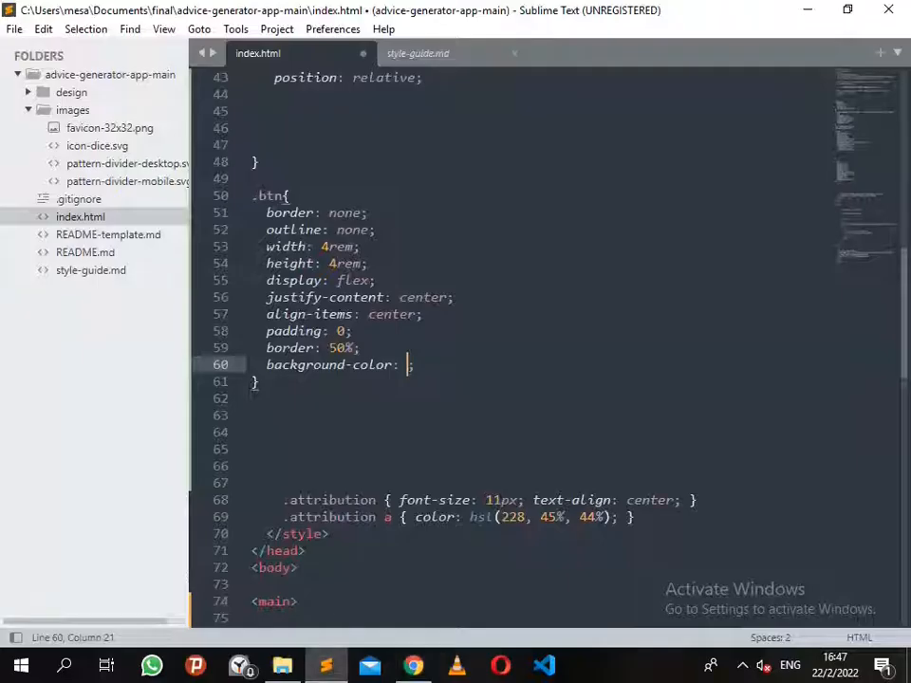
type("rgba(144, 245, 158, 0.8);")
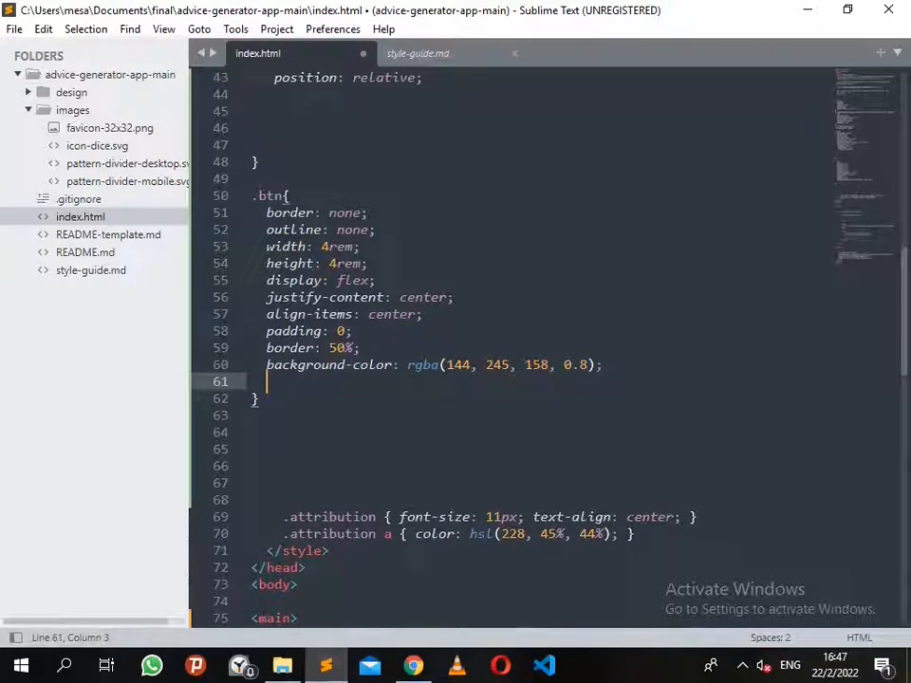
Set the .btn position to absolute.
type("po")
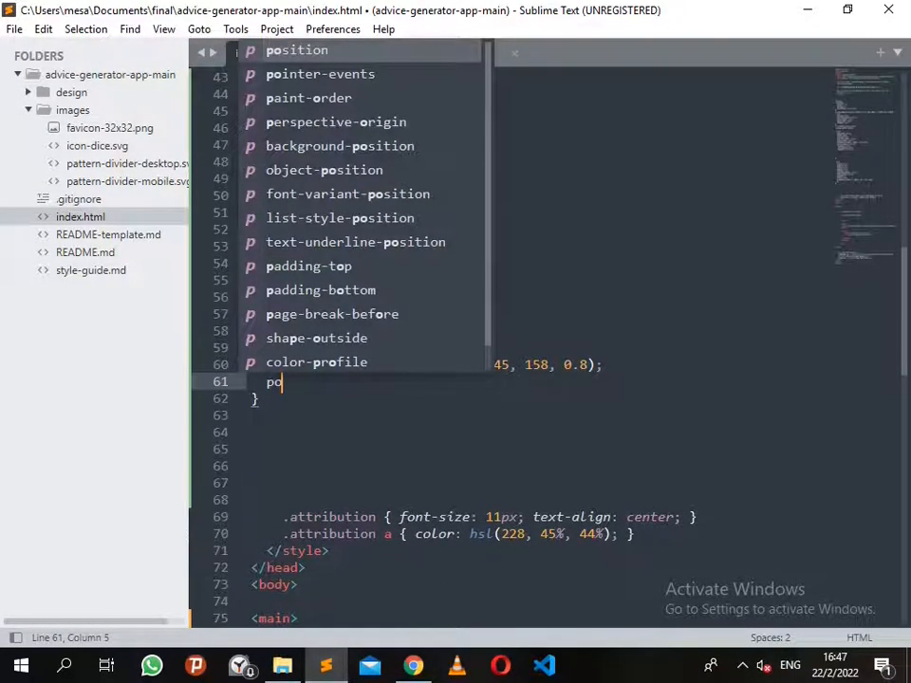
type("sition: ;")
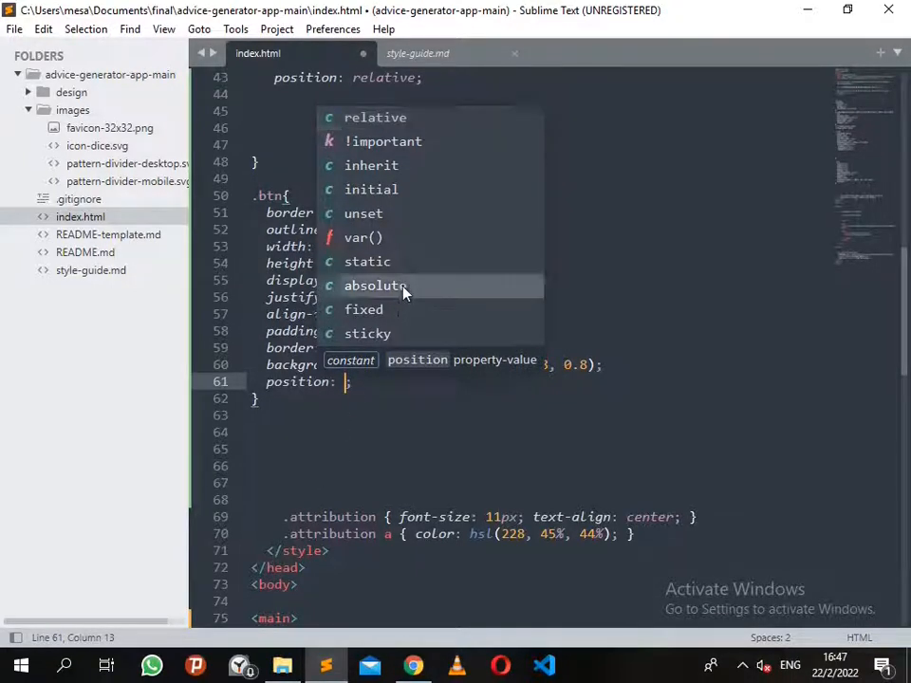
left_click(375, 285)
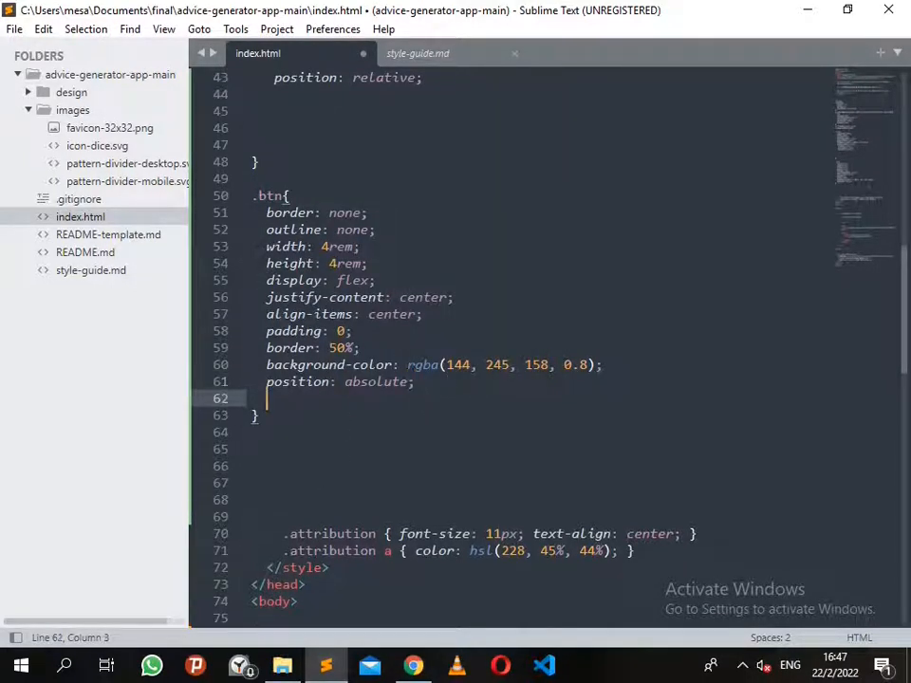
Give .btn left and right 0, auto margin, and bottom -2rem, and save.
type("left: 0;")
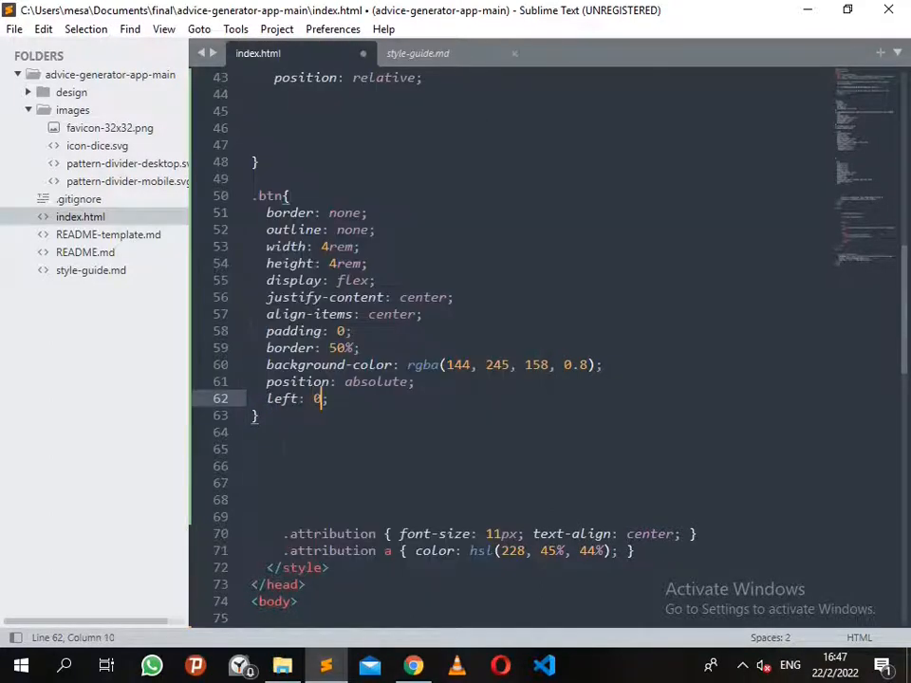
key("enter")
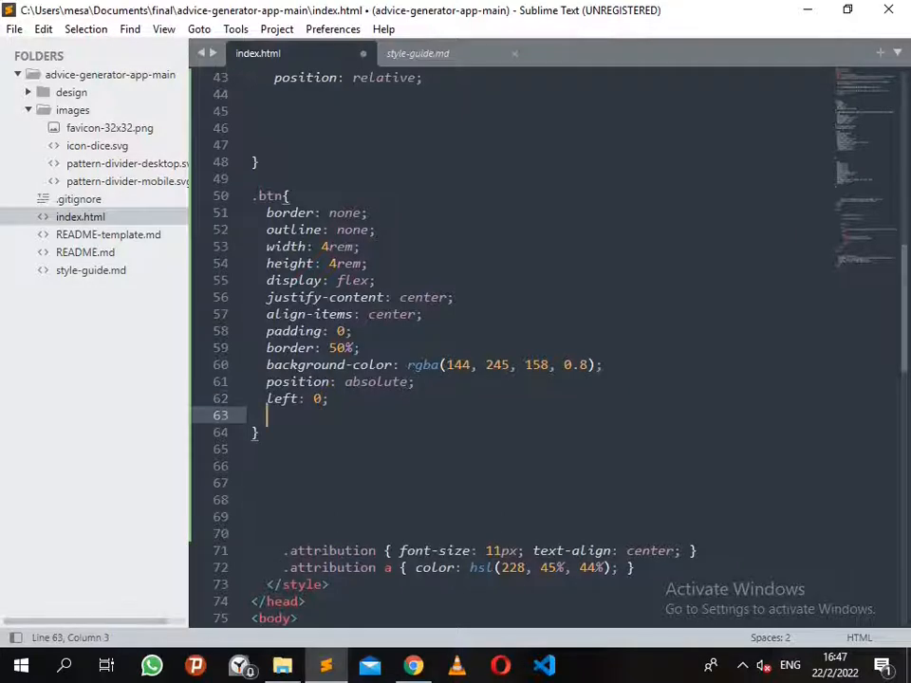
type("right: 0;")
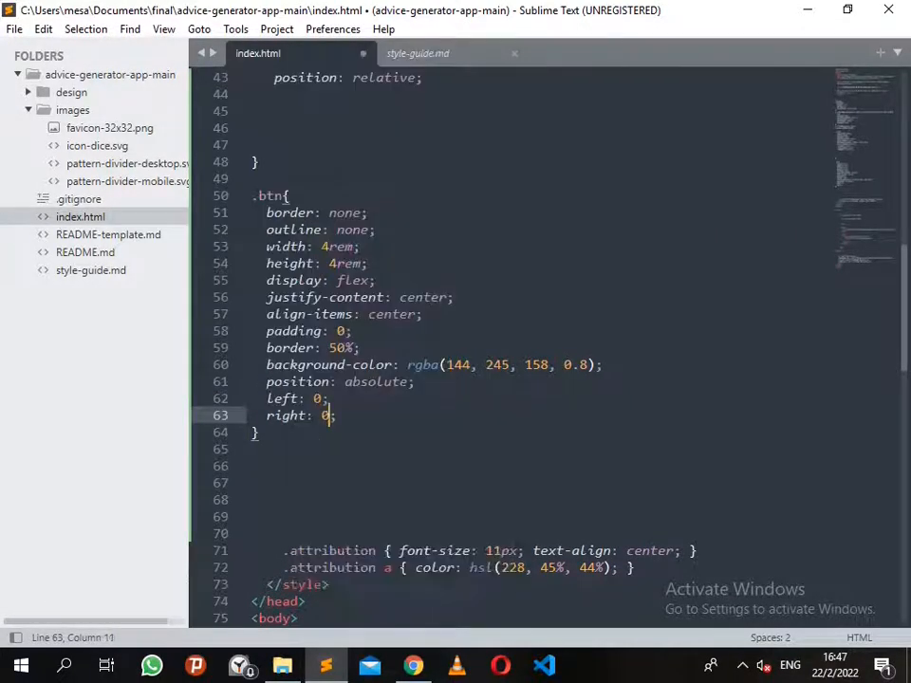
key("ctrl+s")
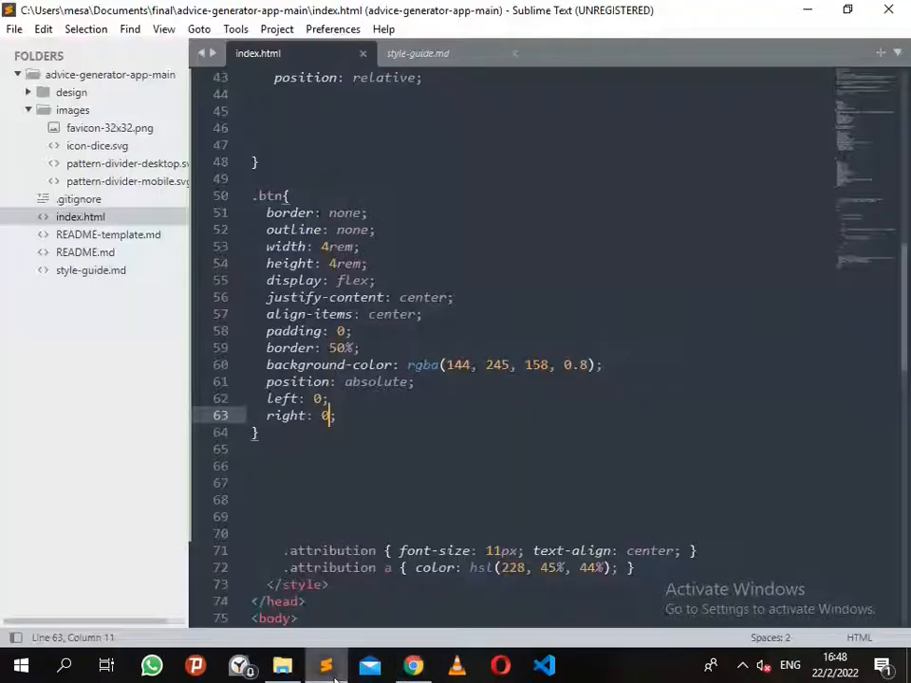
key("enter")
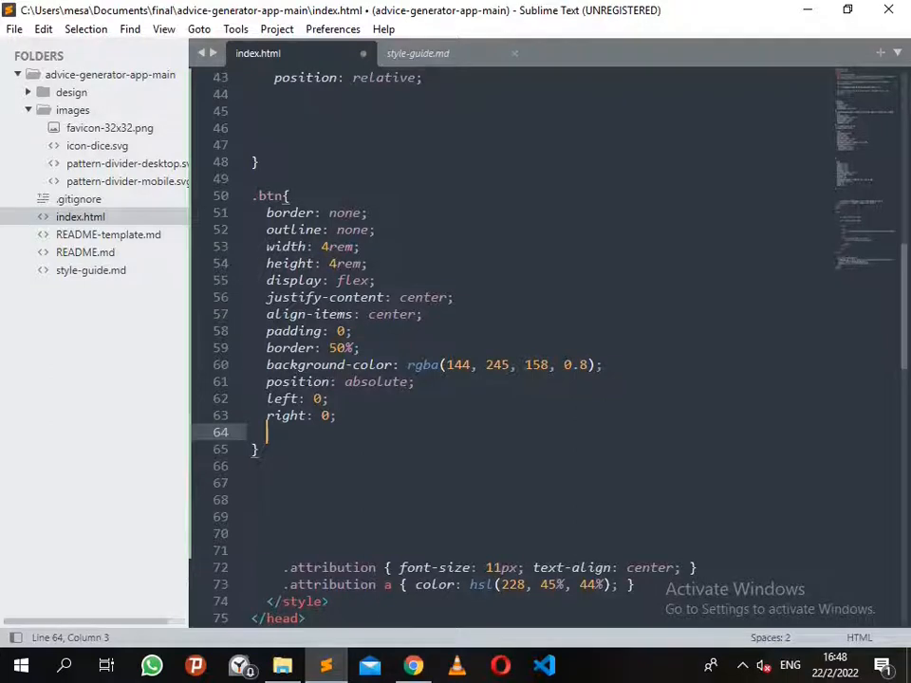
type("margin: auto;")
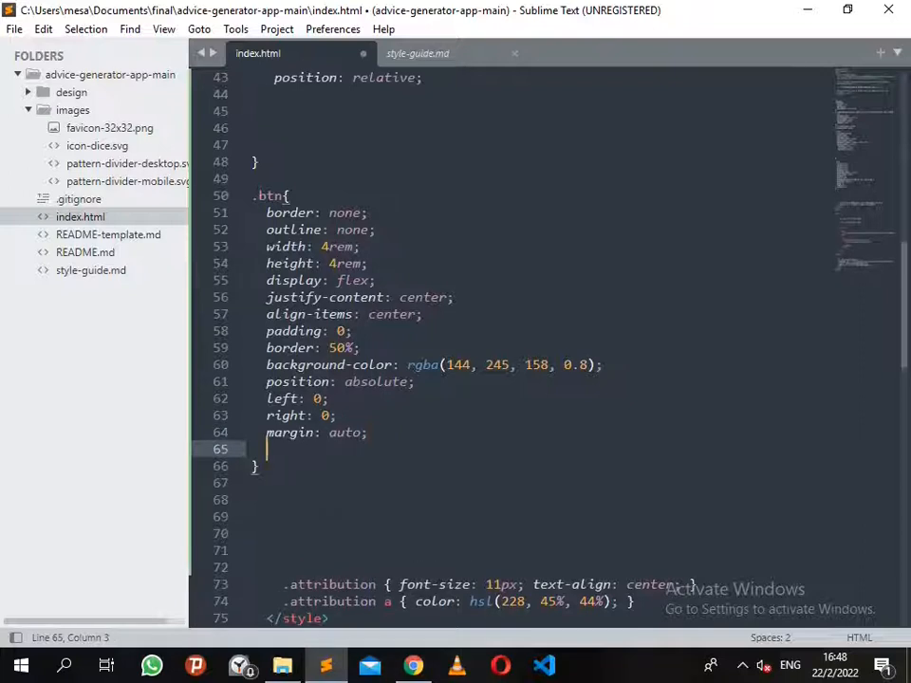
type("bi")
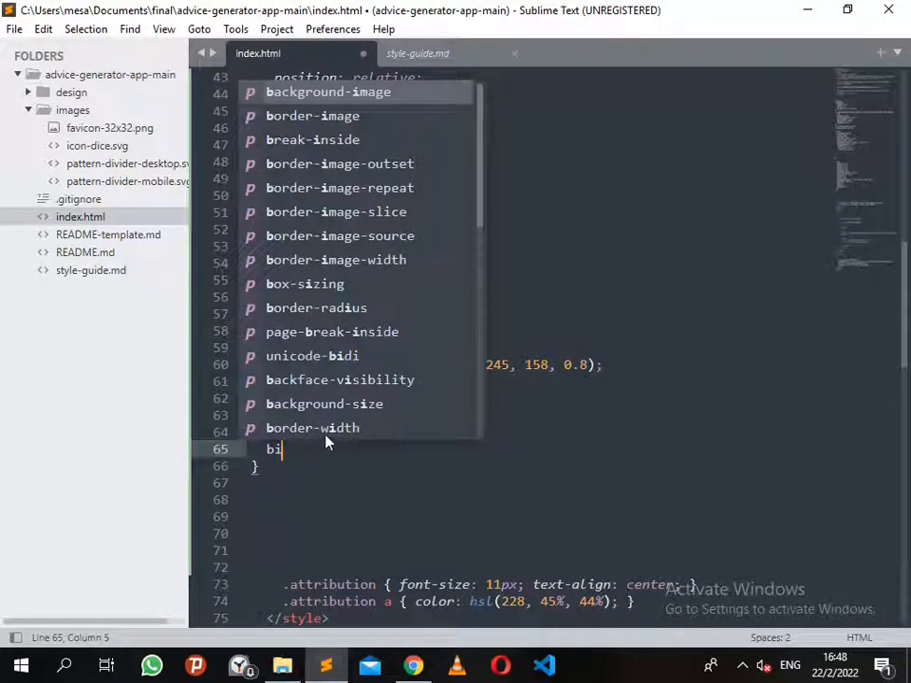
type("ottom: -2rem;")
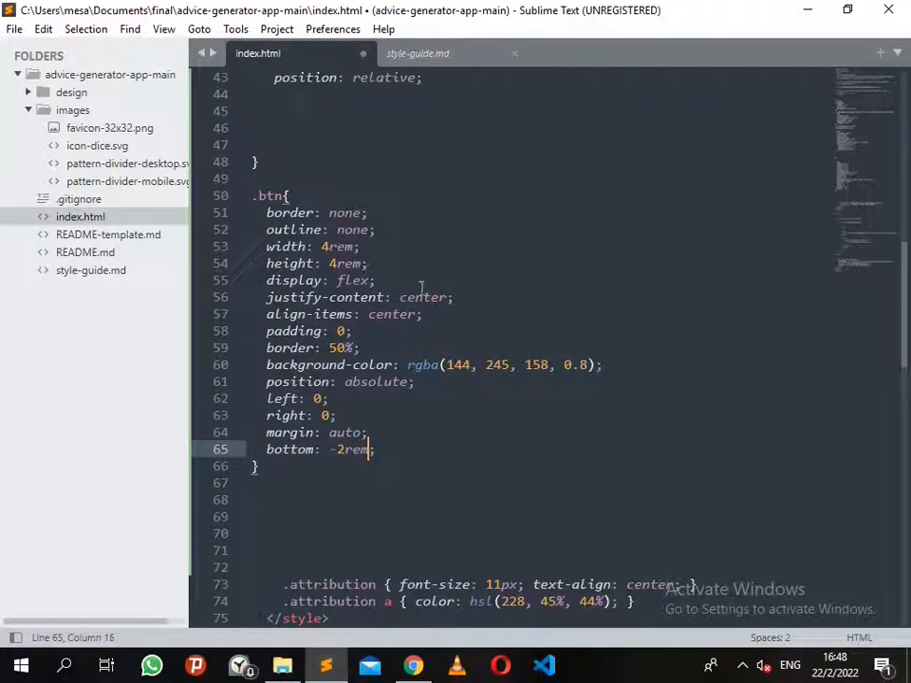
key("ctrl+s")
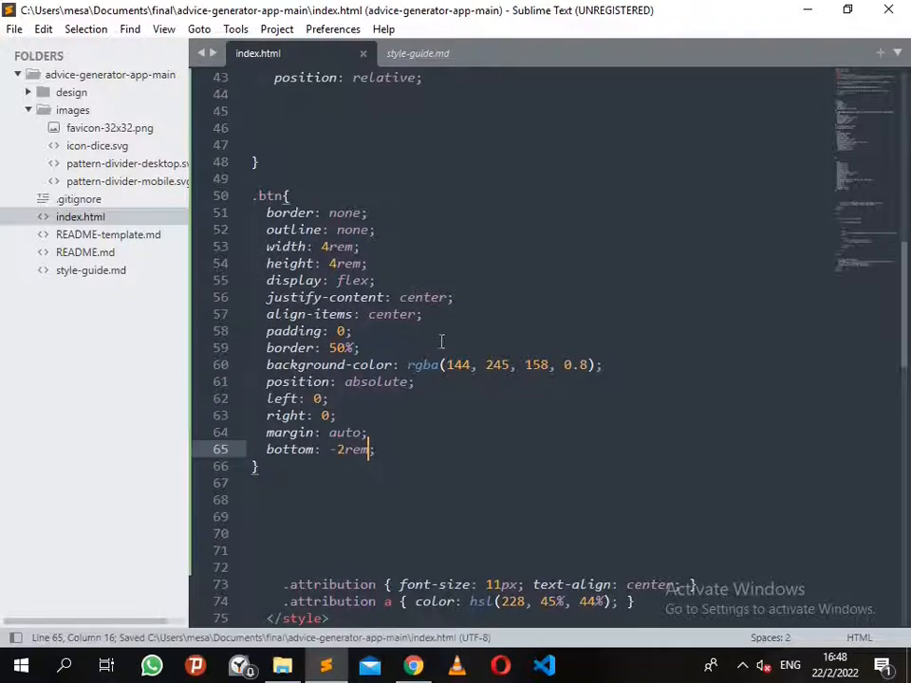
Add a 0.3s linear transition to .btn and preview the page in Chrome.
type("t")
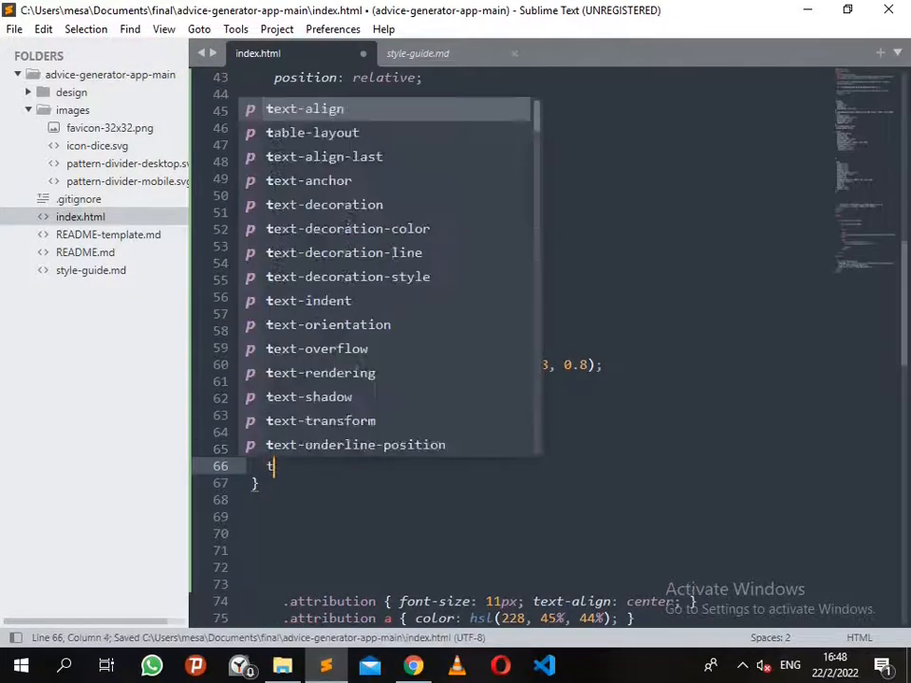
type("ransition: ;")
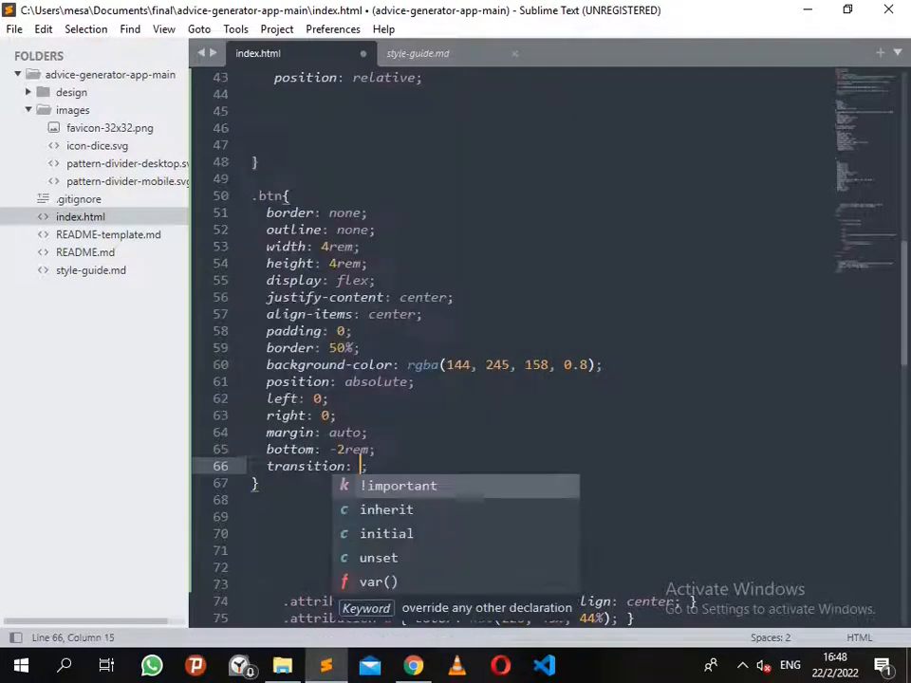
type("0")
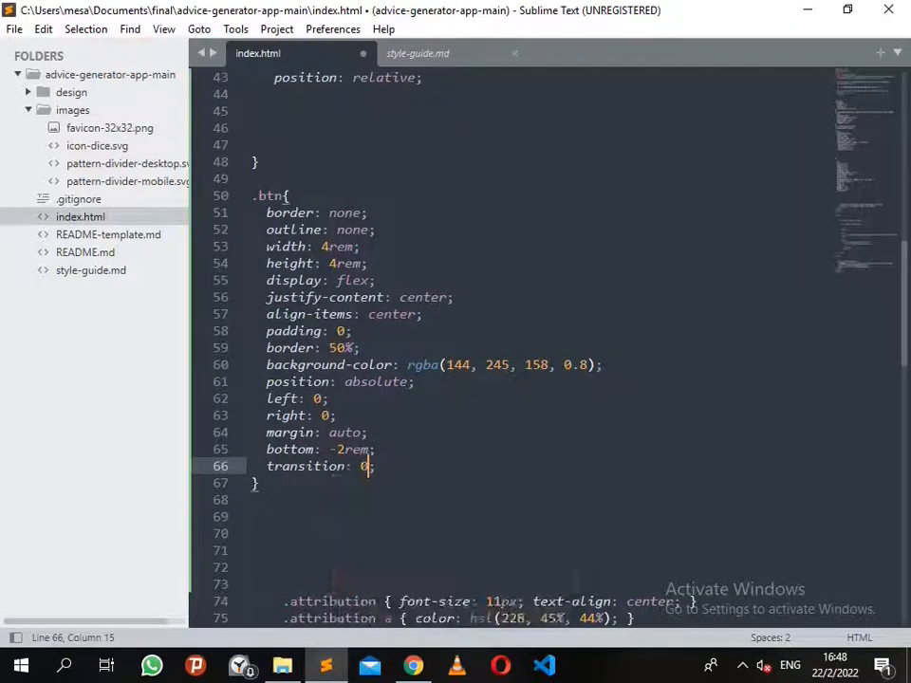
type(".3s linear")
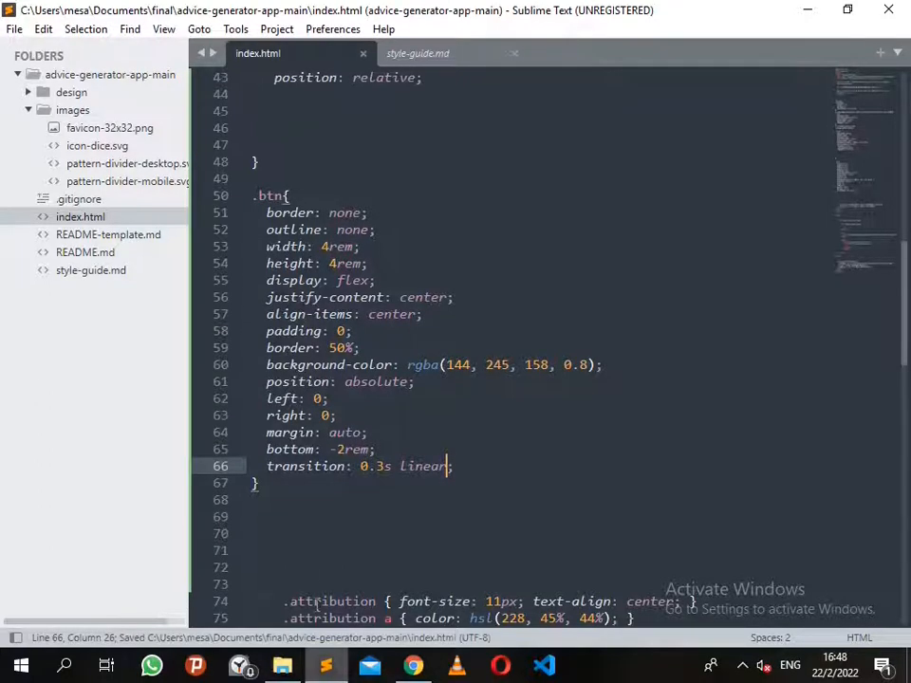
left_click(412, 665)
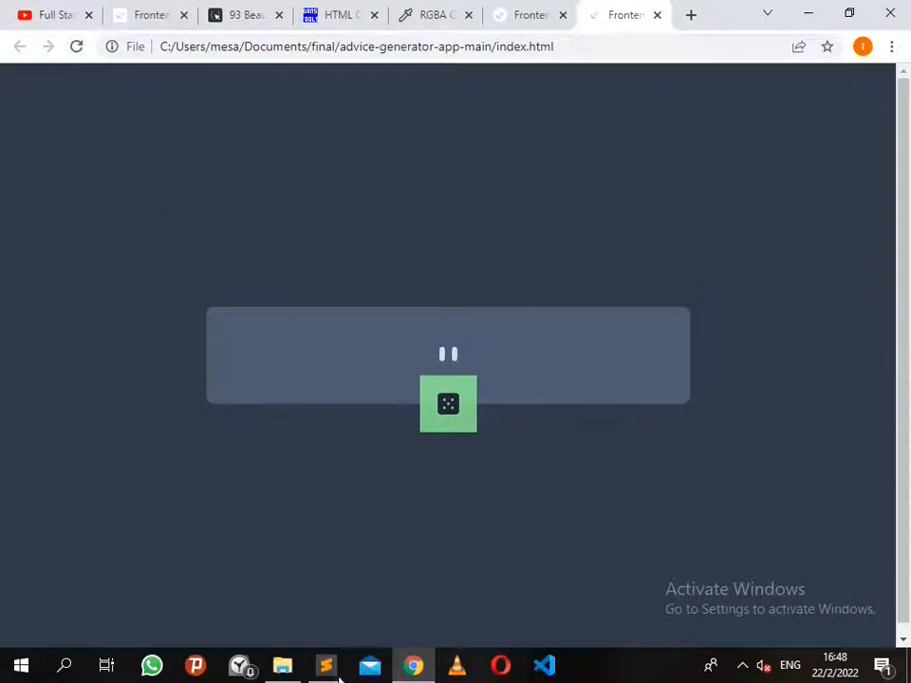
Save the .btn border-radius: 50% change and confirm the round dice button in Chrome.
left_click(325, 665)
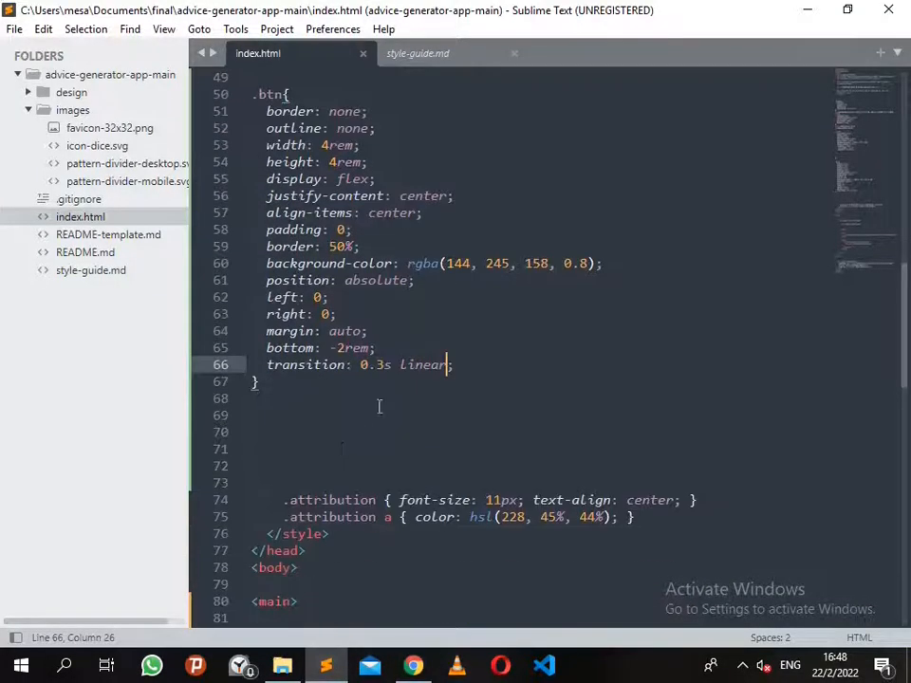
key("ctrl+s")
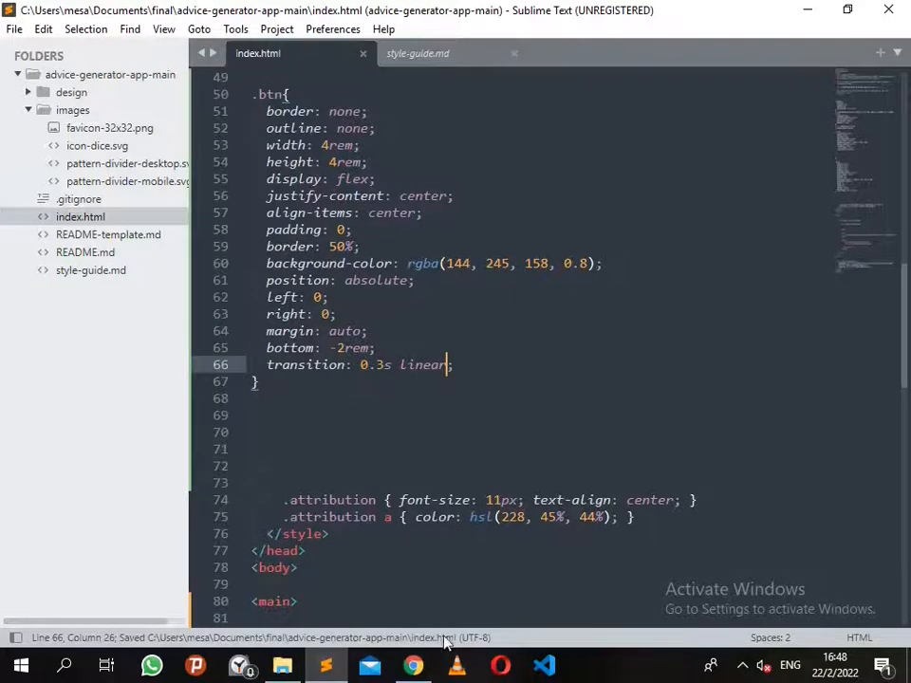
left_click(413, 664)
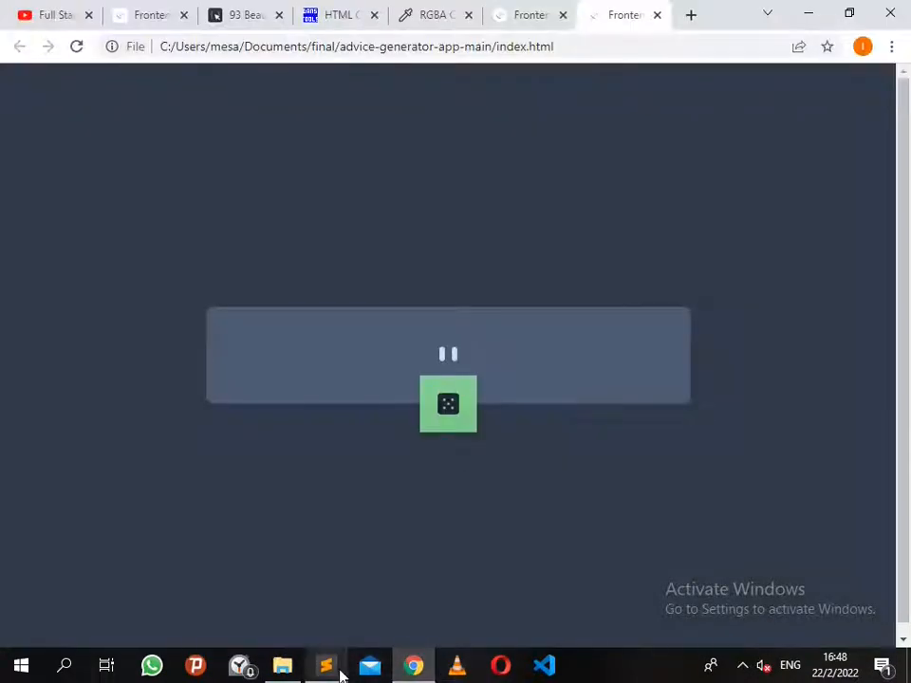
left_click(325, 665)
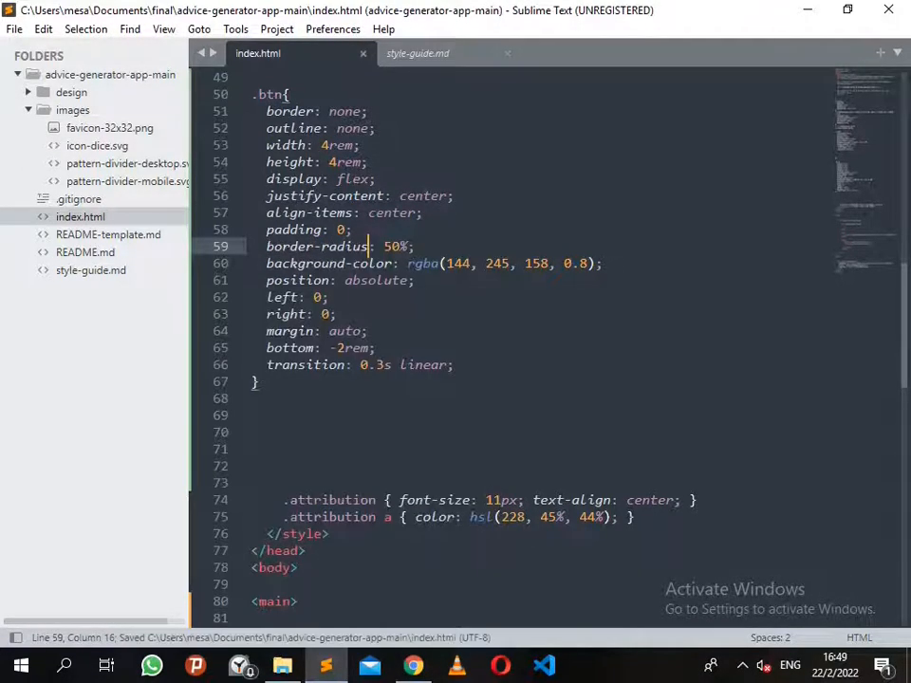
left_click(412, 665)
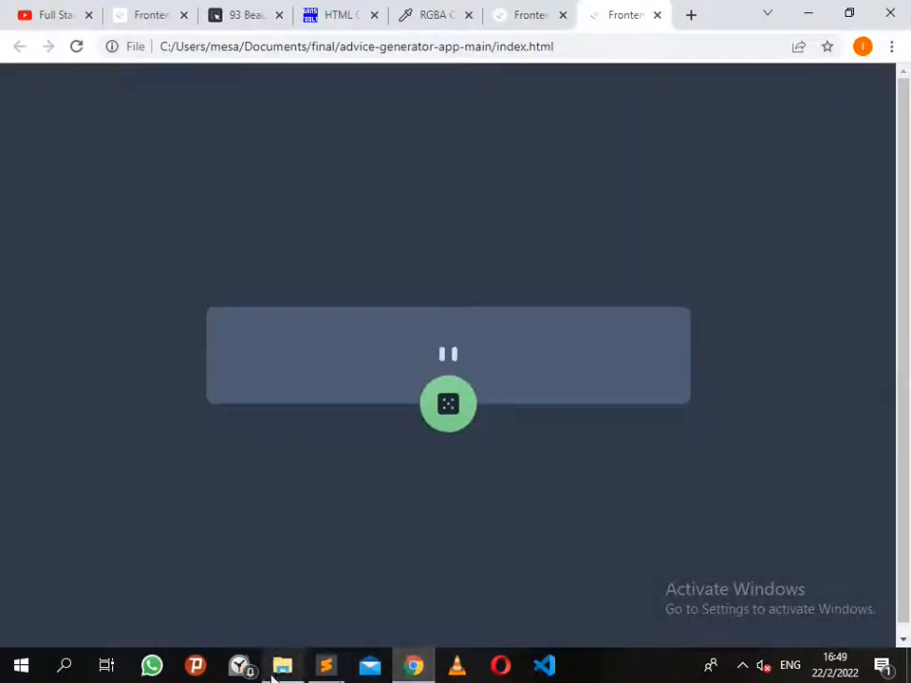
left_click(325, 665)
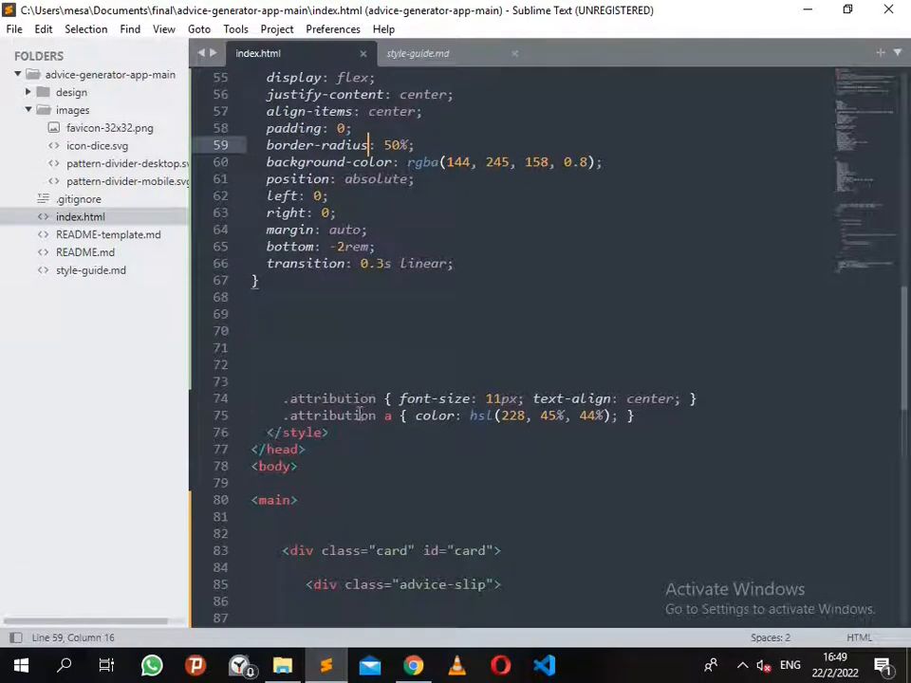
Copy the img-mobile class name and add an .img-mobile rule with margin 2rem 0.
scroll("down", 3)
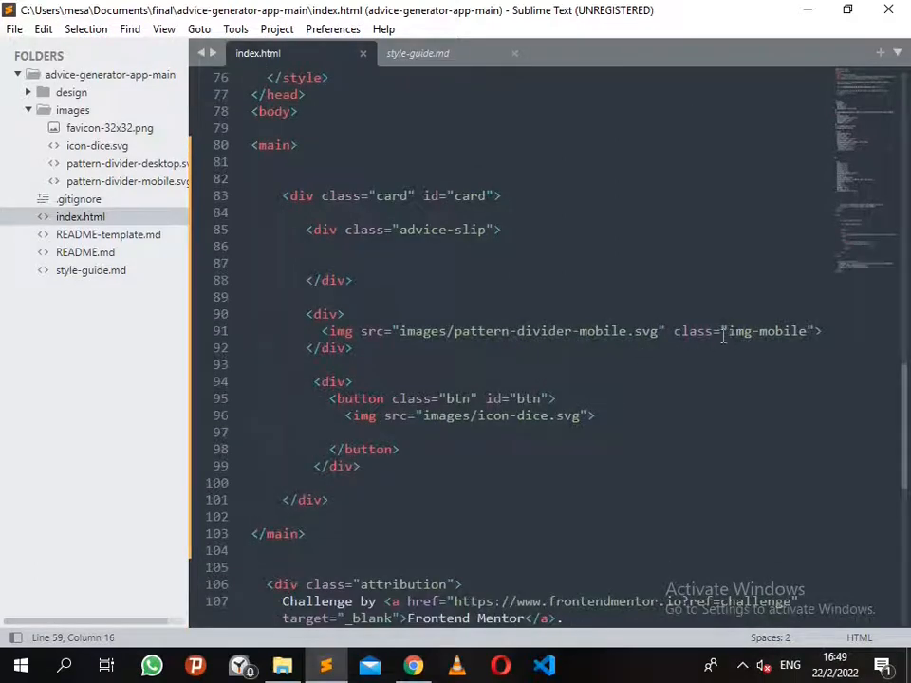
double_click(765, 331)
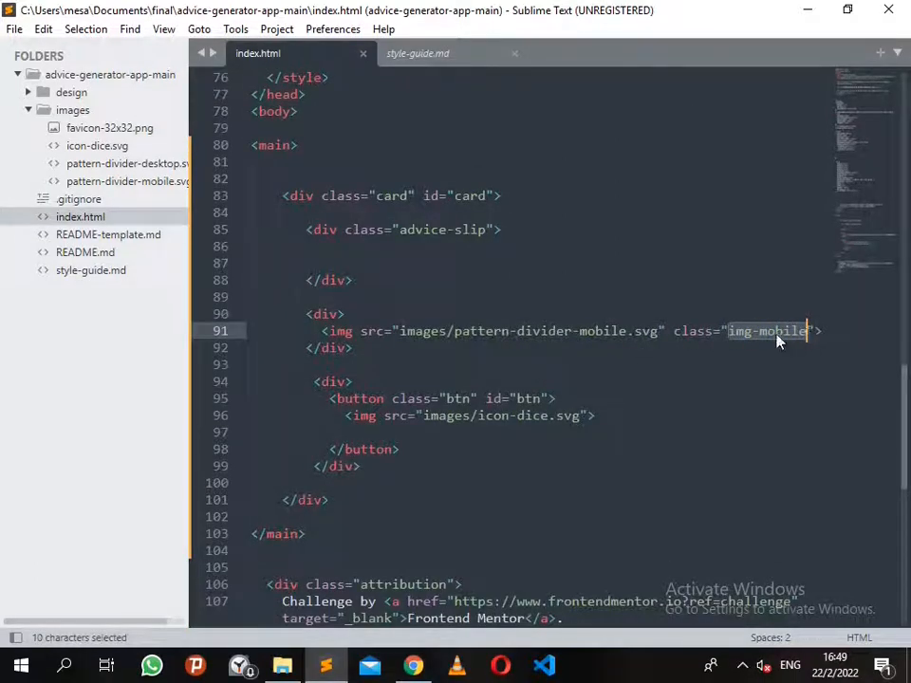
right_click(779, 337)
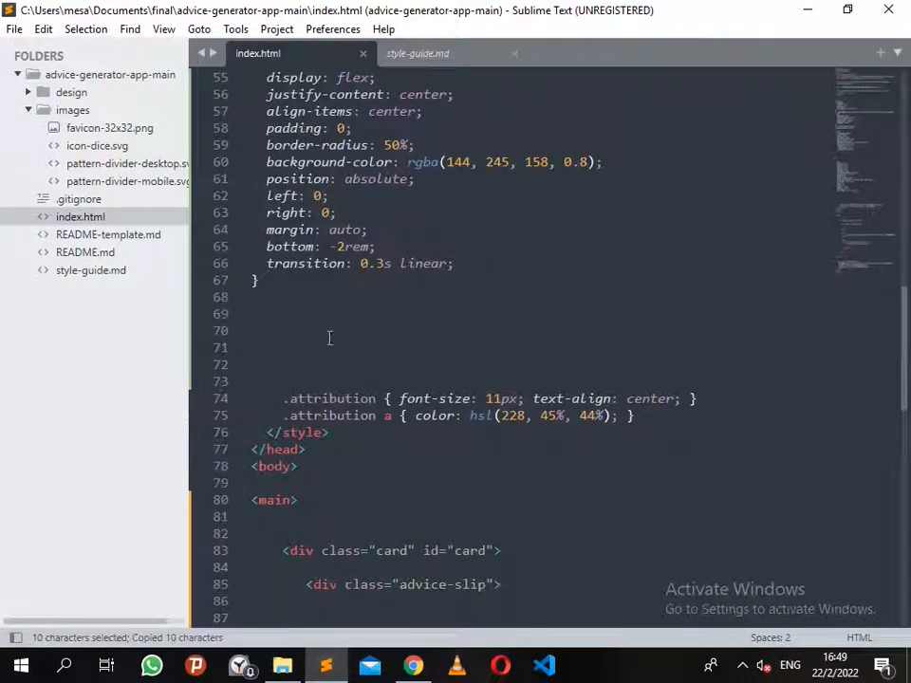
type(".img-mobile")
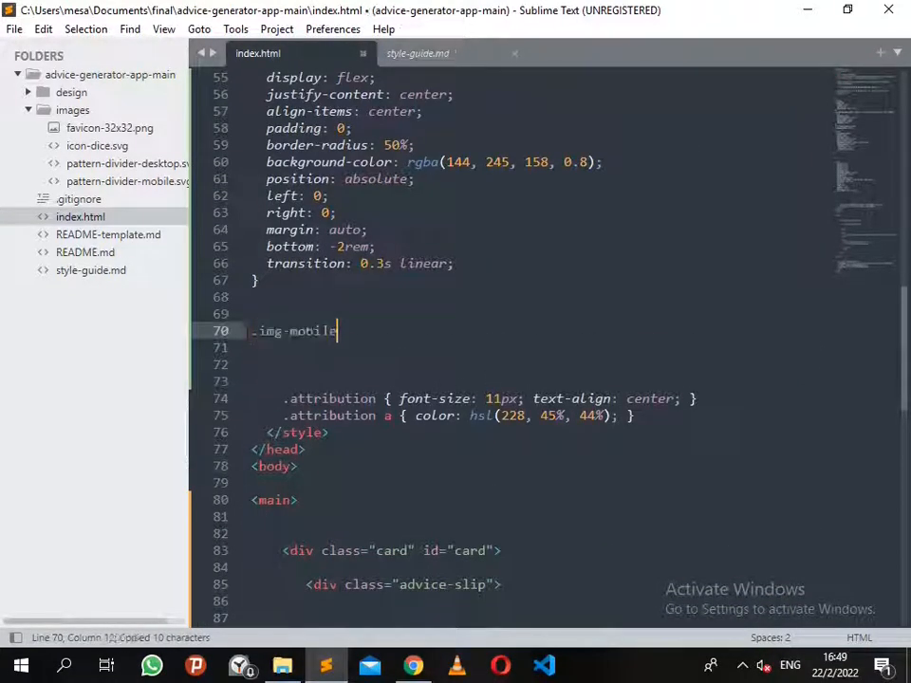
type("{}")
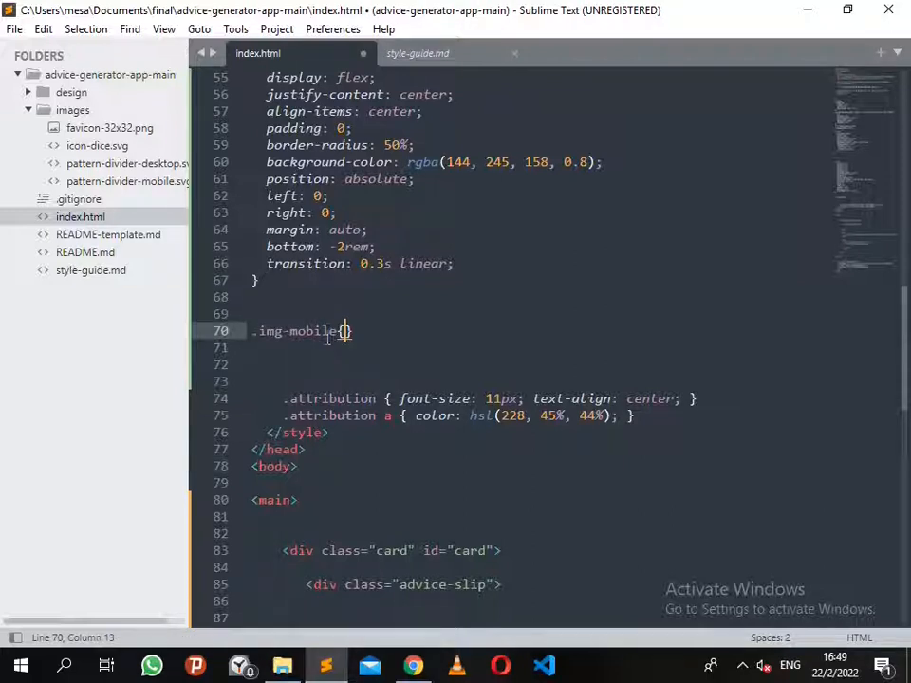
type("margin: ;")
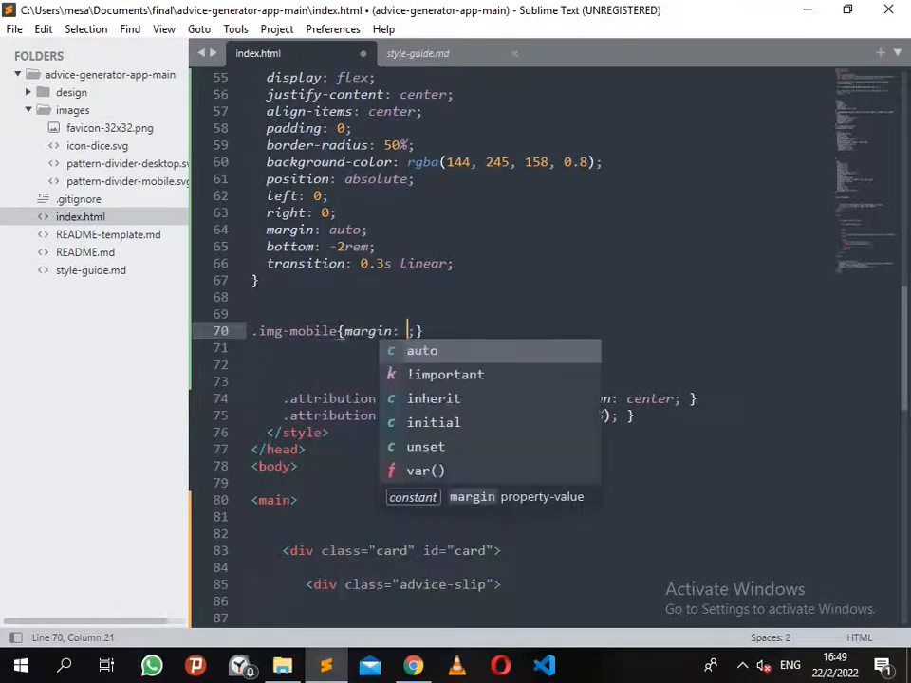
type("2rem")
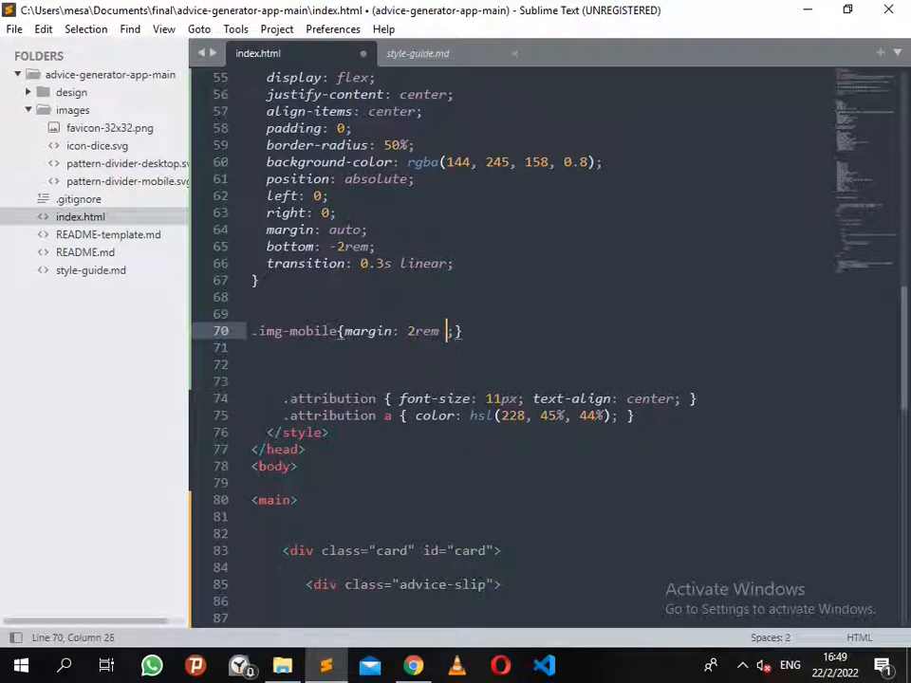
type("0")
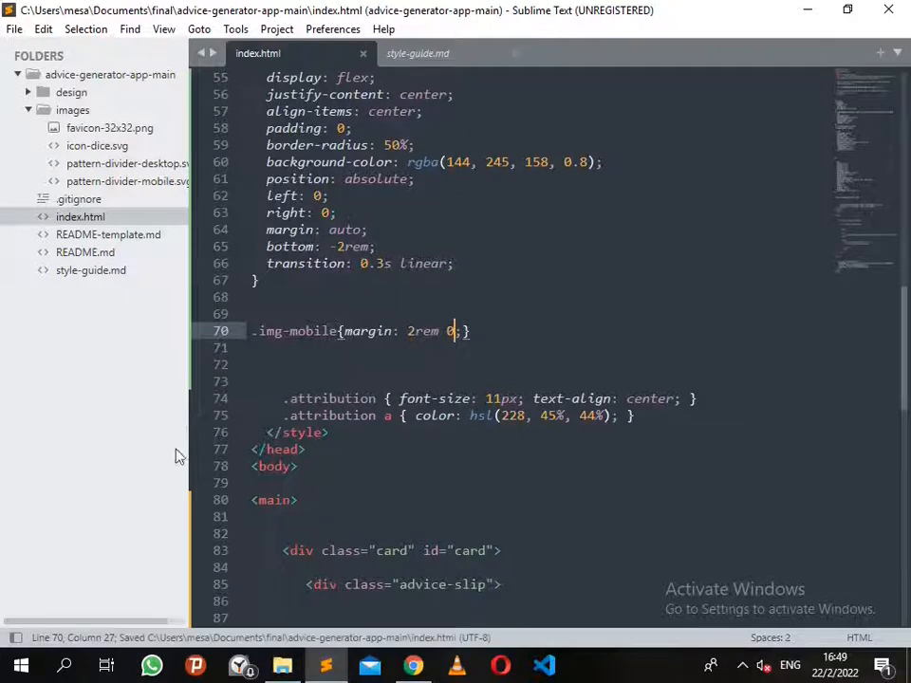
scroll("down", 3)
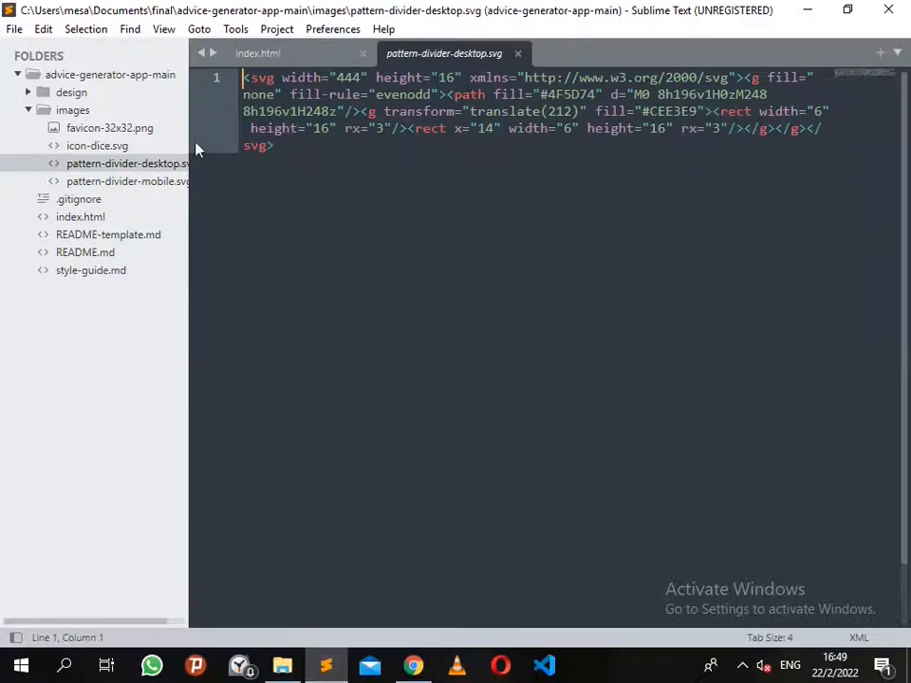
Duplicate the divider image line as pattern-divider-desktop.svg with class img-desktop.
left_click(257, 53)
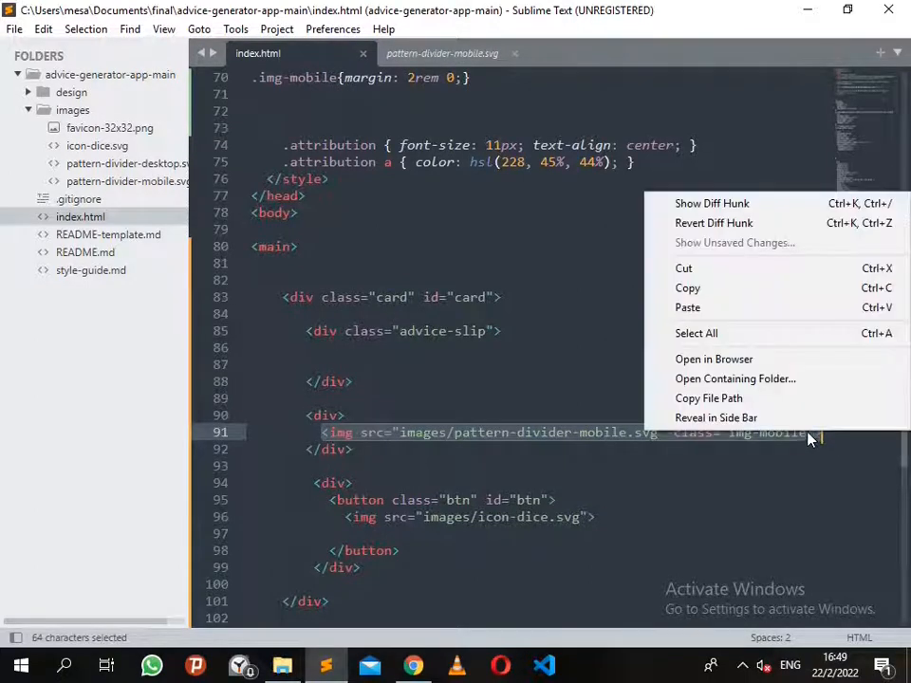
left_click(687, 287)
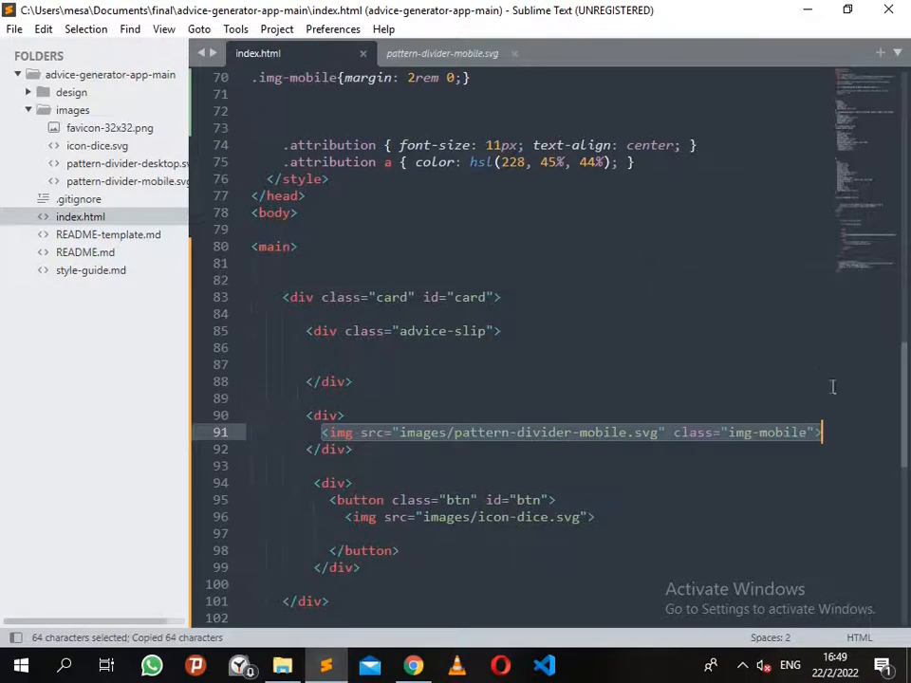
scroll("down", 3)
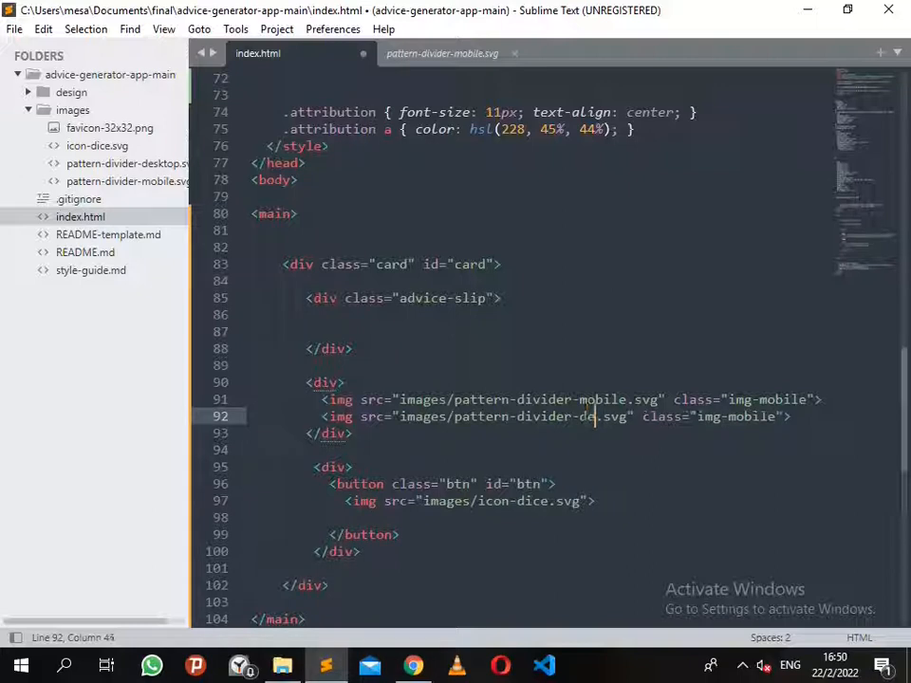
type("sktop")
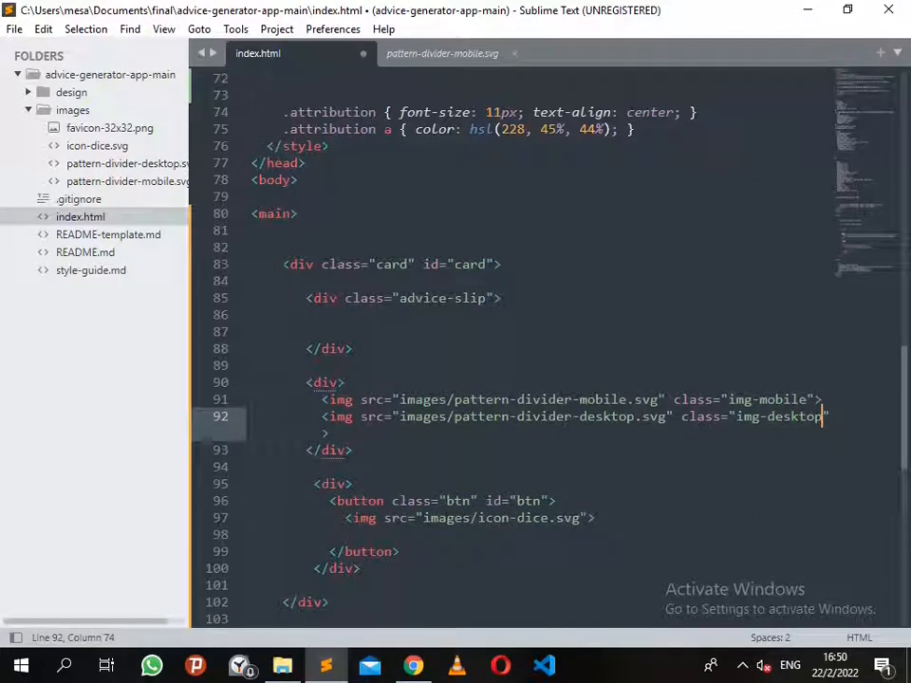
double_click(778, 416)
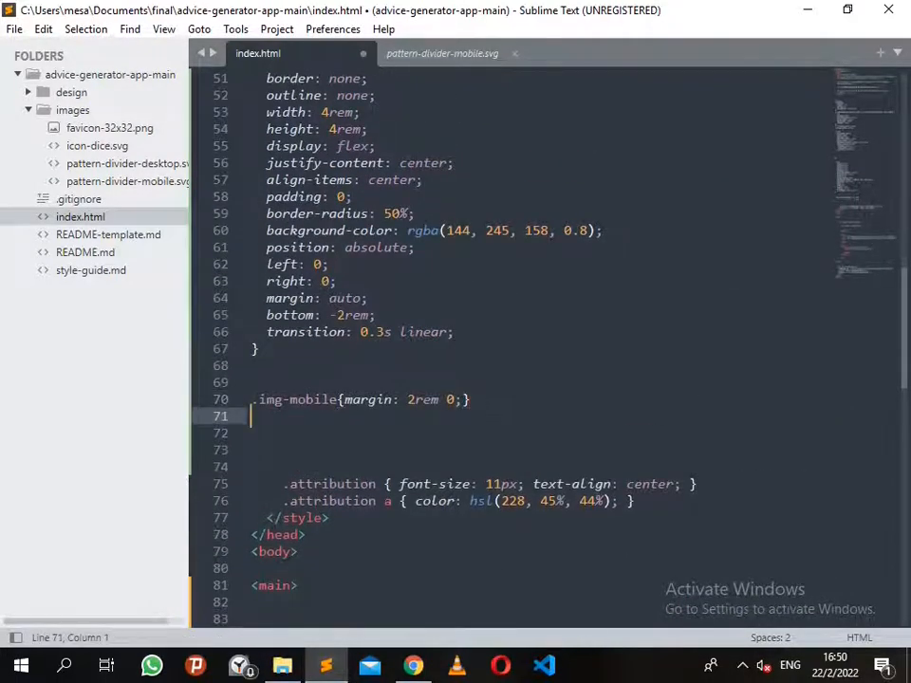
Add a .img-desktop rule with display: none and margin: 2rem 0 below .img-mobile.
type(".img-desktop")
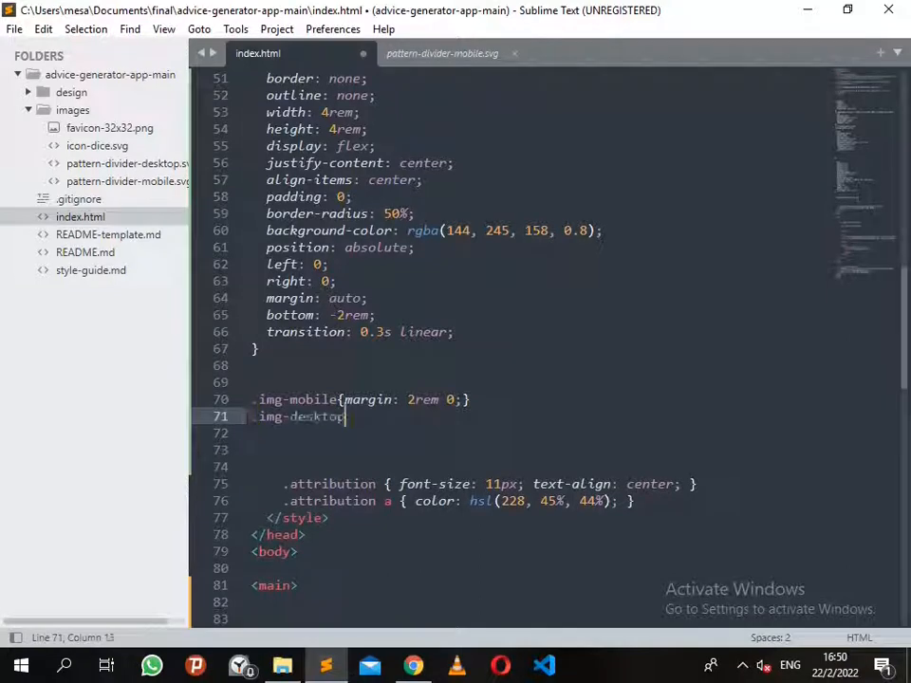
type("{}")
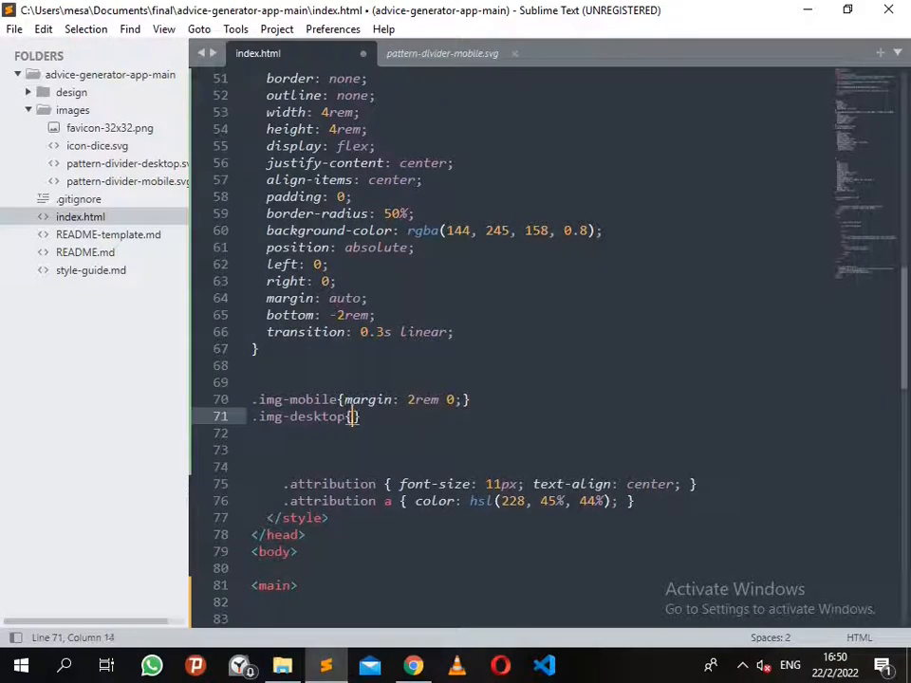
type("display: none; margin: 2;")
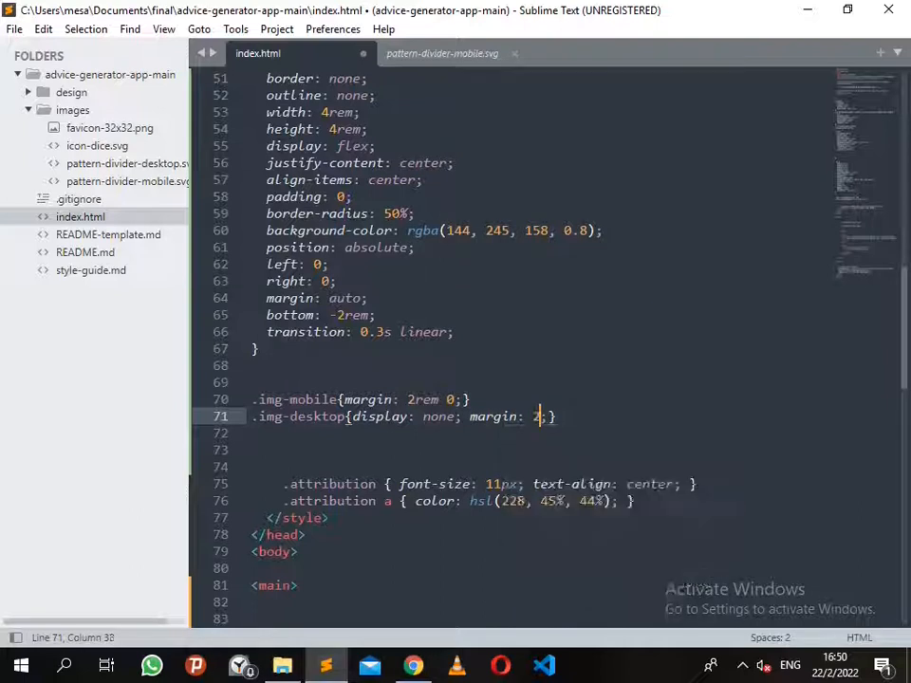
type("2rem 0")
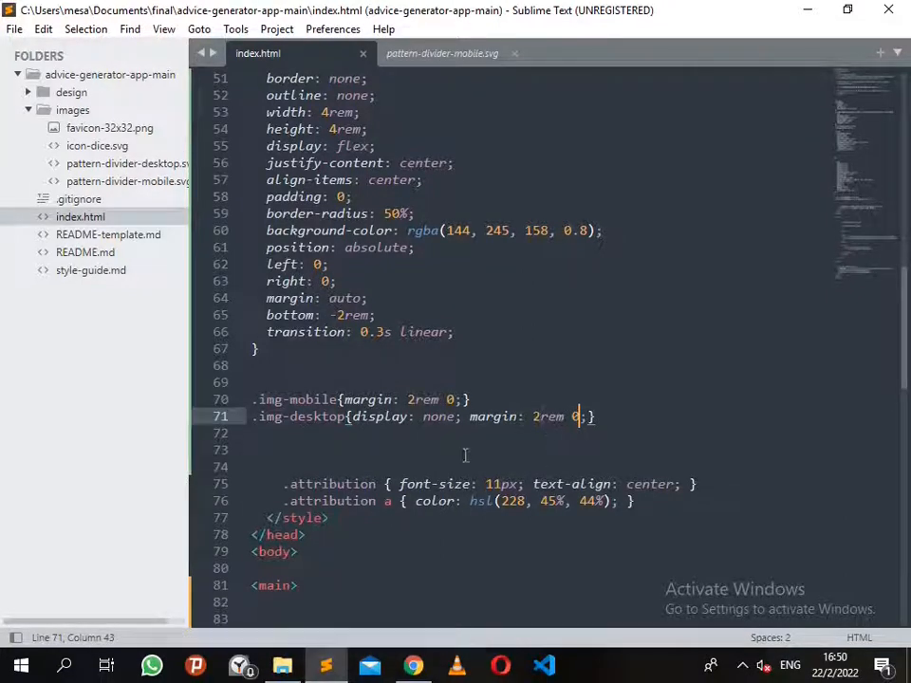
scroll("down", 3)
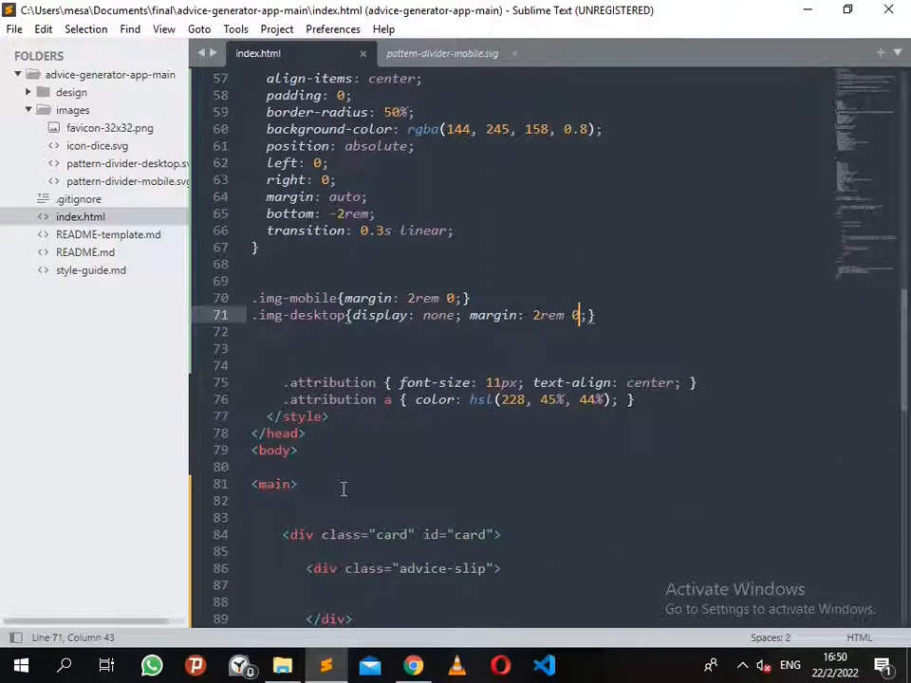
mouse_move(384, 504)
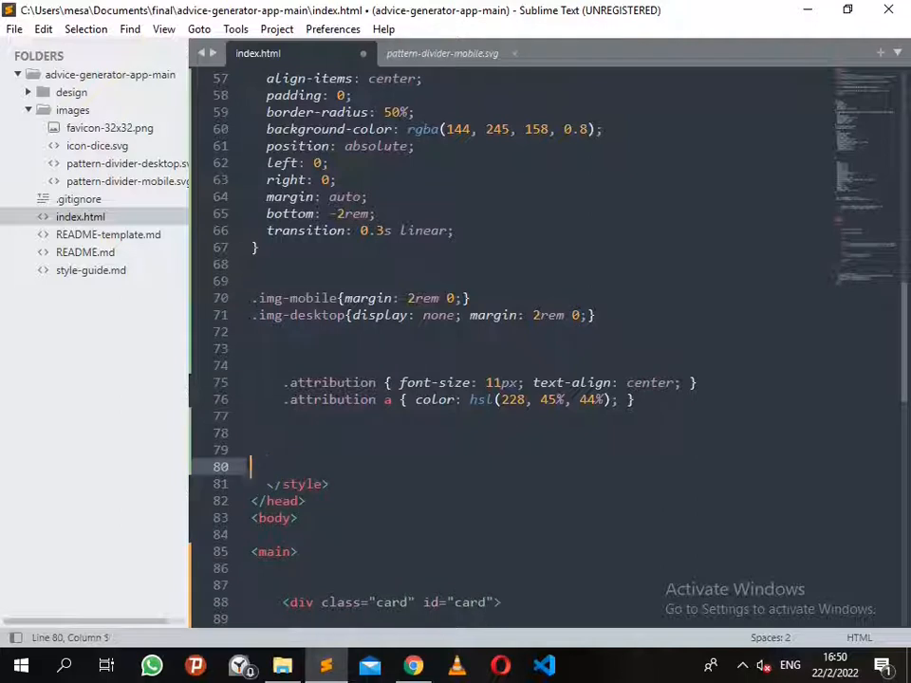
type("@m")
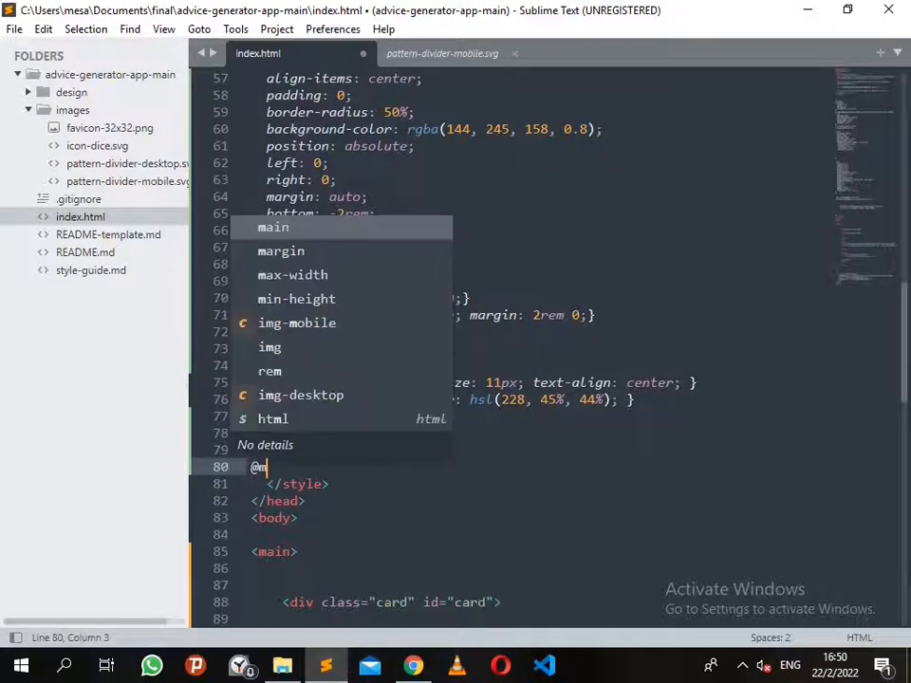
type("edia(")
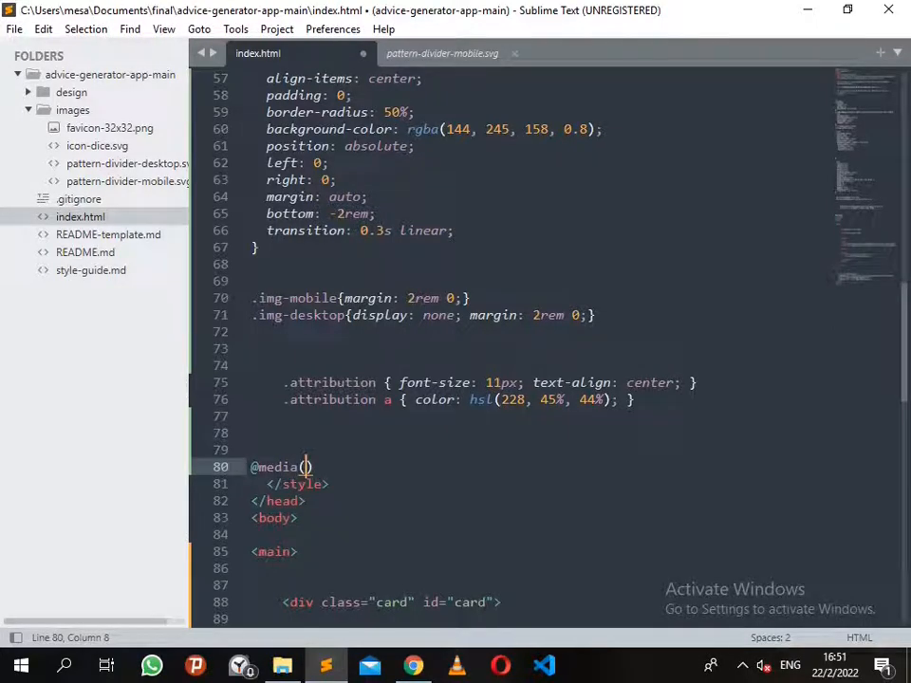
type("n")
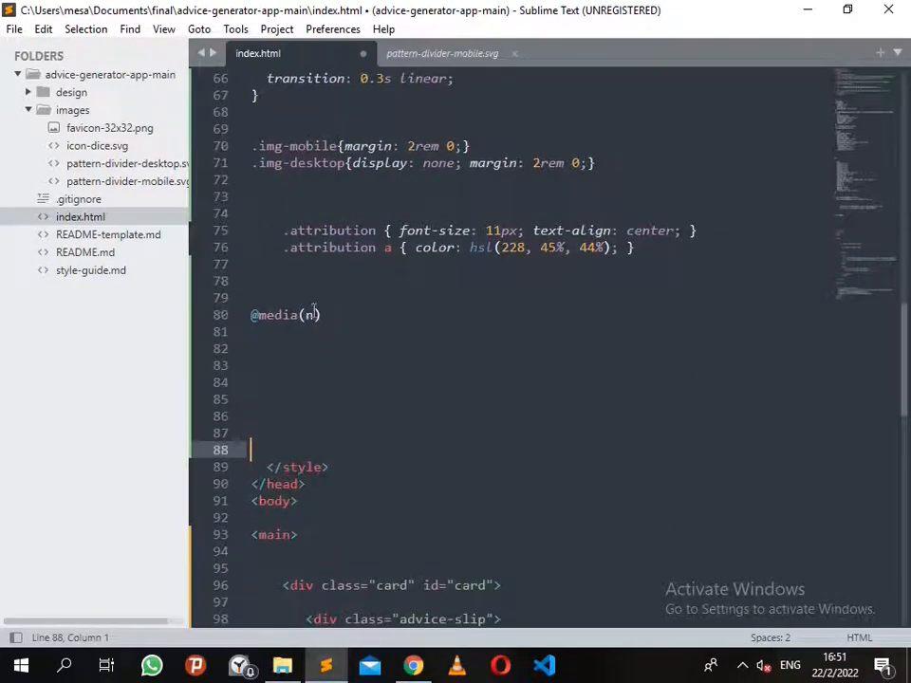
type("in-")
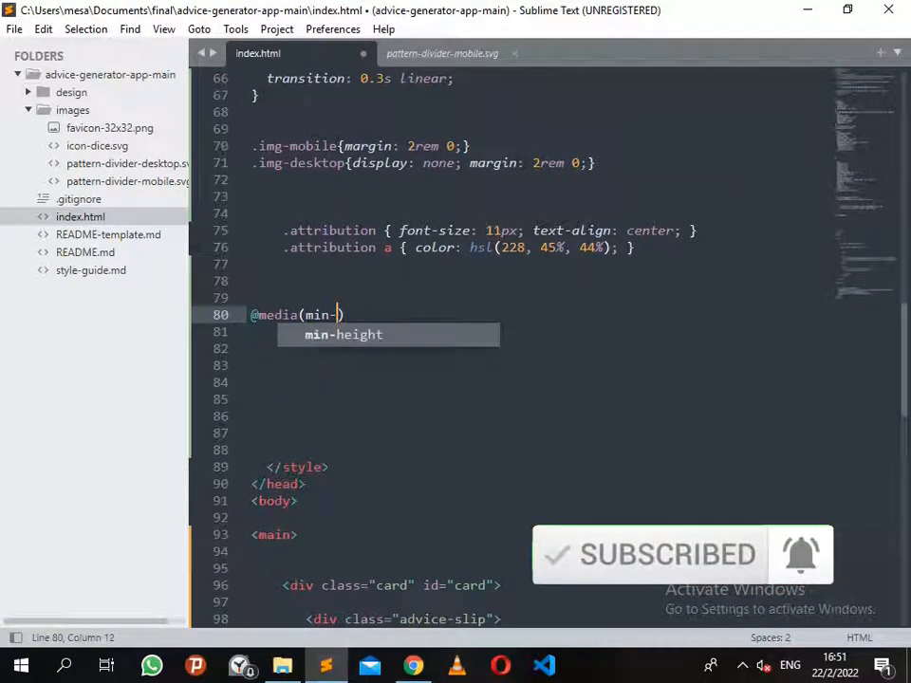
type("width: 500")
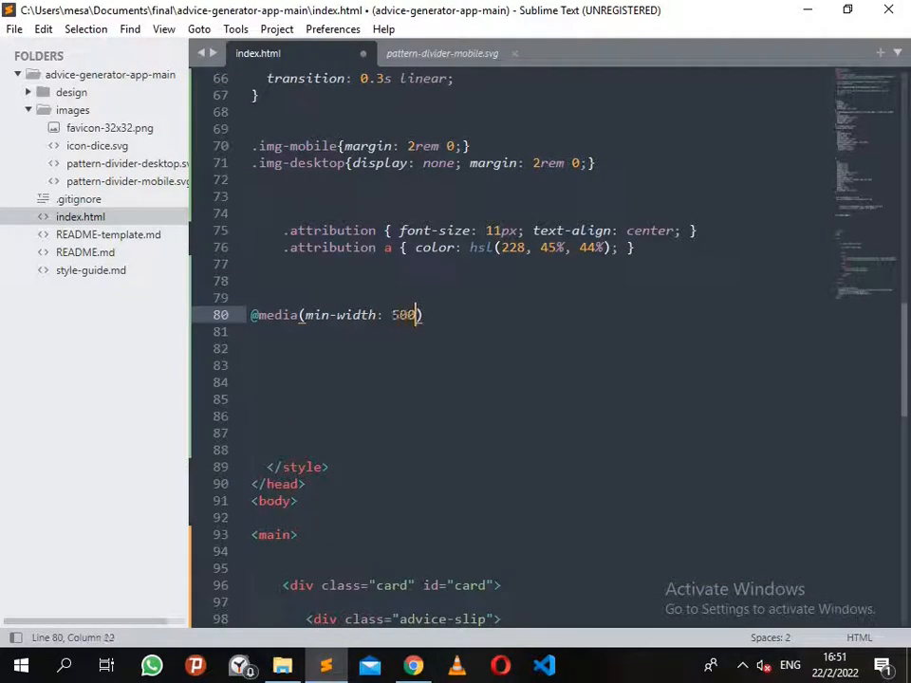
type("px")
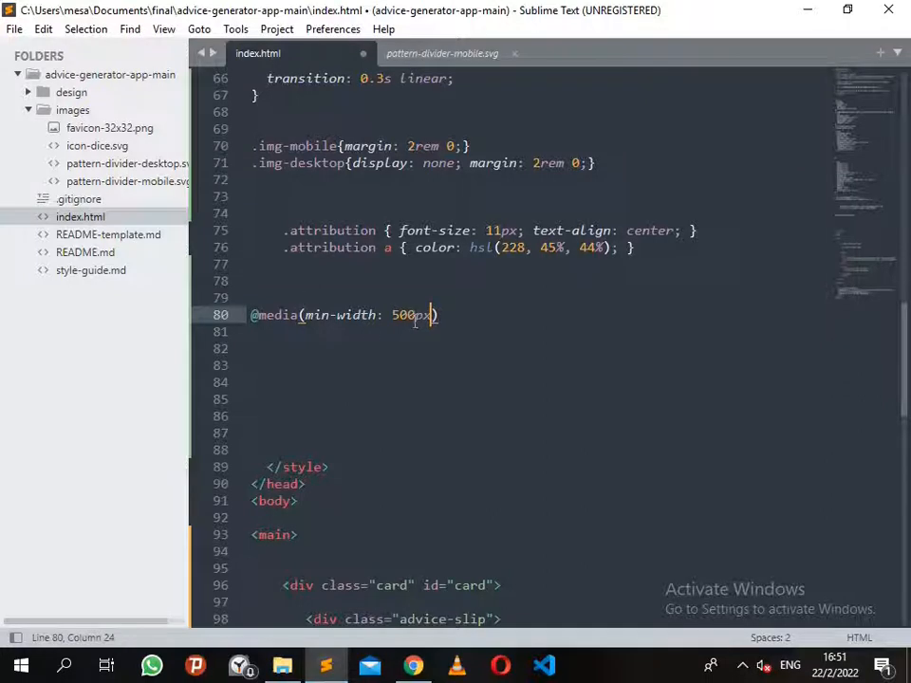
type("{")
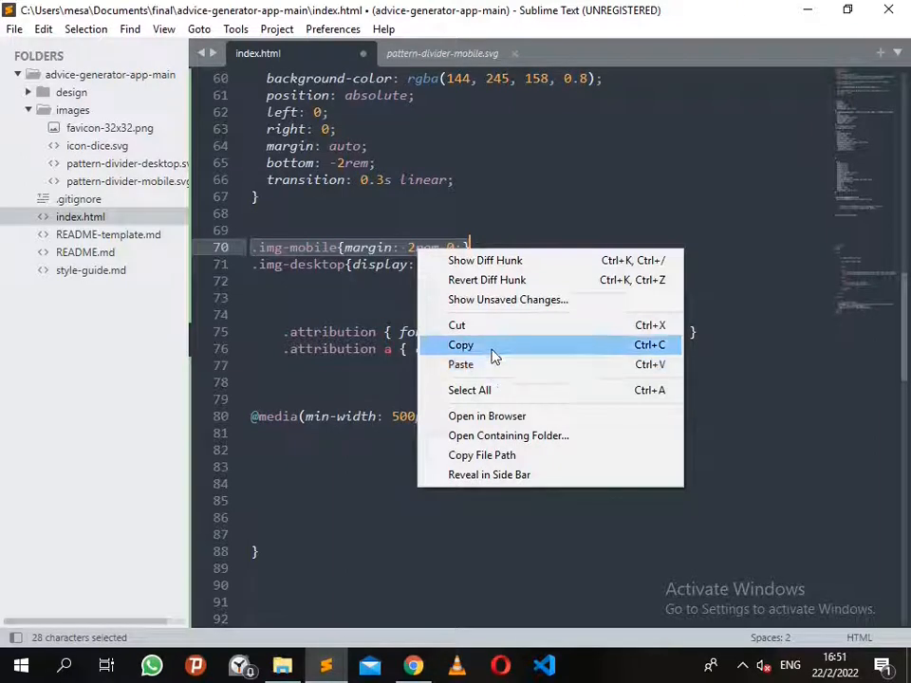
Paste the image rules into the media query, setting .img-mobile display none, .img-desktop block.
left_click(462, 345)
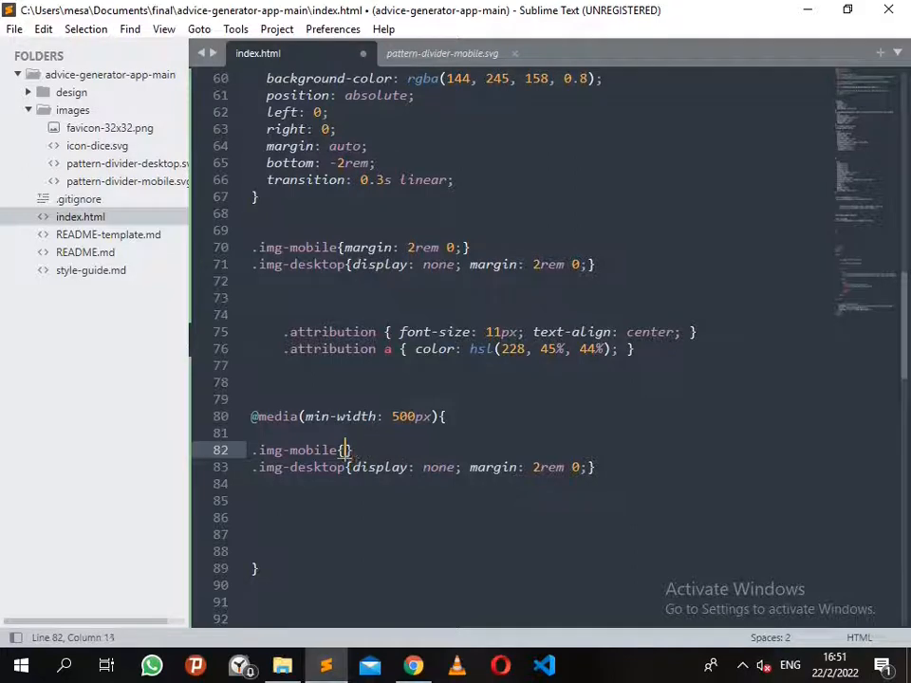
type("display: ;")
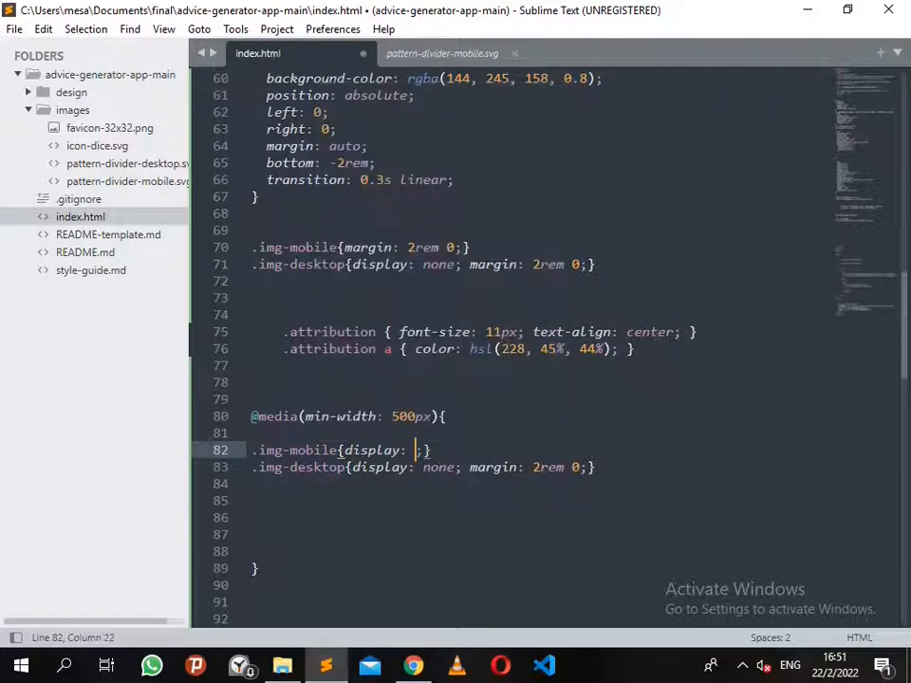
type("none")
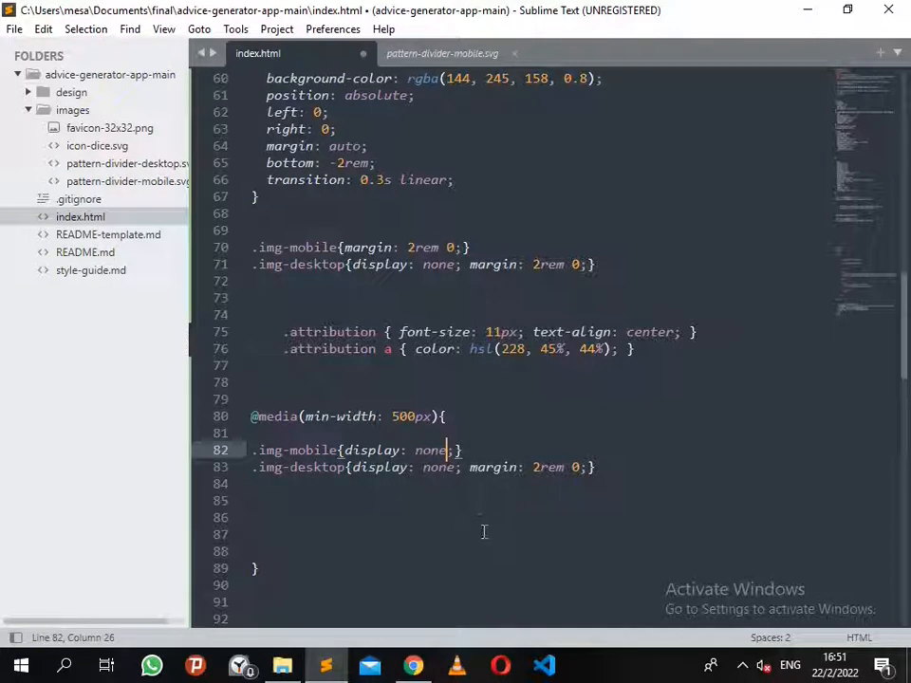
mouse_move(565, 531)
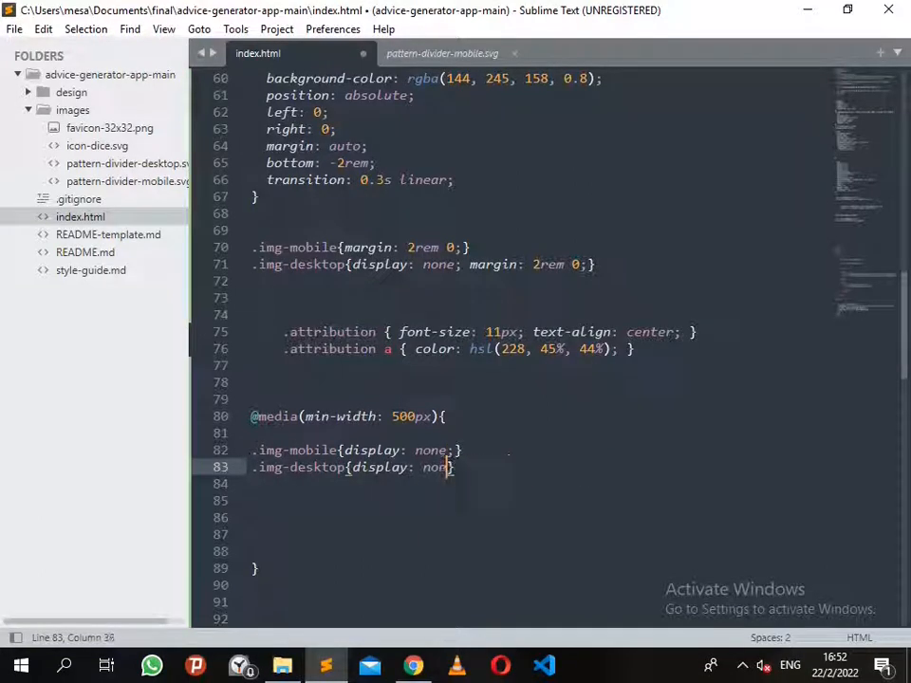
type("block")
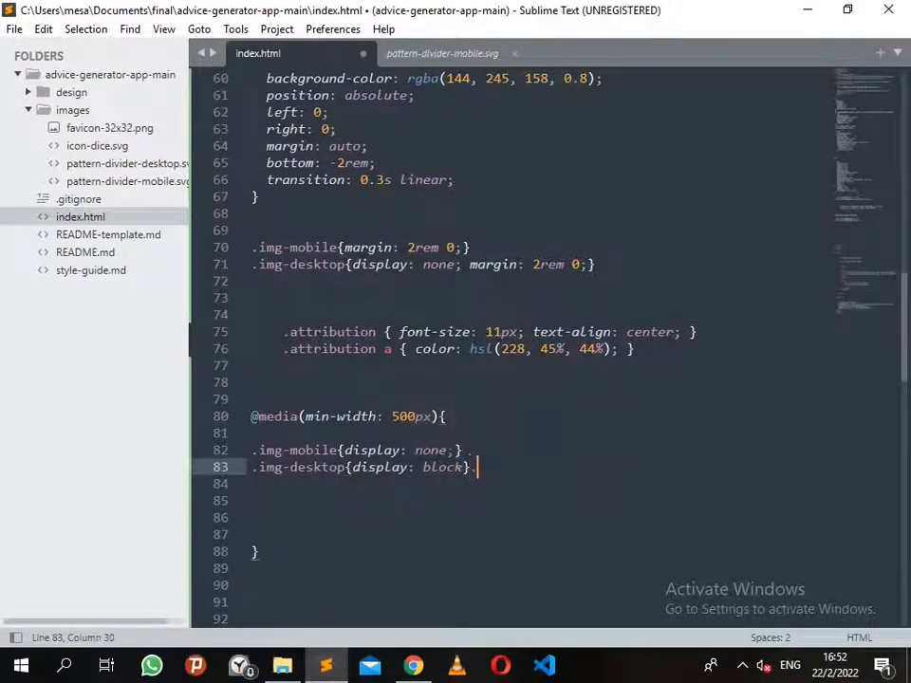
type(".bt")
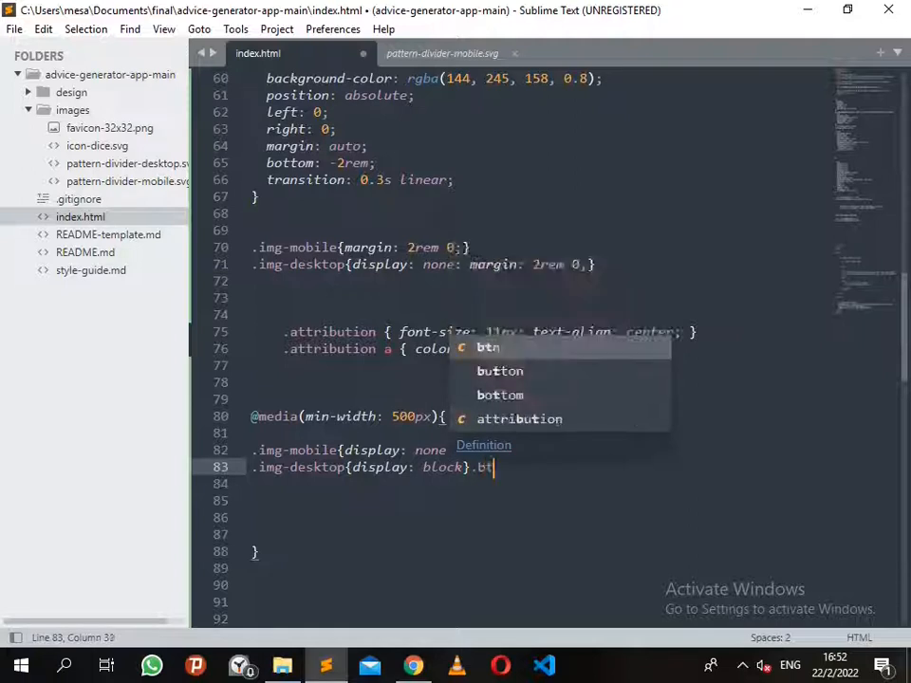
Create a .btn:hover rule with cursor: pointer.
type(":h")
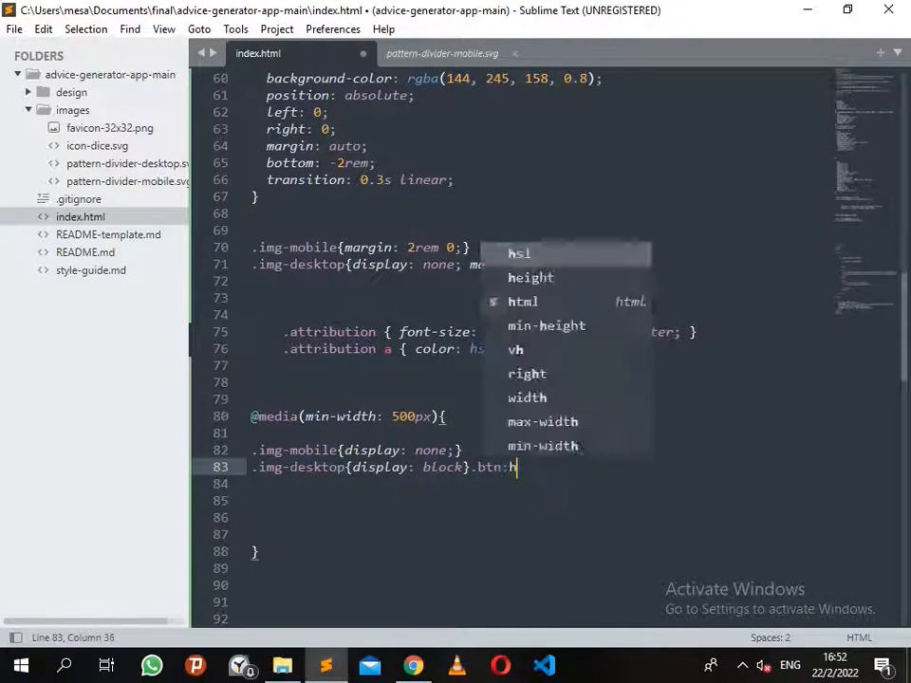
type("over")
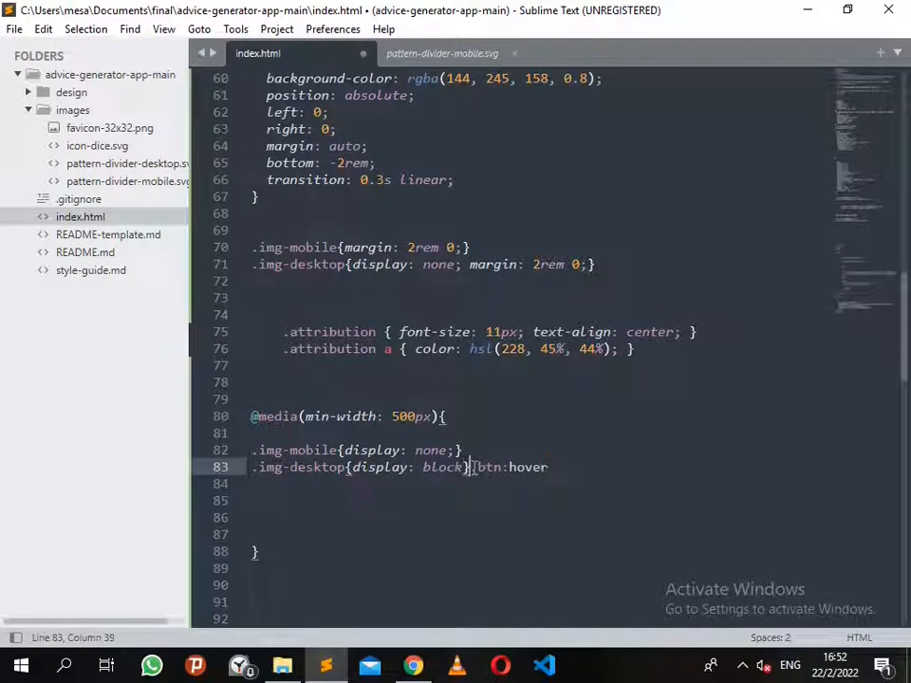
key("enter")
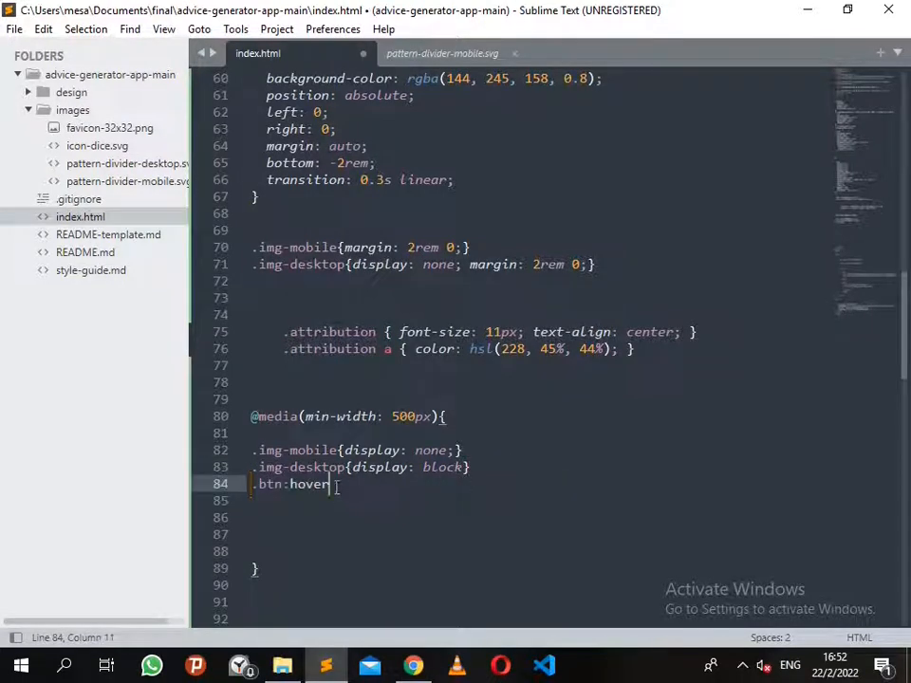
type("c")
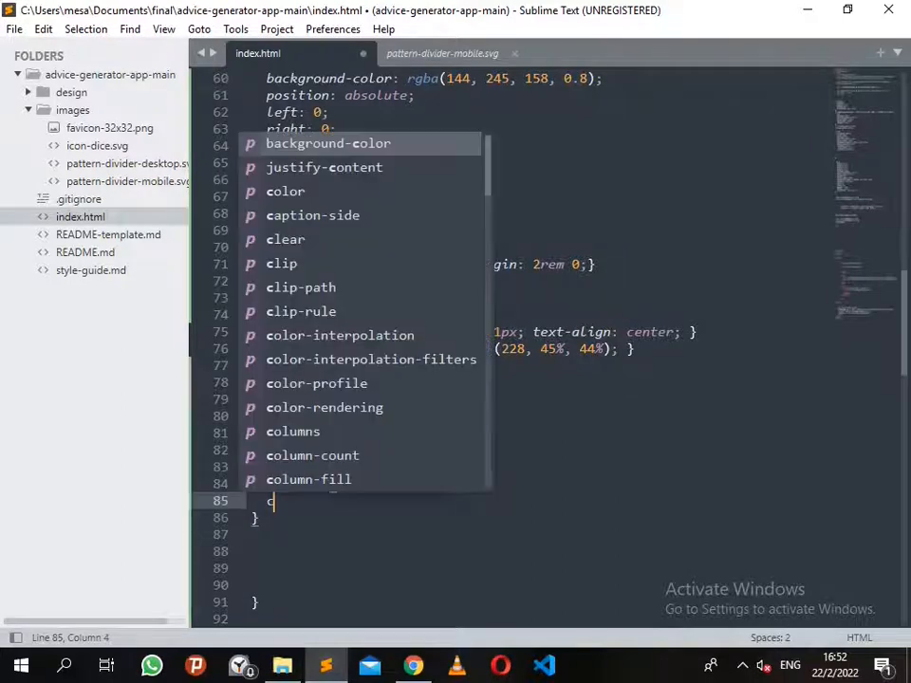
type("cursor: pointer;")
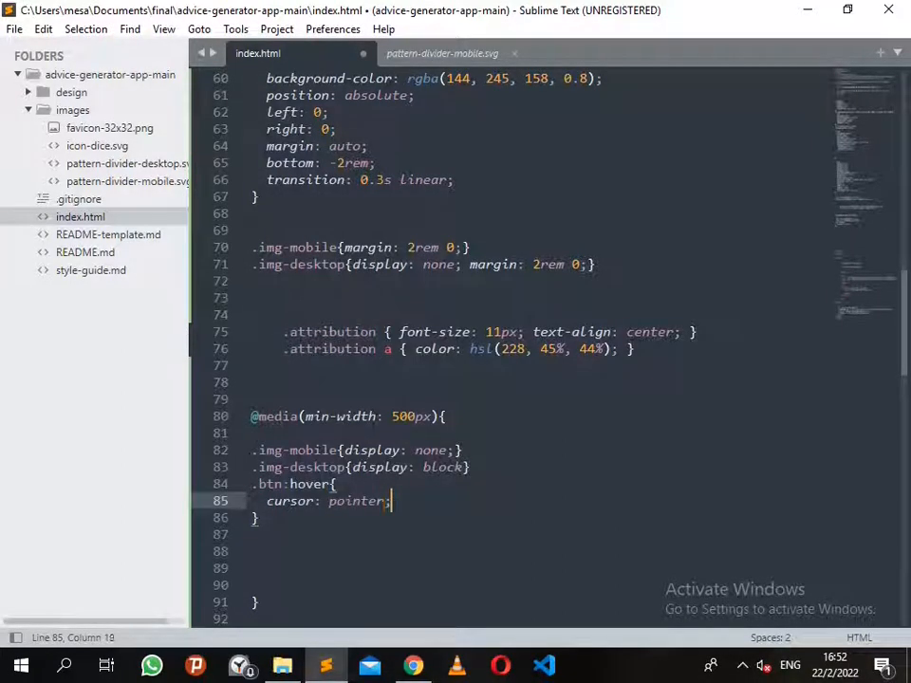
key("enter")
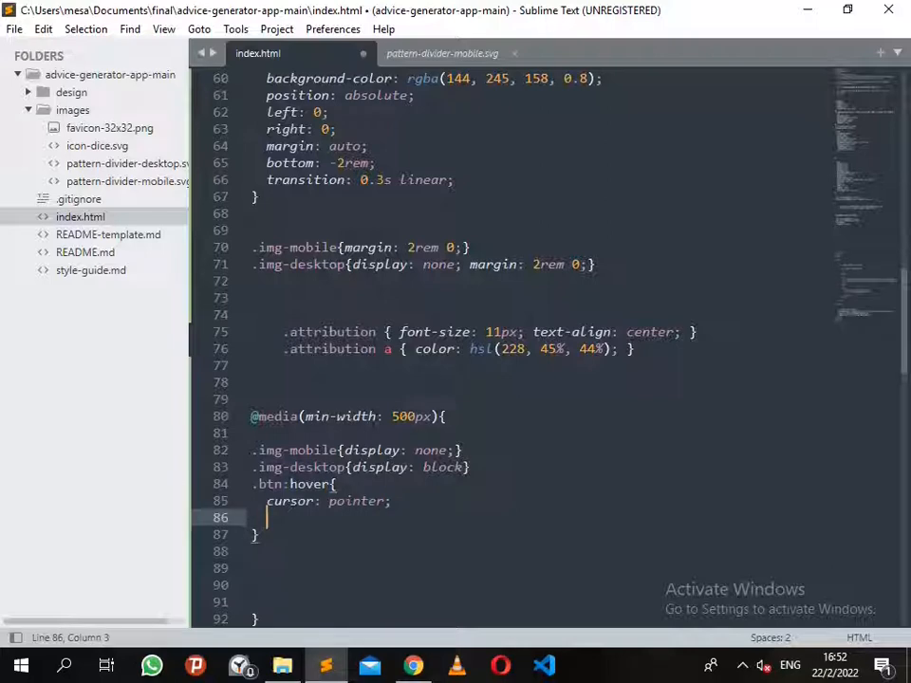
Add transition: scale(1.03) to .btn:hover and start a box-shadow declaration.
type("transition: scale;")
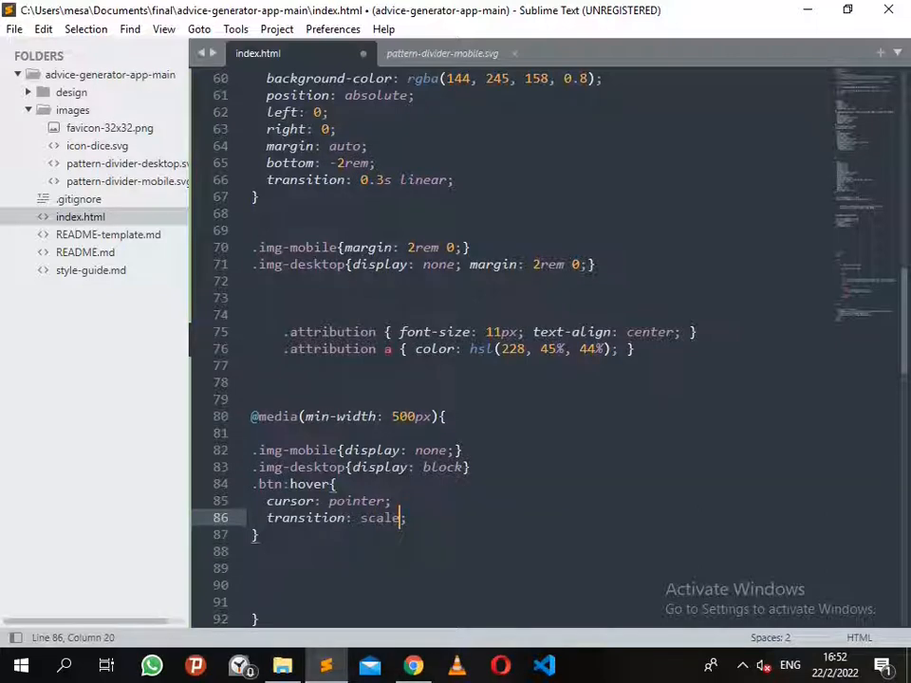
type("(1")
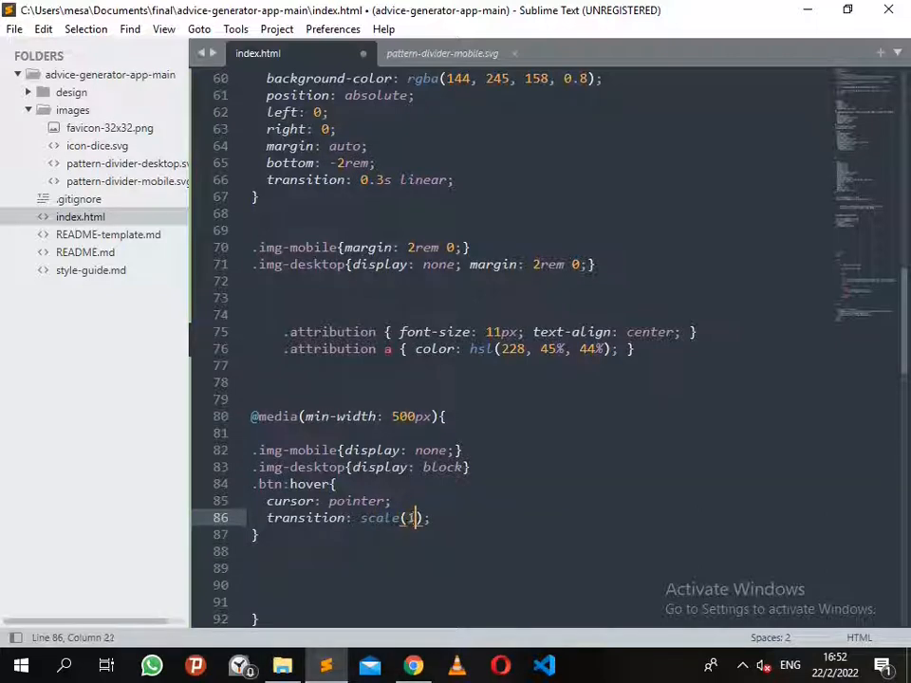
type(".03")
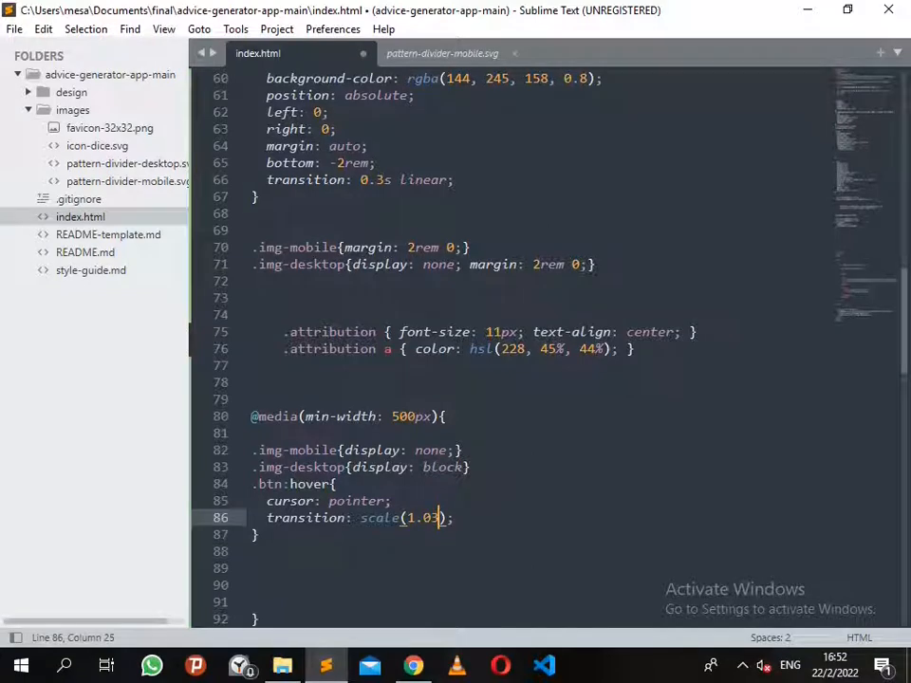
key("enter")
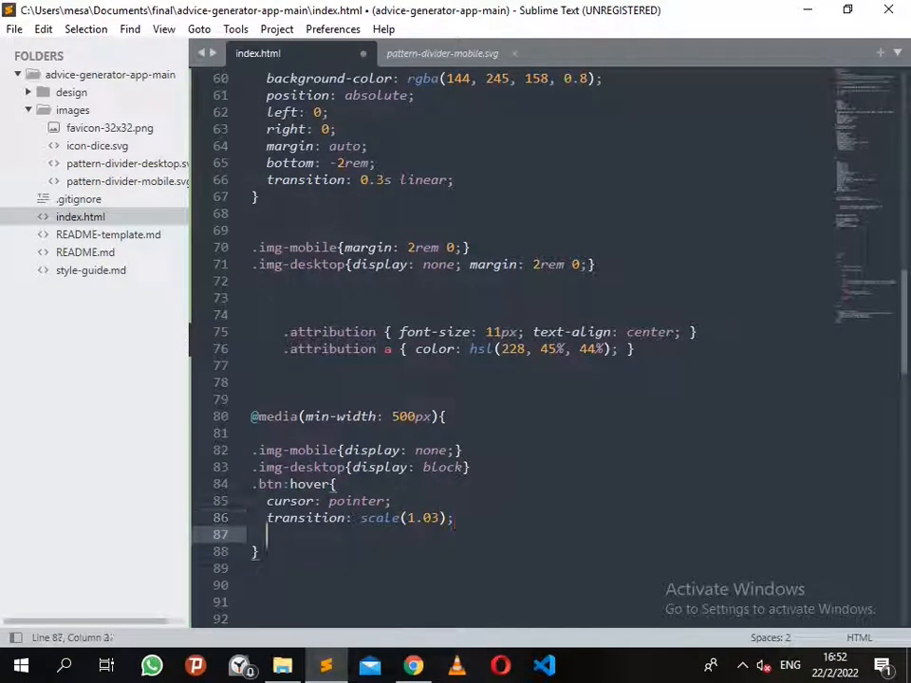
type("bd")
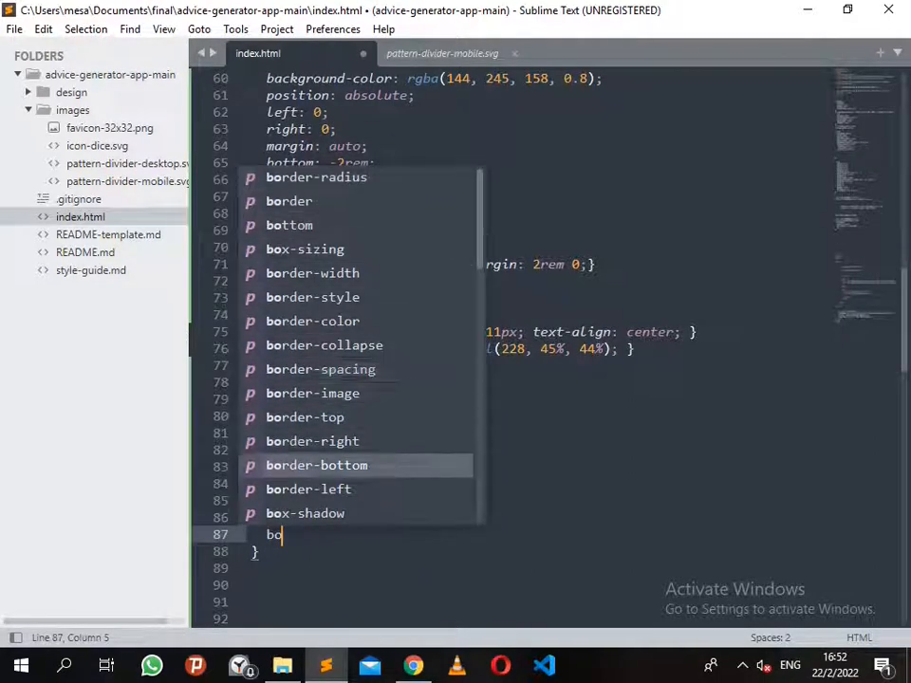
type("ox-shadow:")
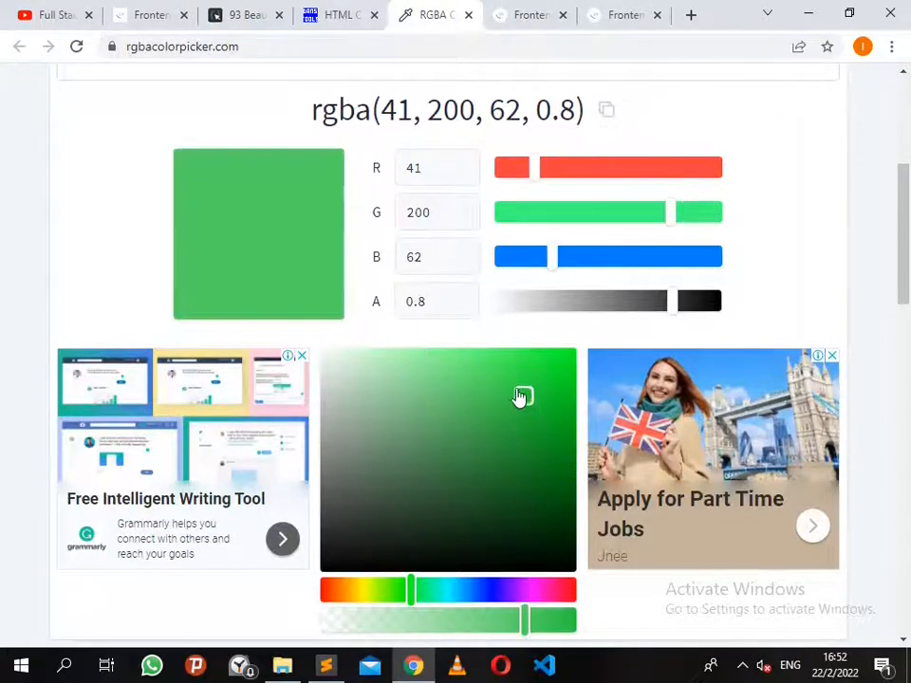
Adjust the RGBA picker to the brighter green rgba(29, 232, 57, 0.8) and copy it.
left_click(518, 388)
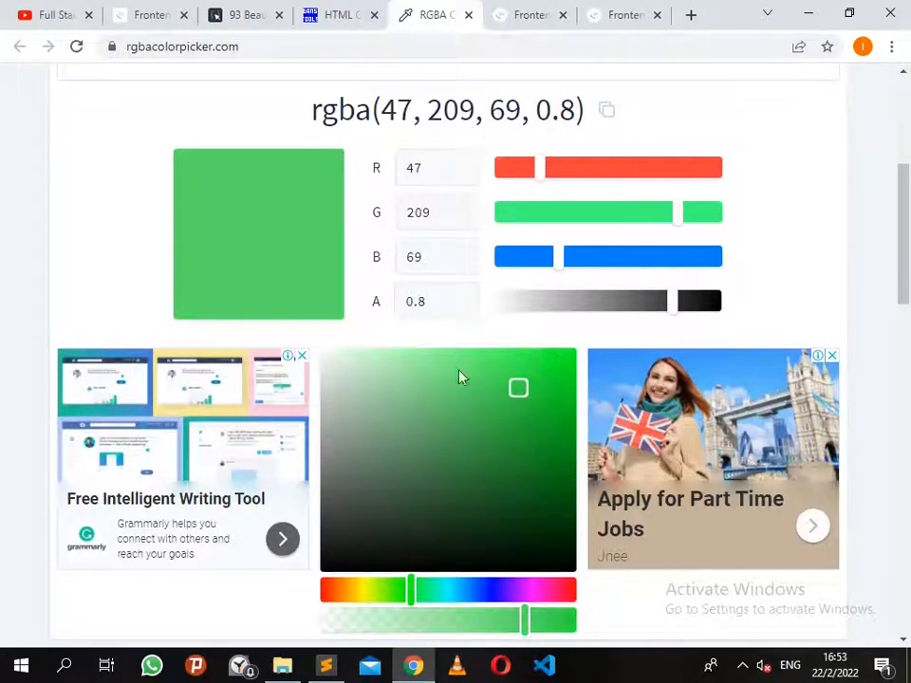
left_click_drag(518, 387, 544, 368)
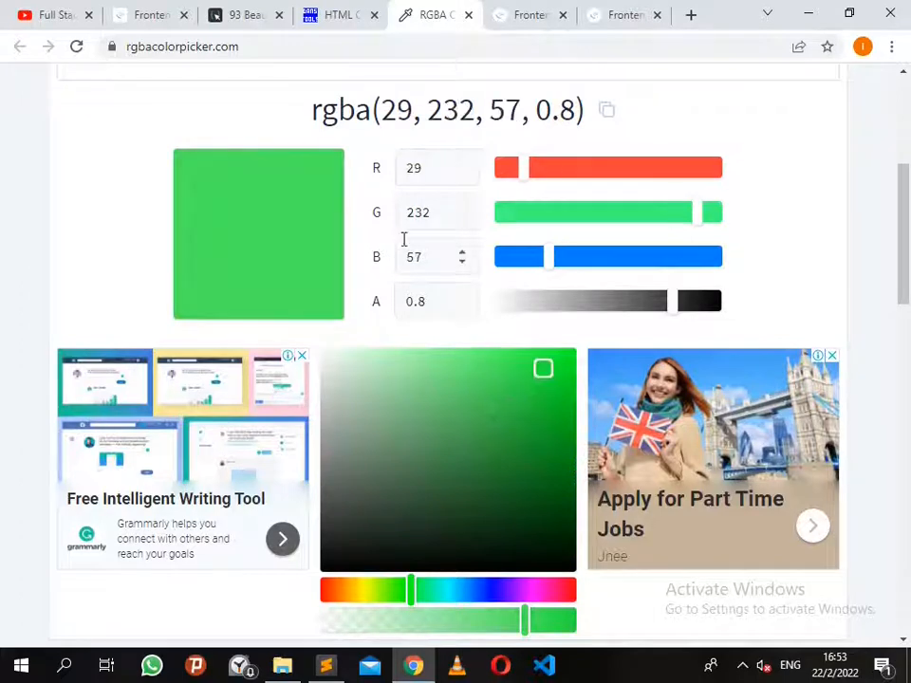
triple_click(446, 110)
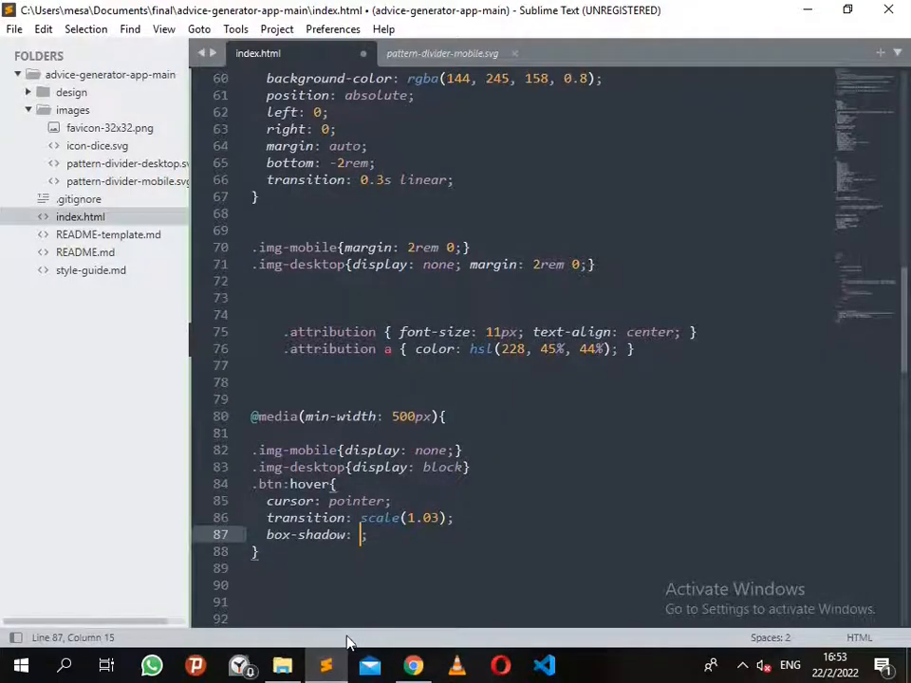
type("rgba(29, 232, 57, 0.8)")
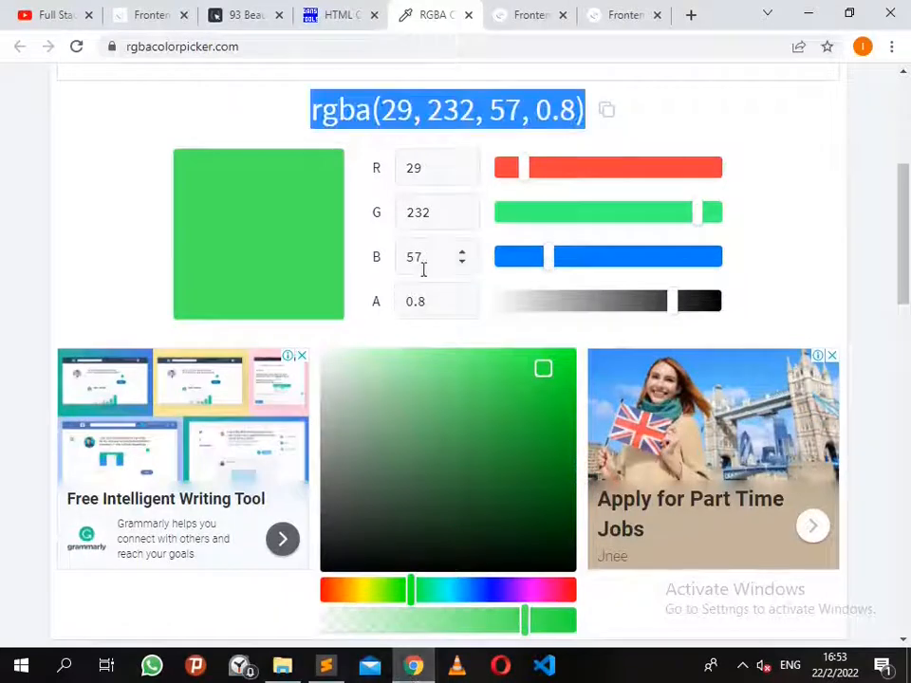
left_click(624, 14)
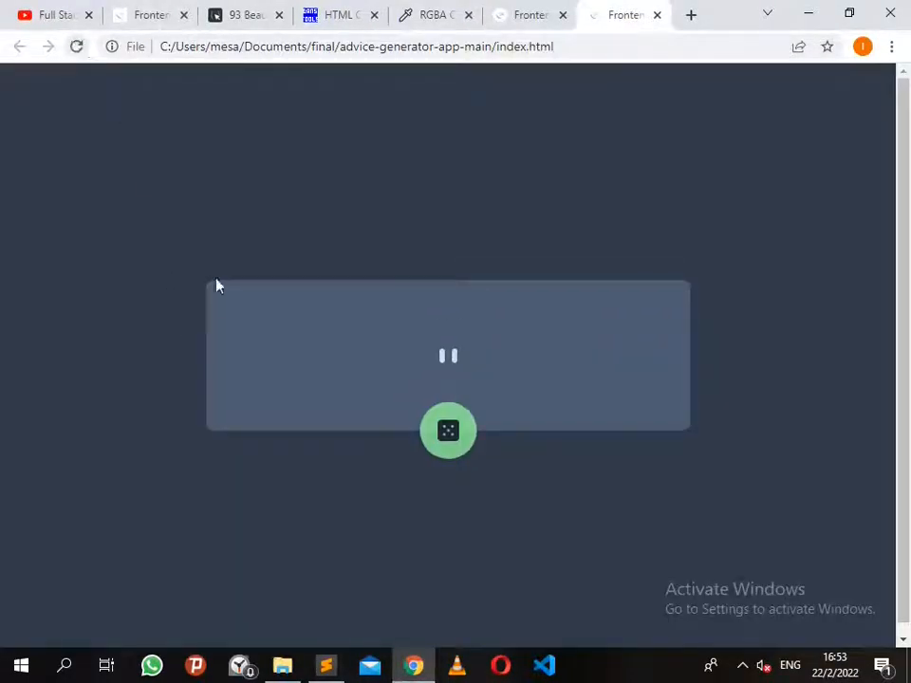
mouse_move(368, 379)
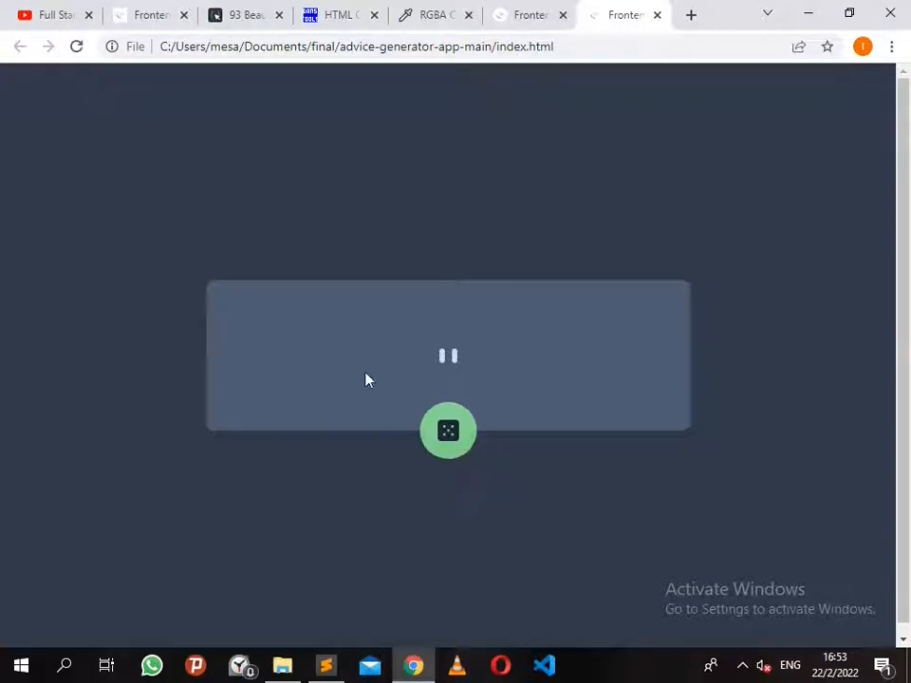
mouse_move(724, 24)
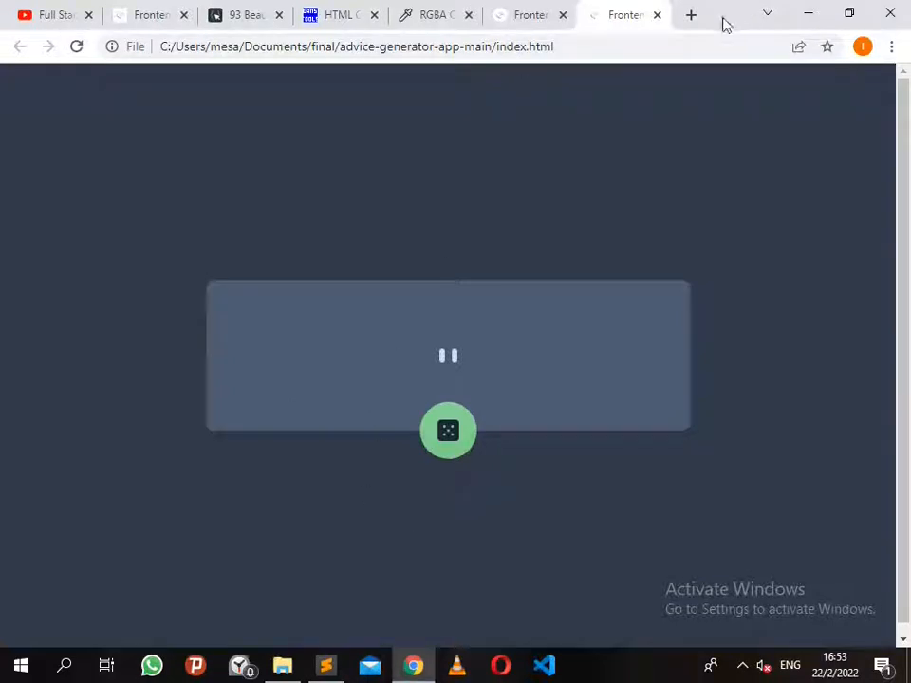
Check the Advice Slip API random advice docs, then return to Sublime Text.
left_click(691, 14)
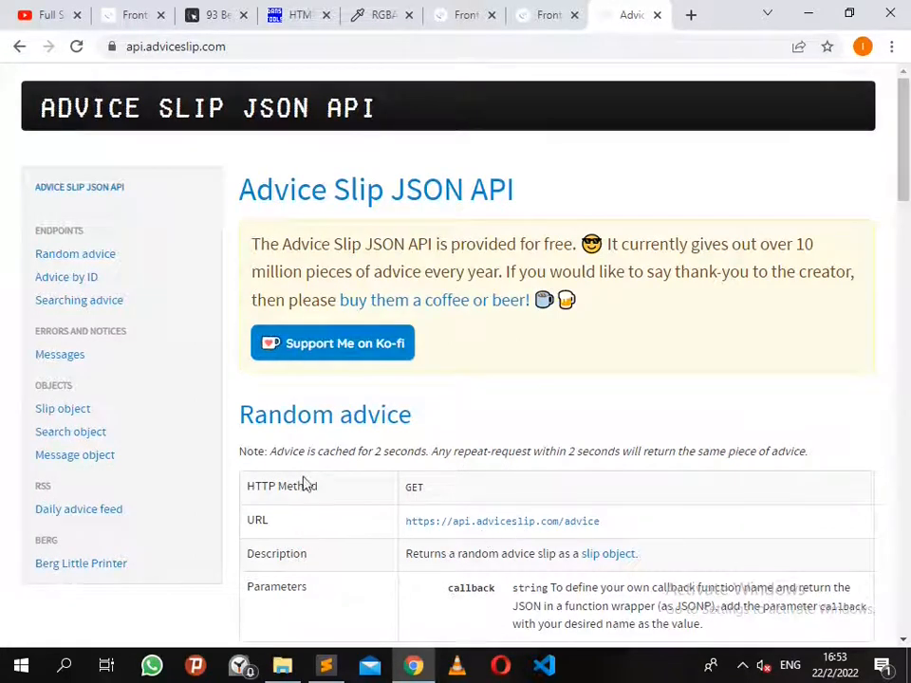
left_click(325, 664)
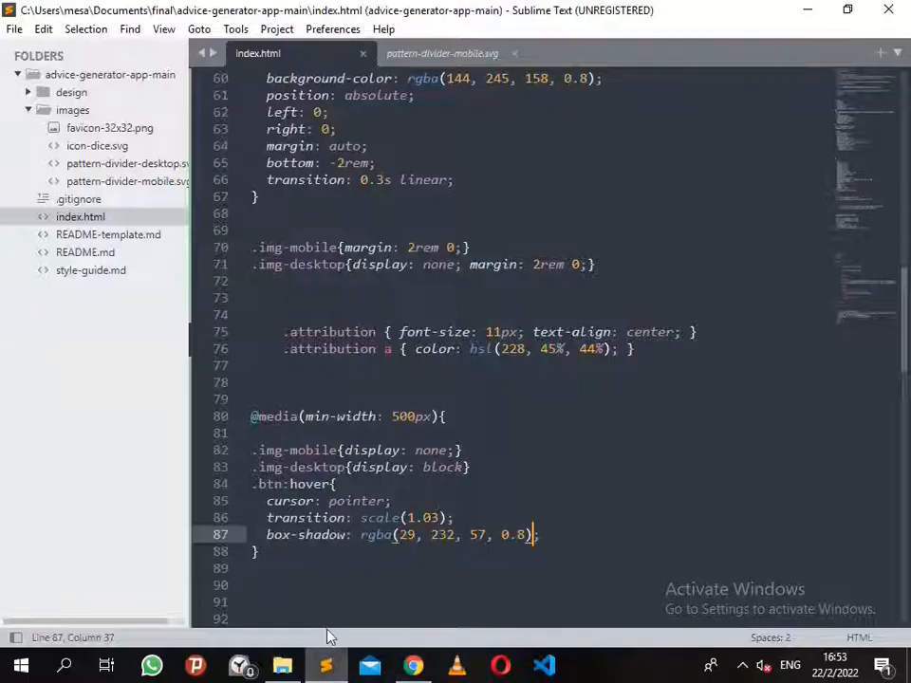
Scroll to the bottom of index.html below the attribution div.
scroll("down", 3)
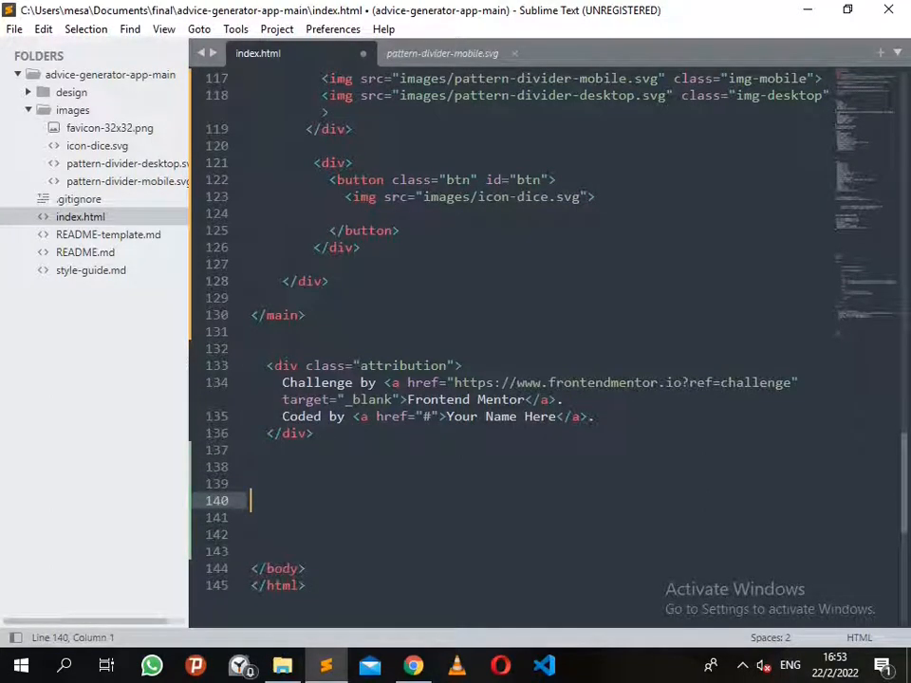
Expand the 'script' snippet into script tags before the closing body tag.
type("scr")
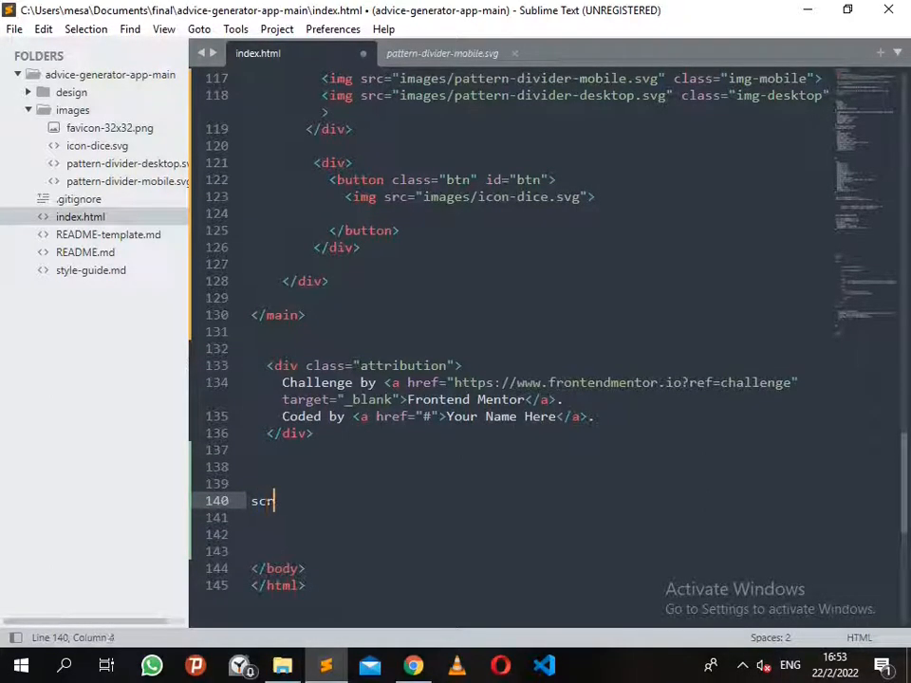
type("ipt")
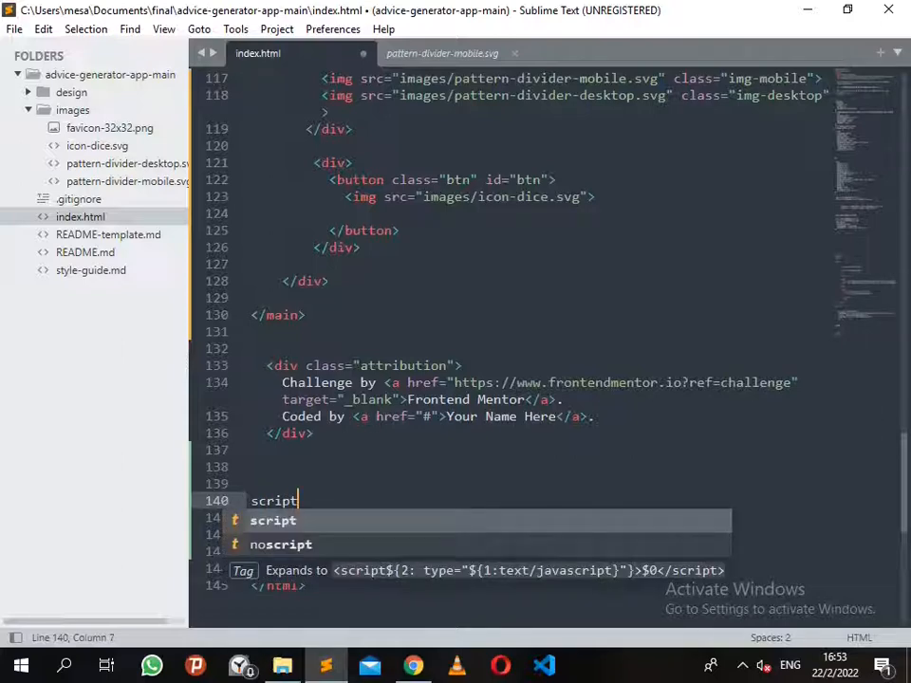
key("Tab")
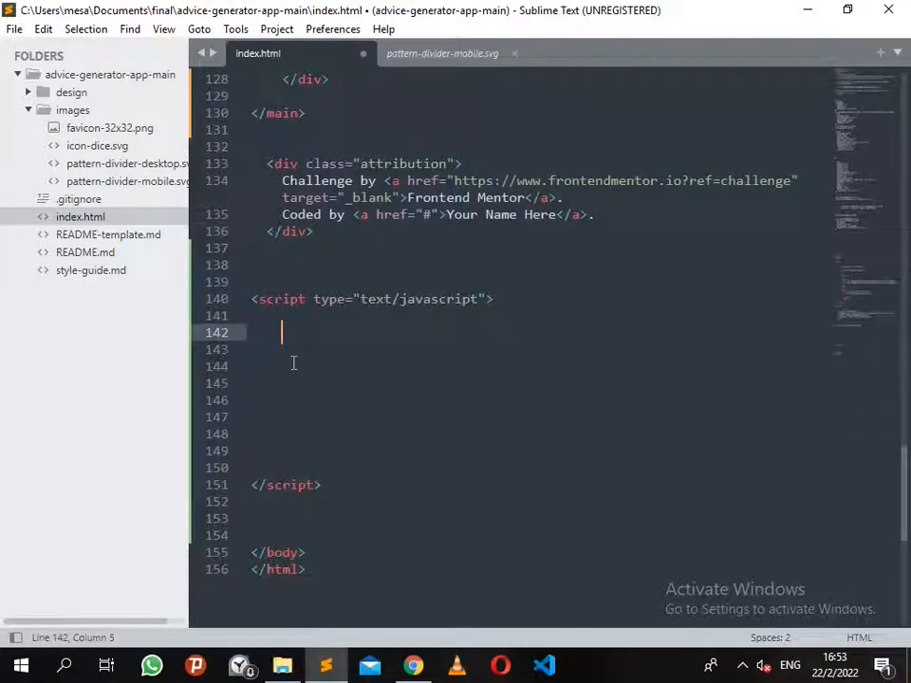
Type const adviceArea = document.querySelector( inside the script block.
type("const")
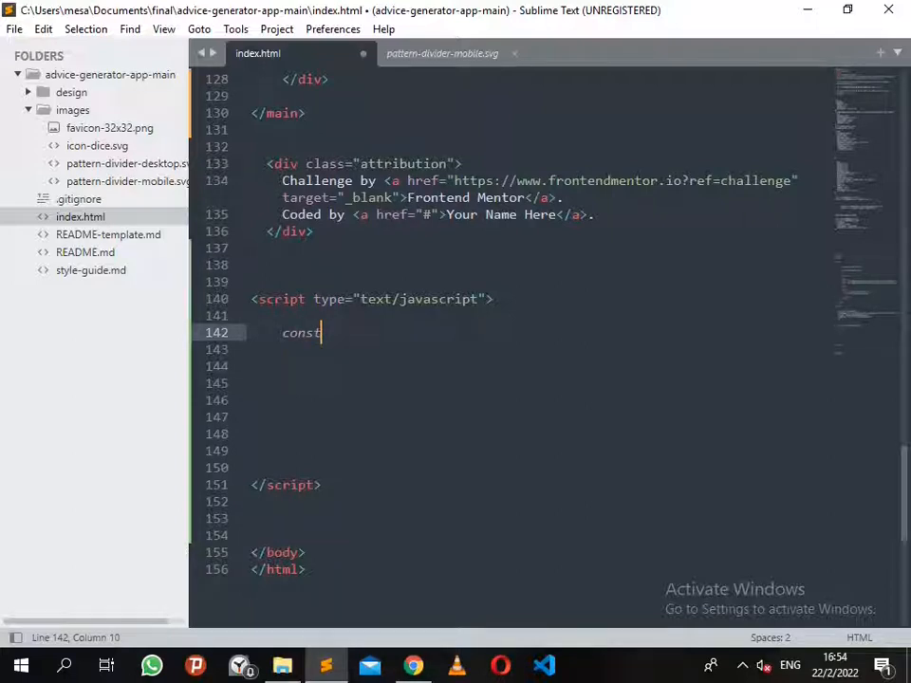
type("ad")
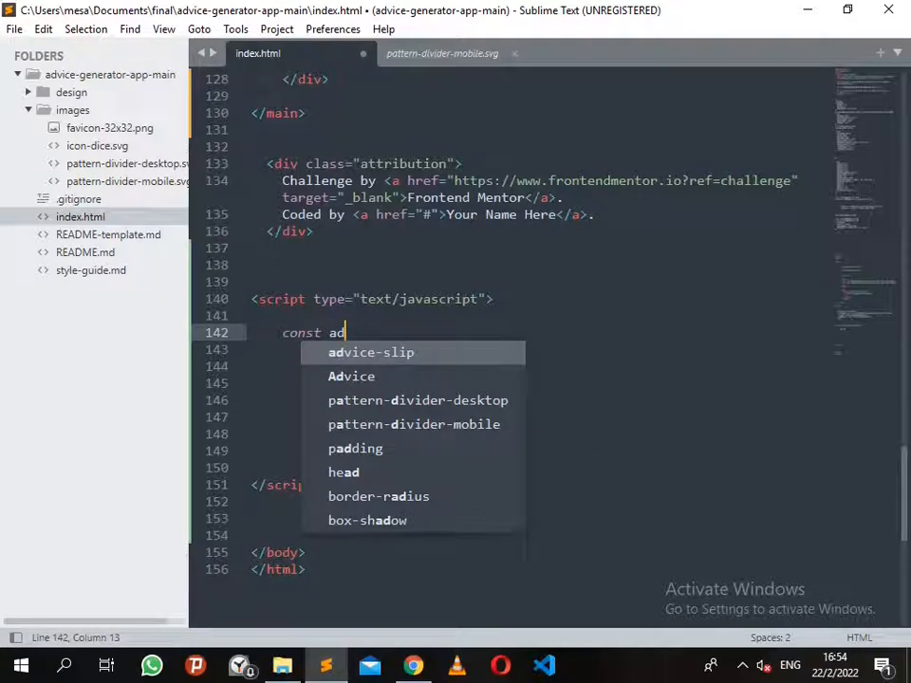
type("i")
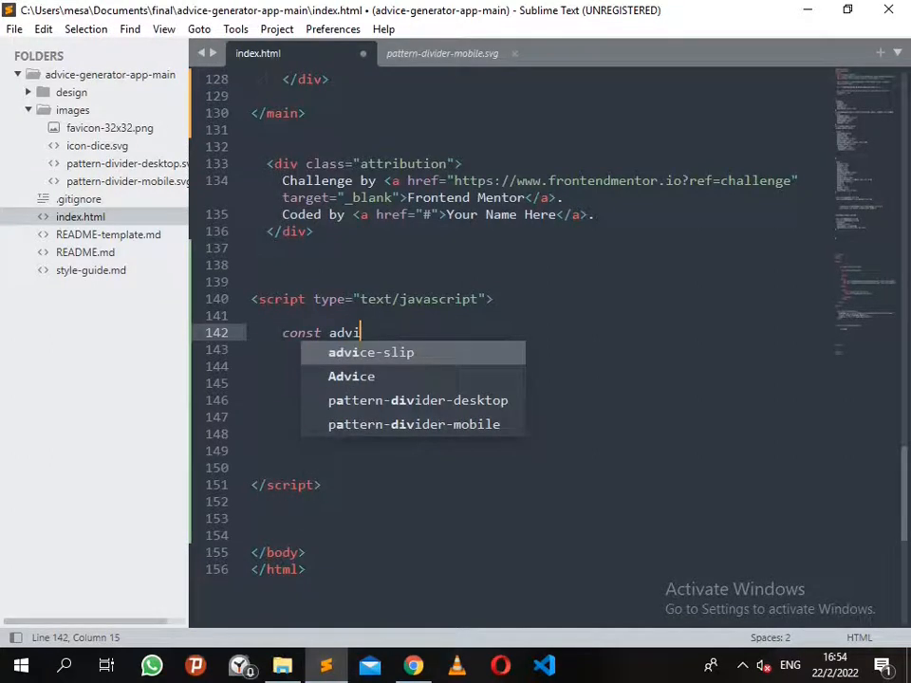
type("ce")
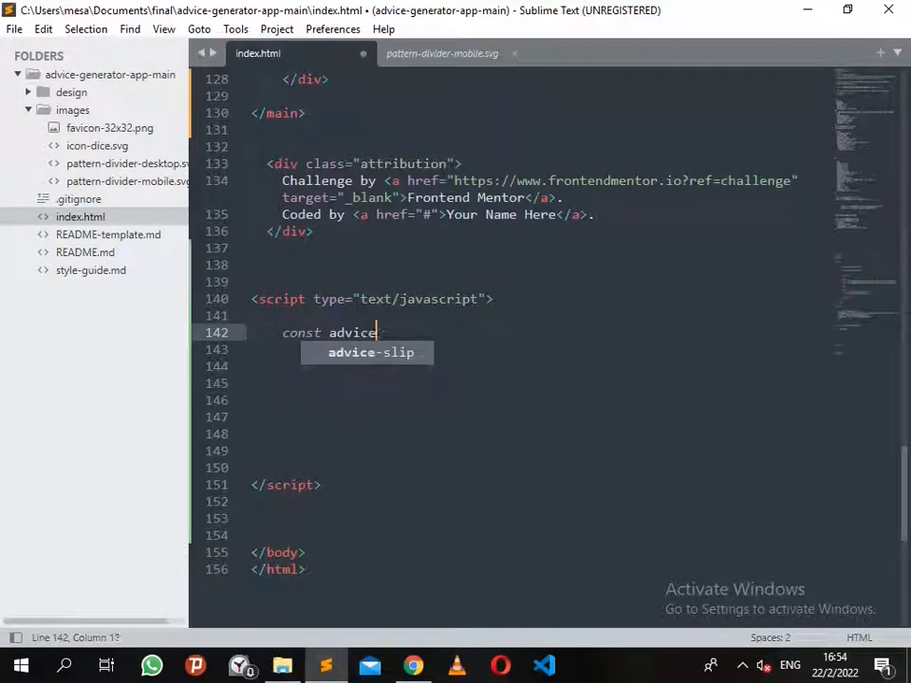
type("Atre")
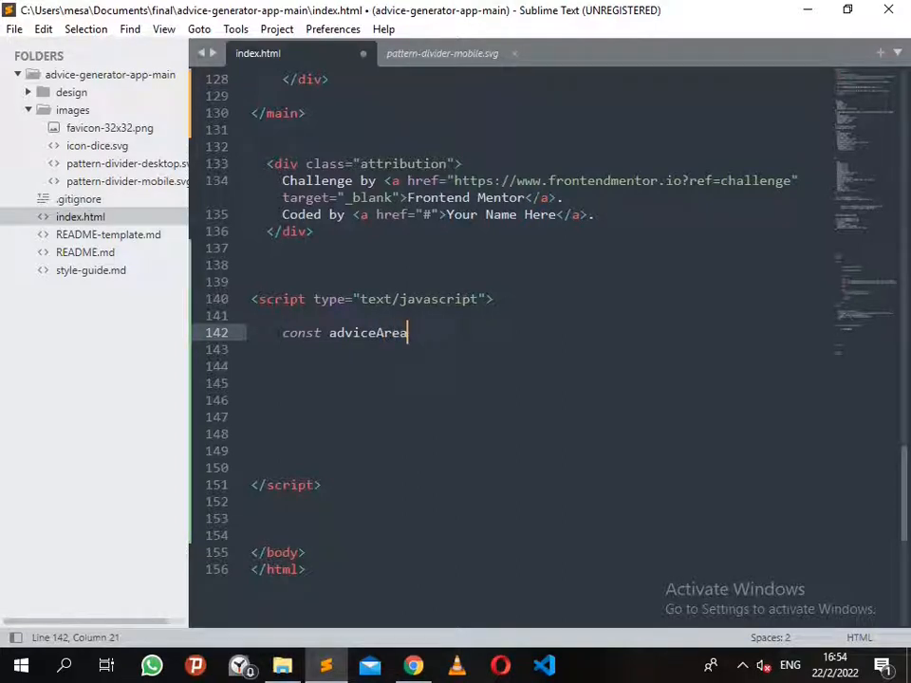
type("\" \"")
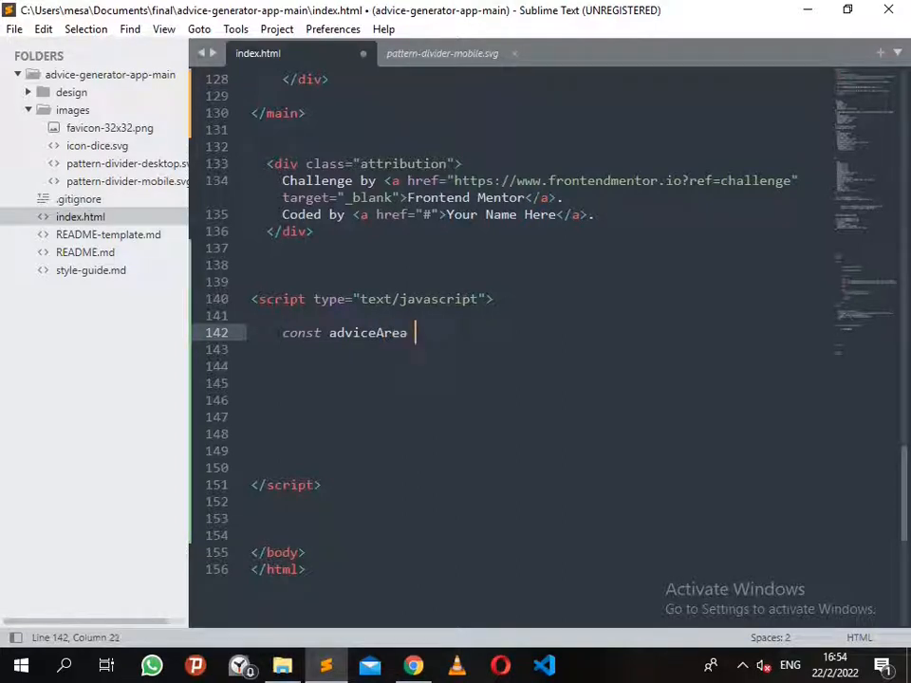
type("= docu")
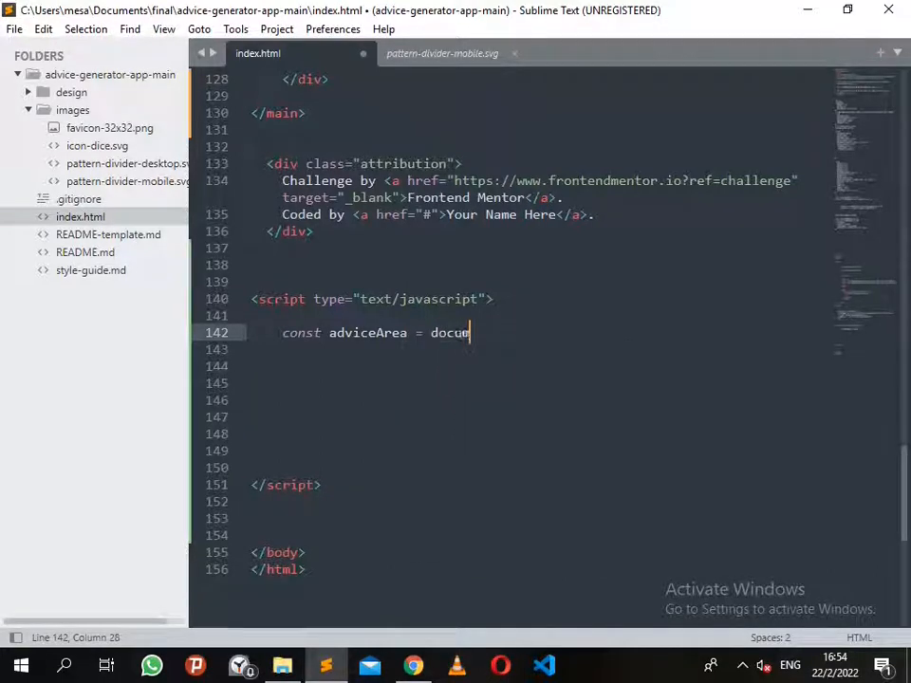
type("ment")
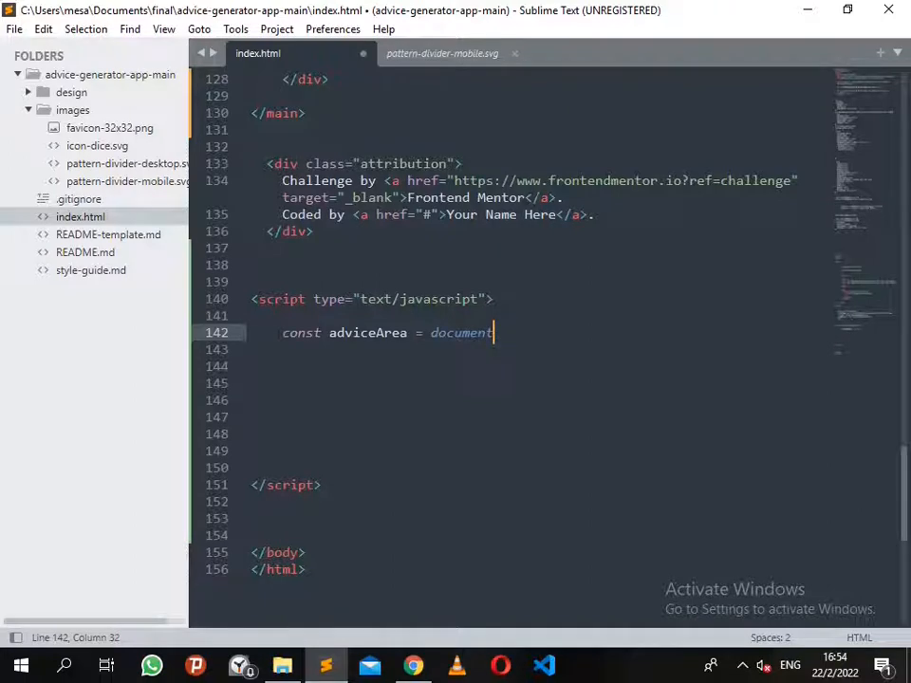
type(".quer")
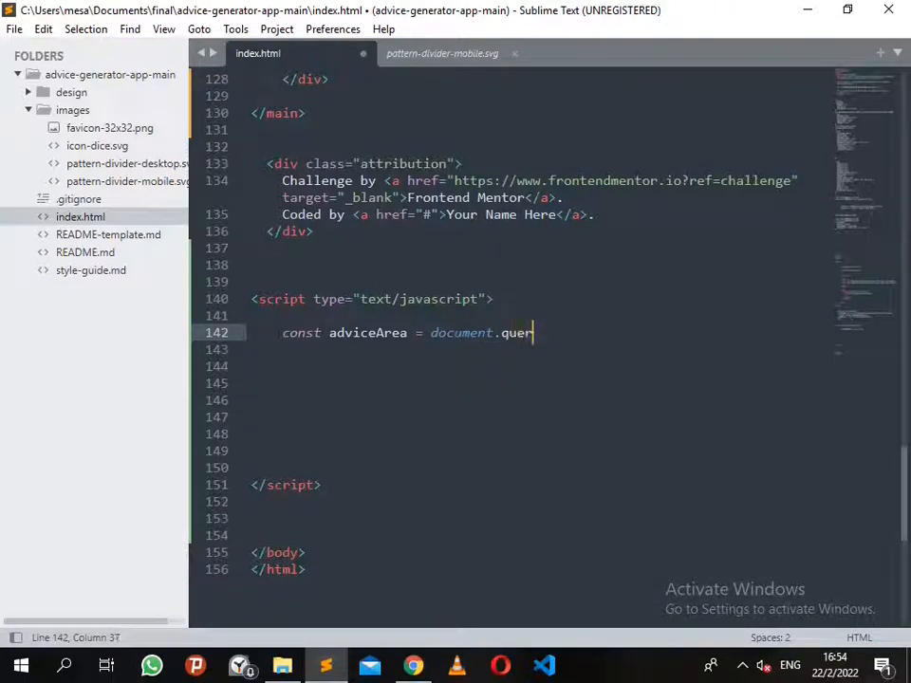
type("ySe")
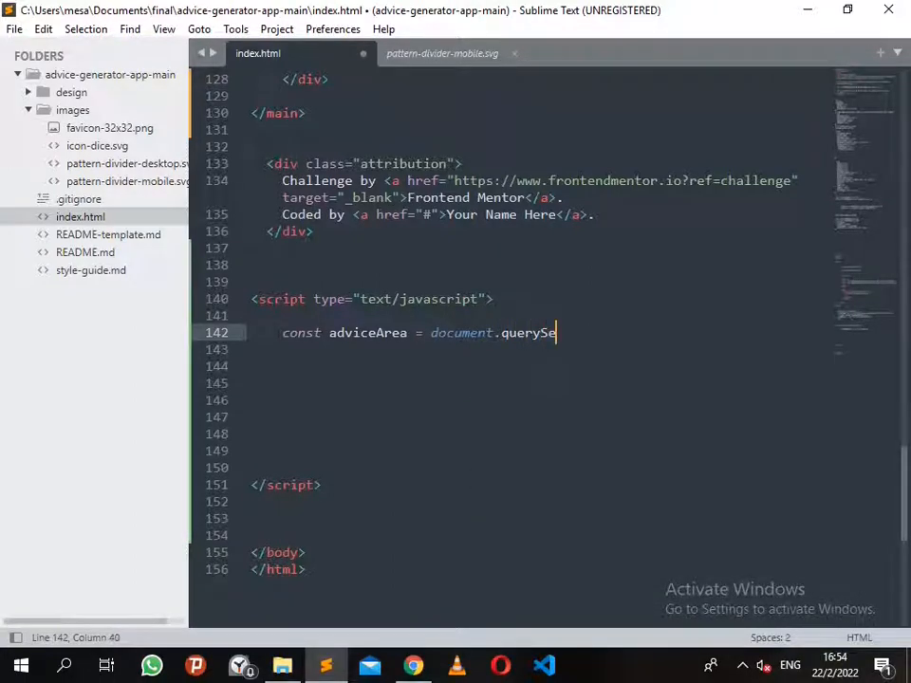
type("lector")
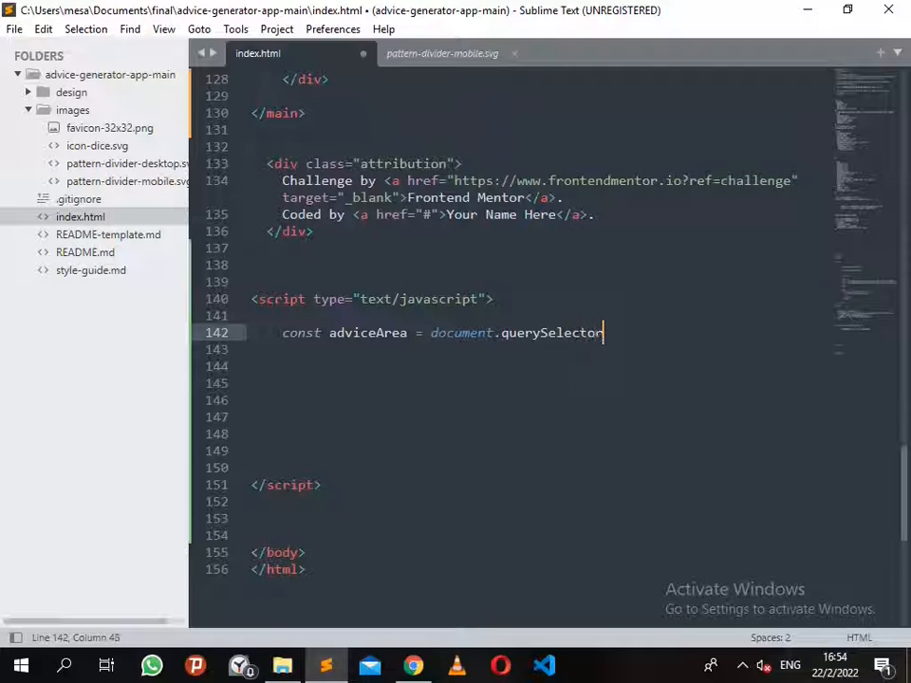
type("9")
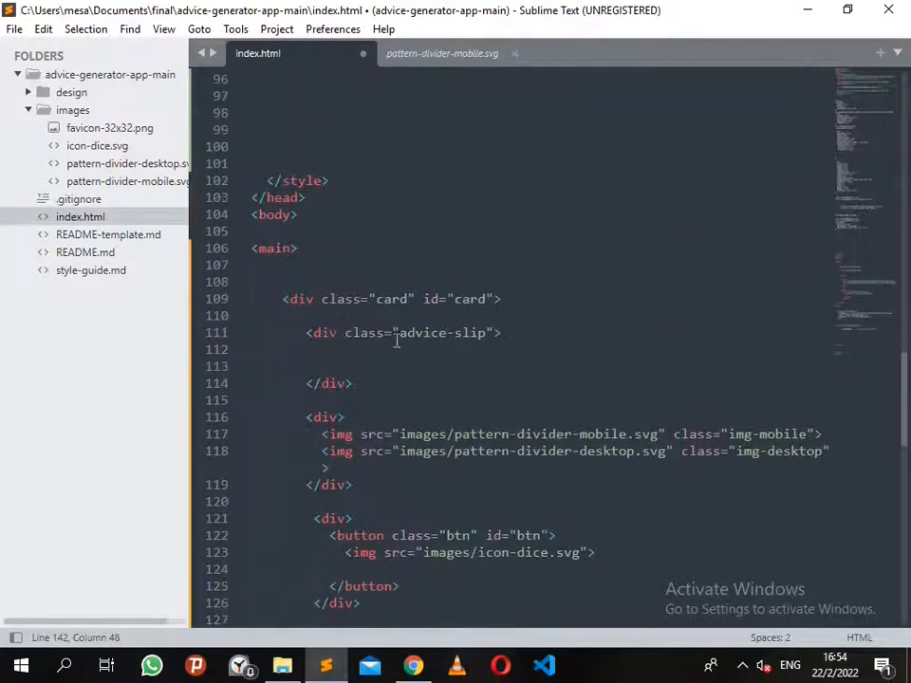
Pass '.advice-slip' as the adviceArea querySelector argument.
double_click(440, 332)
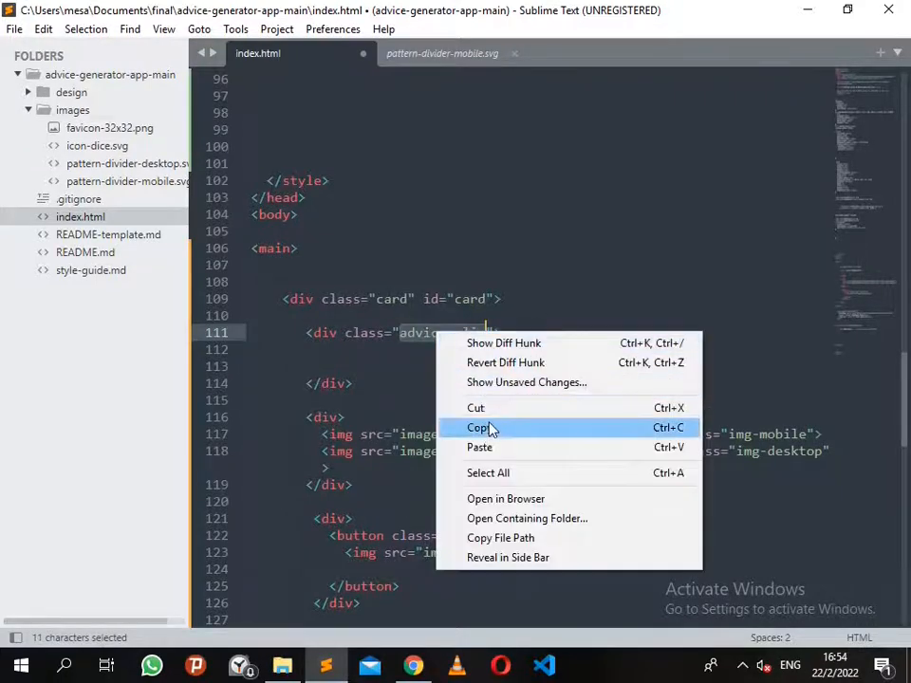
left_click(482, 428)
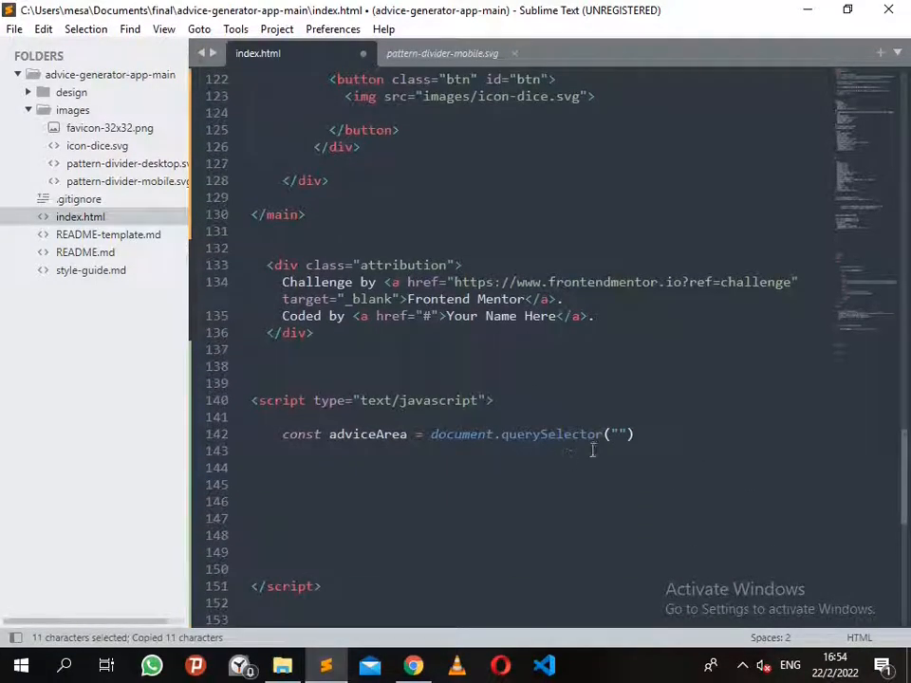
type(".")
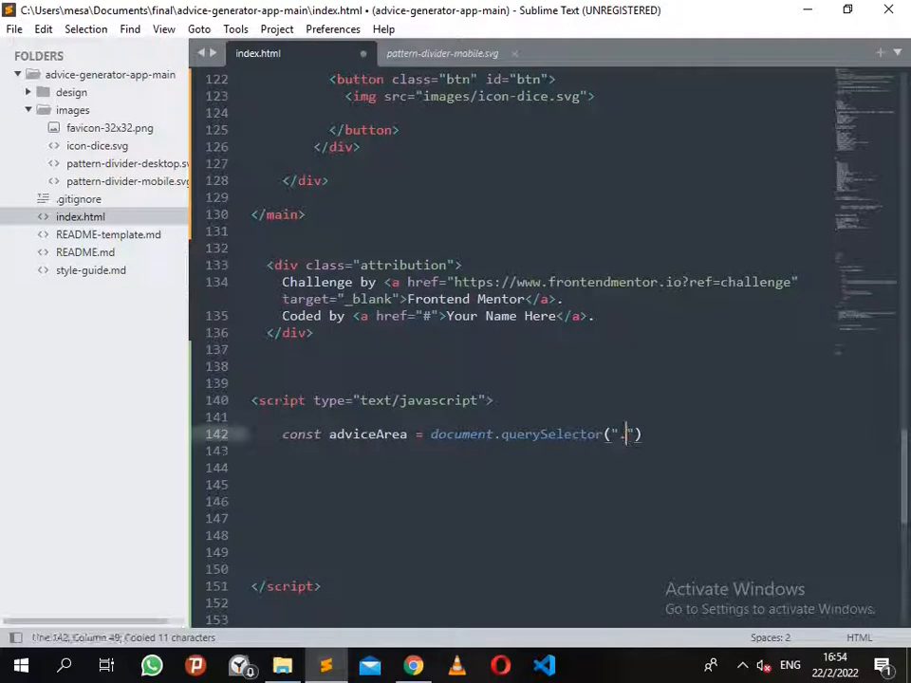
type("advice-slip")
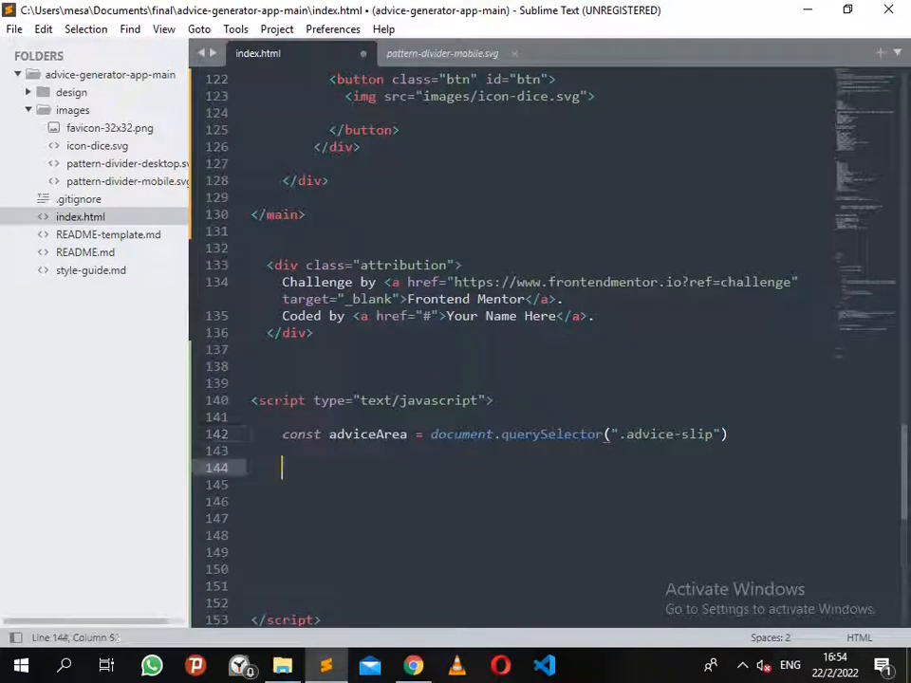
key("enter")
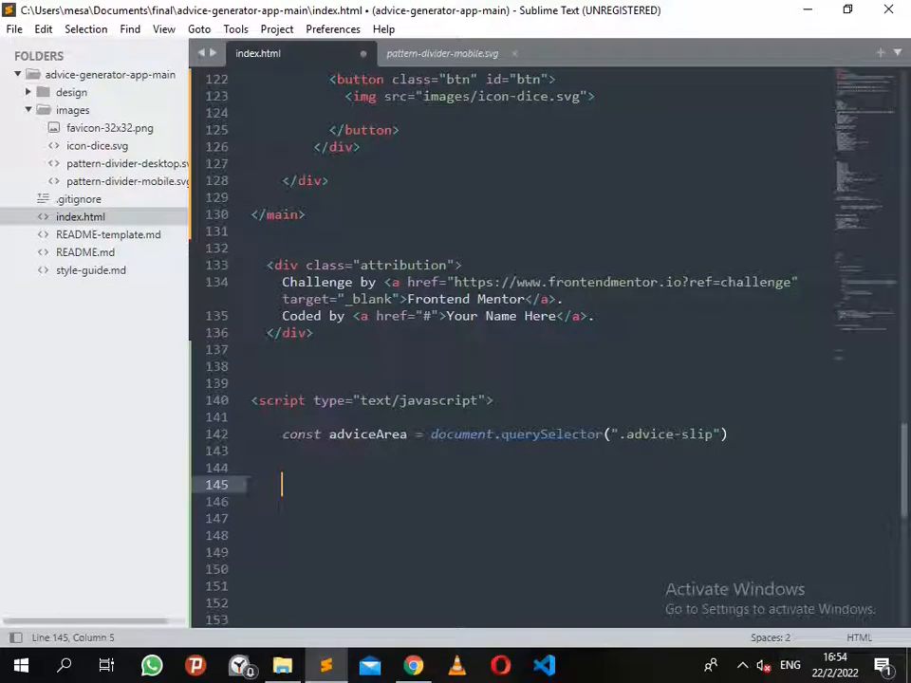
Write a getAdvice function with fetch("") and copy the random advice endpoint URL.
type("function  (argument) {")
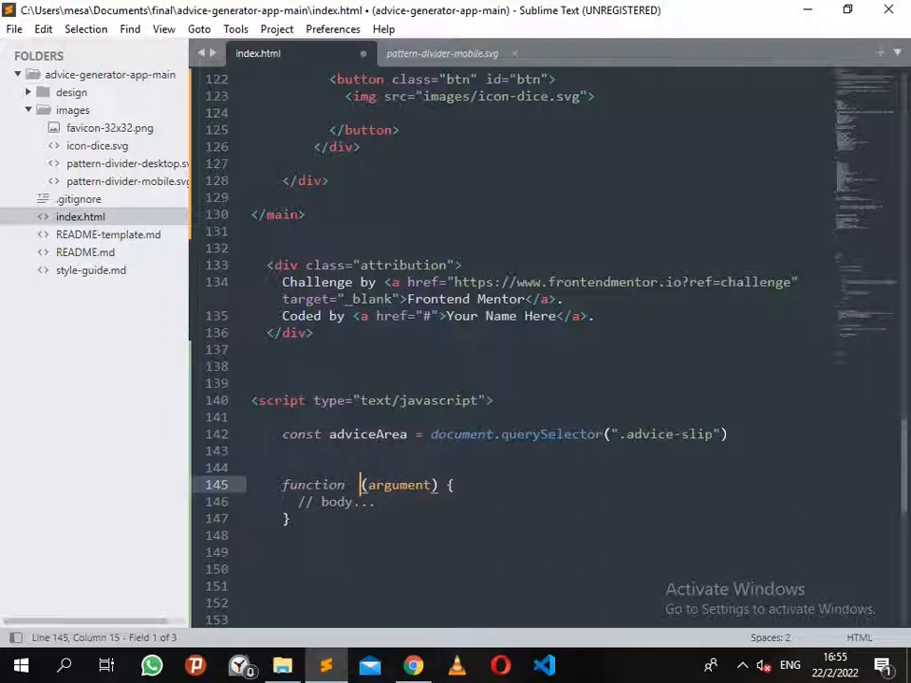
type("getAdvi")
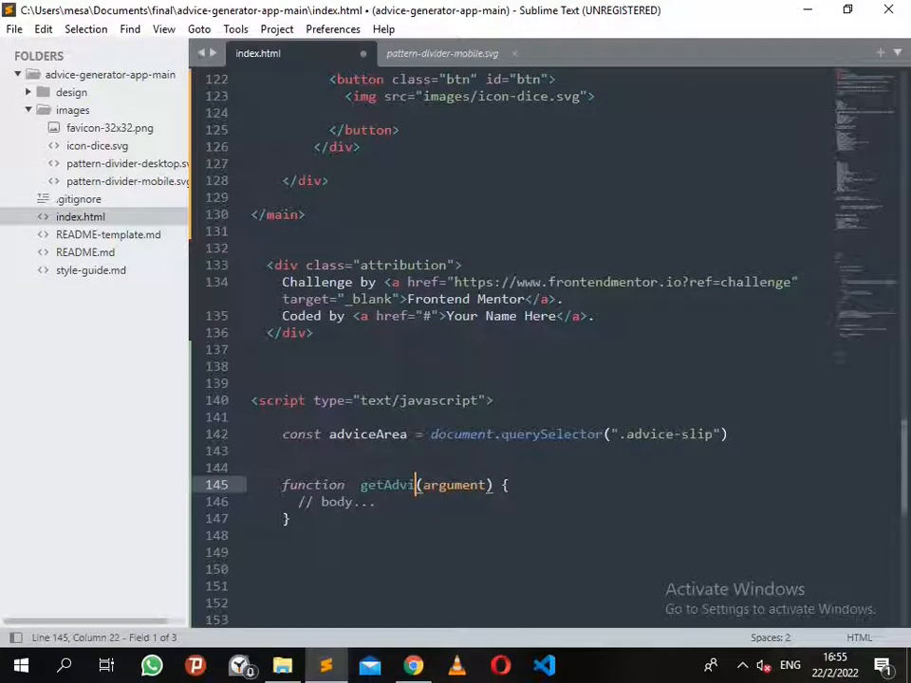
type("ce")
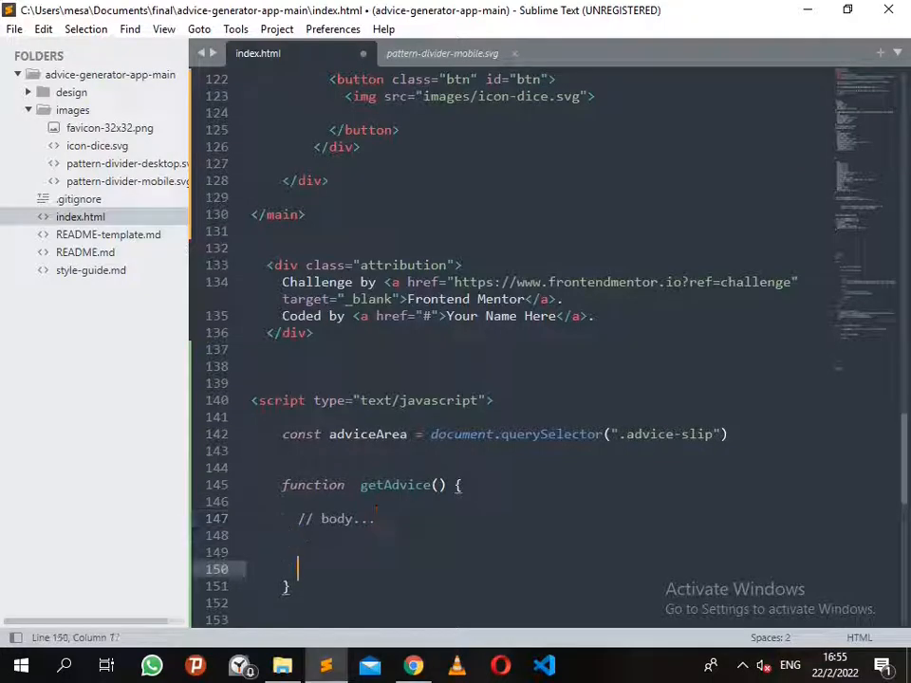
type("fetc")
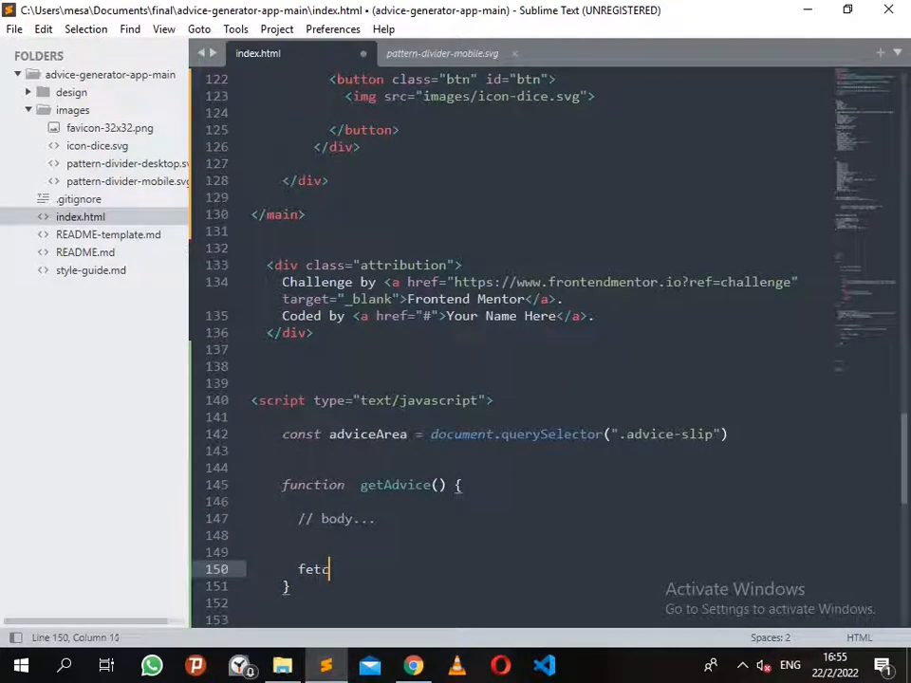
type("h")
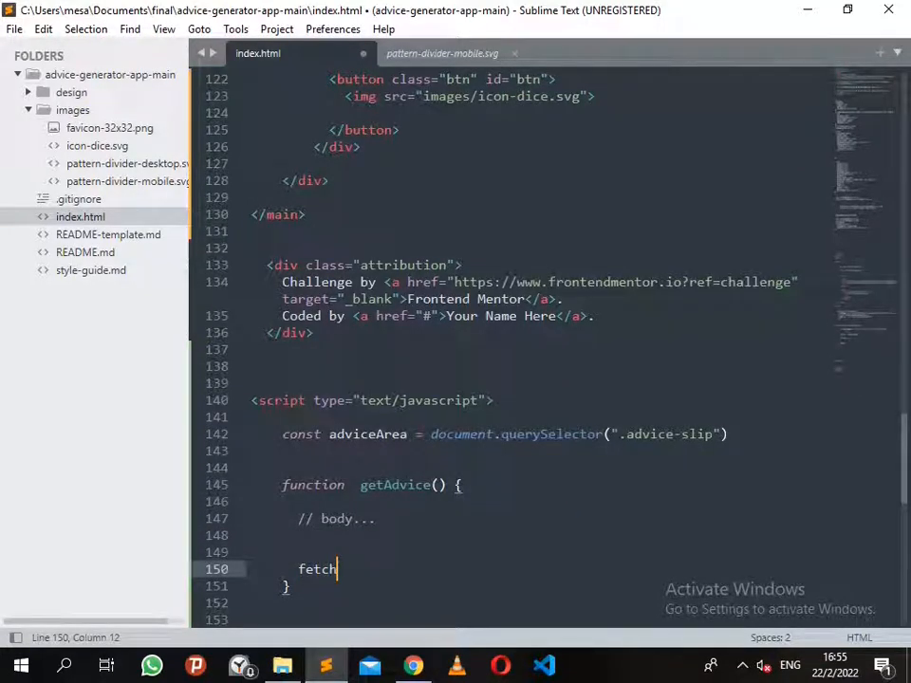
type("(")
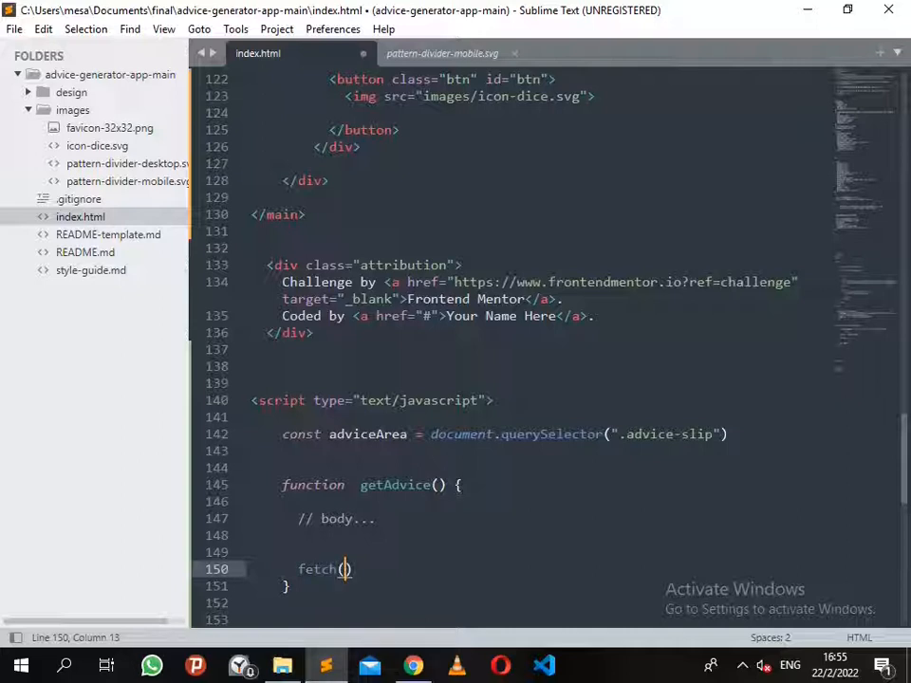
type("\"\"")
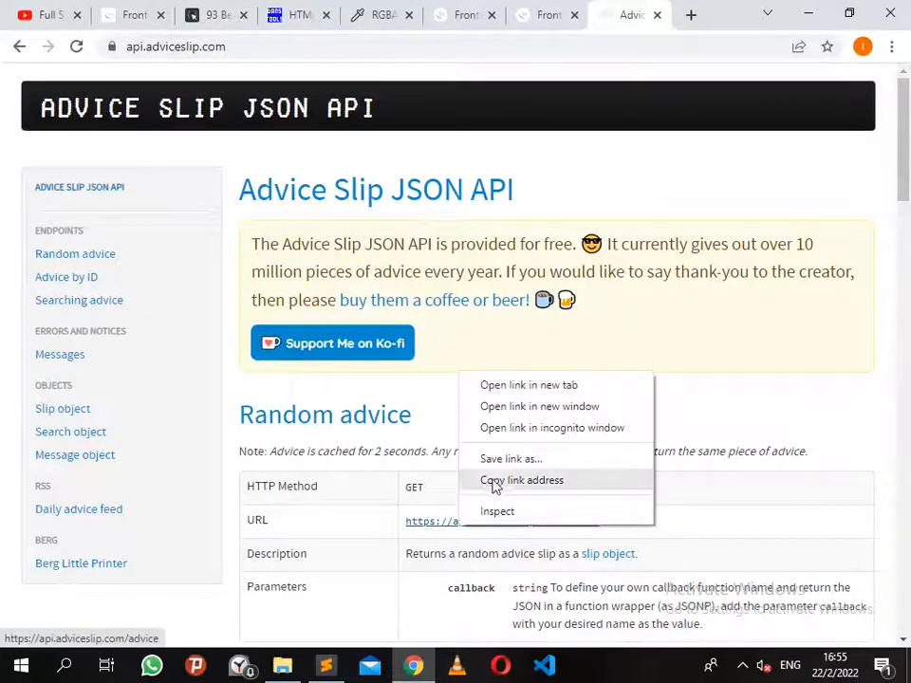
left_click(521, 479)
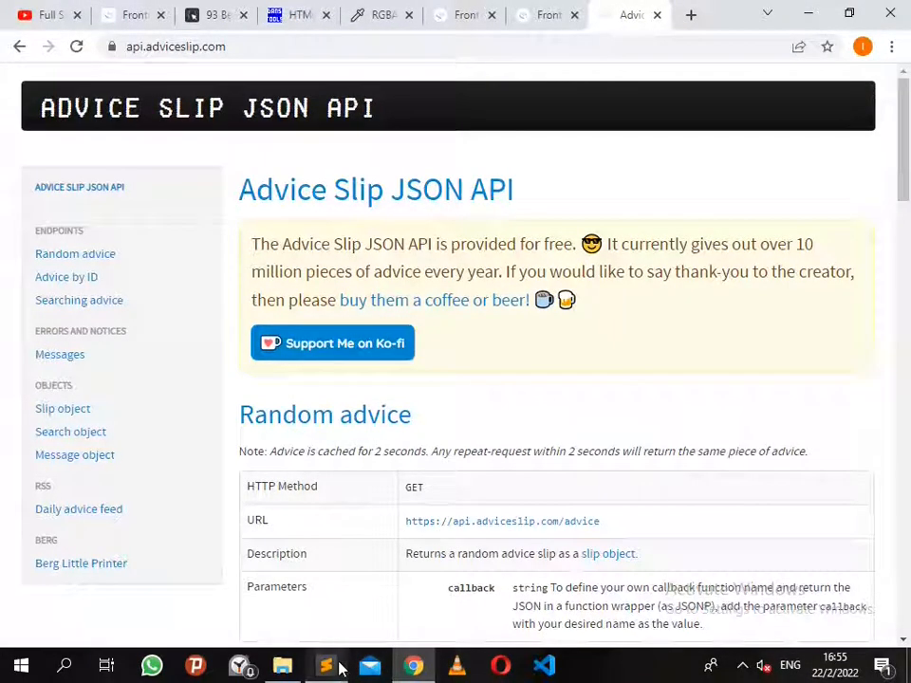
left_click(326, 665)
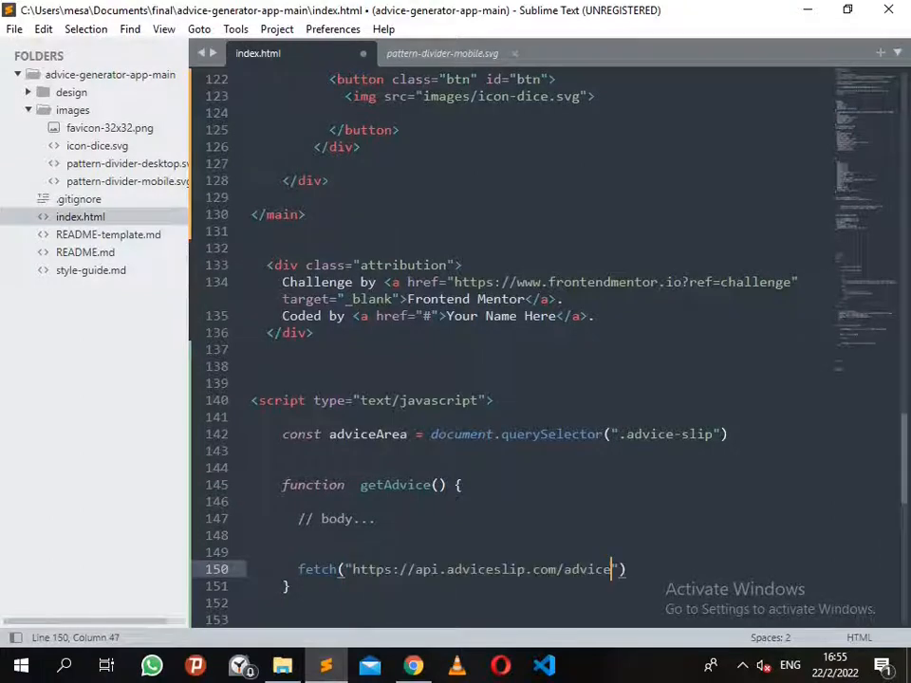
Start a .then chain below the fetch call, checking the random advice endpoint's JSON in Chrome.
scroll("down", 3)
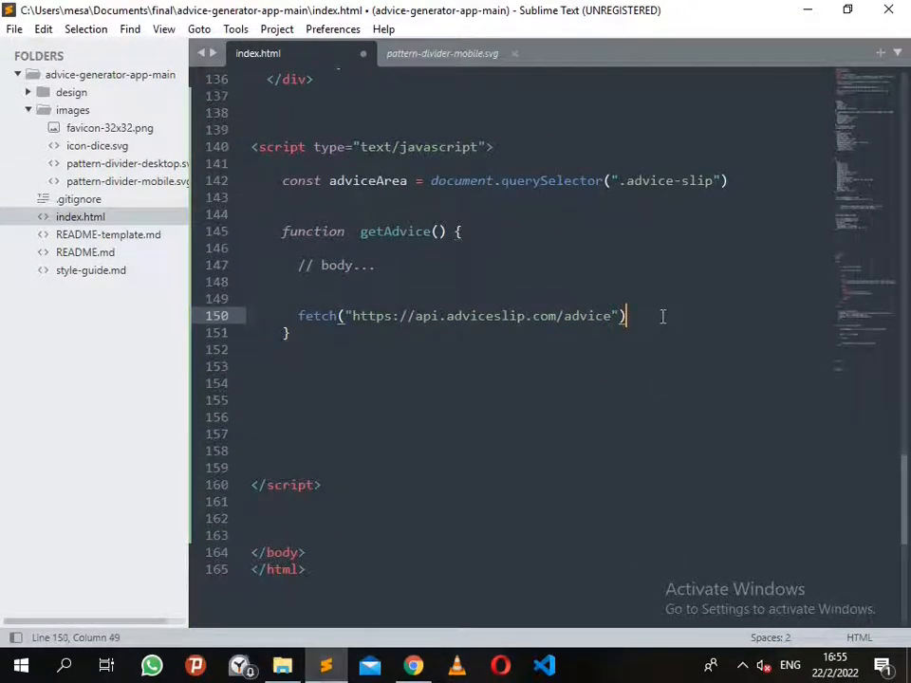
key("enter")
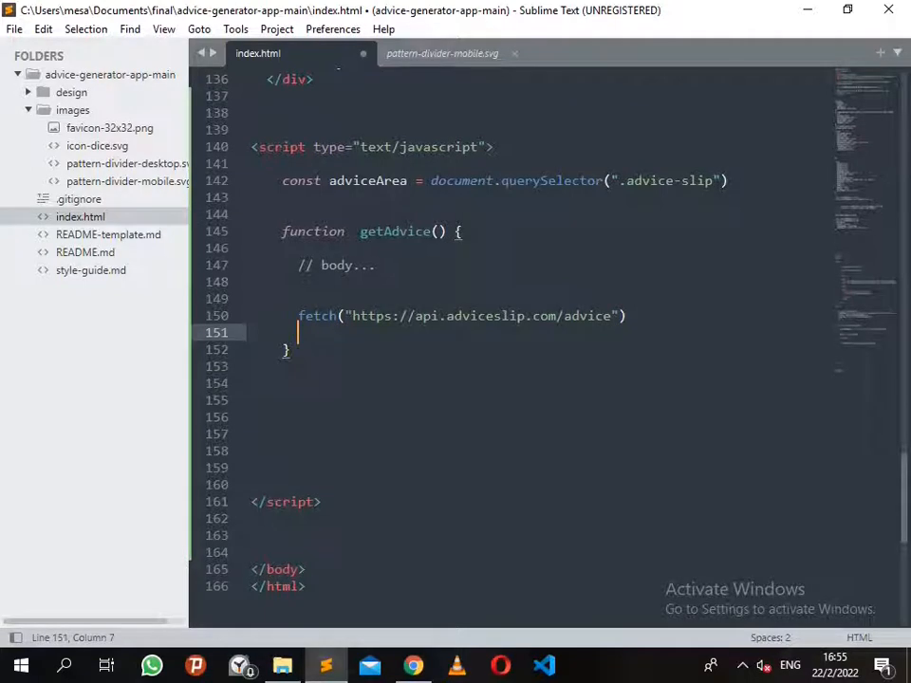
type(".")
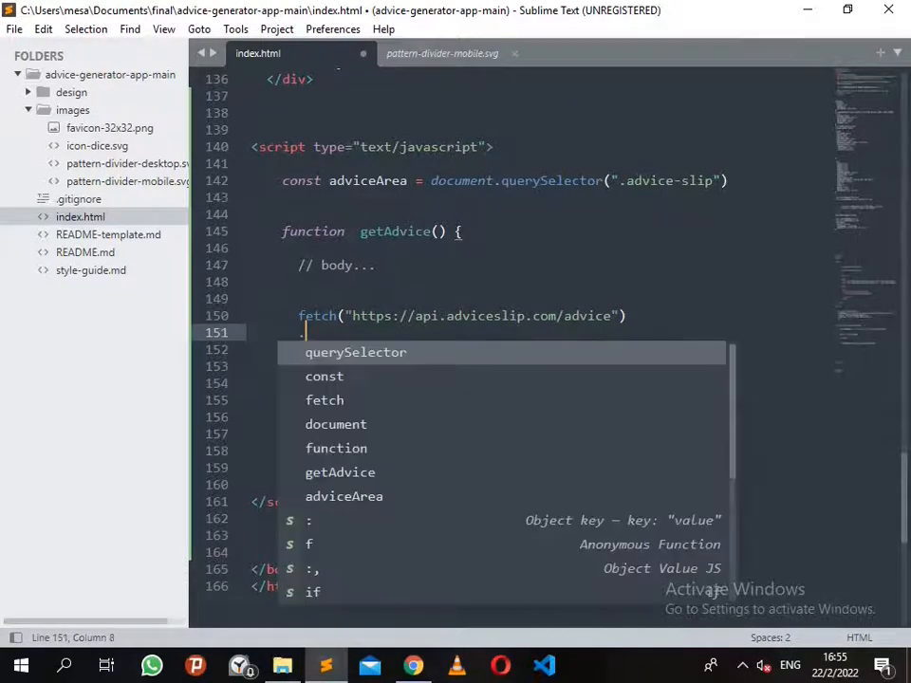
type(".then")
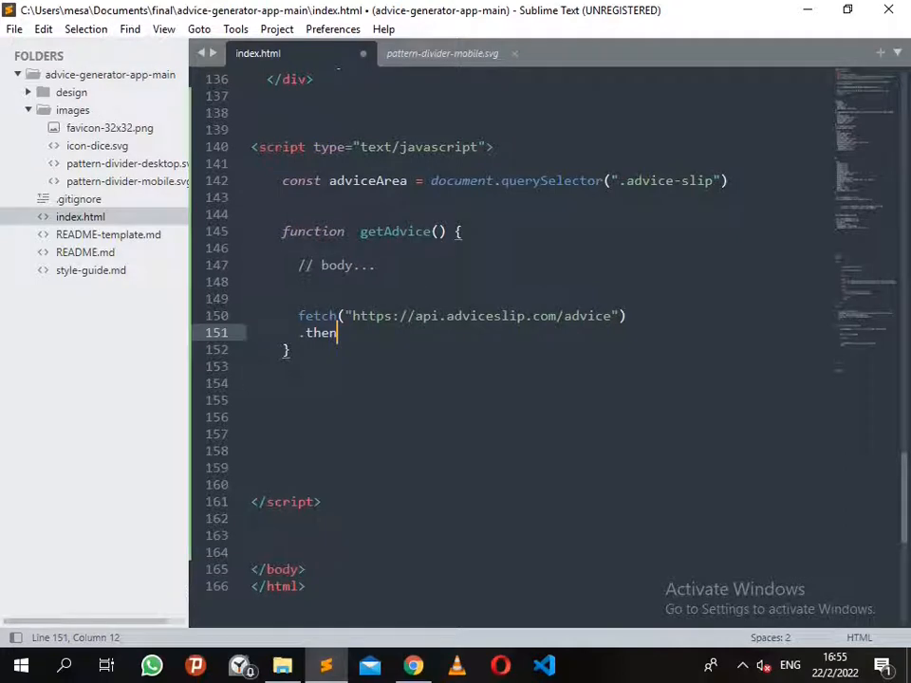
left_click(629, 14)
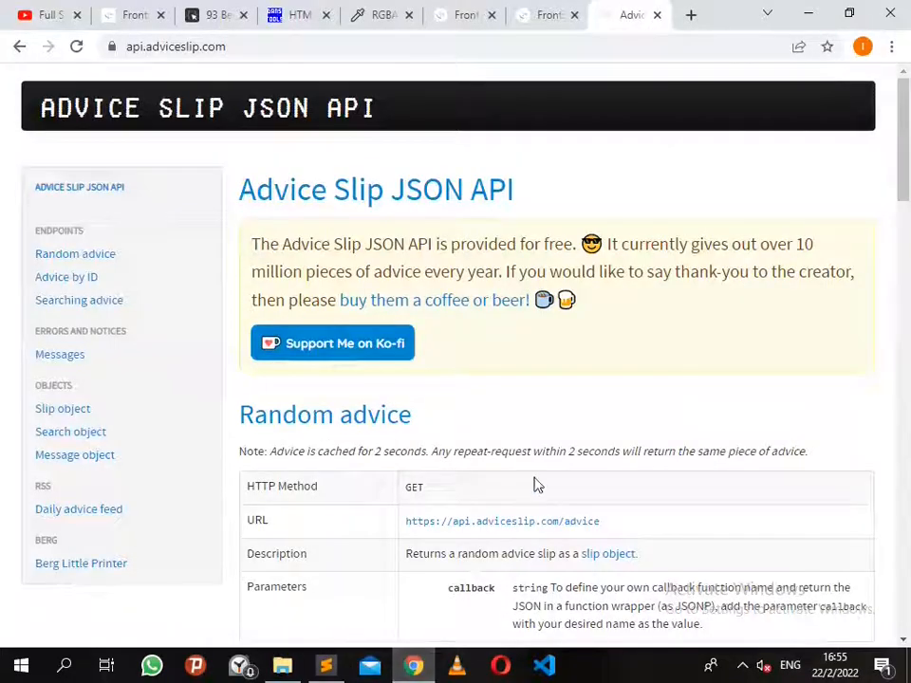
left_click(502, 520)
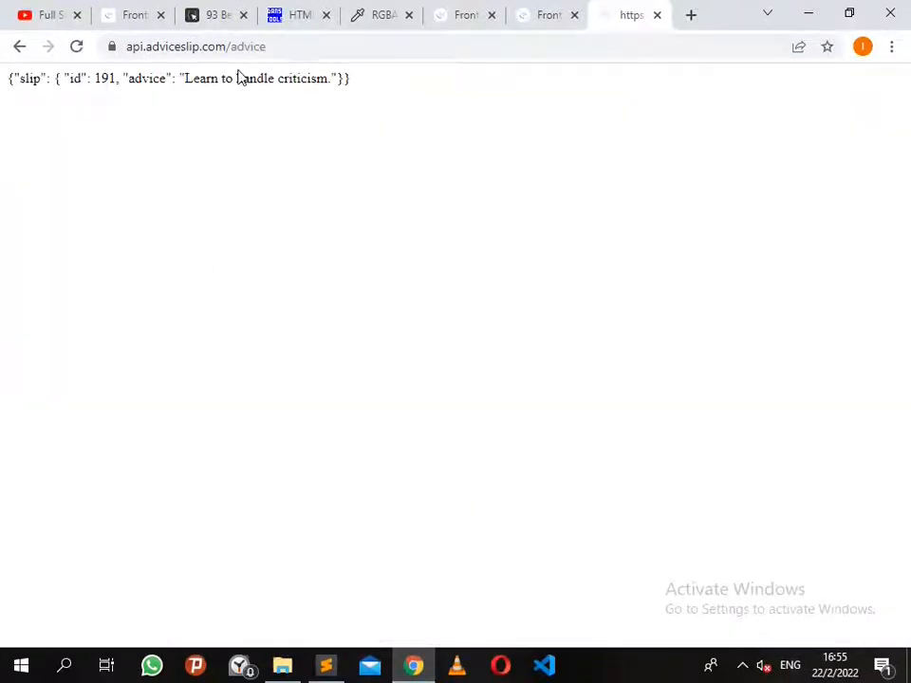
left_click(325, 664)
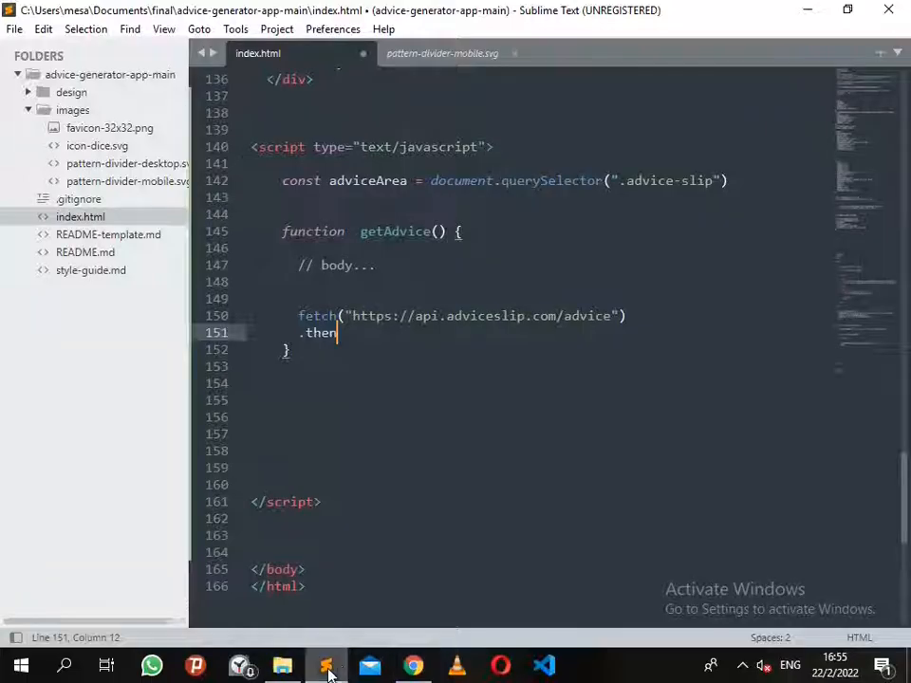
Complete the chained callback as .then((res)=>res.json()).
type("()")
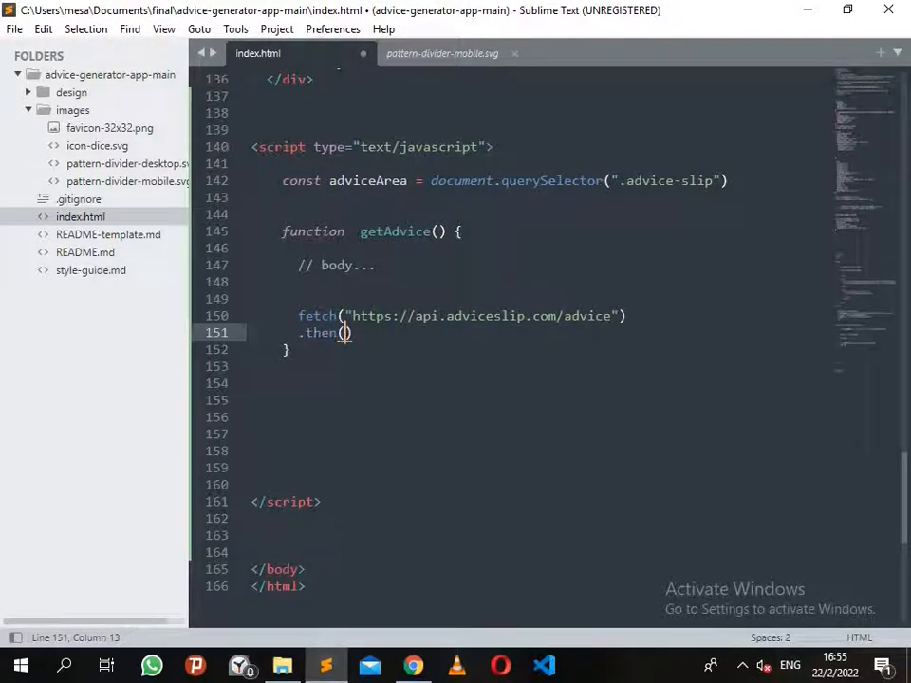
type("r")
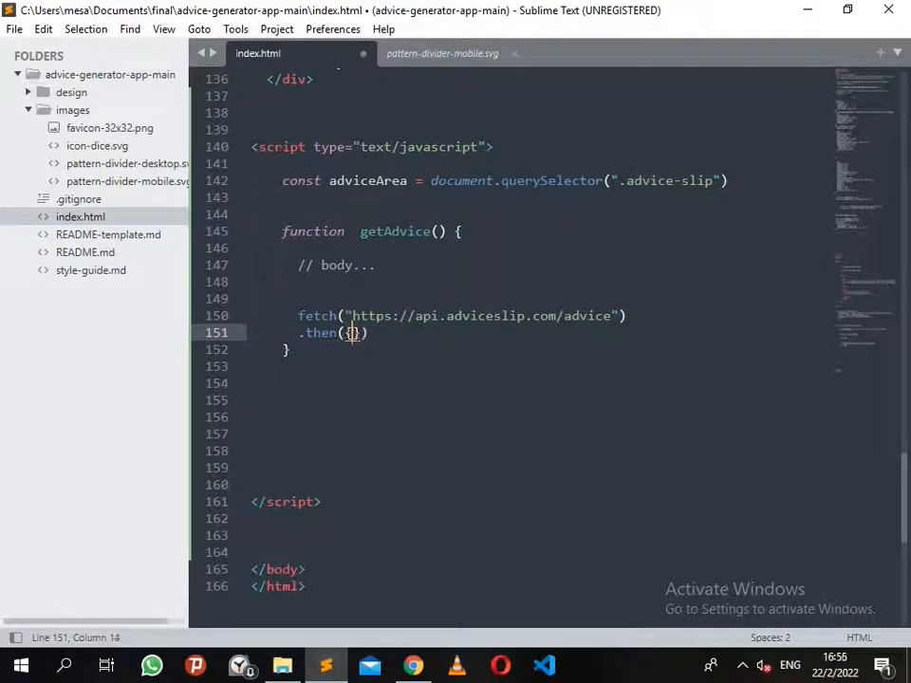
type("(res")
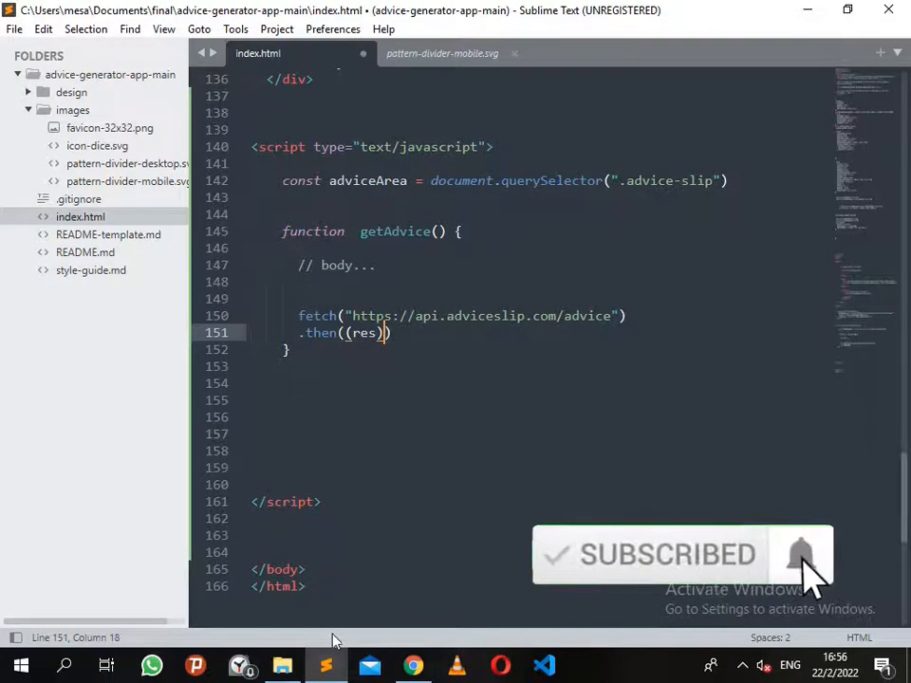
type("=")
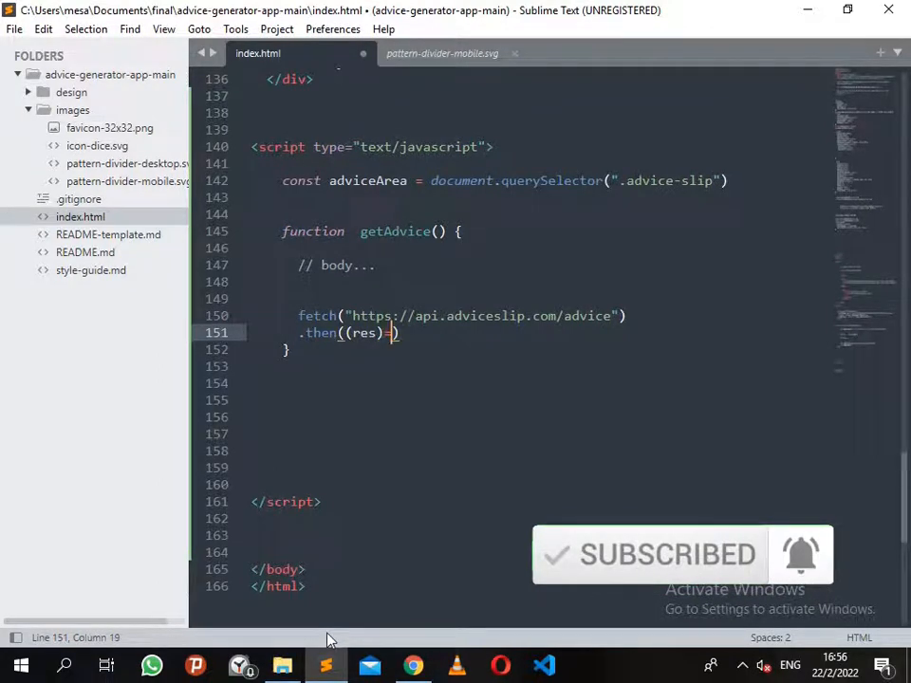
type("tr")
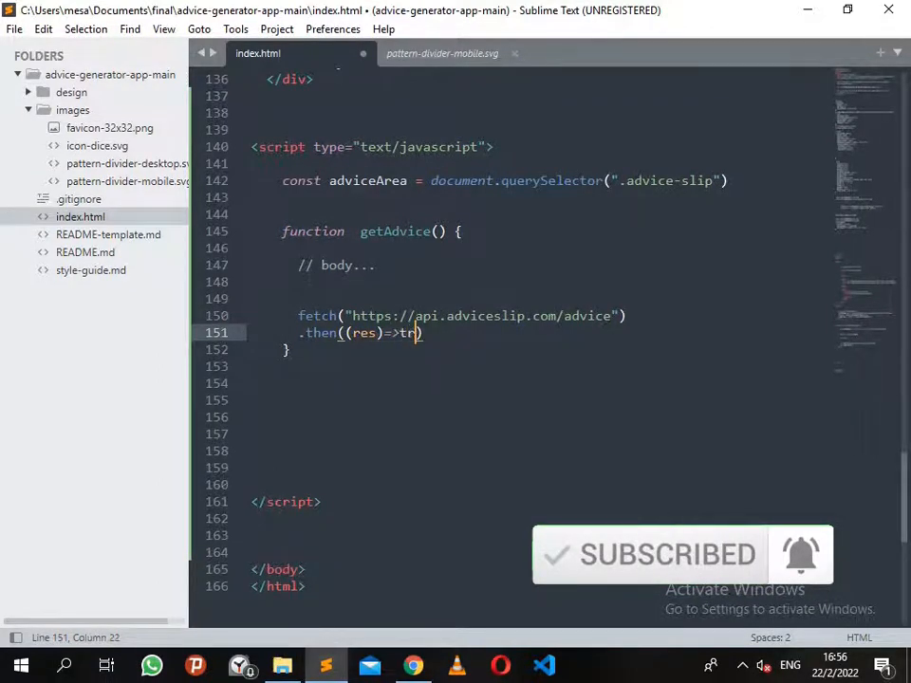
type("res")
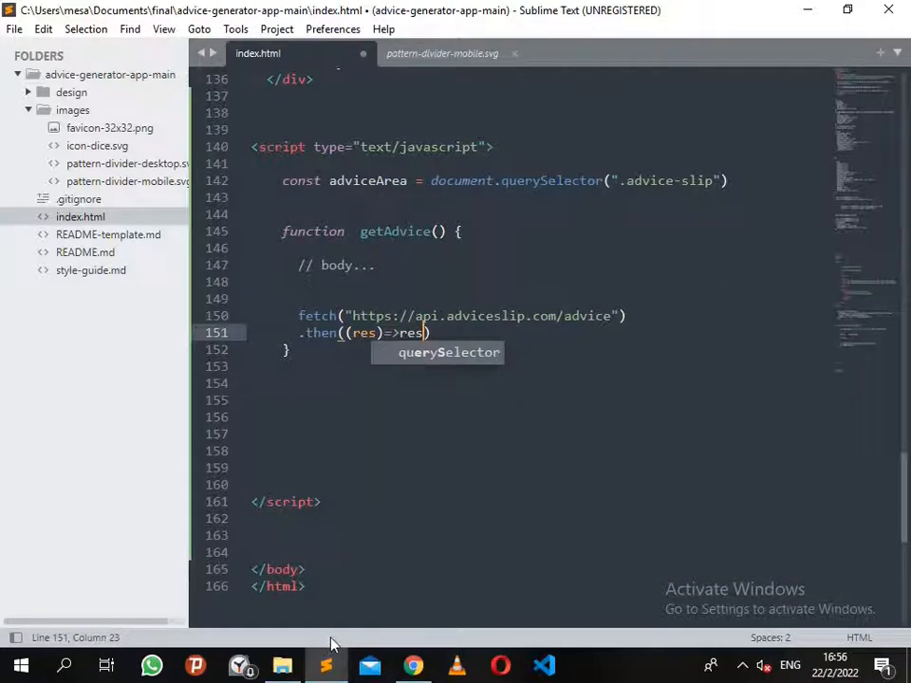
type(".")
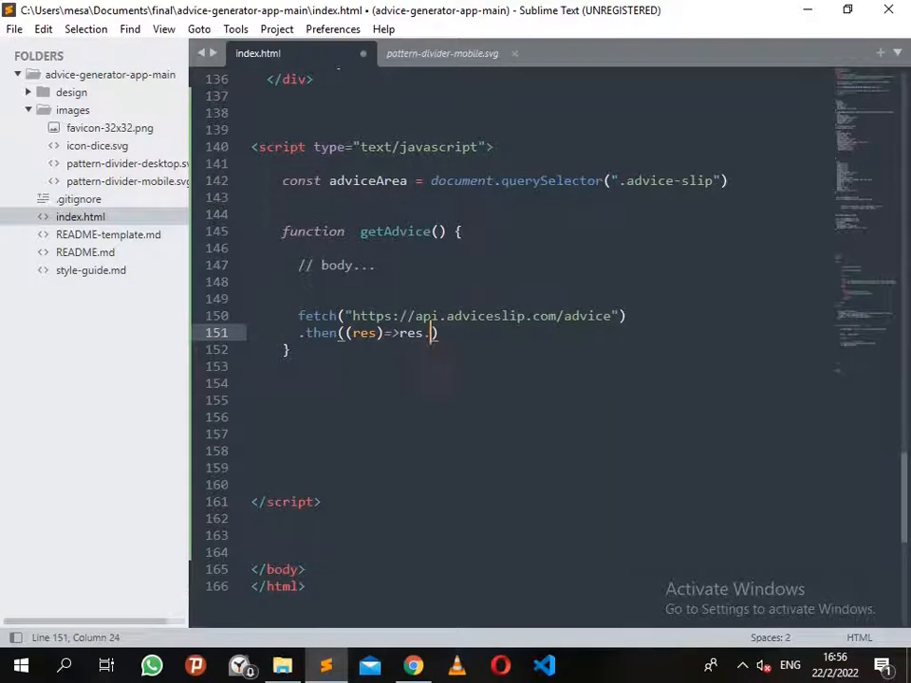
type("json")
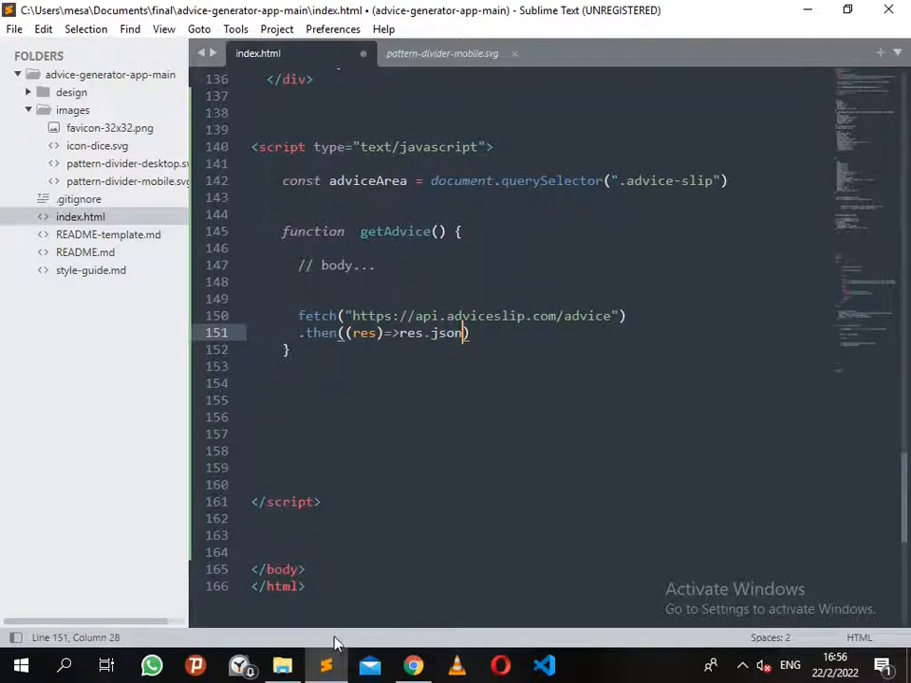
type("()")
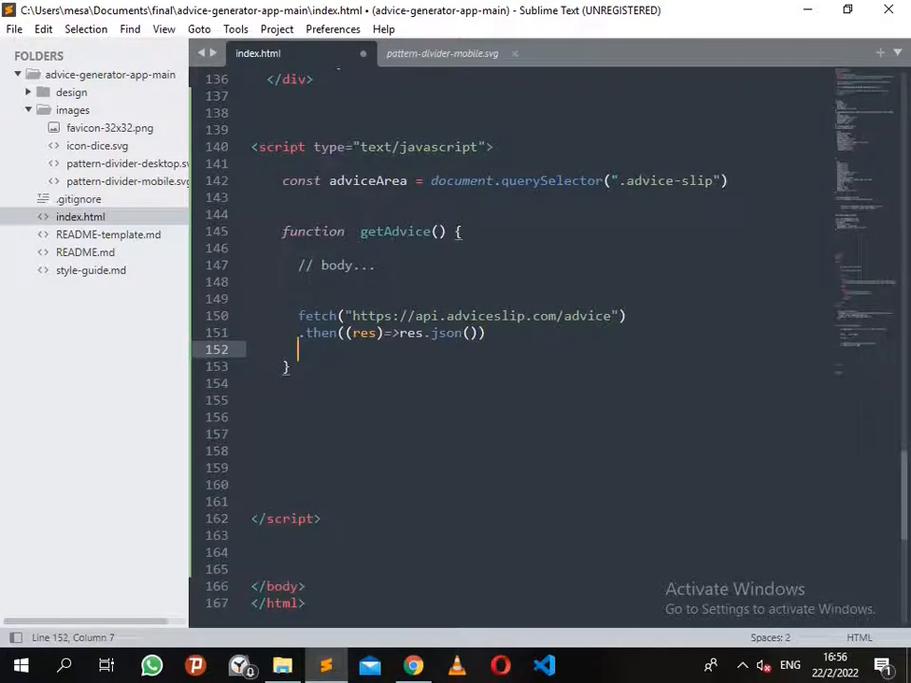
Save index.html and add .then((data)=> with its body on a new line.
type(".then")
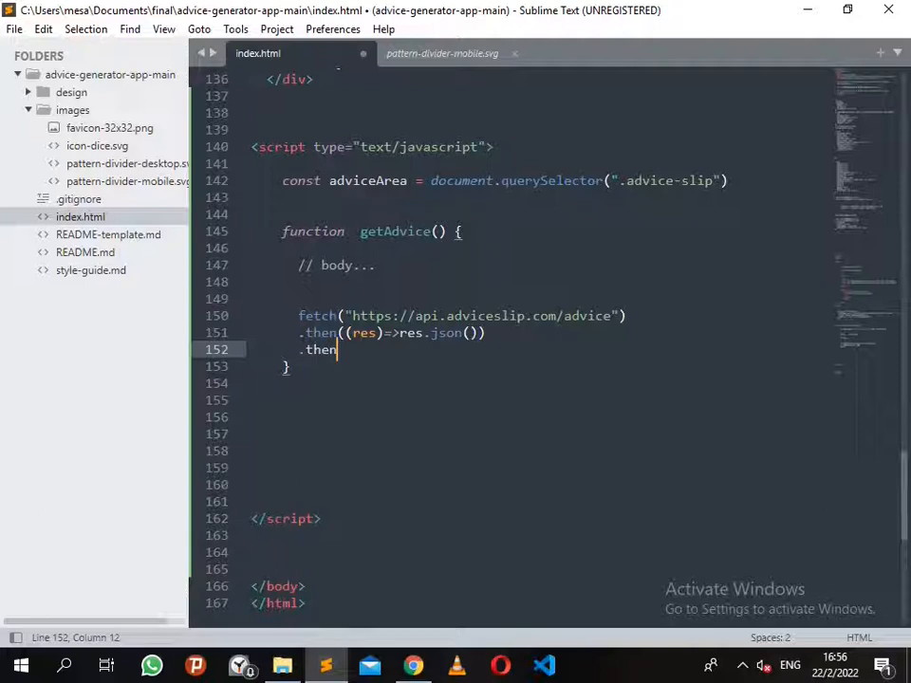
key("ctrl+s")
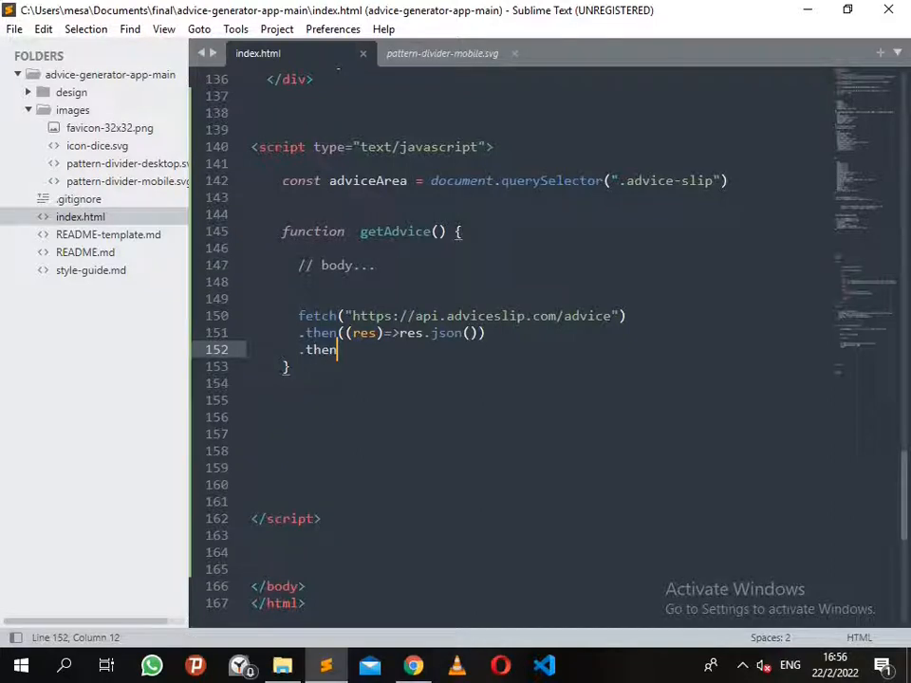
type("()")
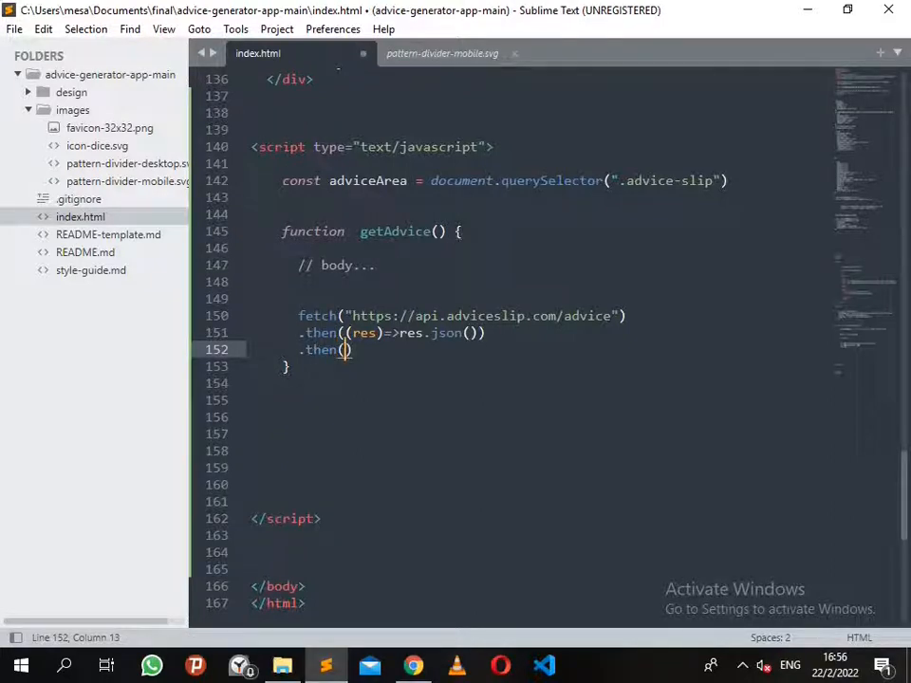
type("data")
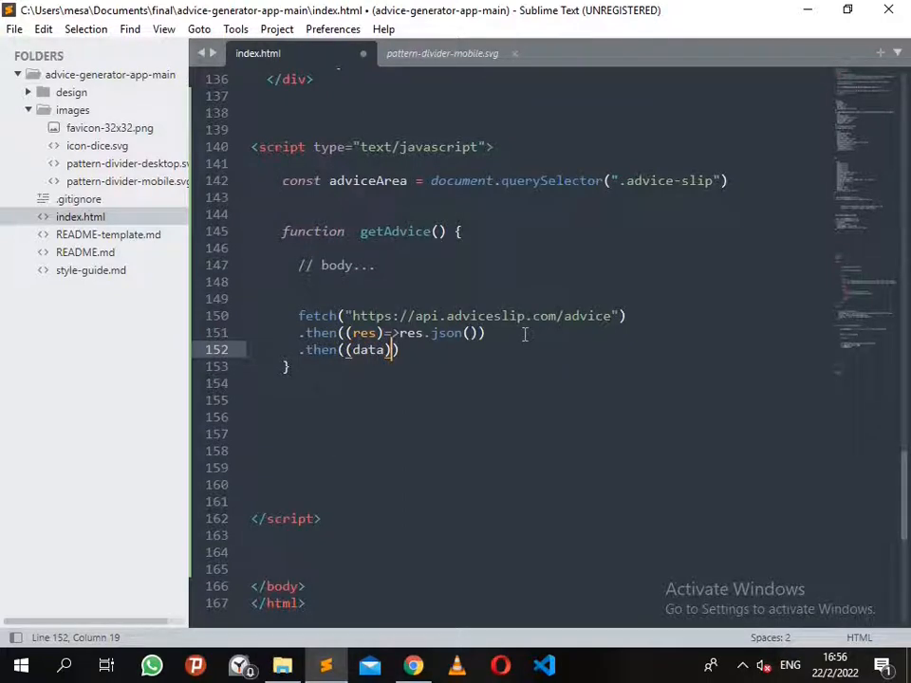
mouse_move(527, 334)
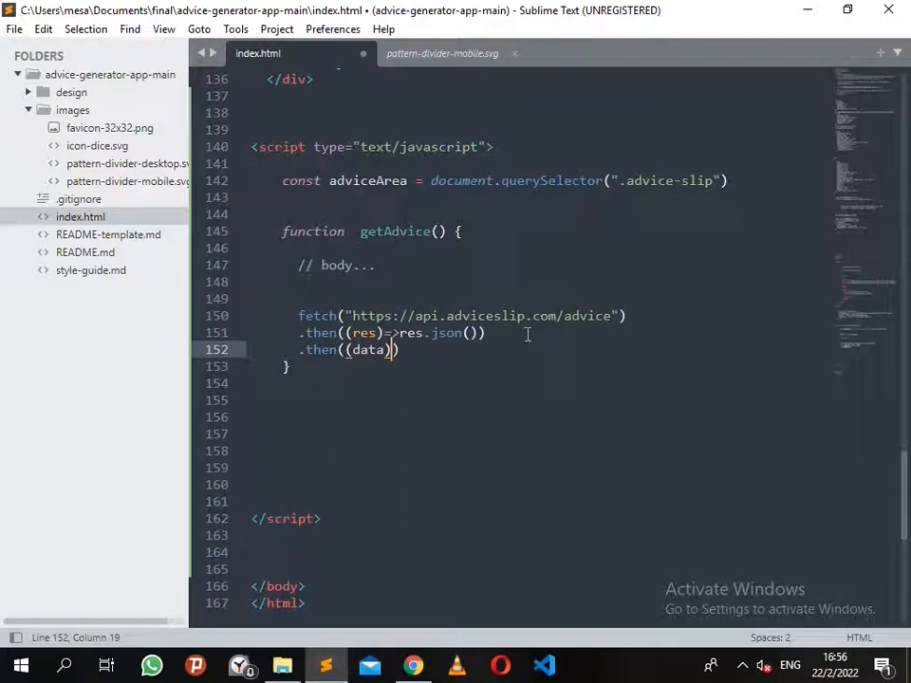
type("=>")
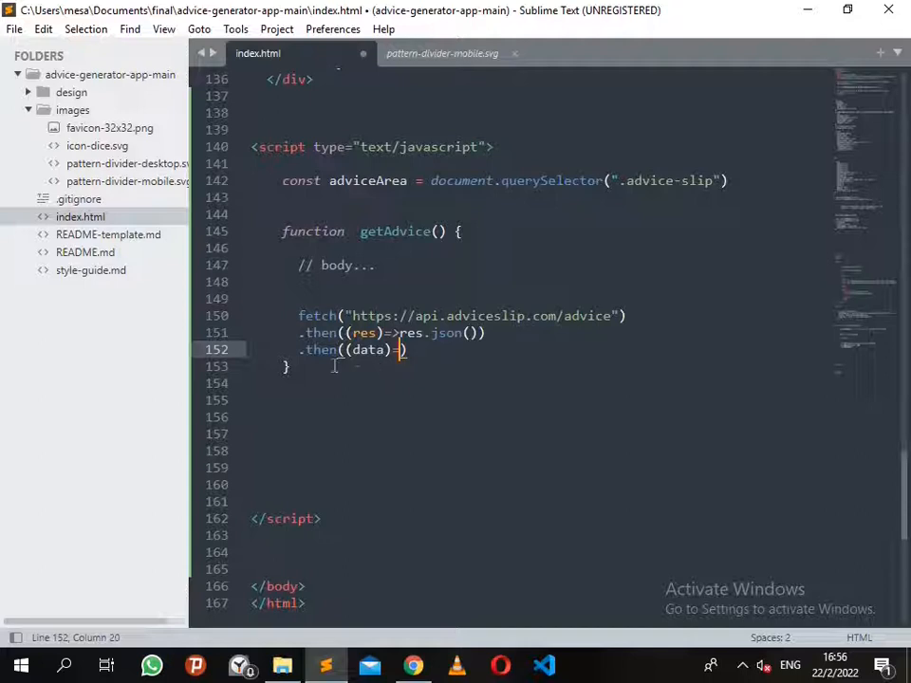
key("enter")
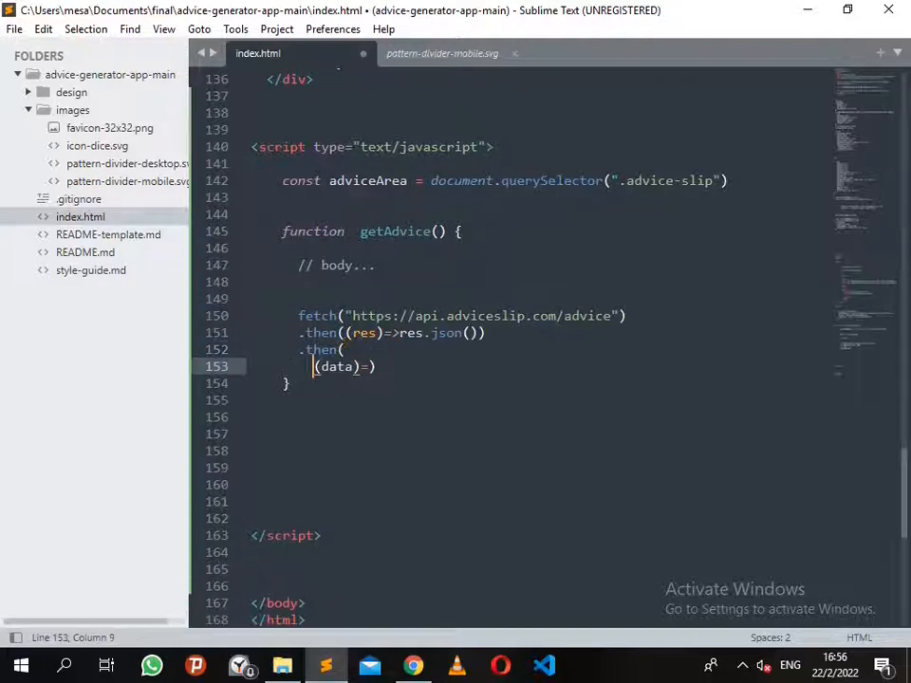
key("enter")
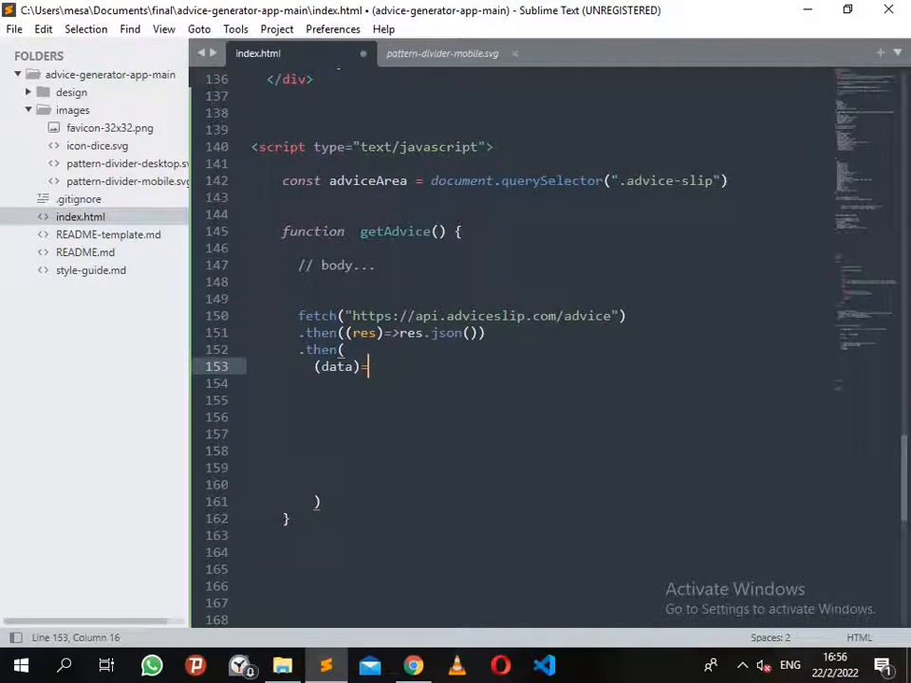
type("=>res")
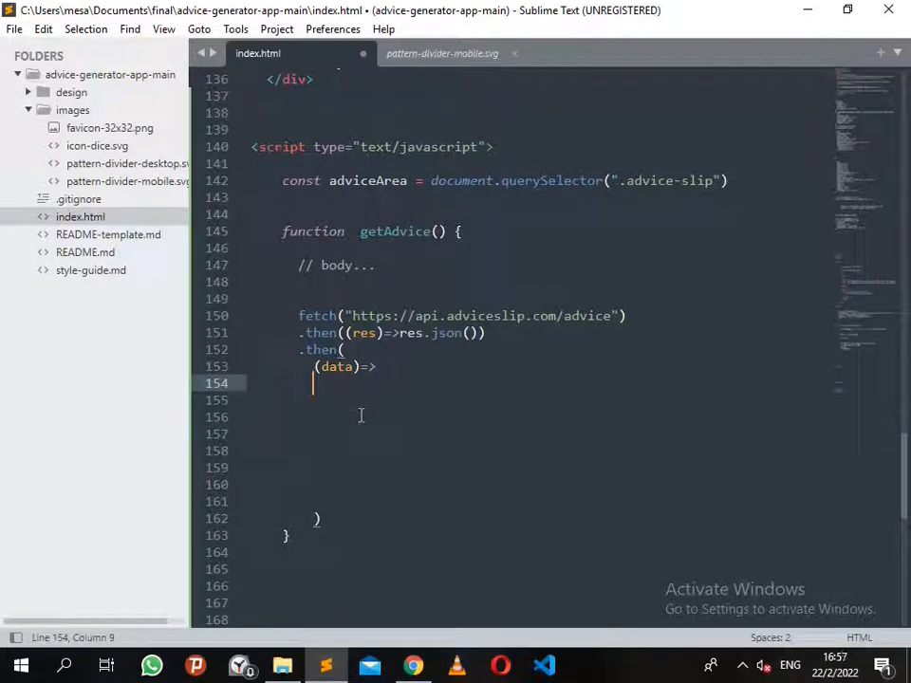
mouse_move(342, 253)
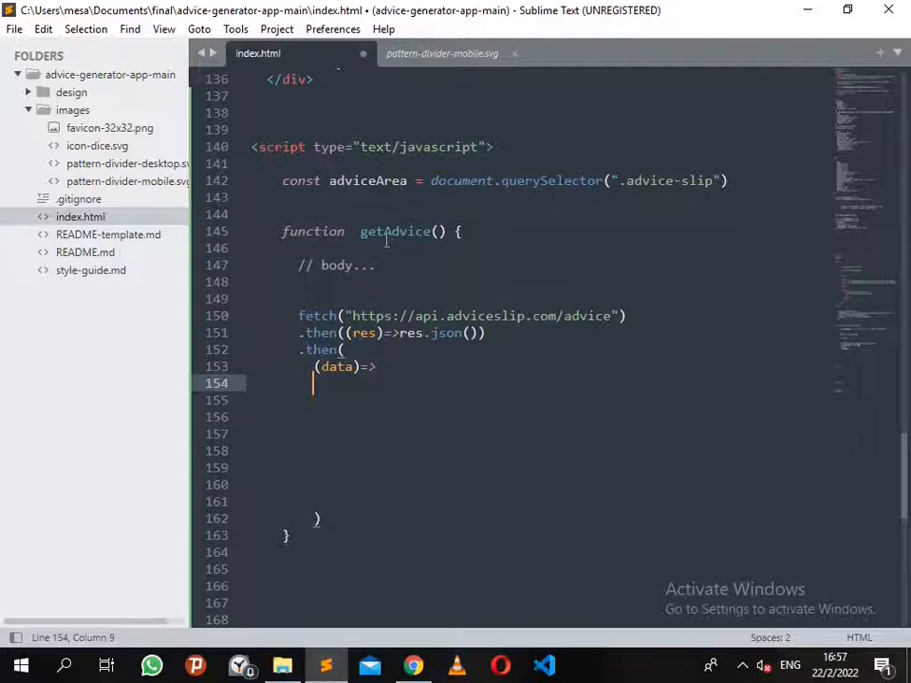
Type adviceArea.innerHTML=`<span class in the data callback, then check the API response in Chrome.
type("ad")
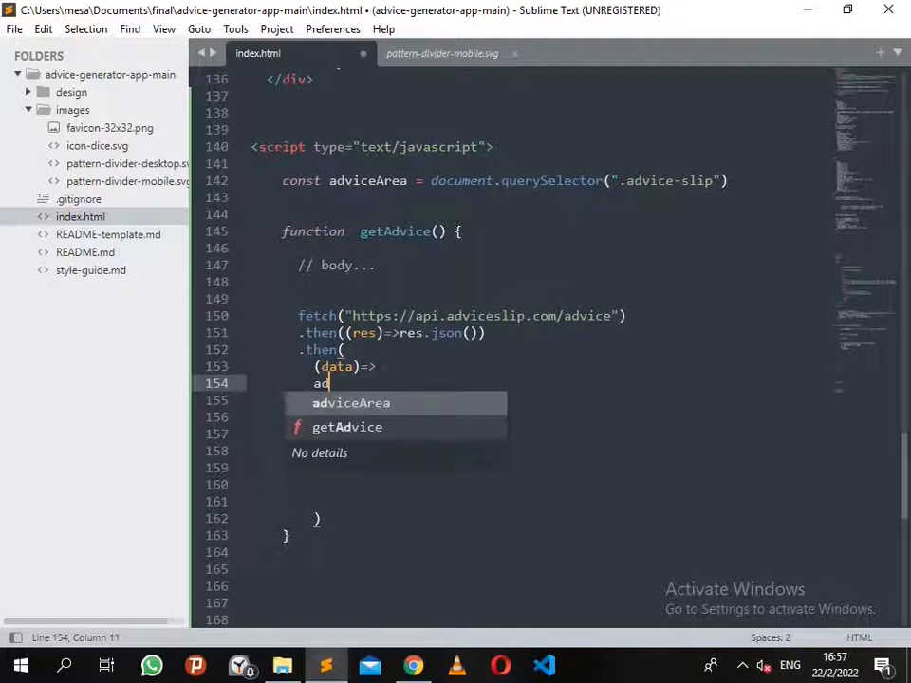
type("viceArea.")
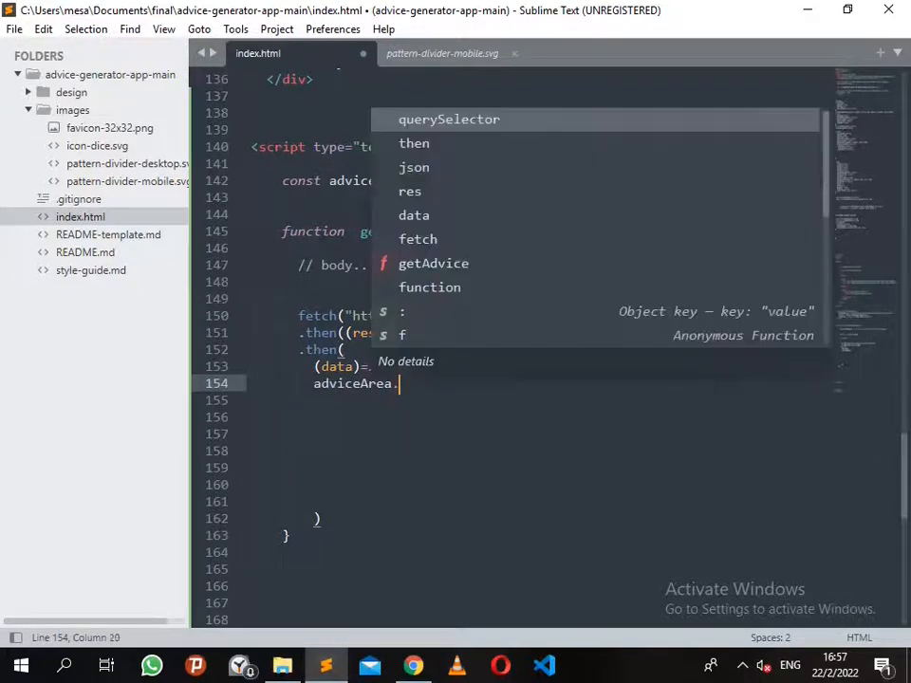
type("i")
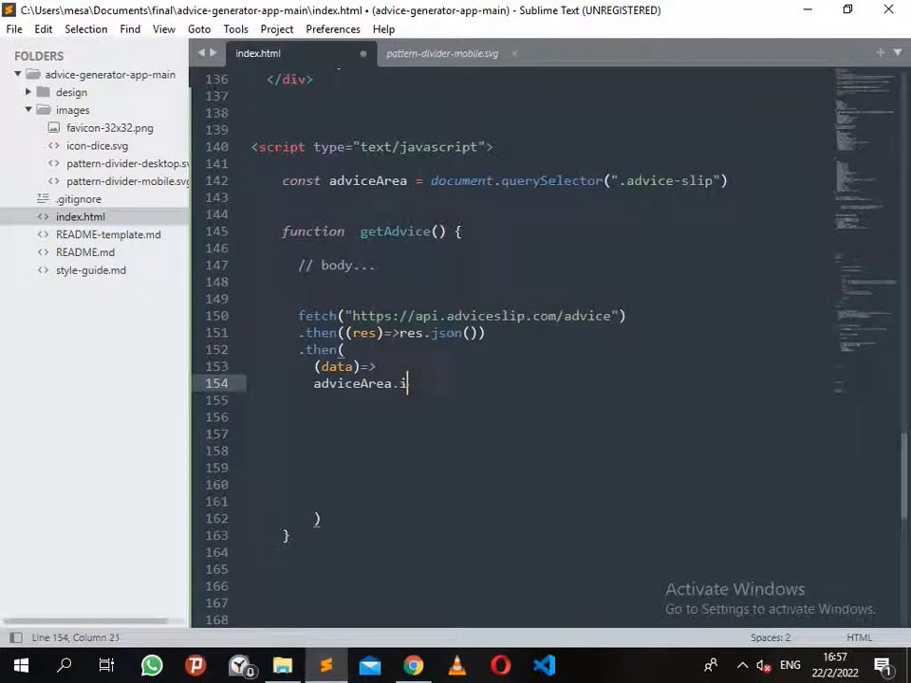
type("nner")
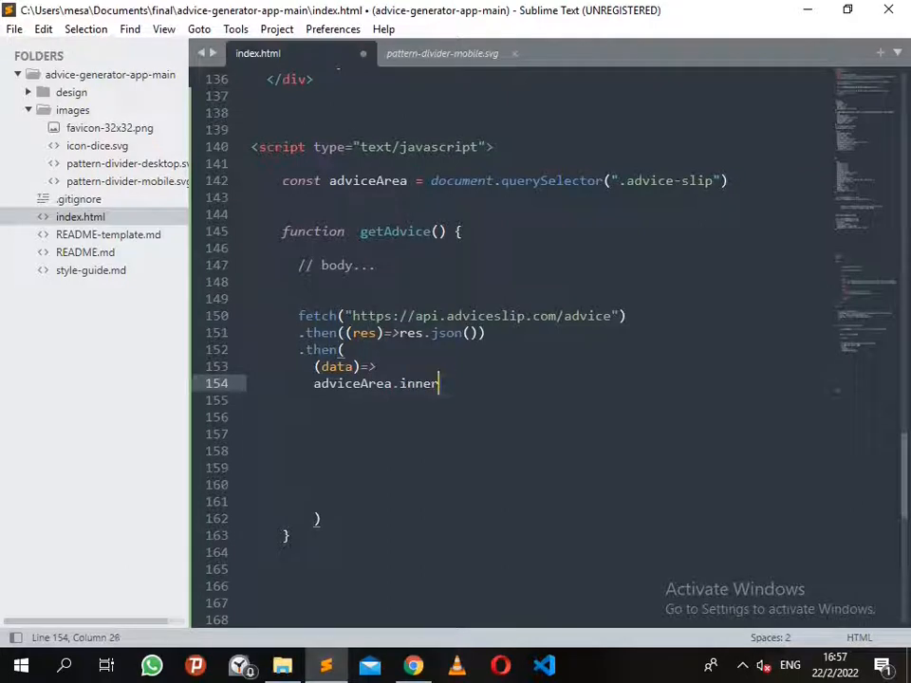
type("HTM")
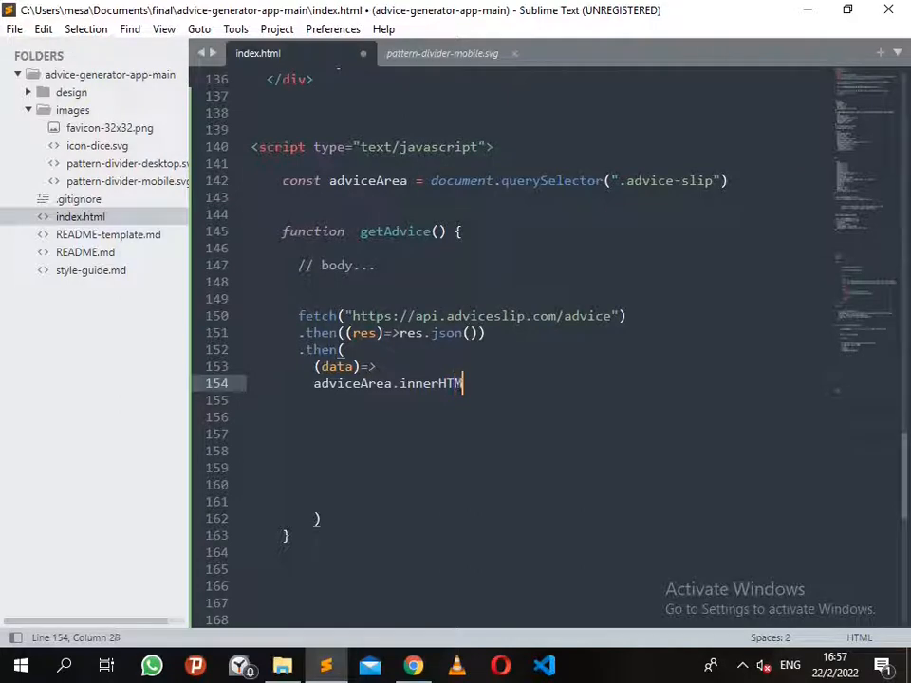
type("L")
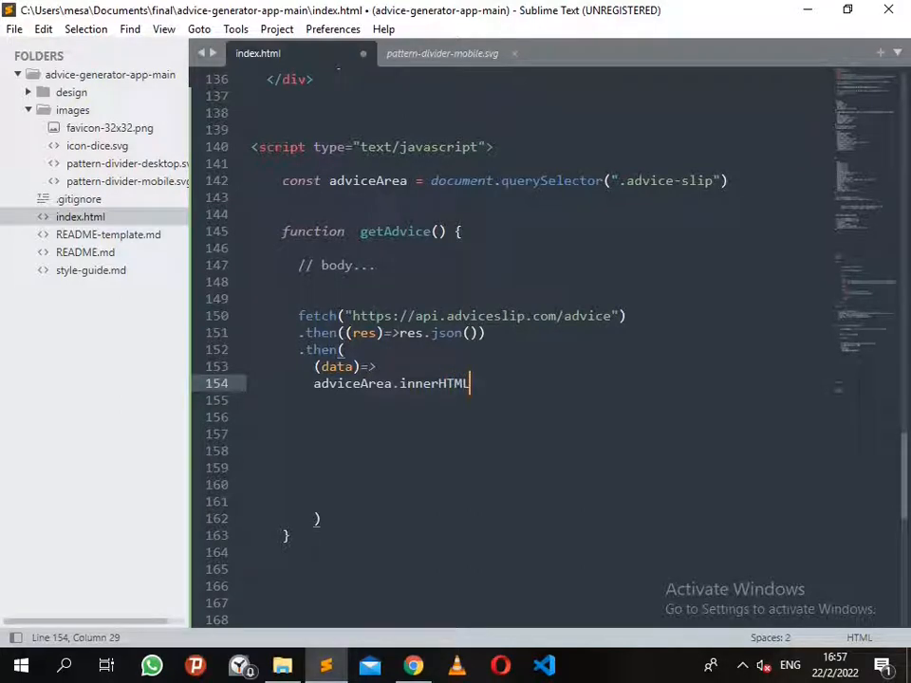
type("=")
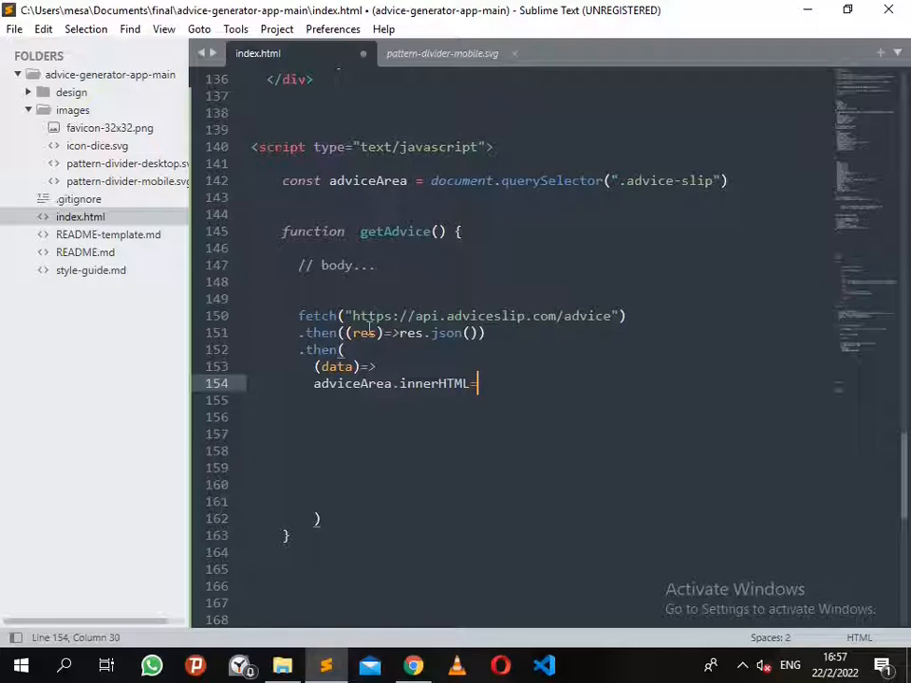
type("\"")
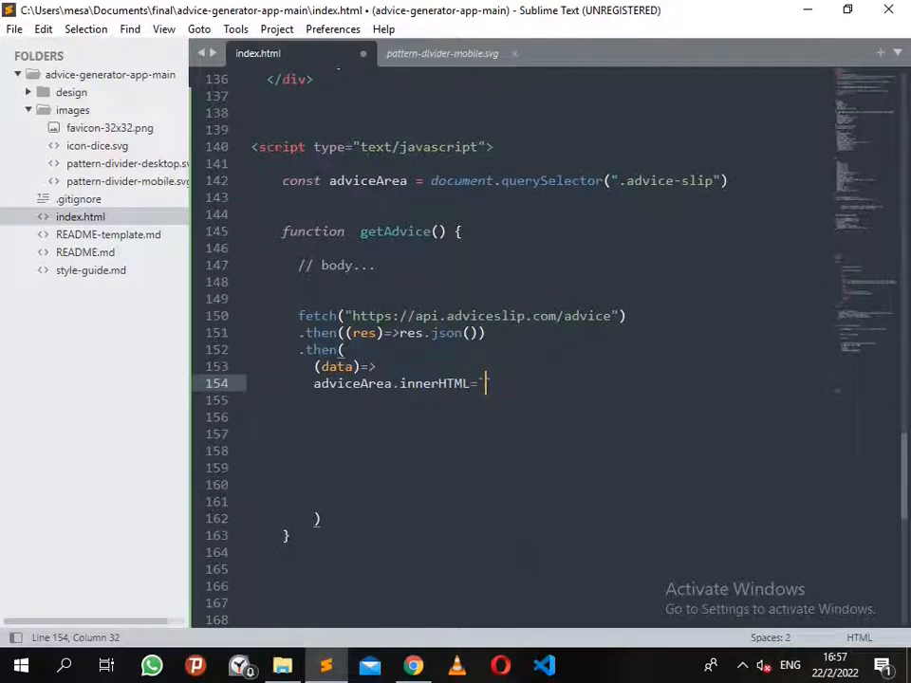
type("`<s")
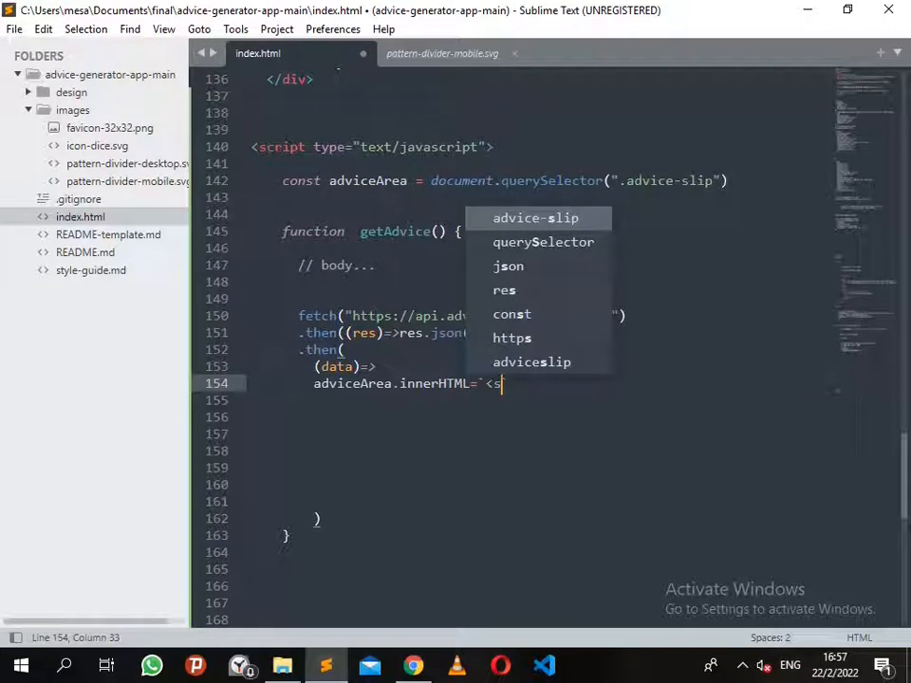
type("pan c")
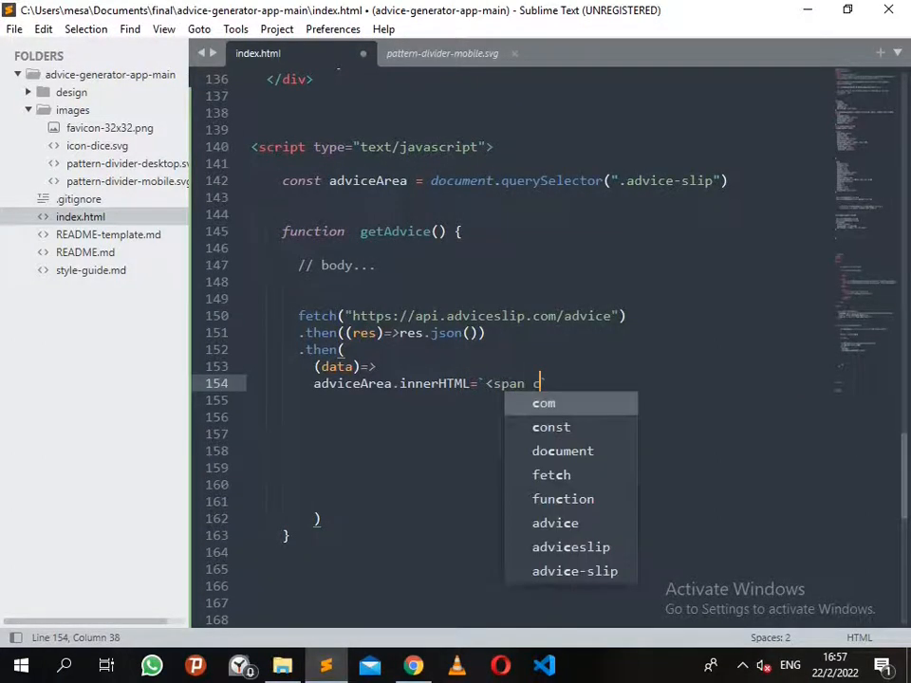
type("lass")
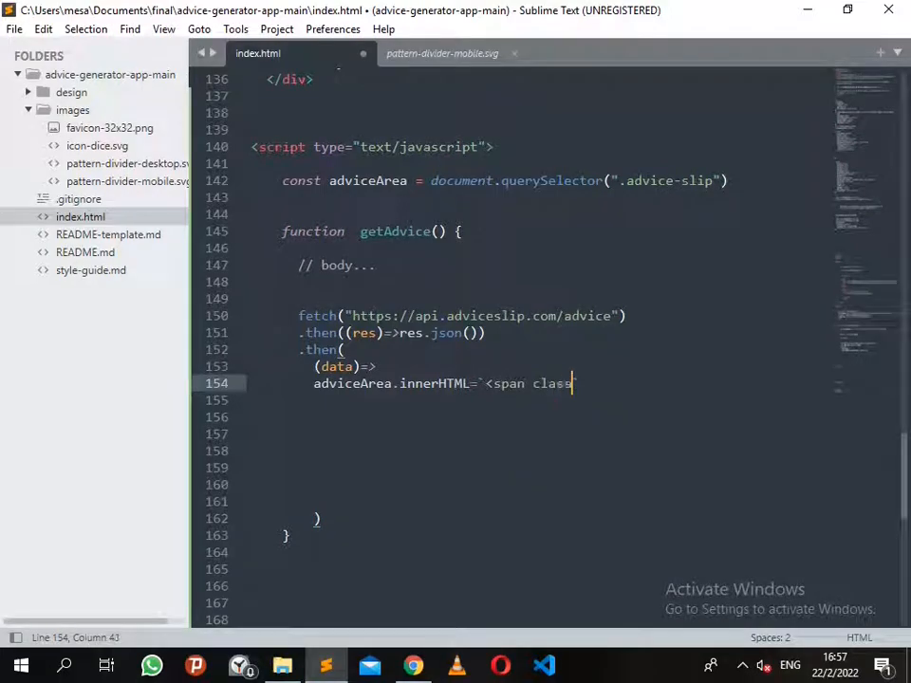
left_click(413, 664)
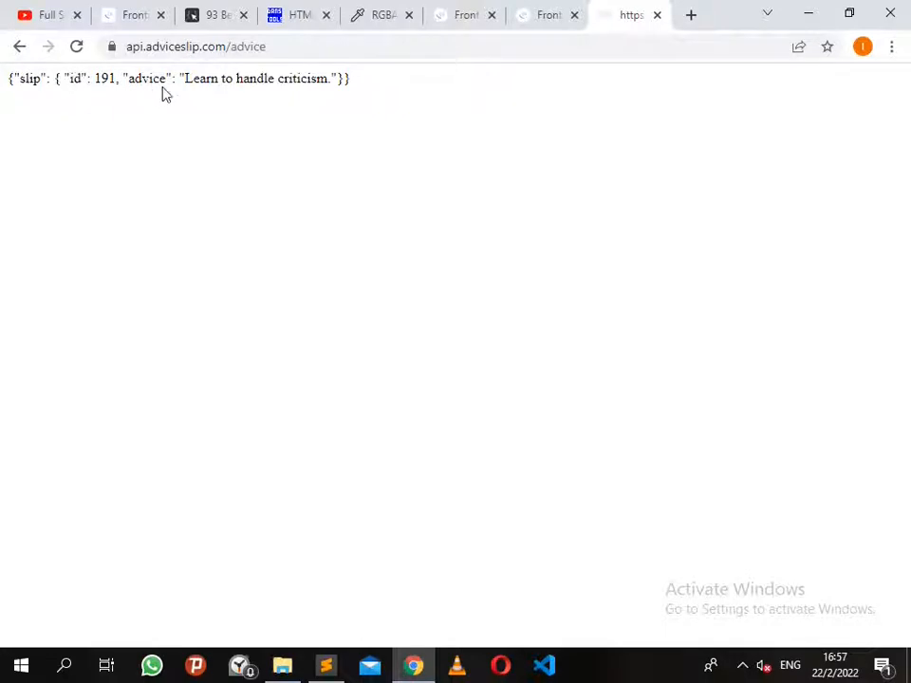
mouse_move(166, 200)
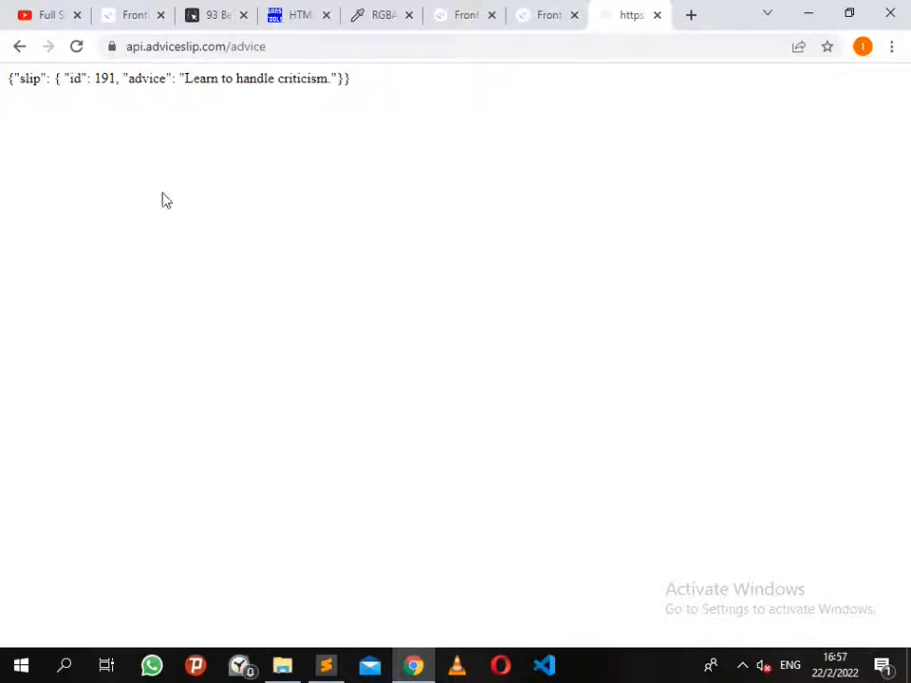
mouse_move(219, 584)
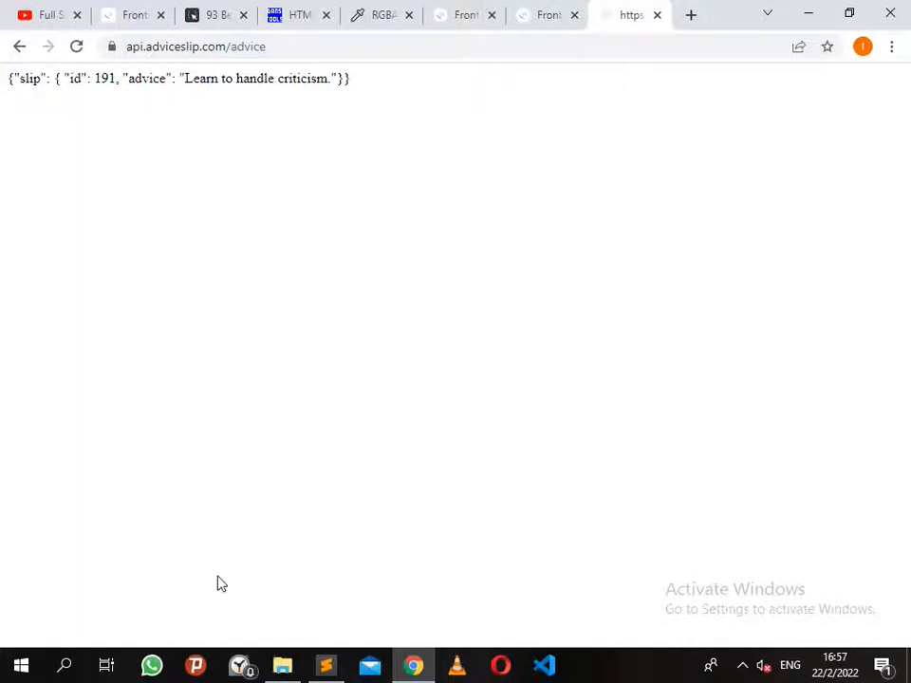
mouse_move(326, 664)
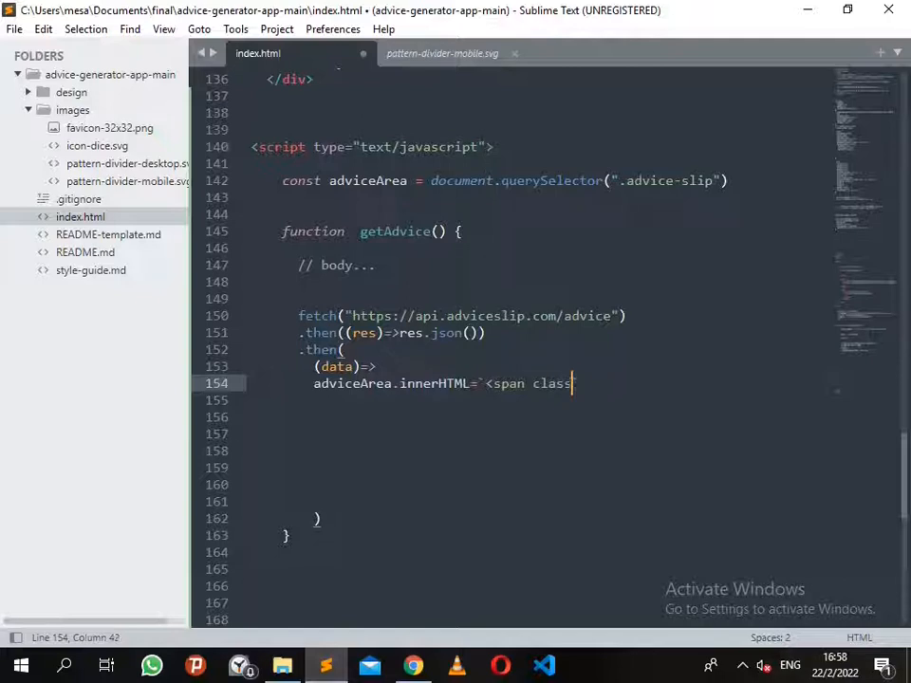
Fill the template with <span class="id">${data.slip.id}</span>.
type("\"id")
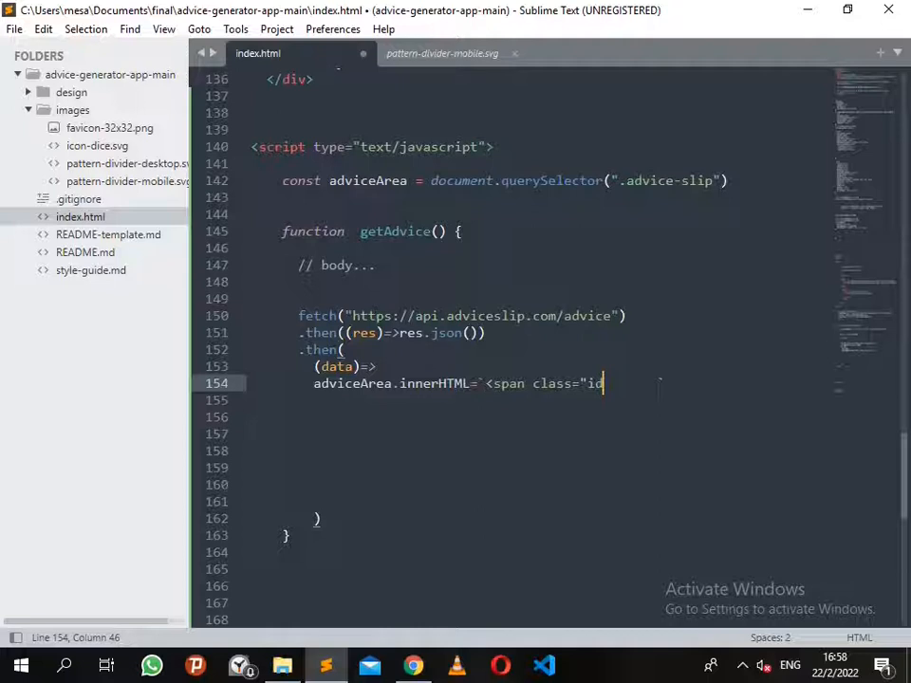
type(">")
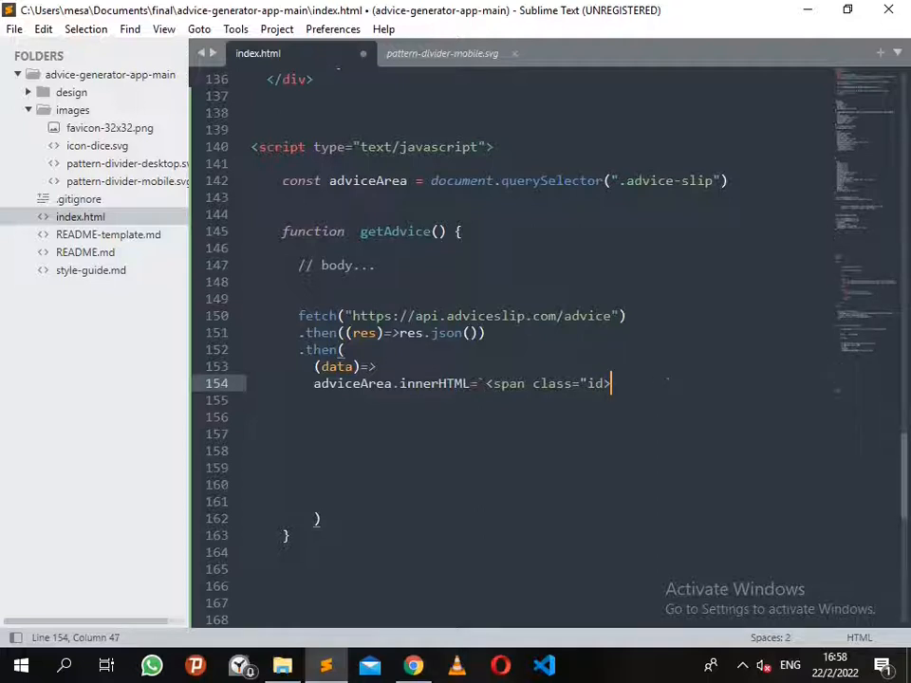
type("$")
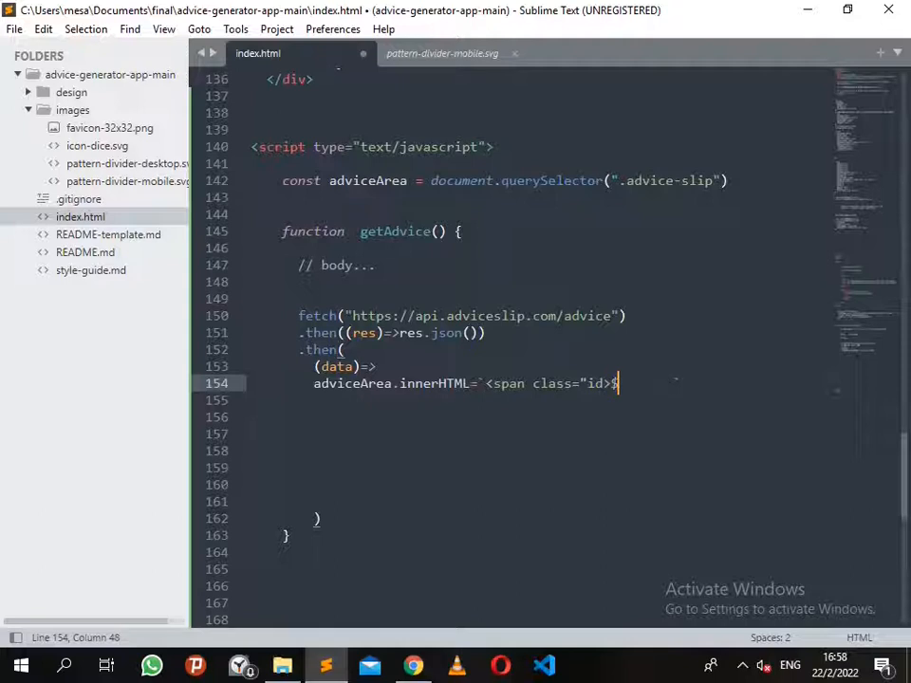
type("{")
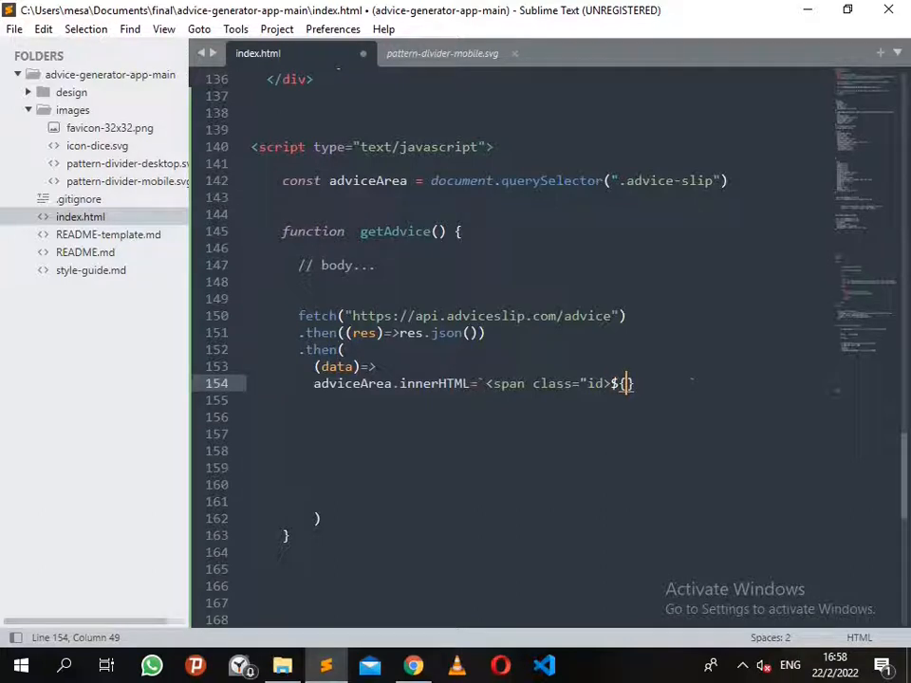
type("data.")
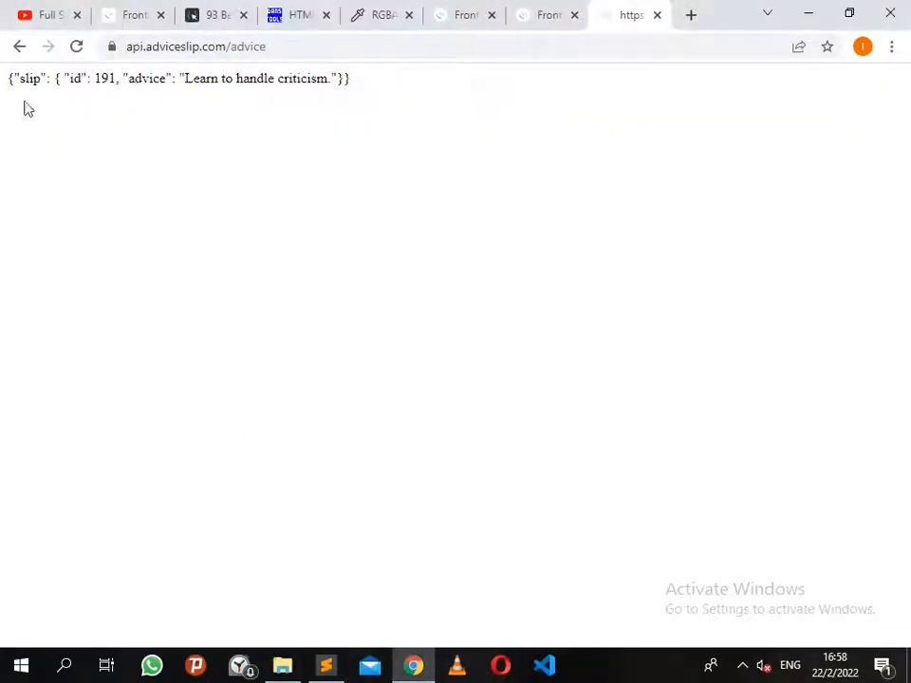
mouse_move(36, 93)
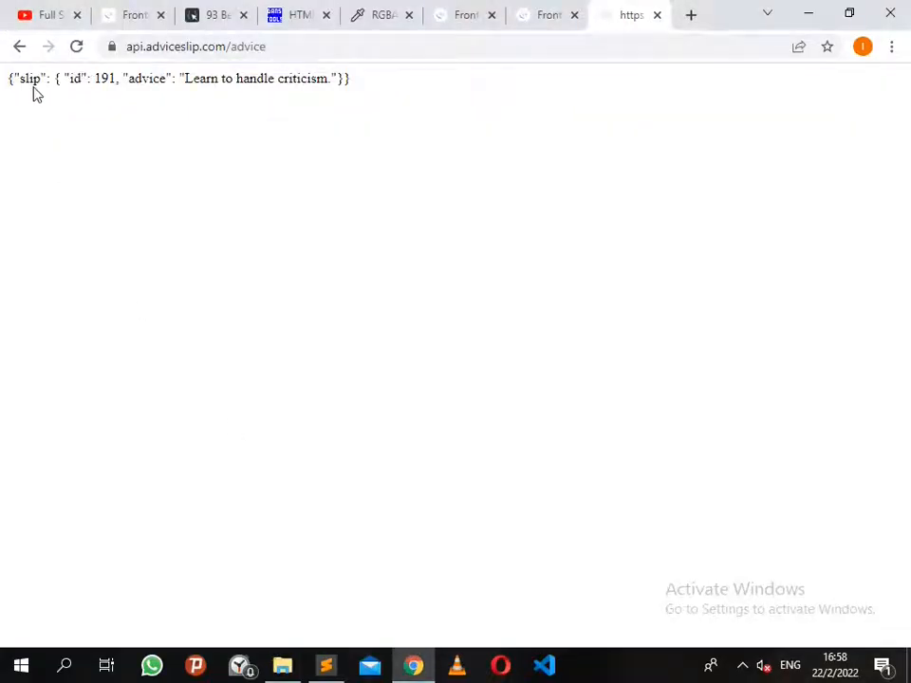
mouse_move(280, 559)
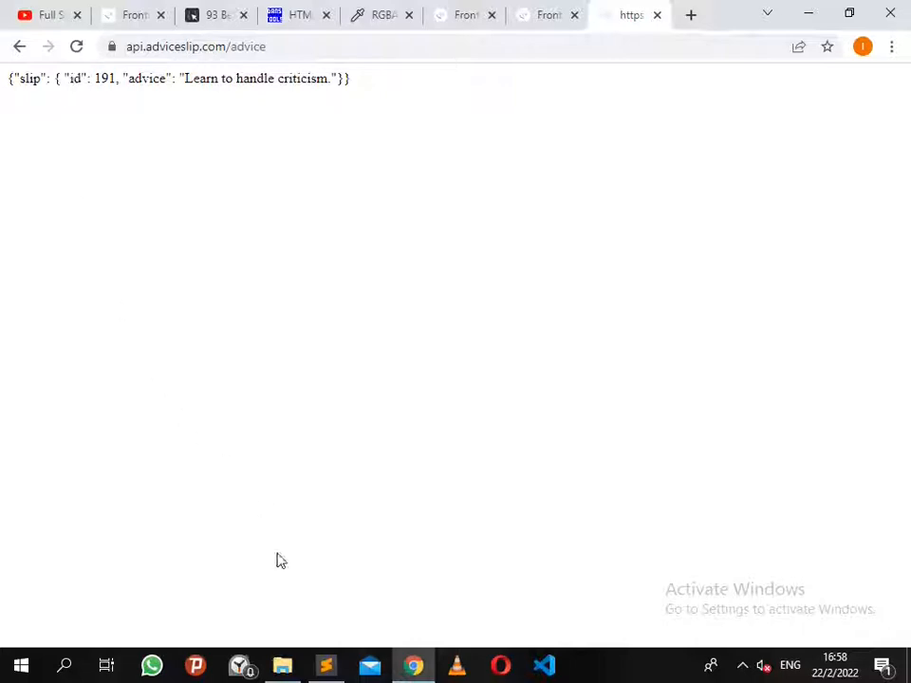
left_click(325, 664)
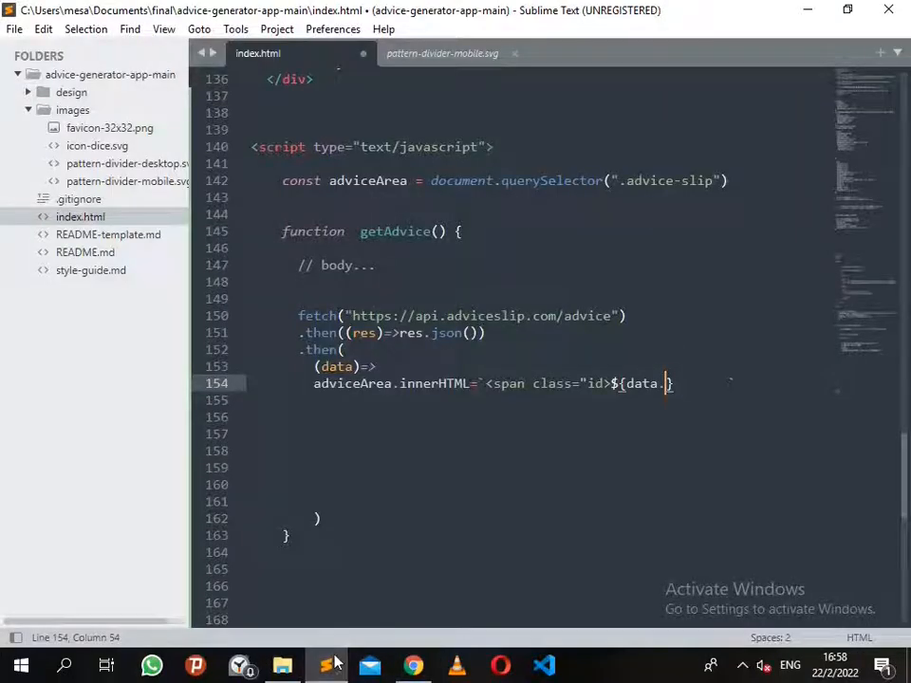
type("slip")
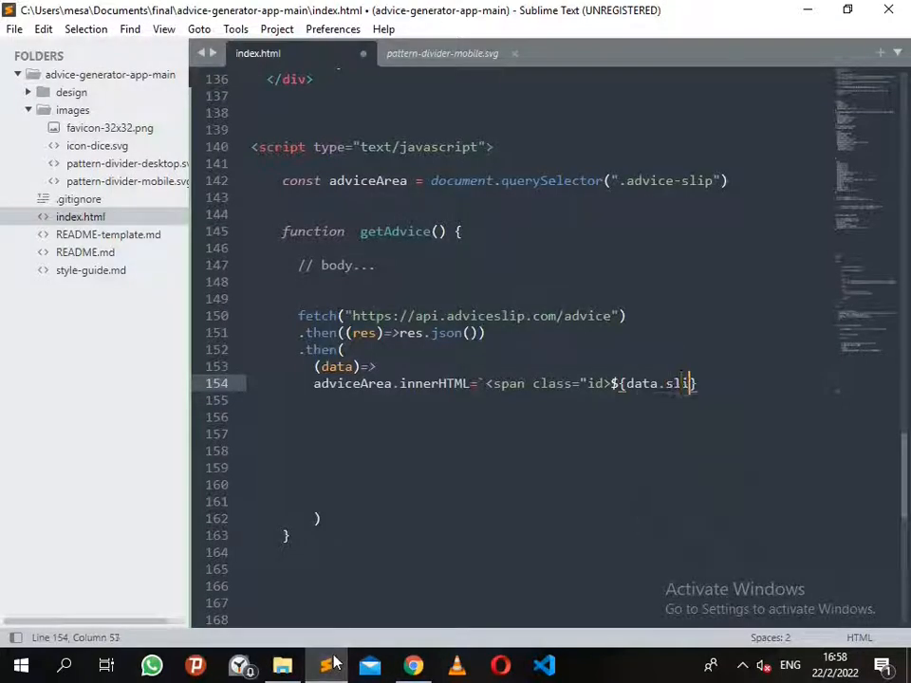
type("p.")
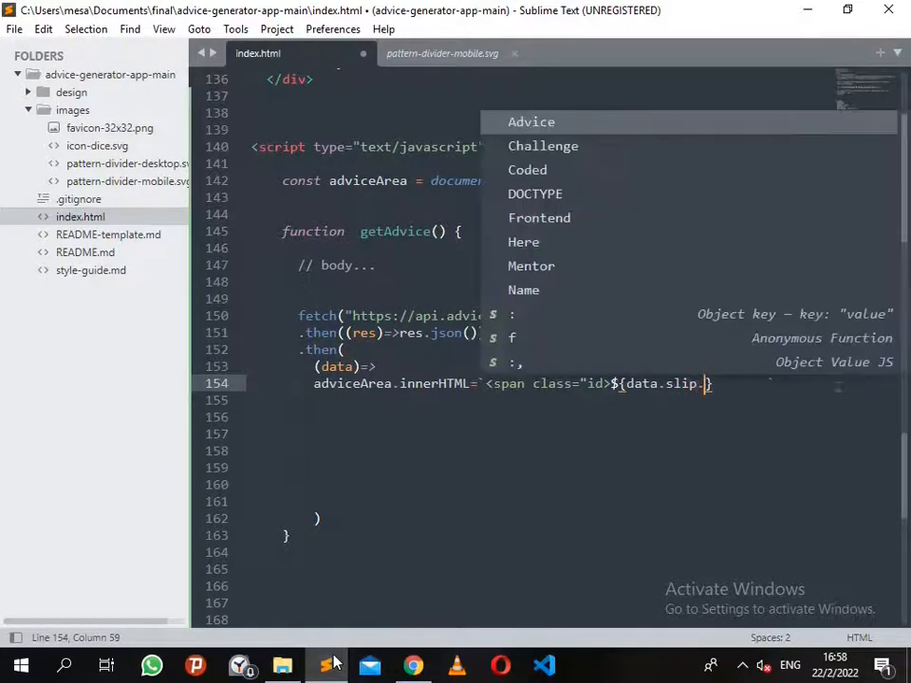
type("id")
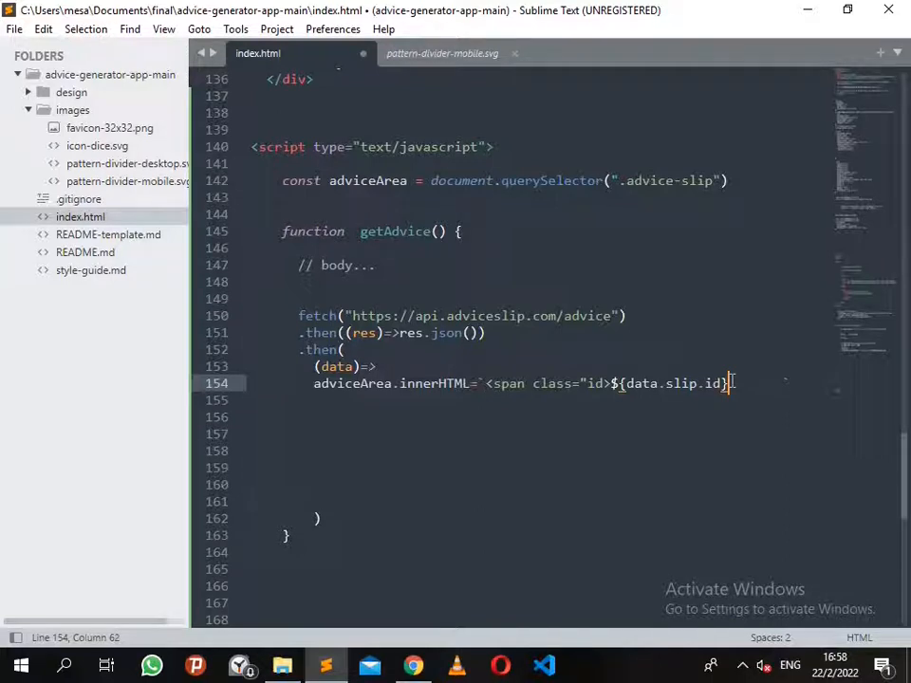
type("<s")
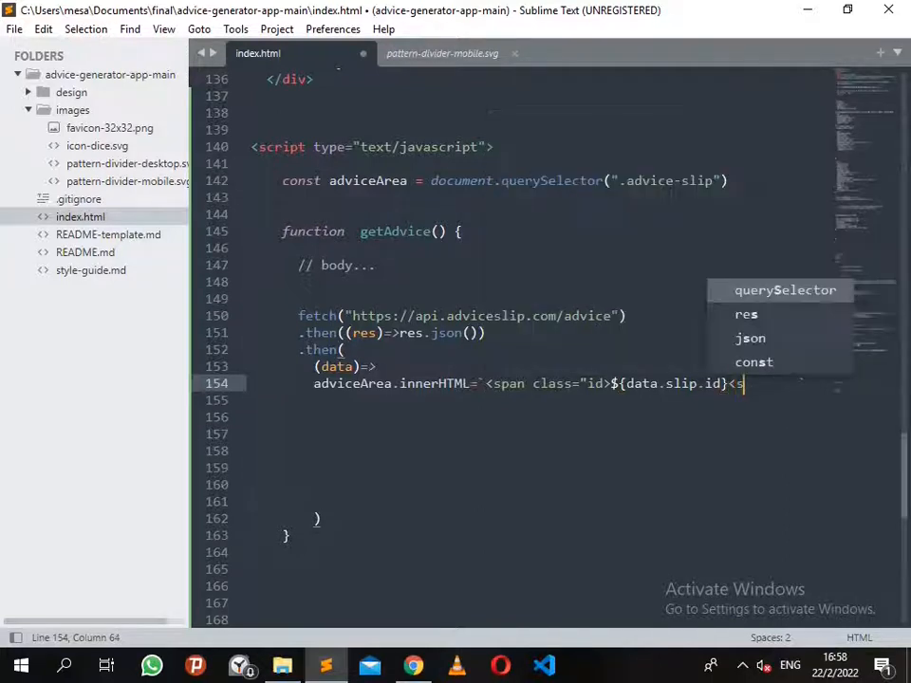
type("pan>`.")
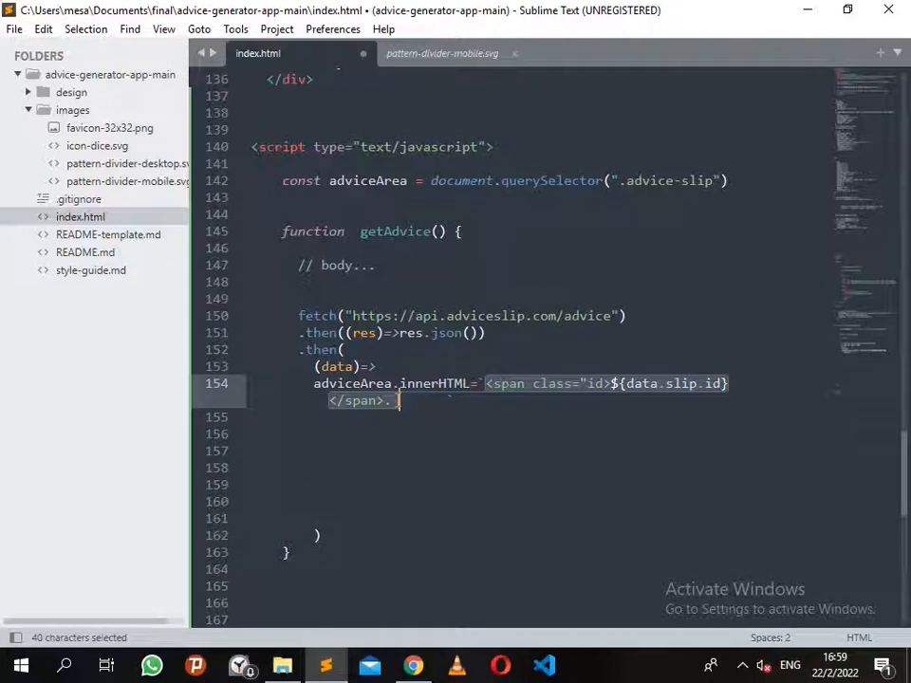
Duplicate the id span and turn the copy into an h2 showing ${data.slip.advice}.
right_click(380, 400)
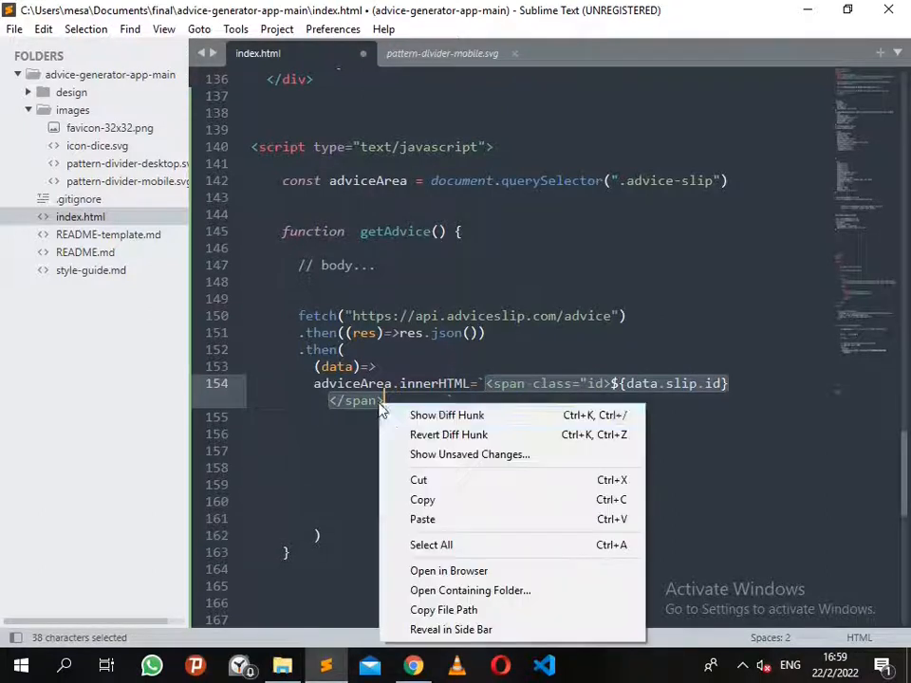
left_click(423, 500)
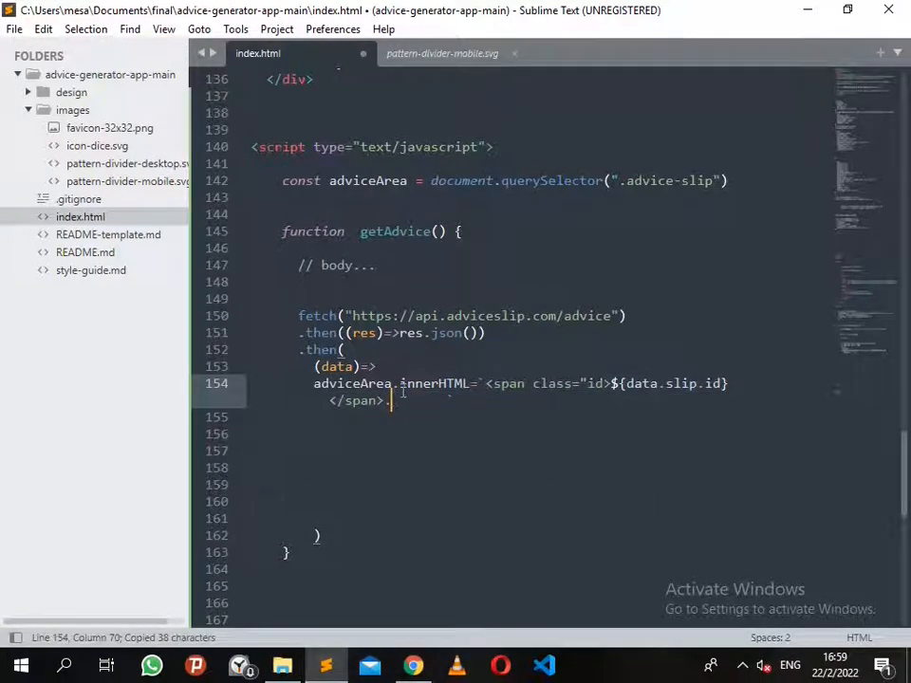
type("<span class=\"id\">${data.slip.id}</span>")
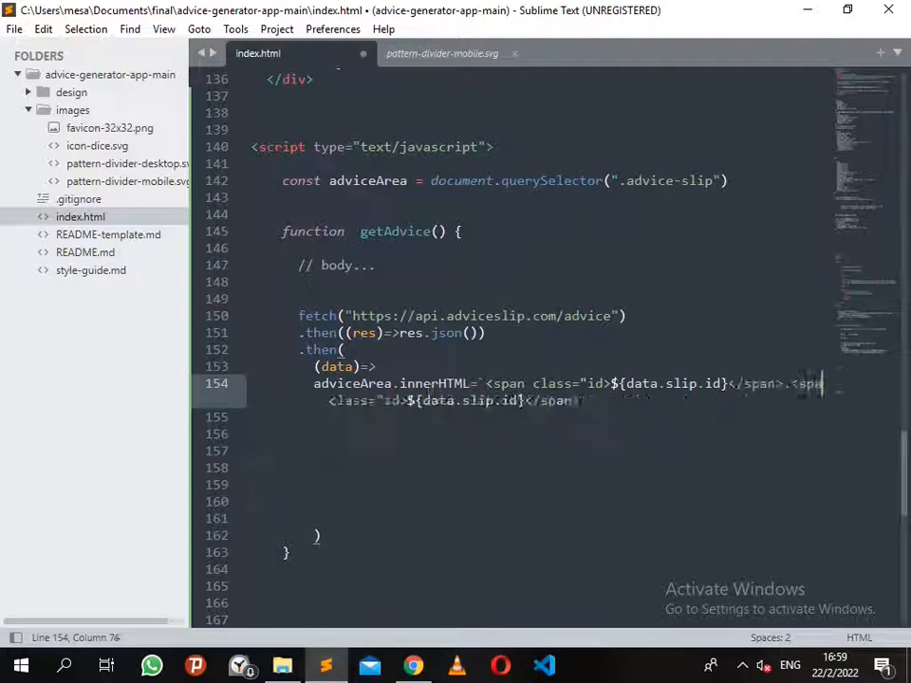
type("<h")
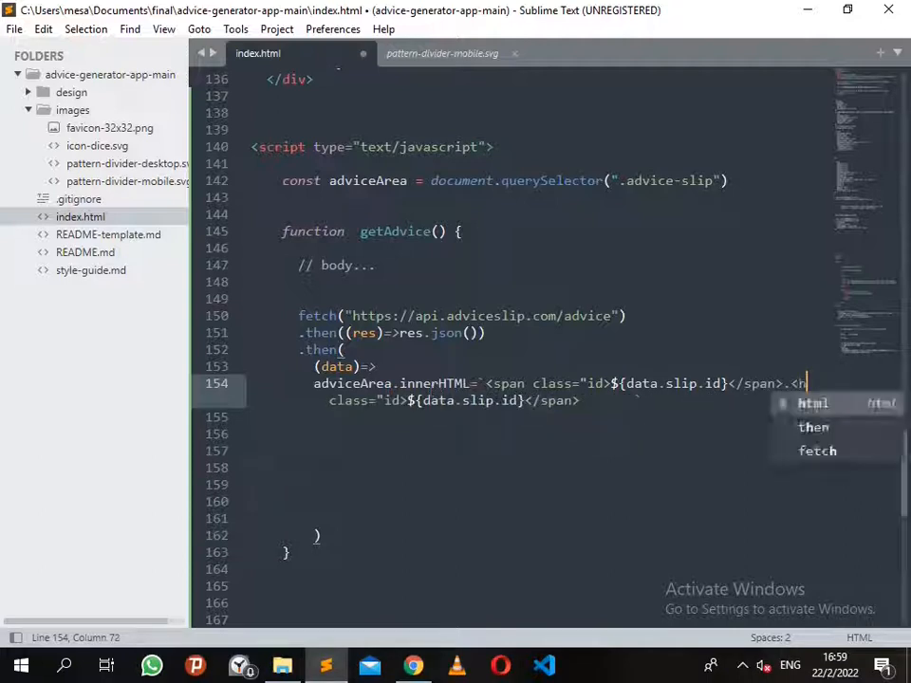
type("2")
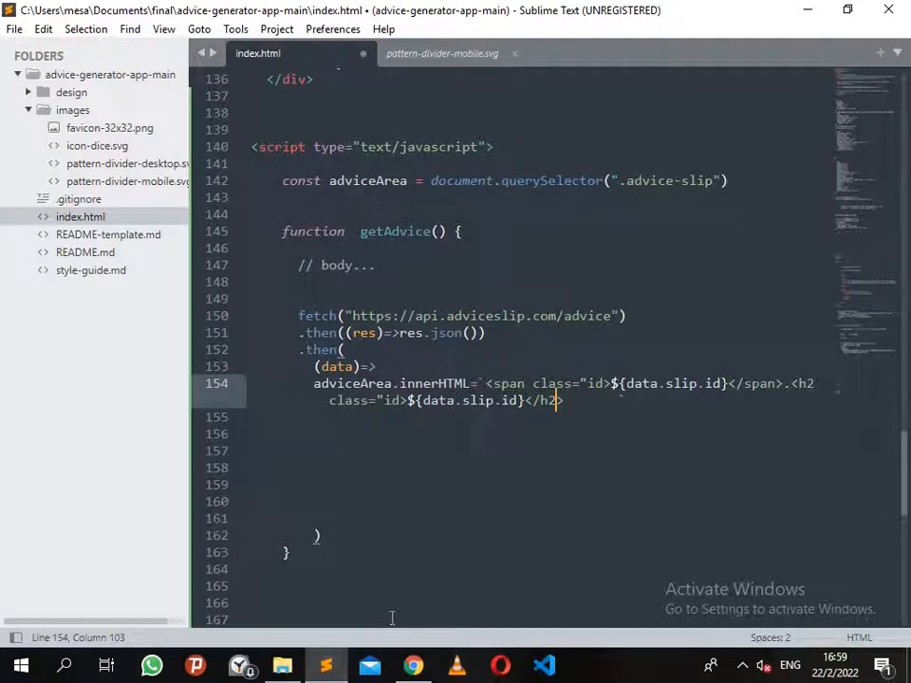
left_click(413, 664)
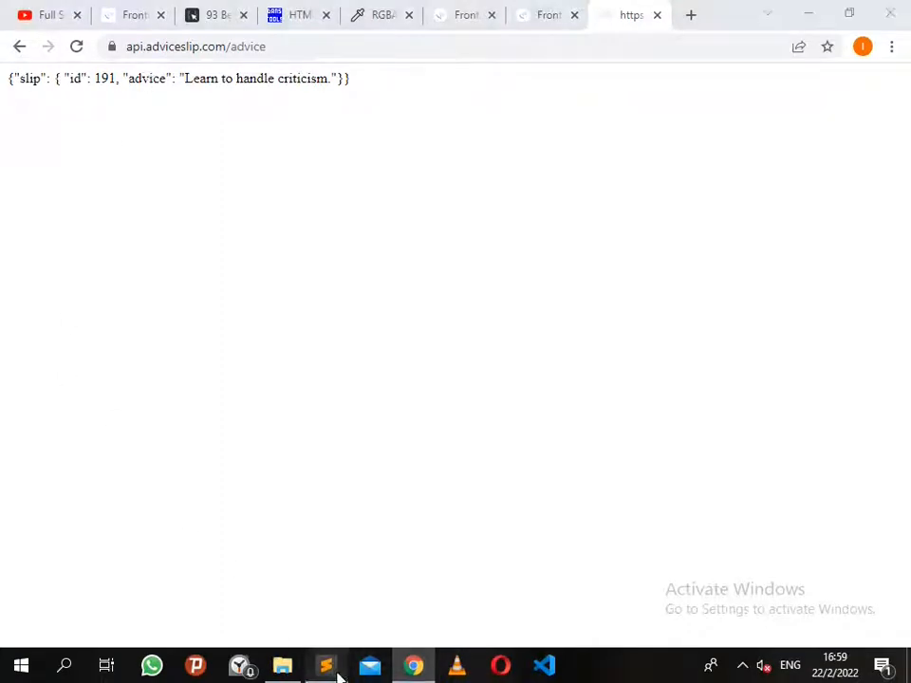
left_click(326, 664)
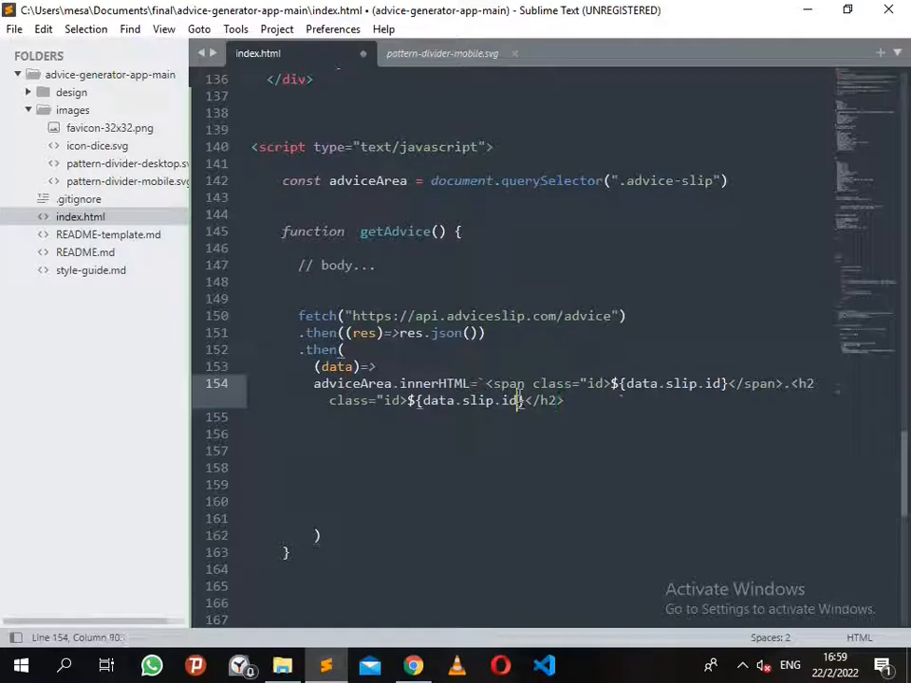
type("a")
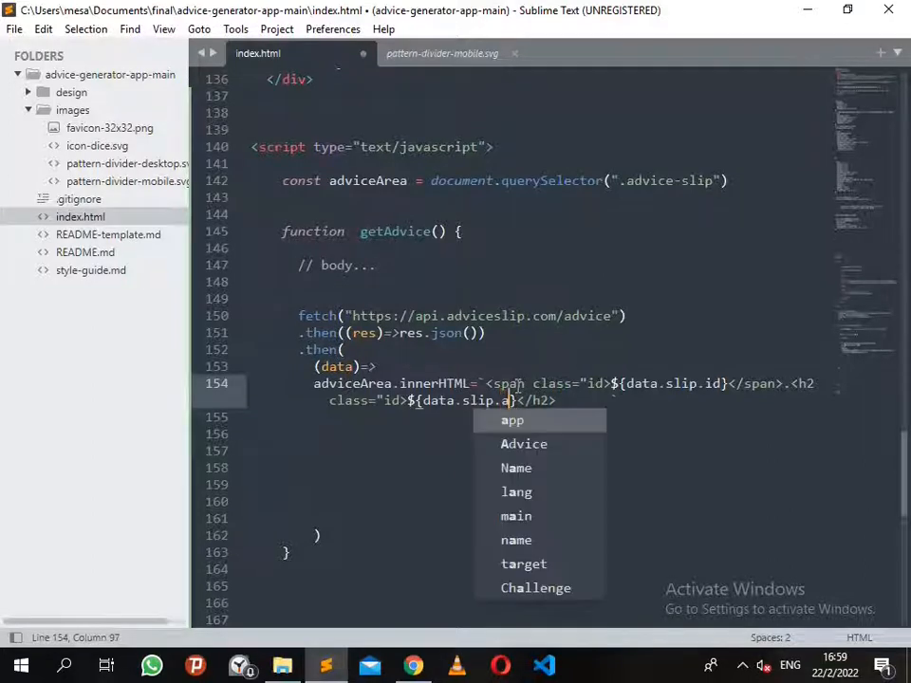
type("dvice")
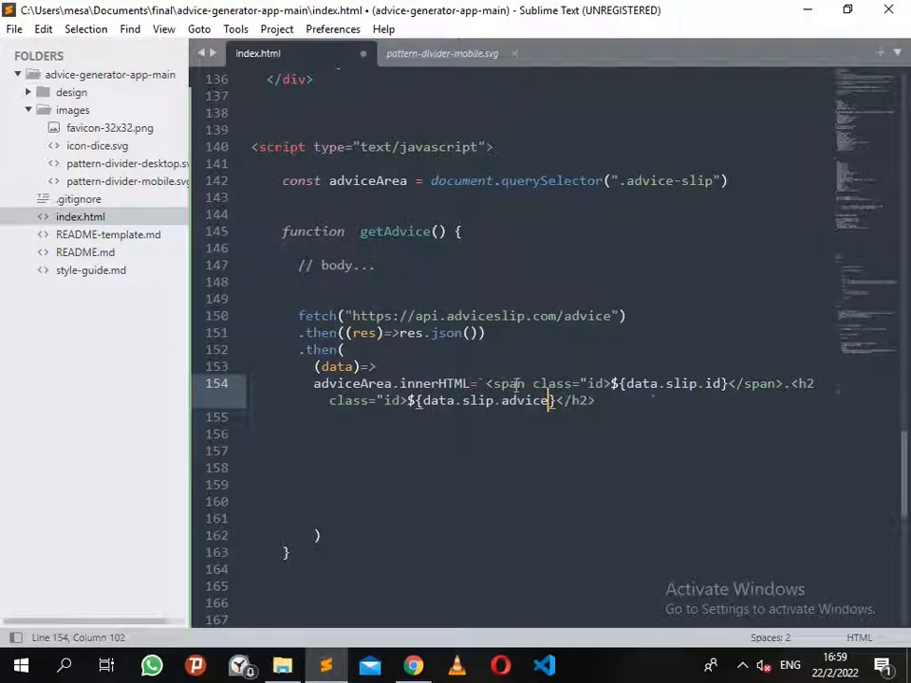
key("ctrl+s")
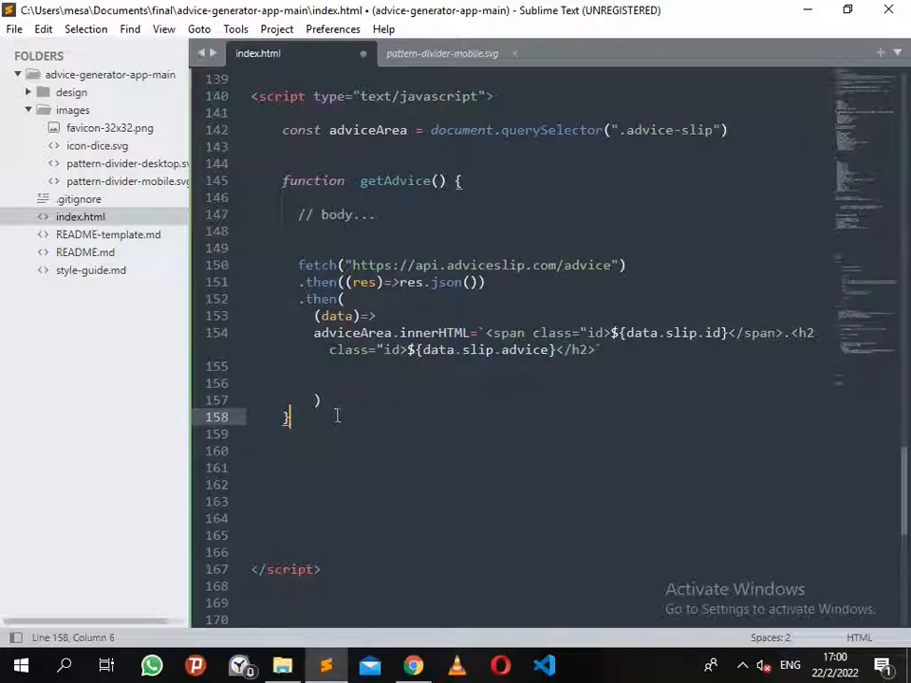
mouse_move(370, 434)
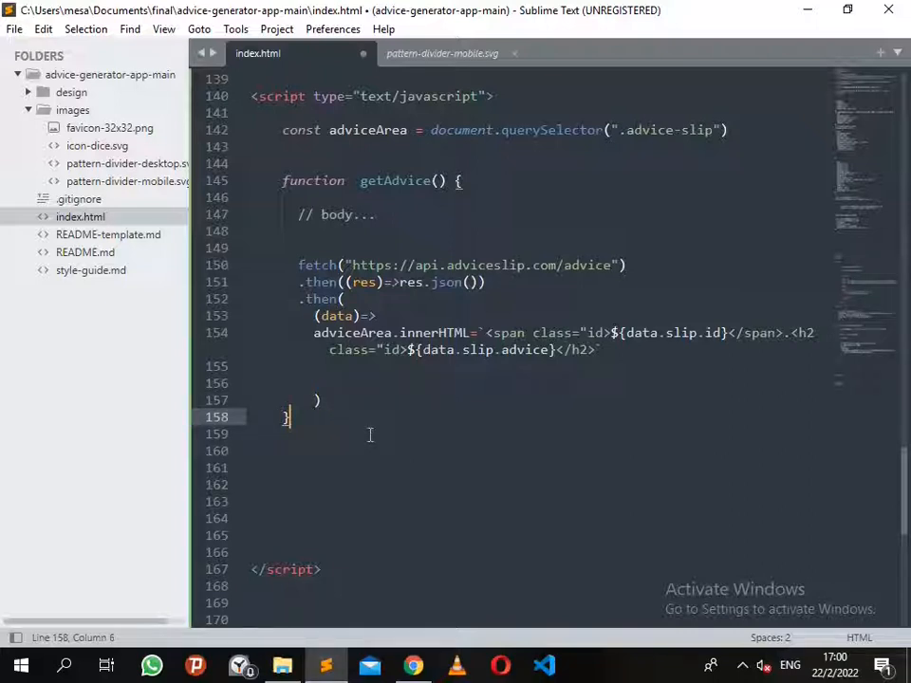
Add a getAdvice(); call on a new line right after the function.
key("enter")
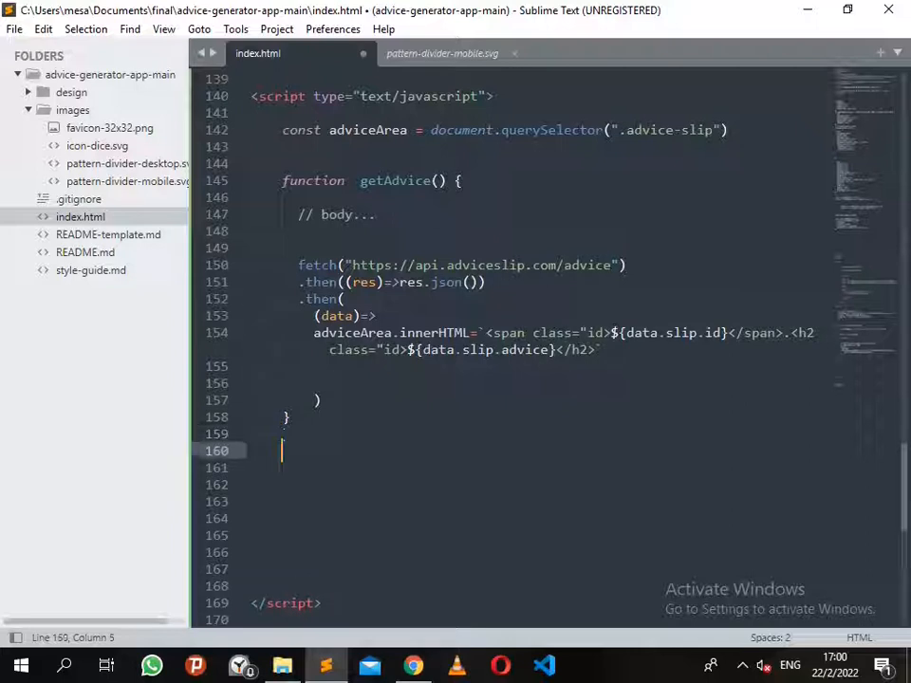
type("getA")
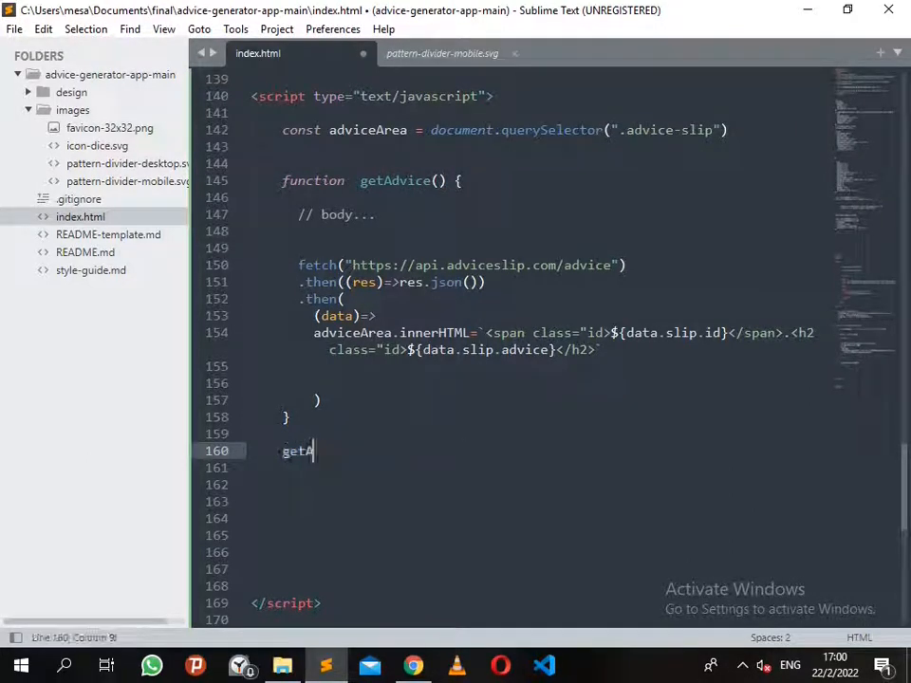
type("dvice")
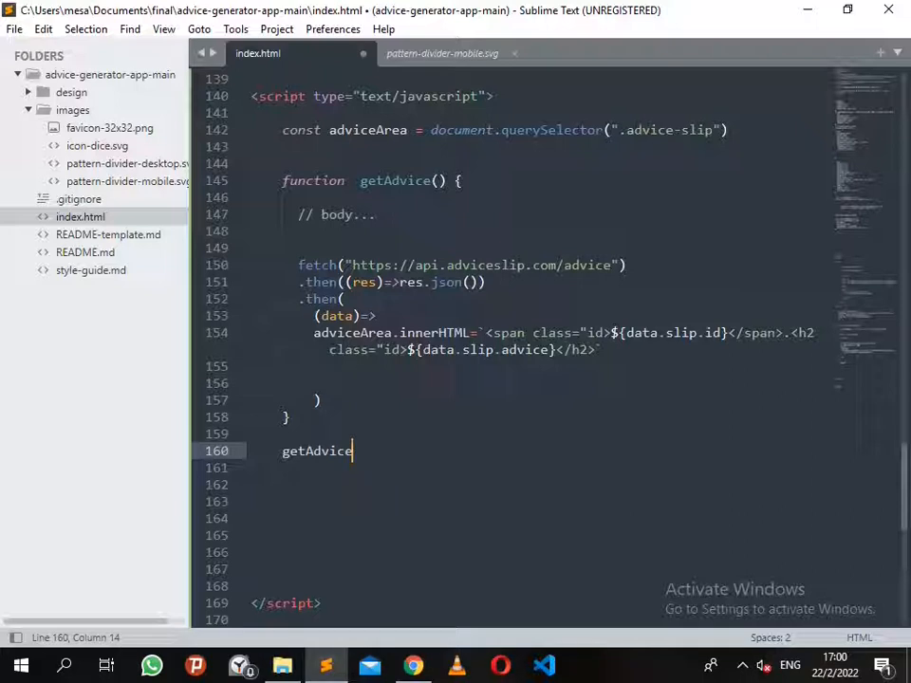
type("()")
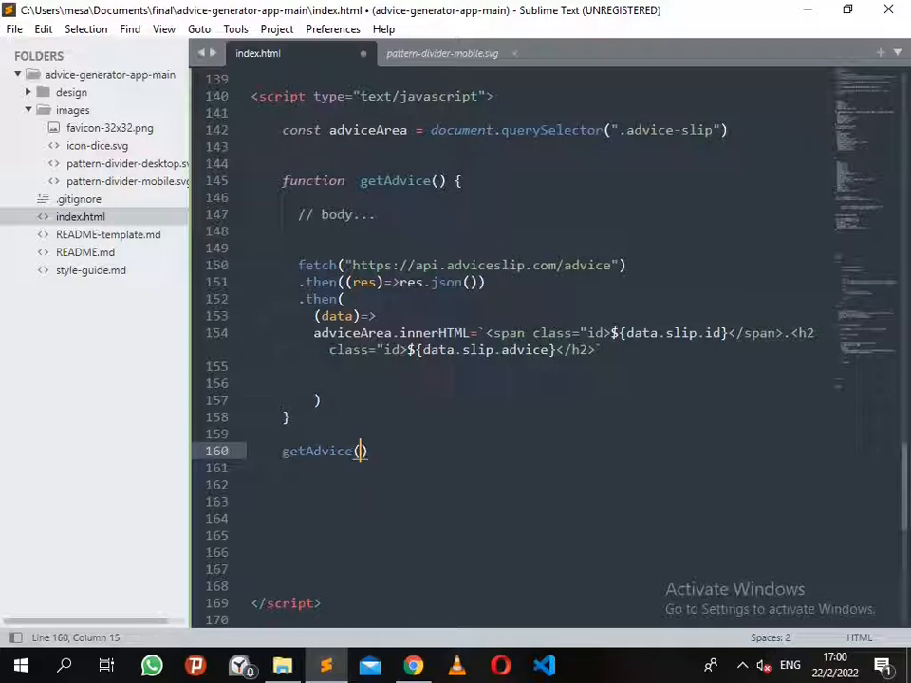
type(";")
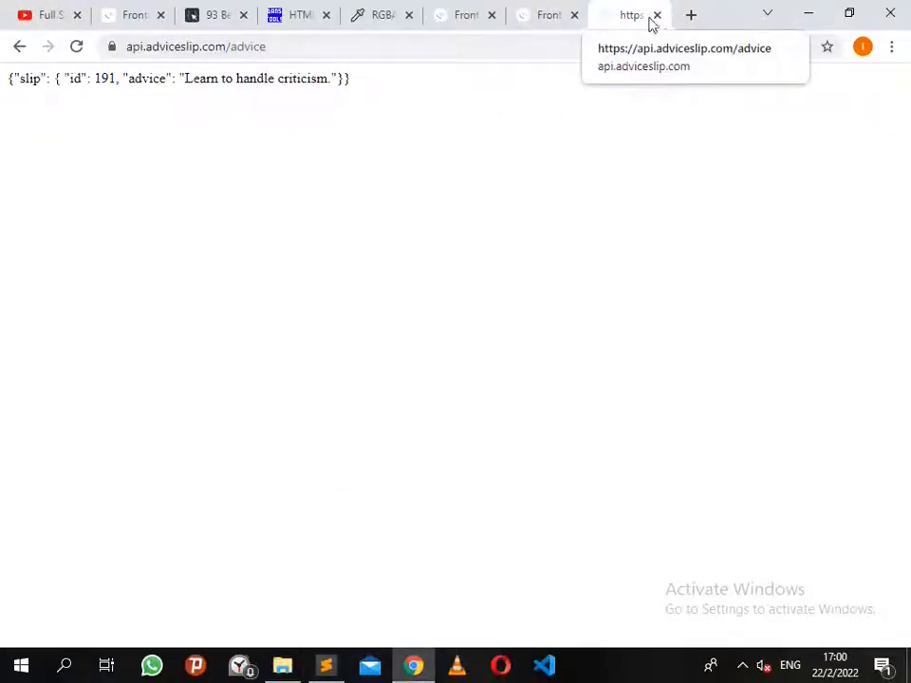
Close the API tab, save the script, and reload the advice page repeatedly to fetch new slips.
left_click(625, 14)
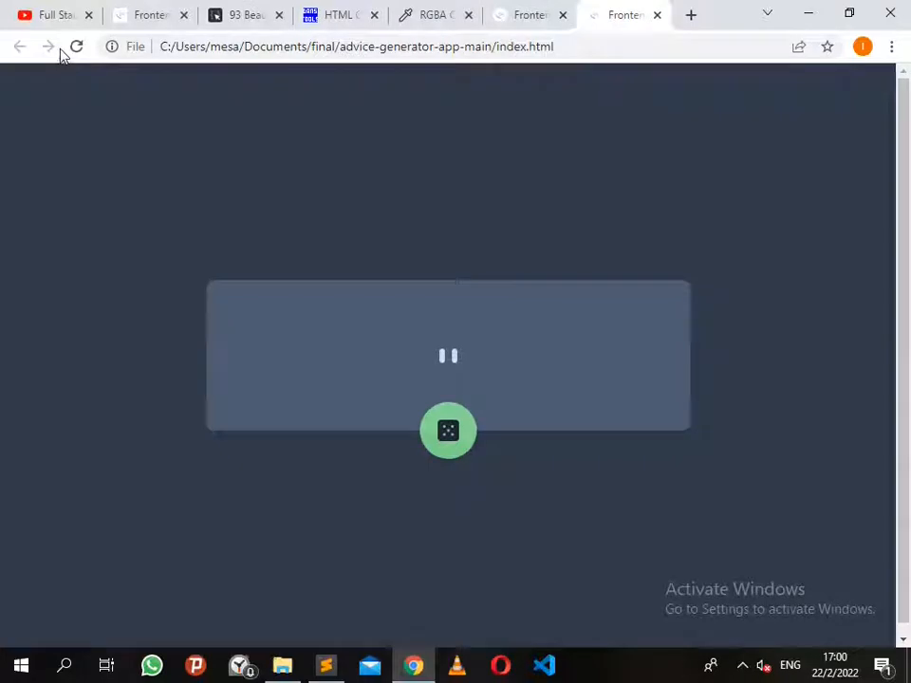
left_click(77, 46)
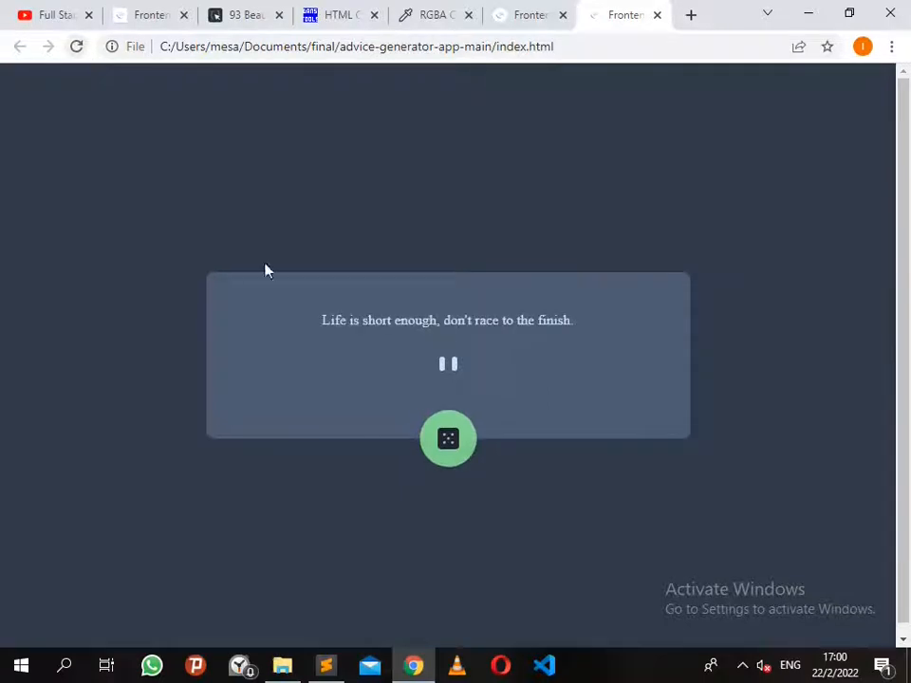
mouse_move(490, 578)
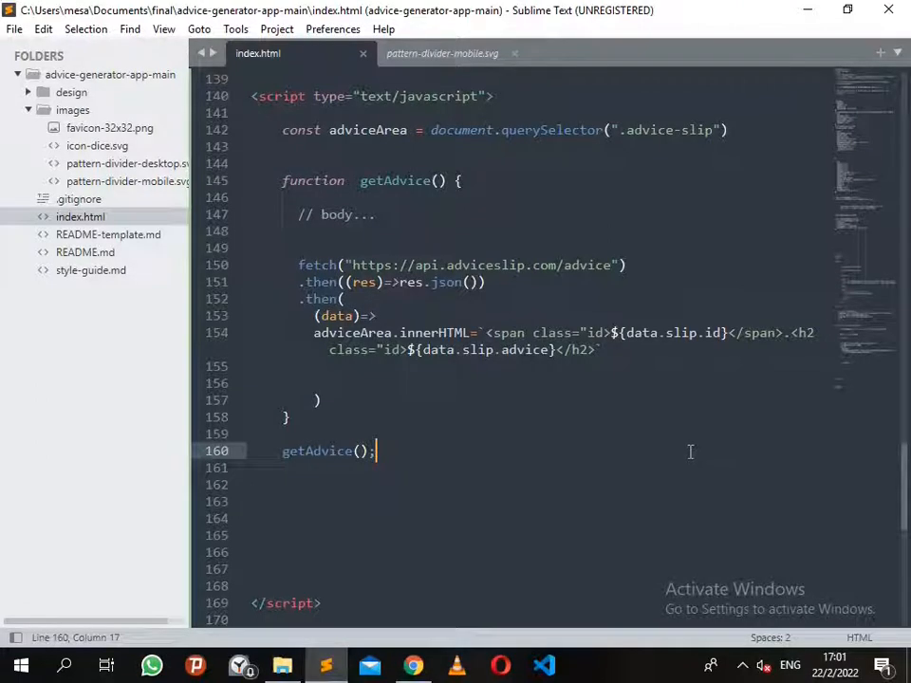
mouse_move(717, 424)
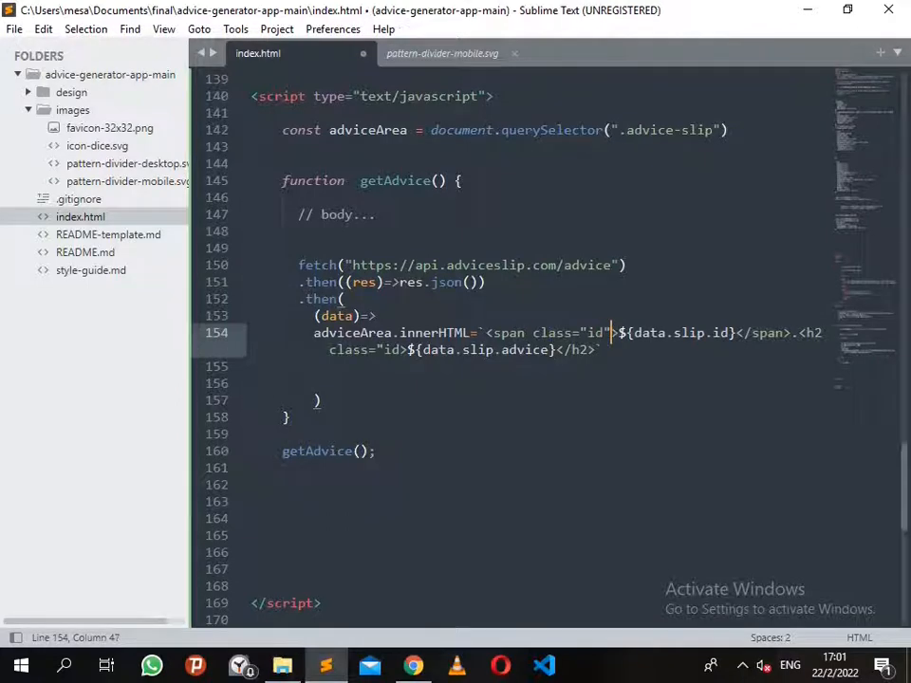
key("ctrl+s")
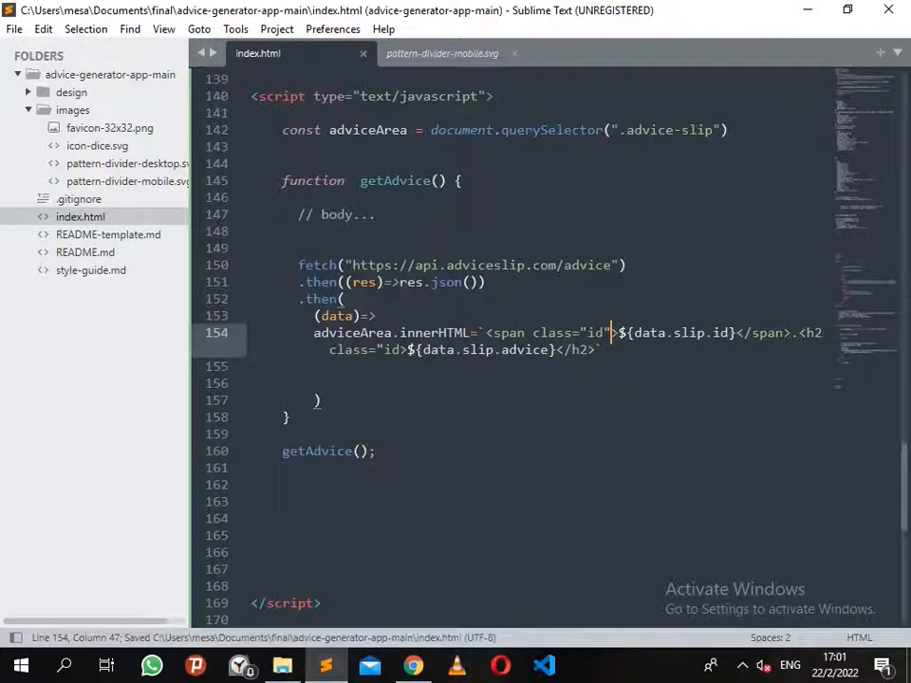
left_click(413, 664)
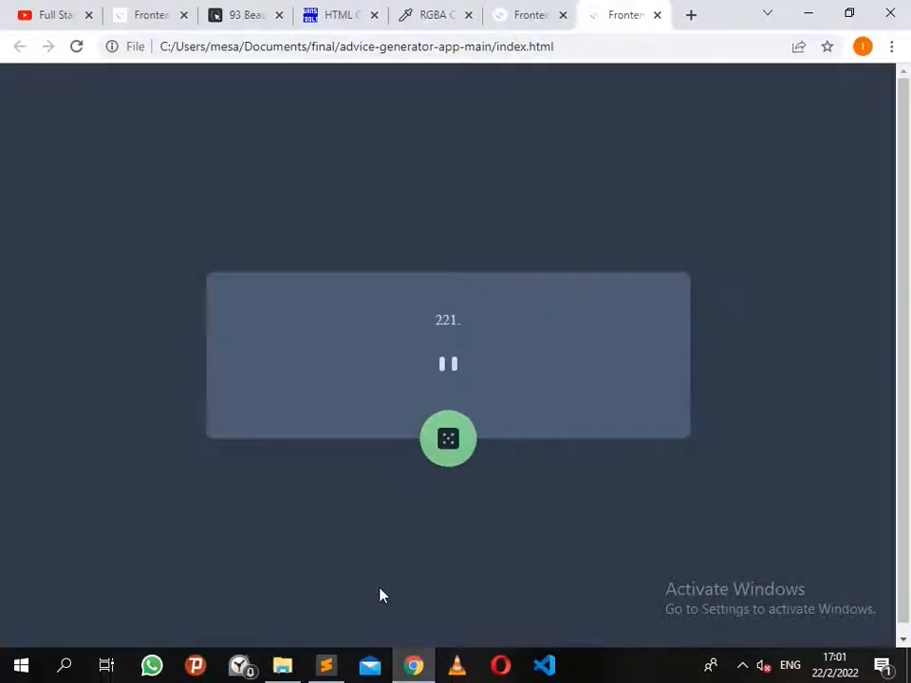
left_click(76, 46)
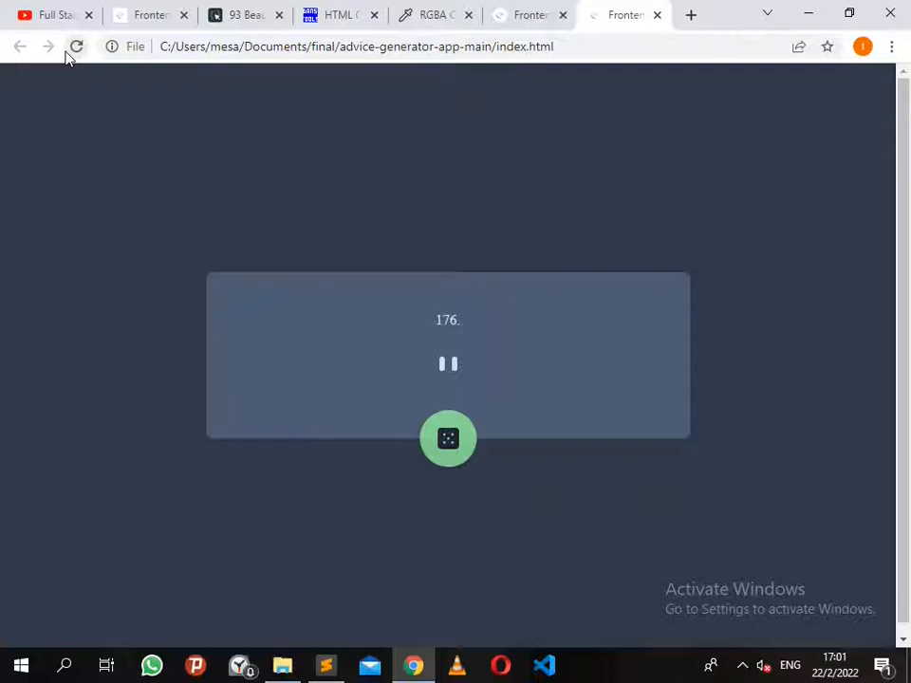
left_click(448, 439)
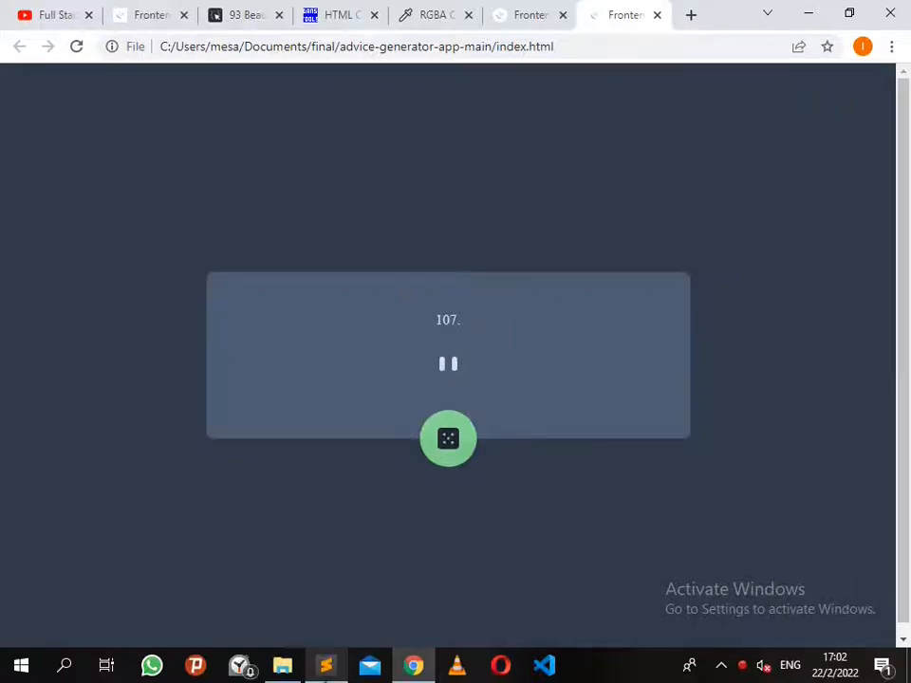
left_click(325, 665)
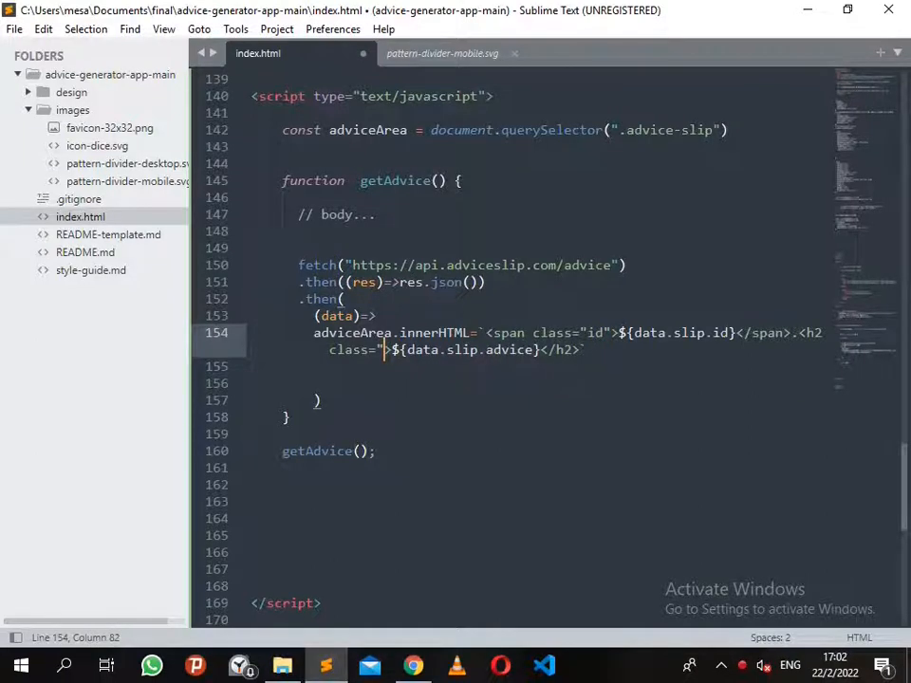
Set the h2 class to advice and reload Chrome to show slip 20's full quote.
type("advice")
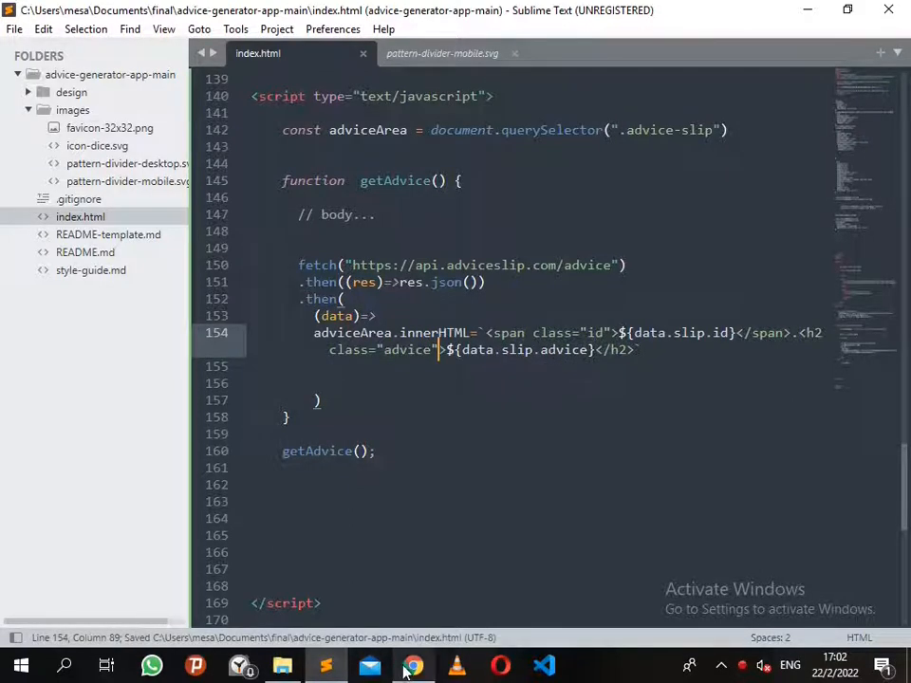
left_click(412, 664)
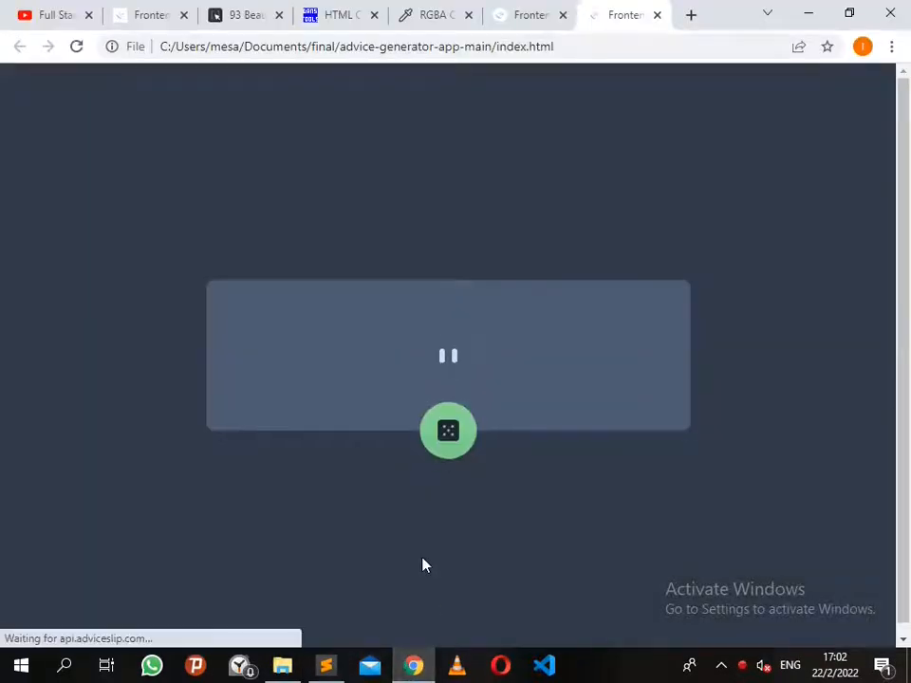
left_click(448, 430)
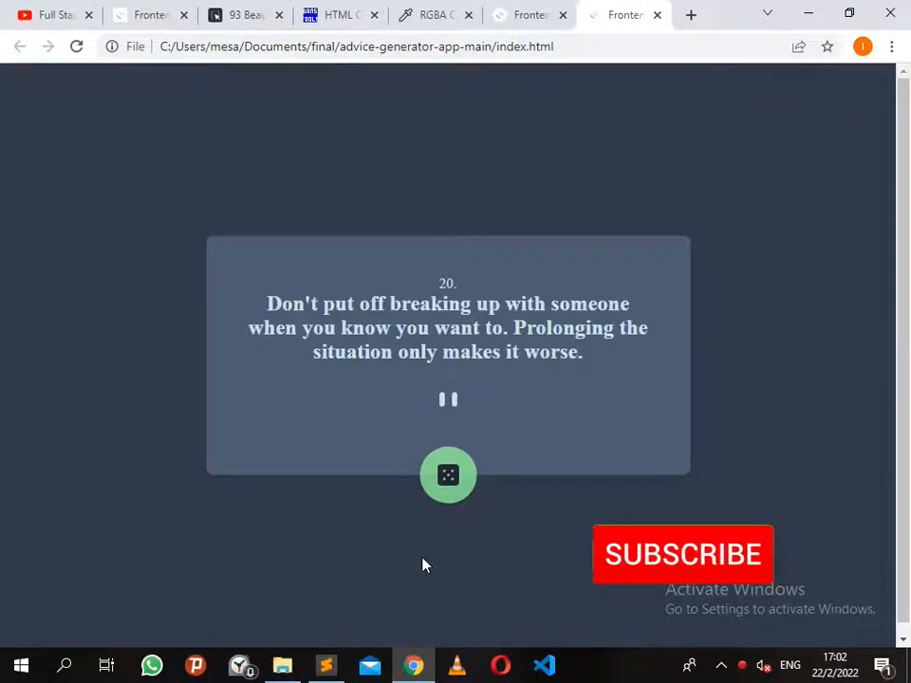
left_click(682, 555)
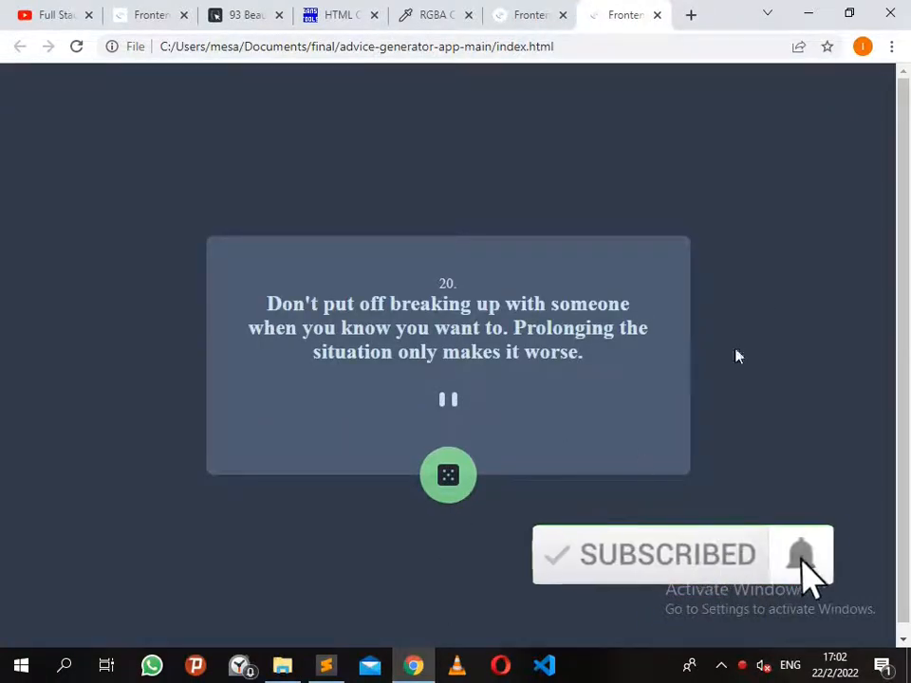